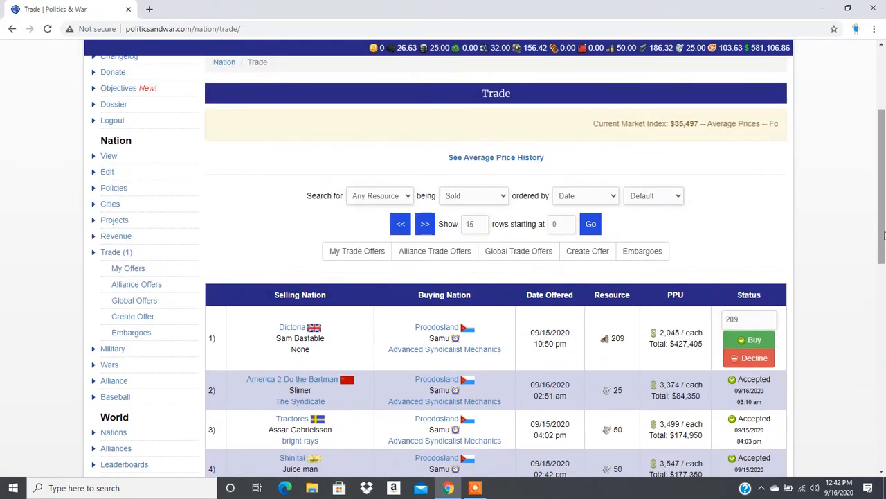
mouse_move(110, 204)
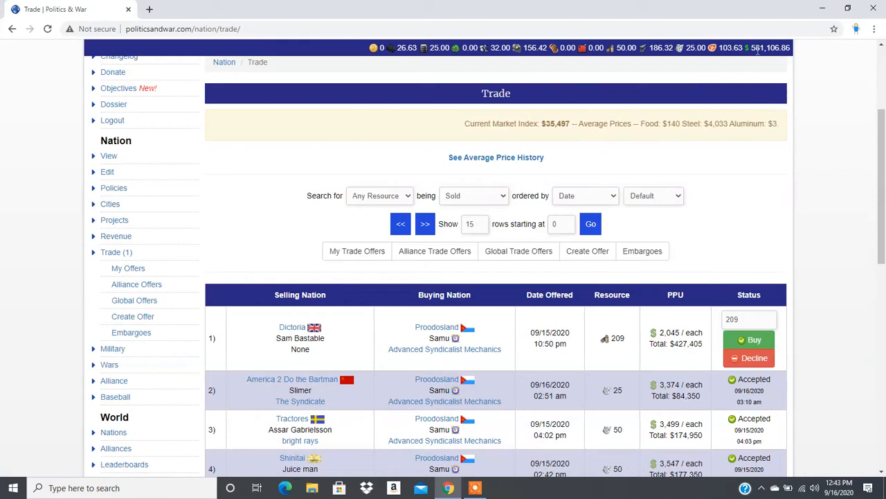
mouse_move(203, 236)
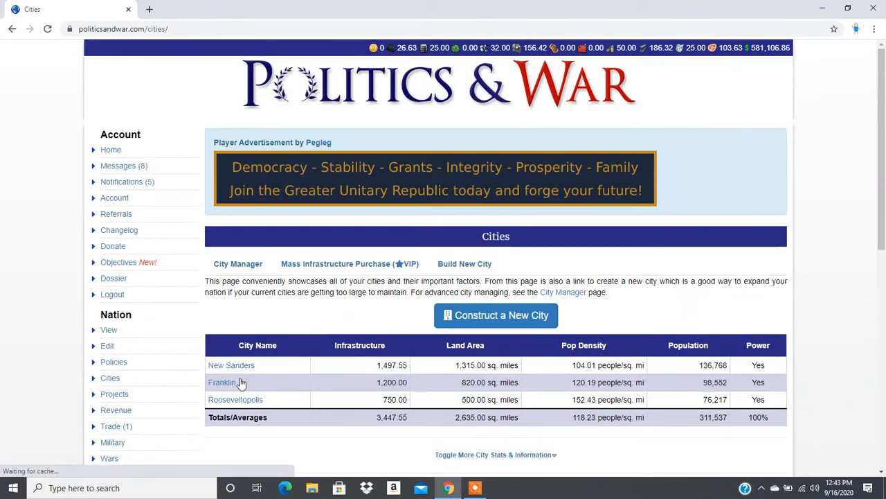
Open Franklin's city page and view the details of its raw resource improvements.
left_click(222, 381)
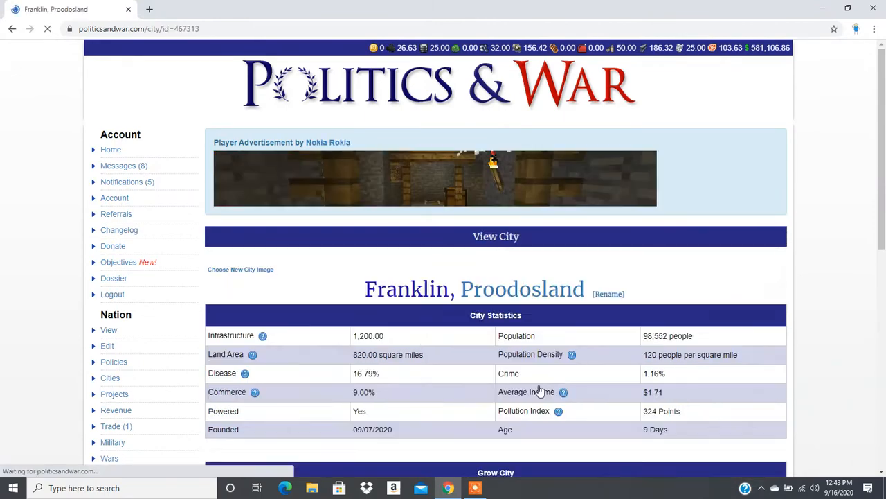
scroll("down", 3)
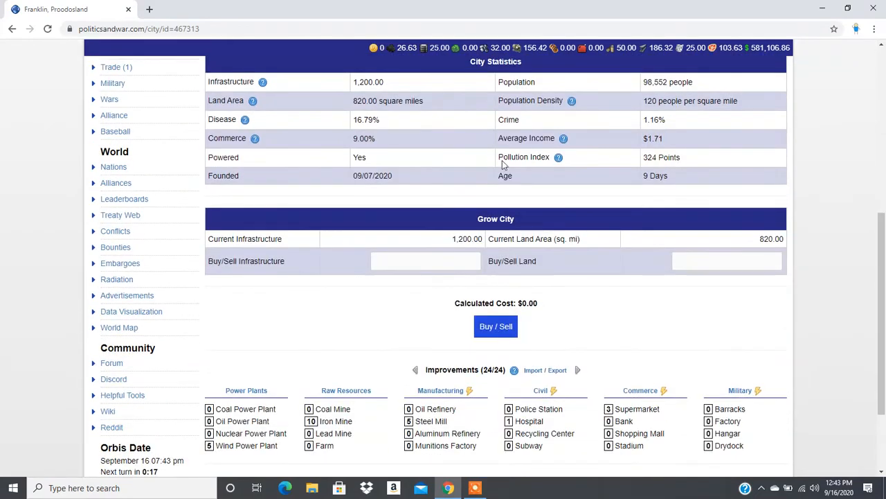
mouse_move(607, 150)
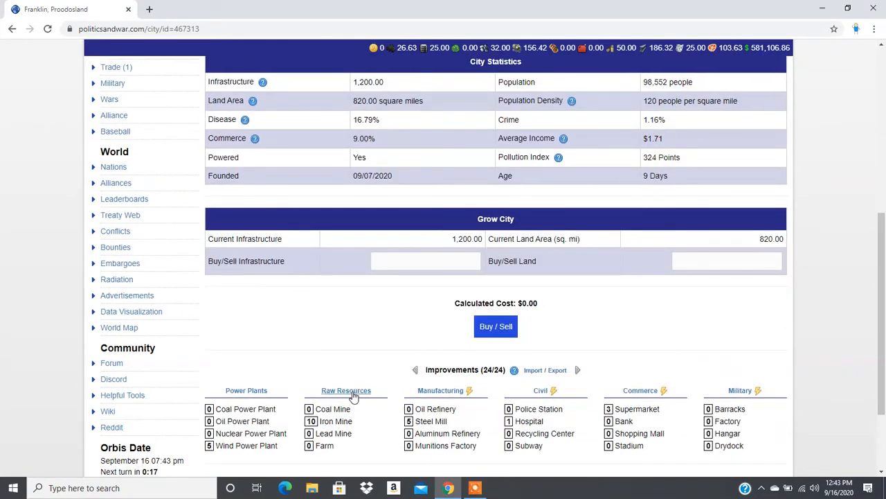
left_click(346, 390)
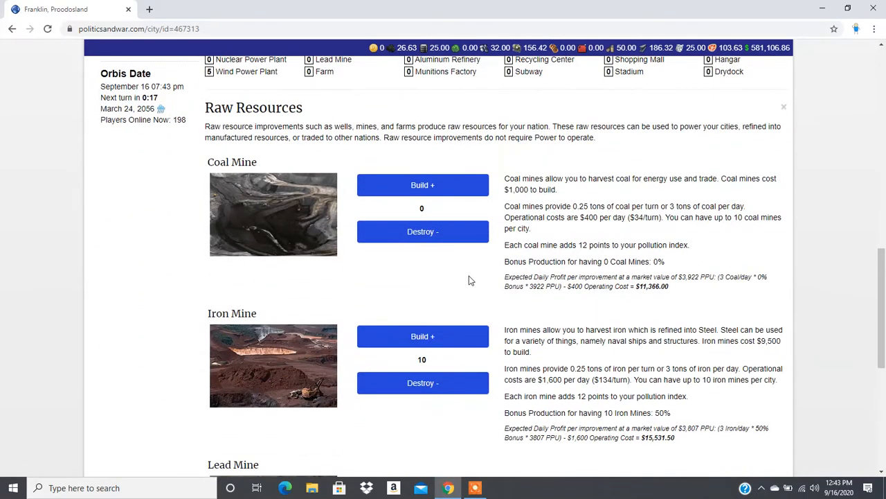
scroll("up", 3)
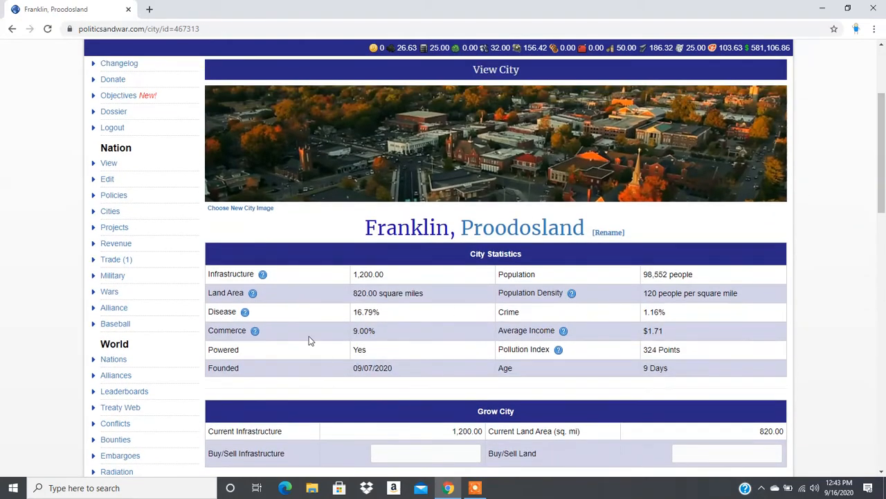
scroll("down", 3)
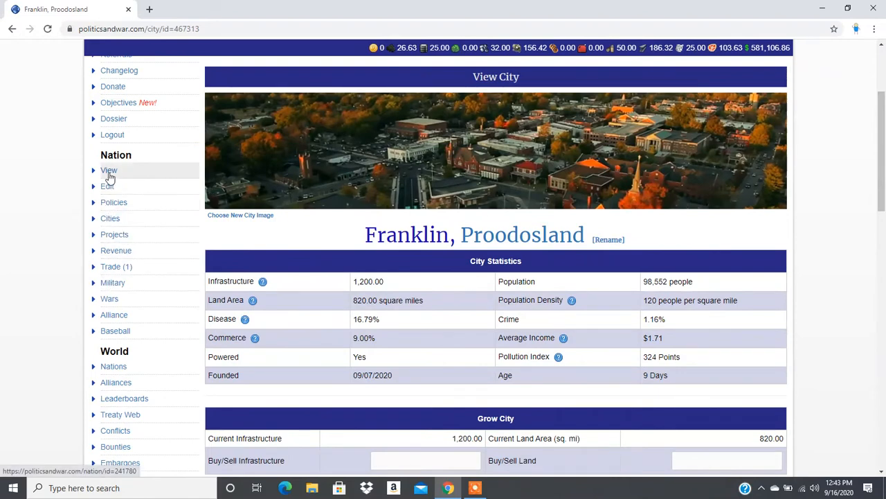
Go from the nation overview to the cities list and open New Sanders.
left_click(109, 170)
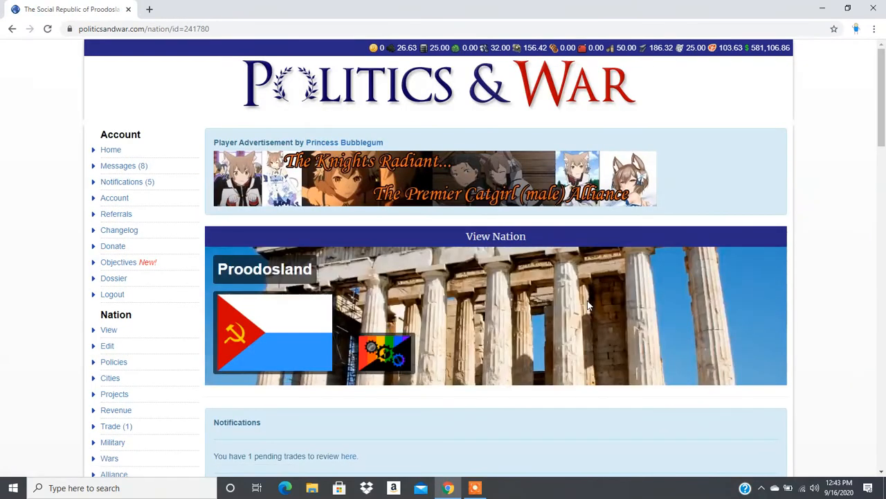
mouse_move(110, 377)
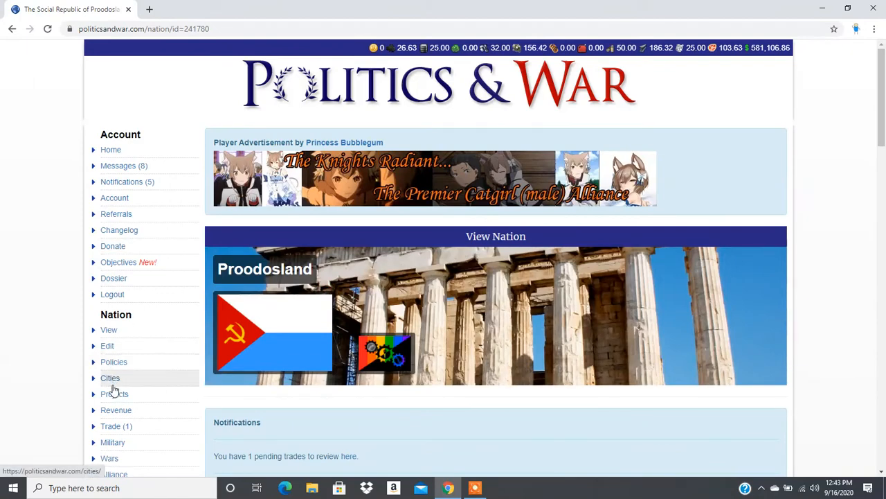
left_click(110, 377)
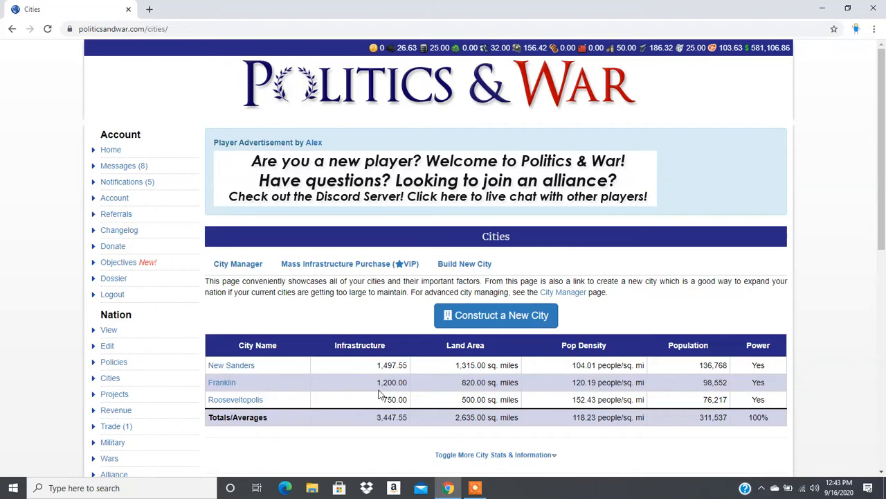
mouse_move(294, 394)
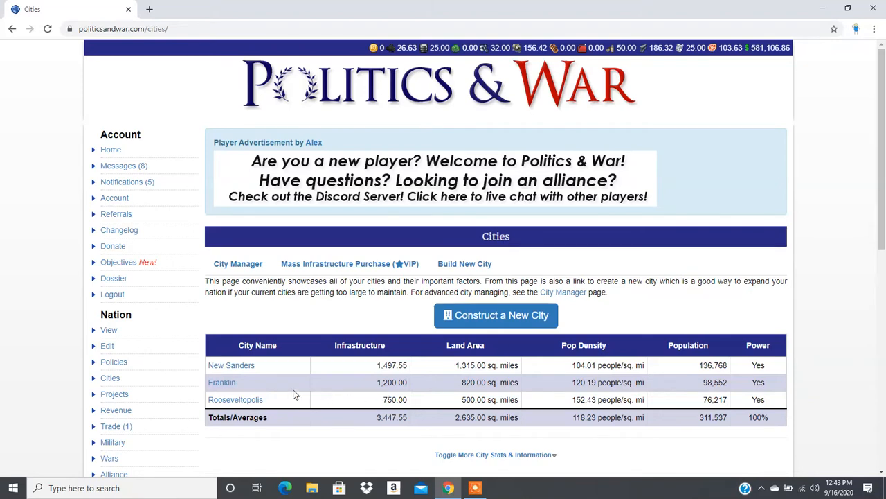
left_click(231, 365)
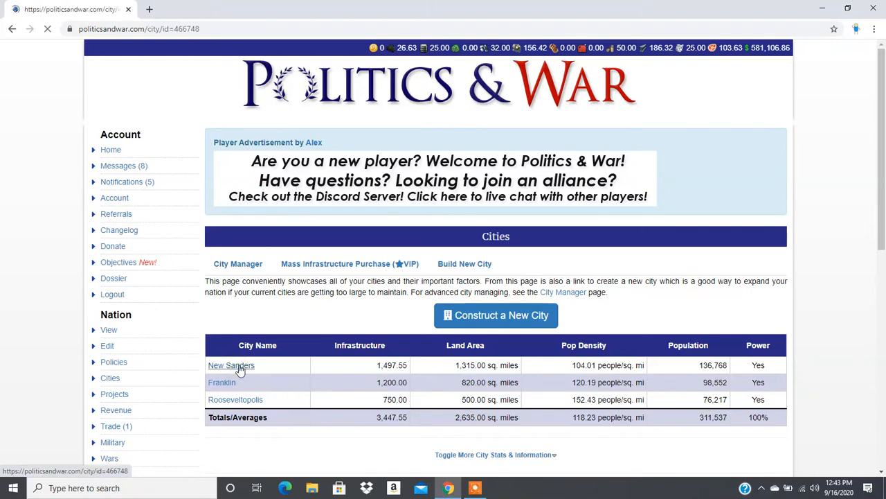
left_click(231, 365)
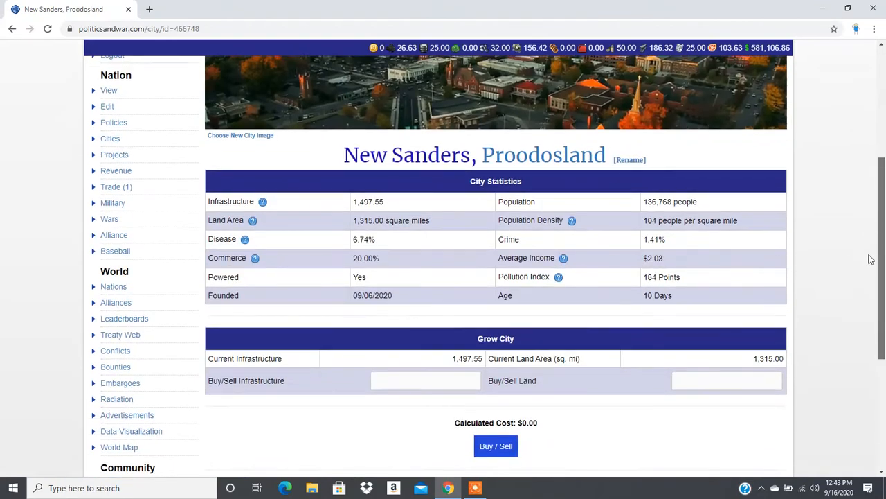
Show the explanation of New Sanders' commerce rate.
scroll("down", 3)
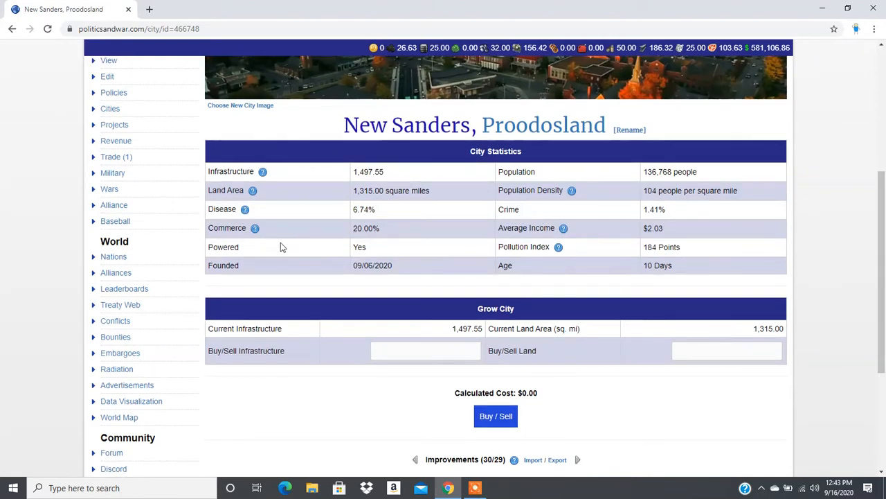
mouse_move(255, 227)
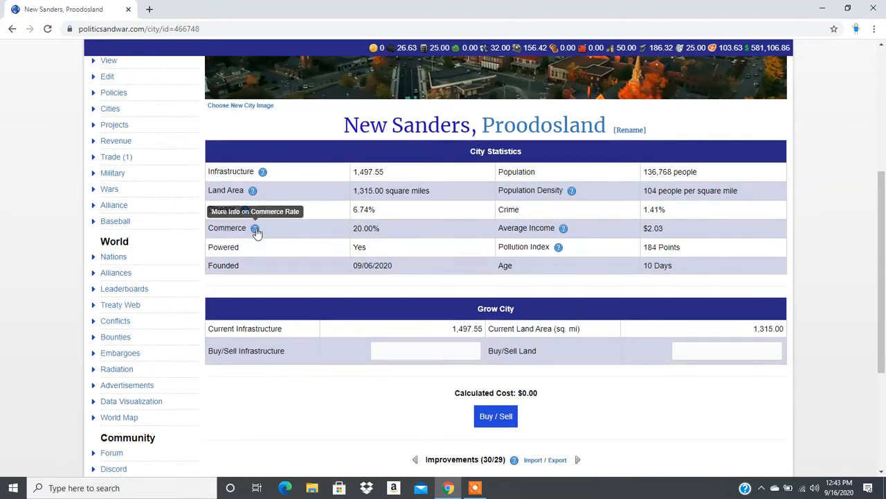
left_click(255, 228)
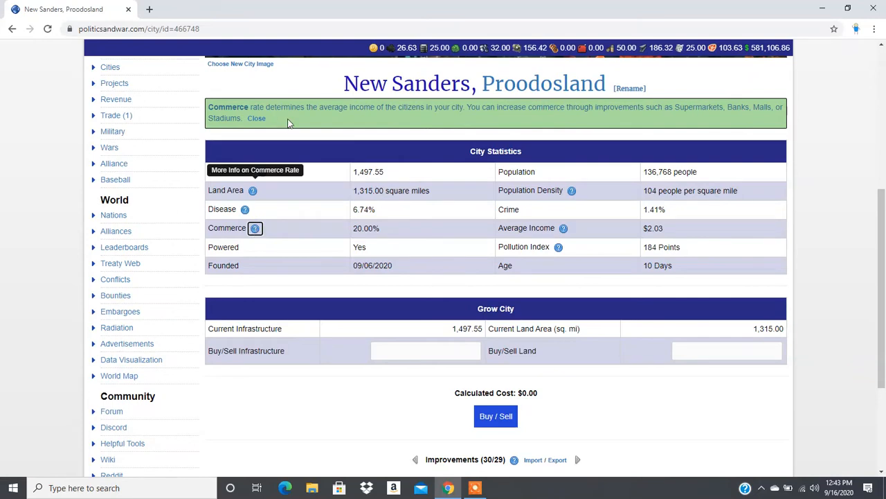
mouse_move(397, 124)
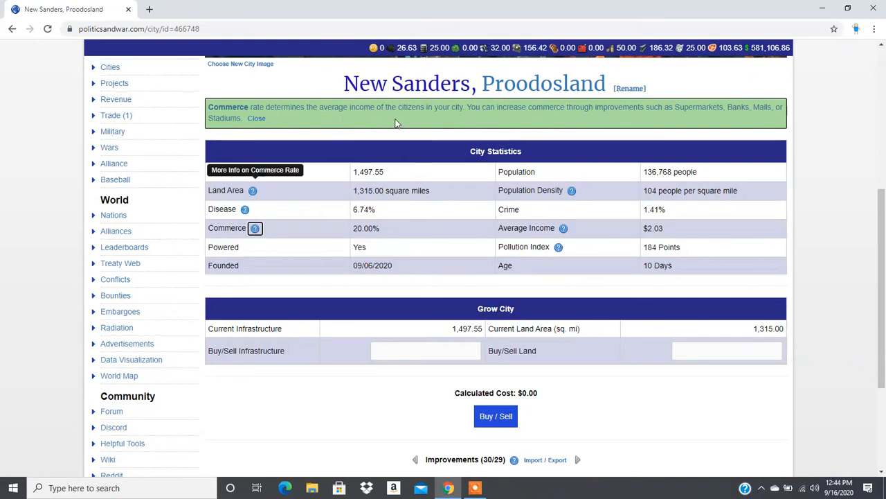
mouse_move(611, 123)
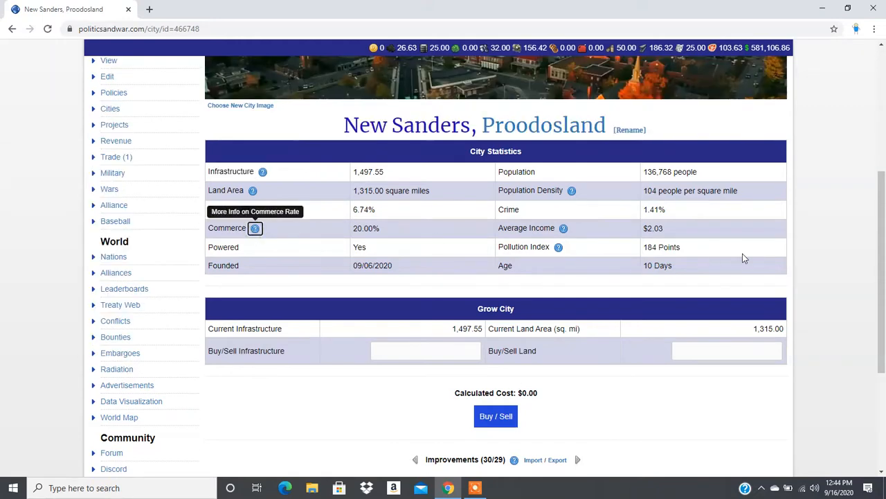
scroll("down", 3)
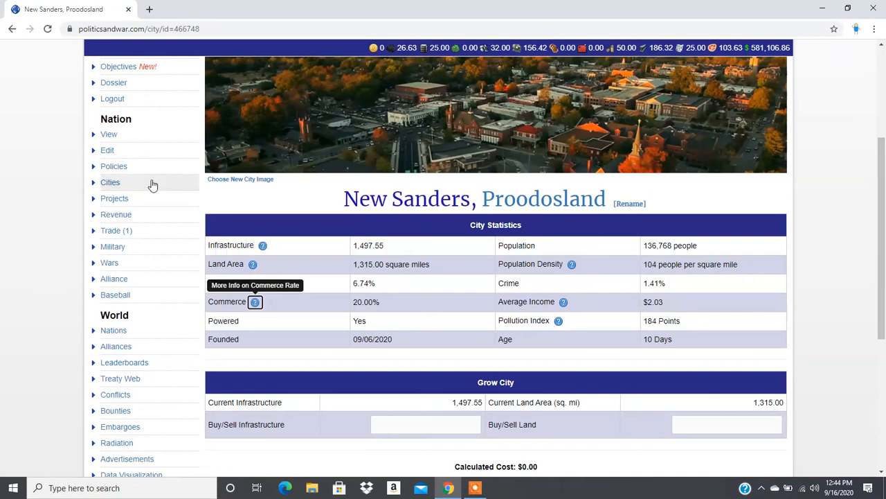
Return to the cities list and open Rooseveltopolis' city page to view its statistics.
left_click(111, 182)
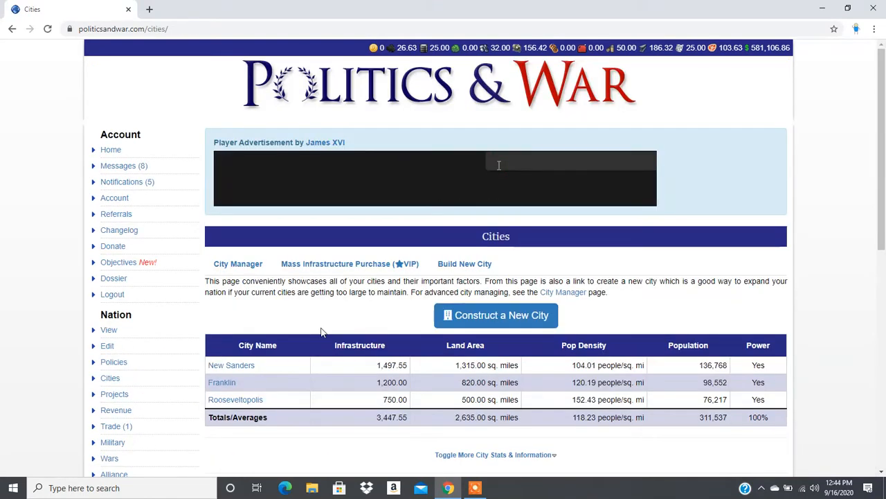
type("the weiback m")
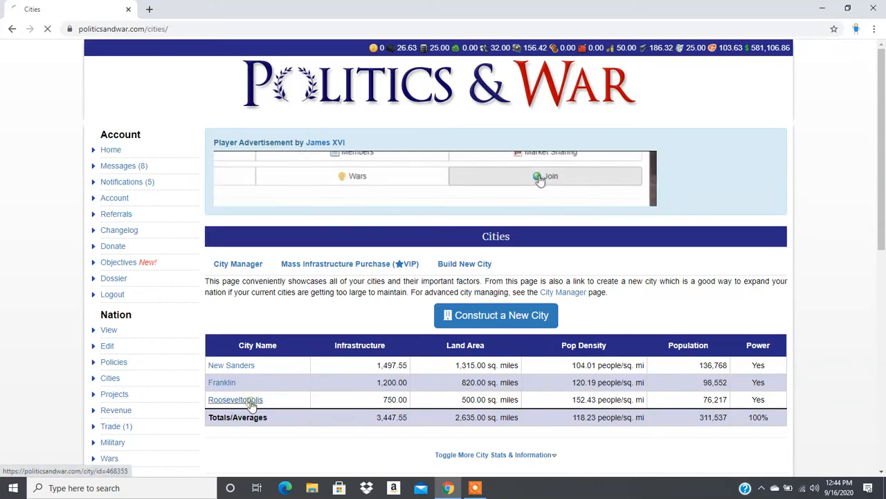
left_click(235, 399)
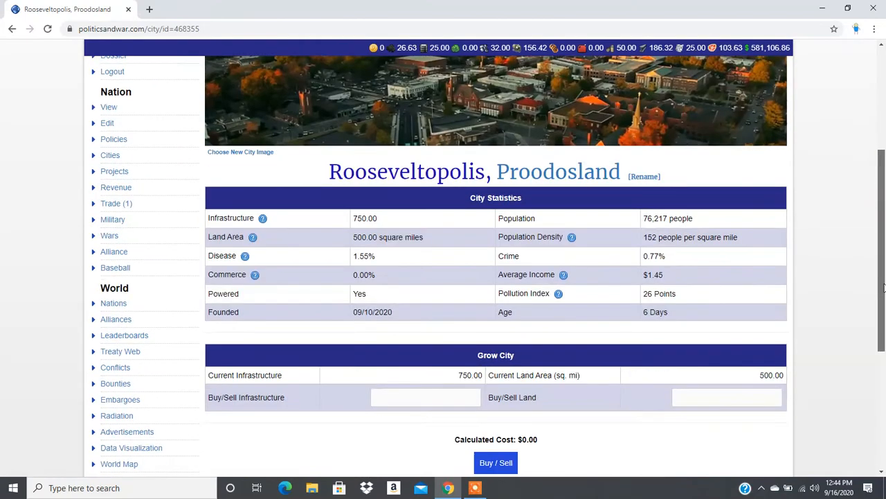
scroll("down", 3)
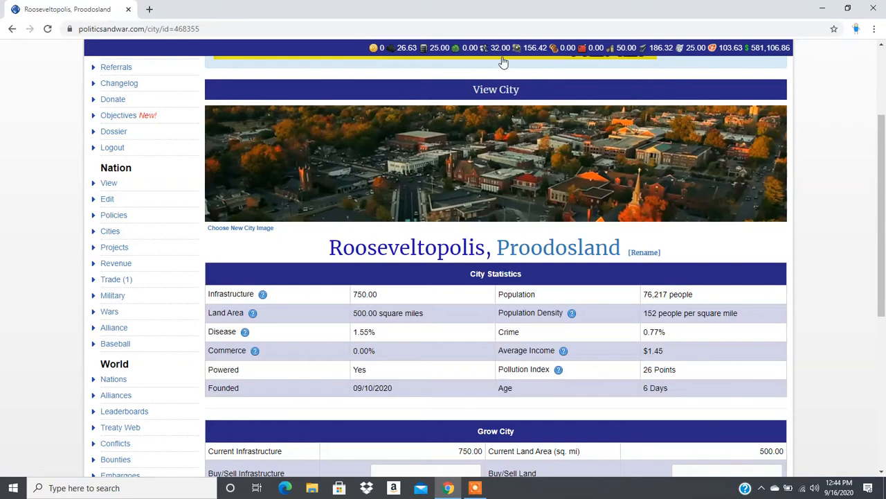
mouse_move(643, 48)
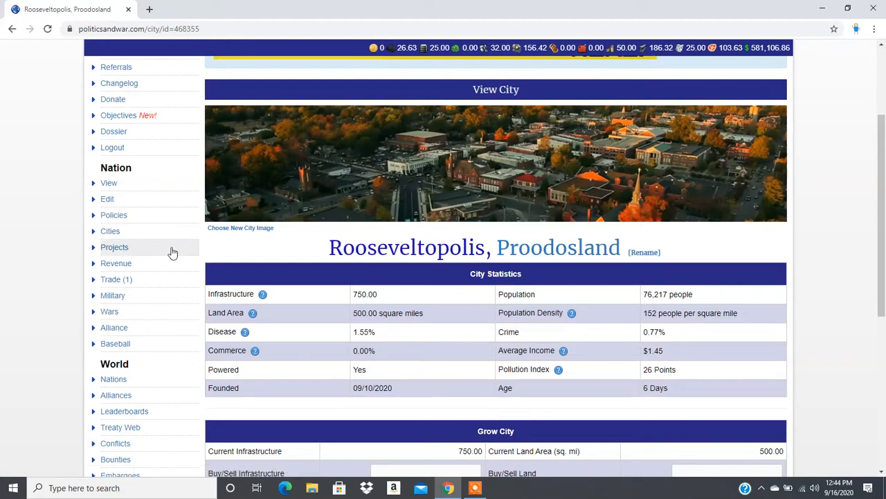
On the trade market, switch the listing from sell offers to buy offers.
left_click(111, 279)
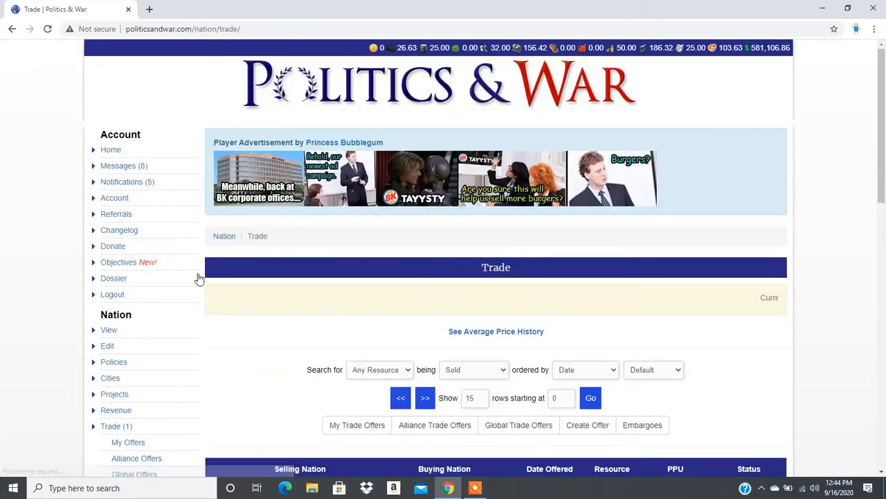
left_click(473, 150)
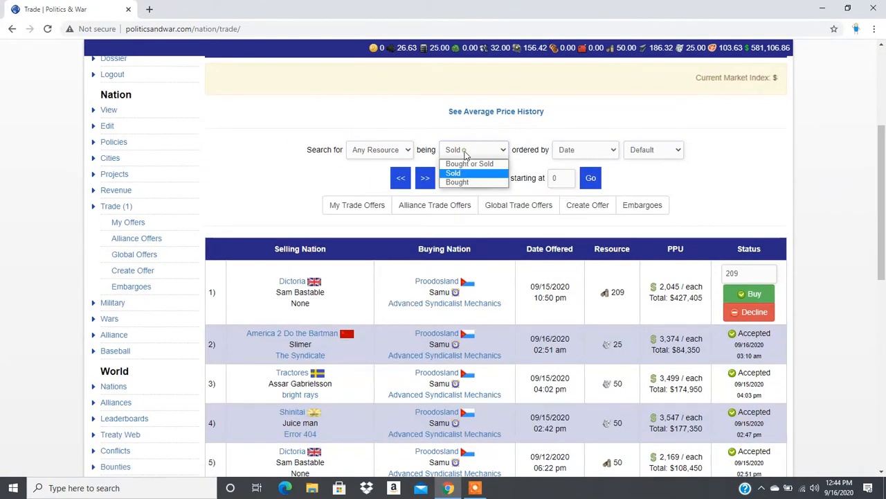
left_click(457, 182)
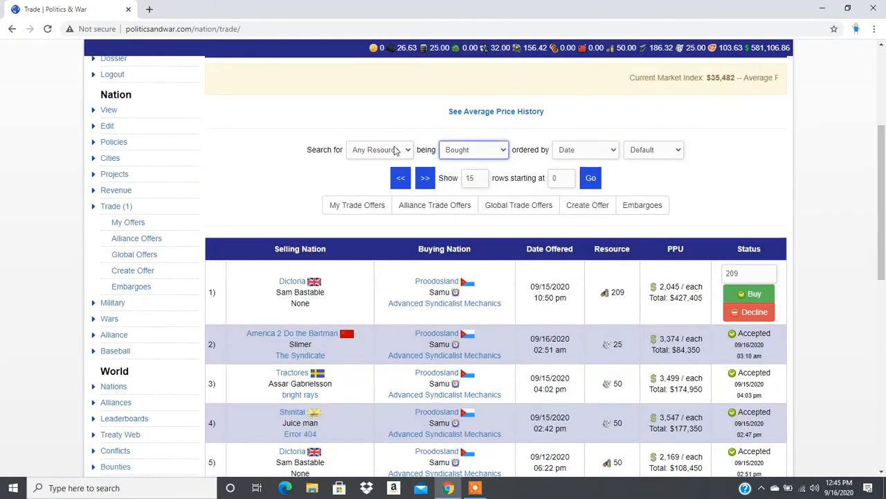
left_click(380, 150)
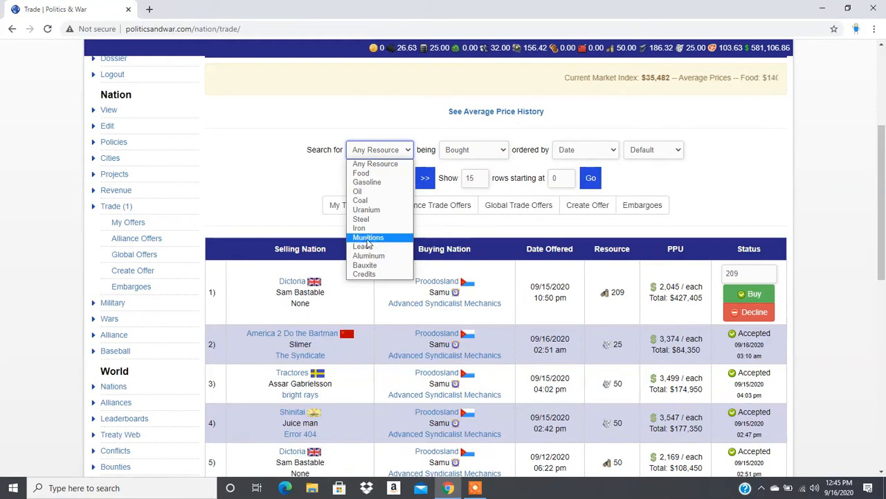
Filter to steel, sort by price per unit descending, and show global offers.
left_click(361, 219)
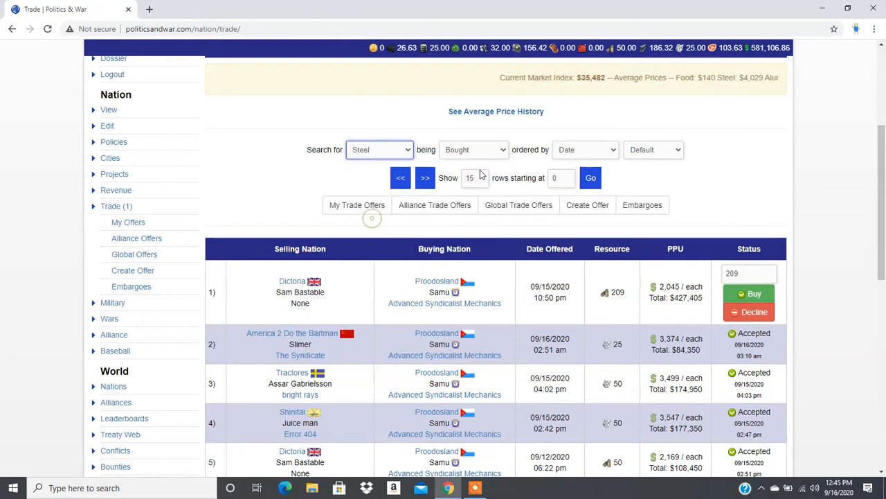
left_click(585, 150)
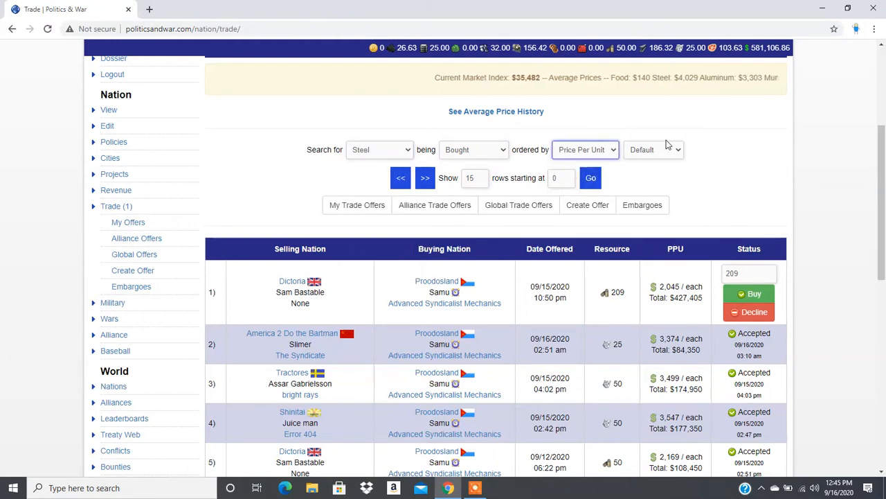
left_click(653, 149)
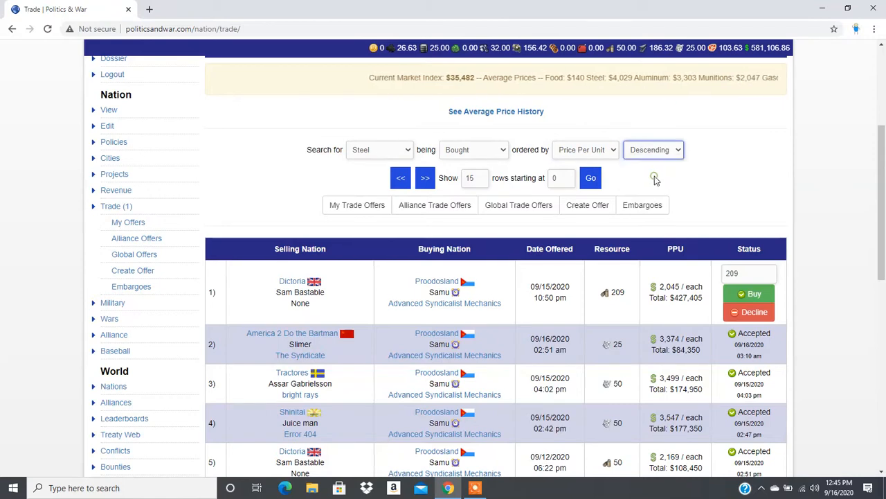
left_click(590, 178)
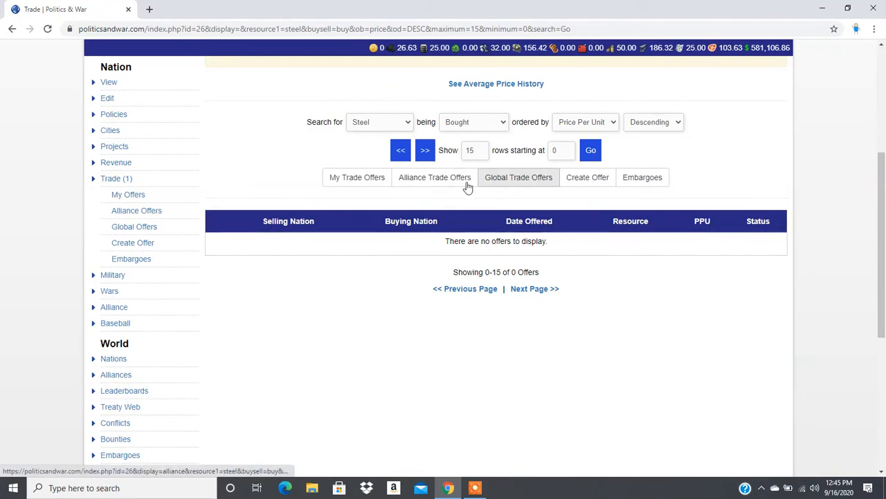
left_click(434, 176)
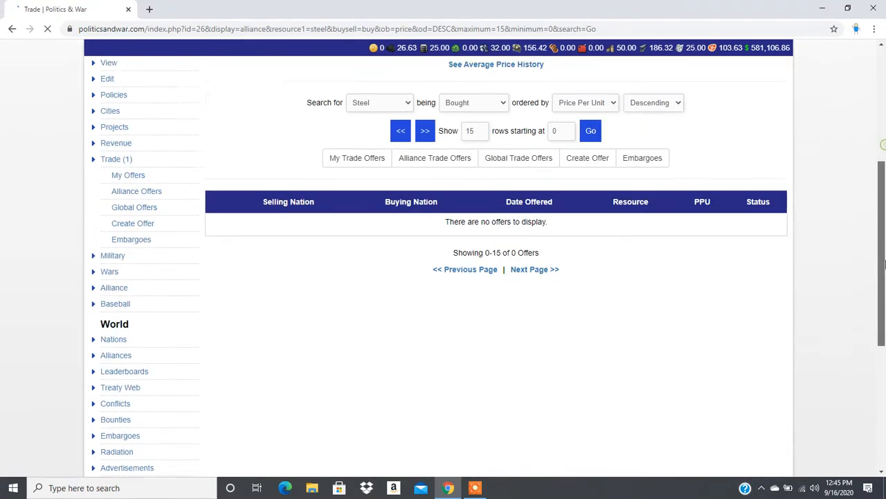
left_click(518, 158)
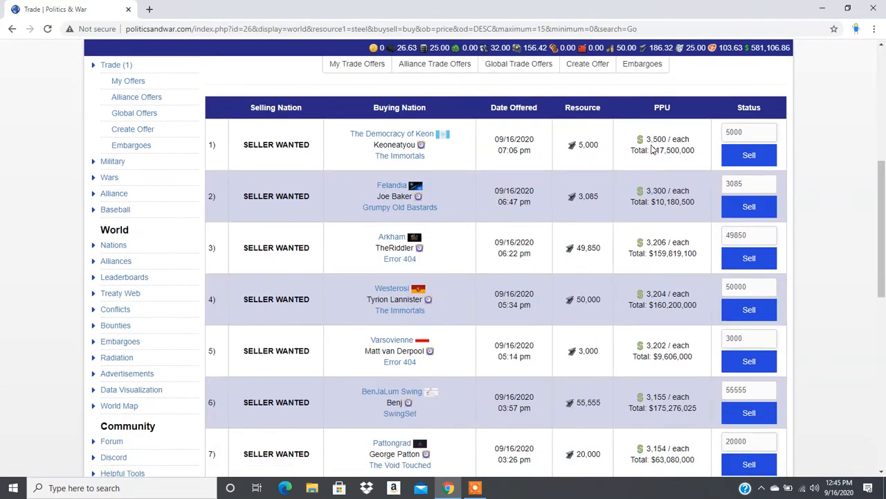
Sell 150 steel to the top buyer at $3,500 each, for $525,000.
left_click(748, 132)
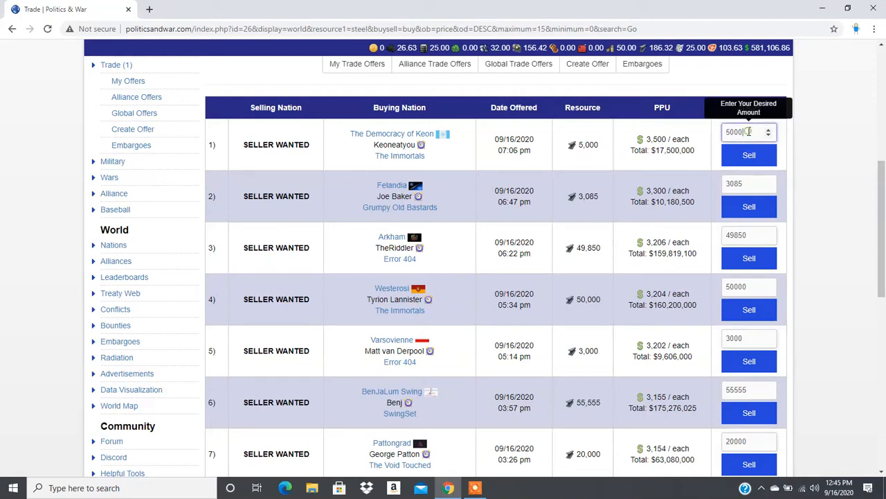
key("ctrl+a")
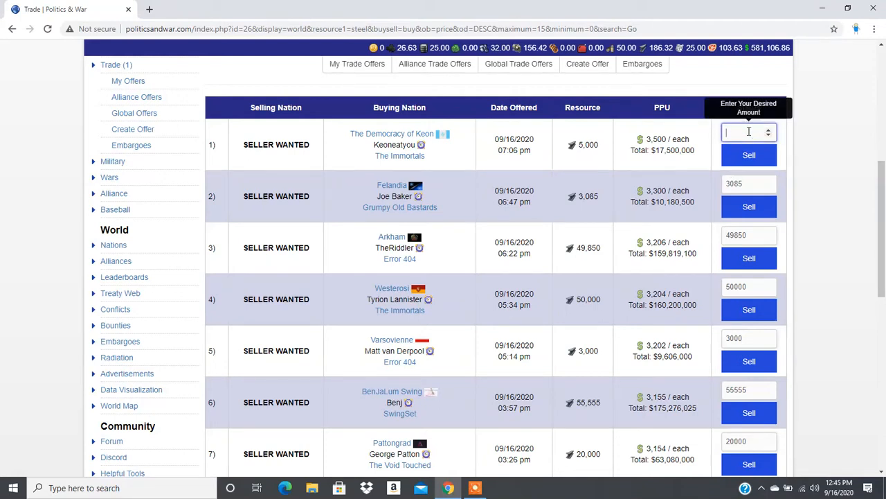
type("100")
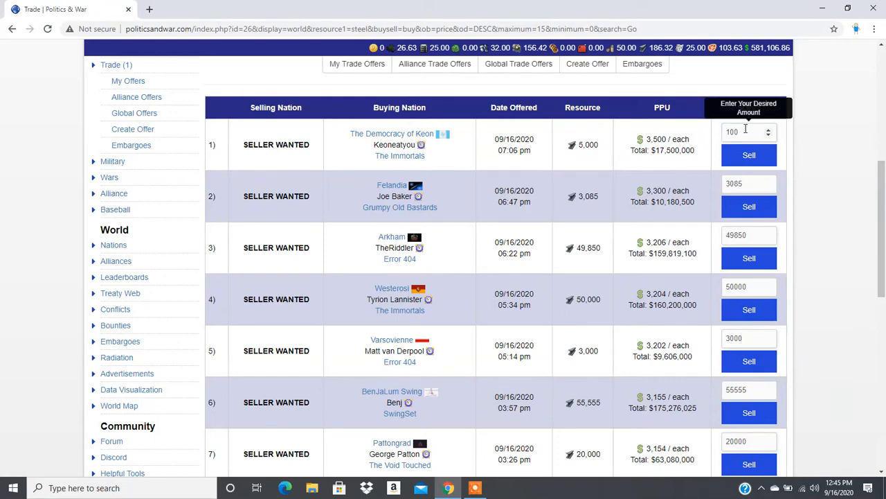
left_click(744, 131)
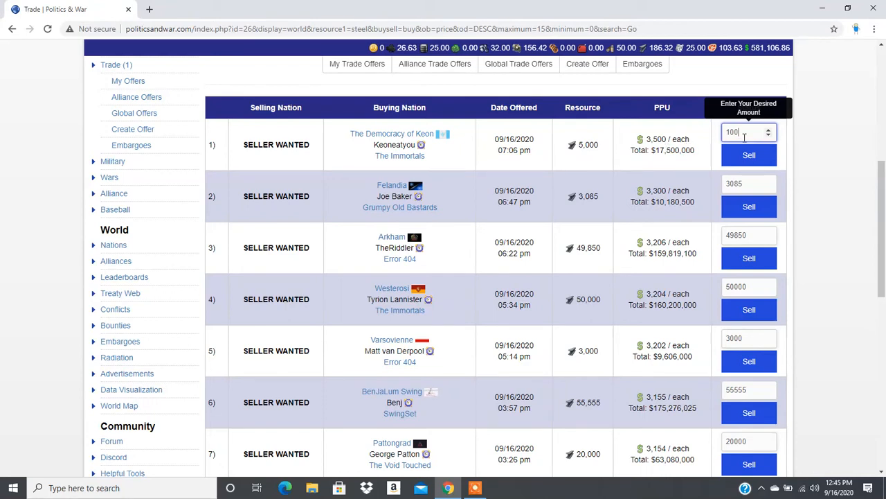
type("150")
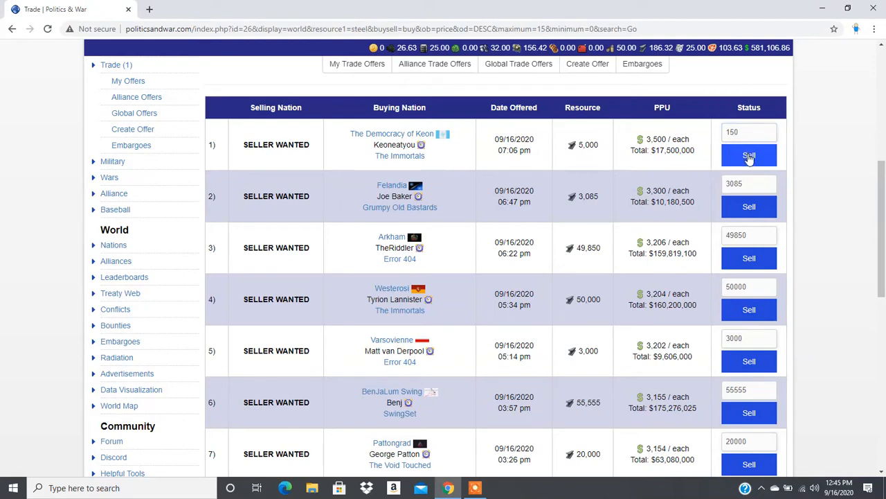
left_click(749, 155)
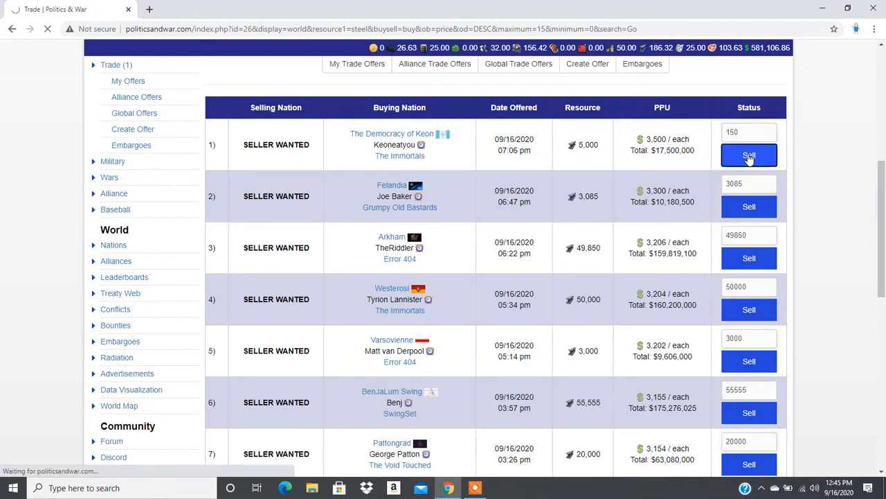
left_click(749, 155)
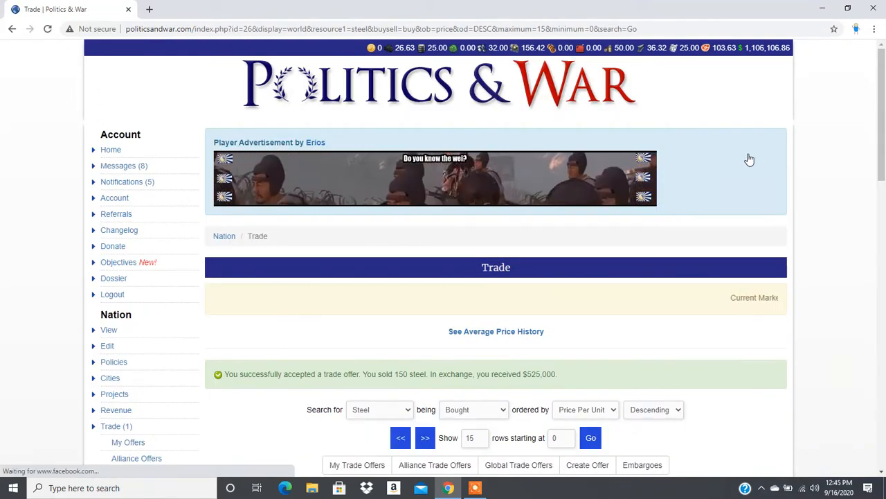
scroll("down", 3)
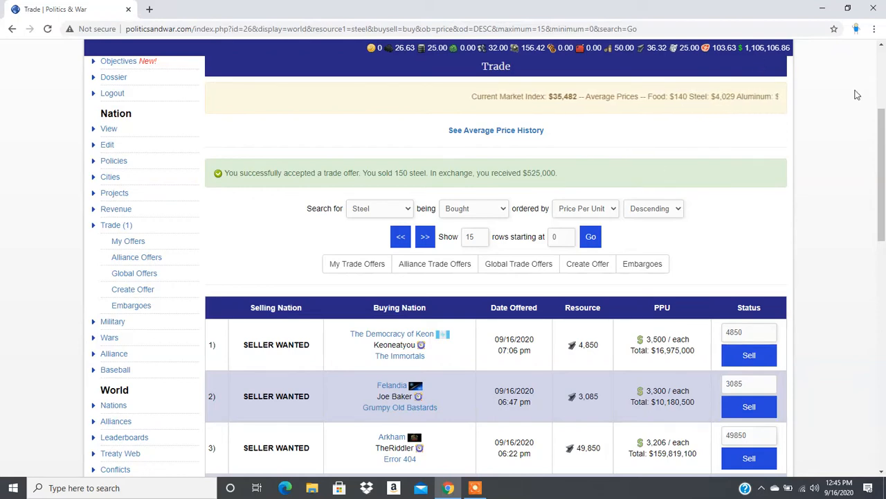
scroll("down", 3)
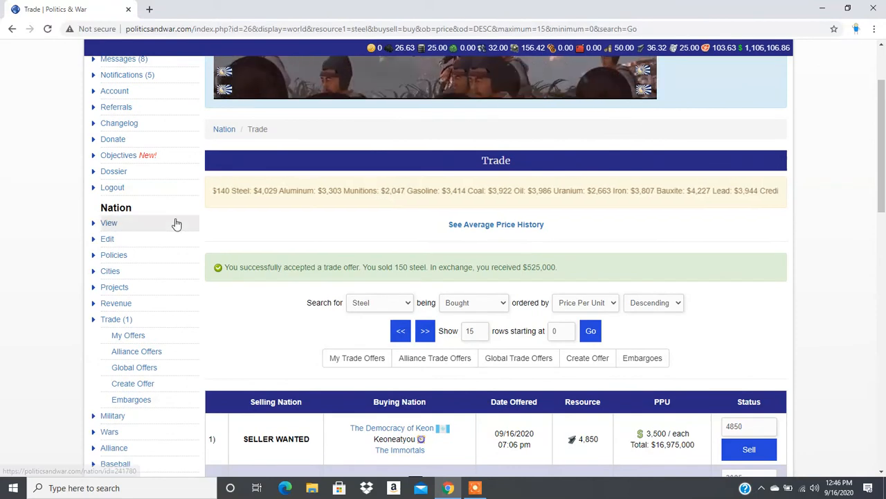
mouse_move(116, 303)
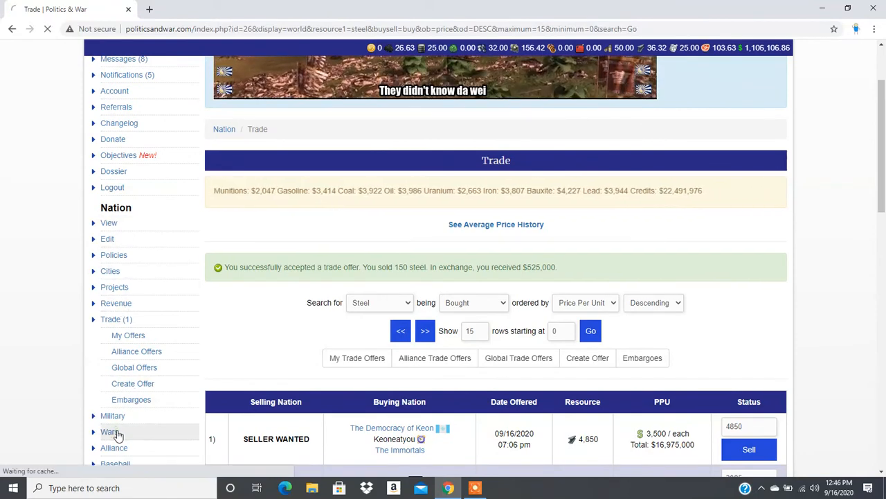
Open the Wars page showing Proodosland's three ongoing raids.
left_click(110, 431)
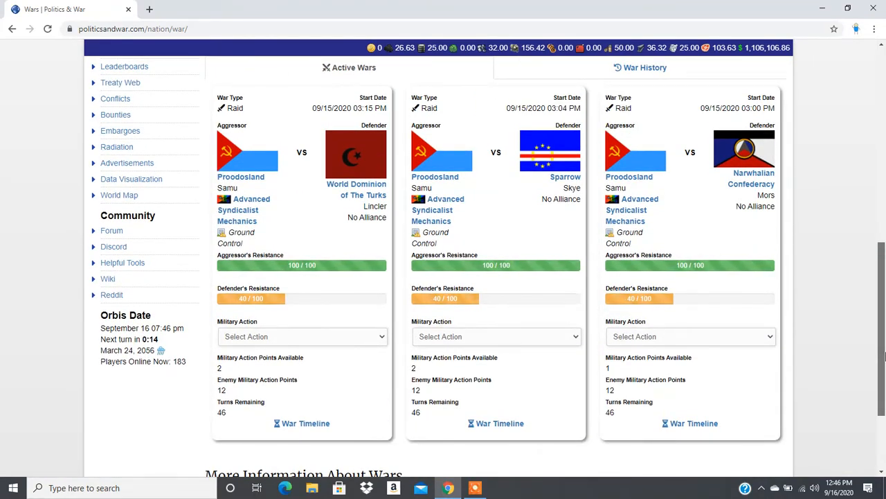
mouse_move(346, 393)
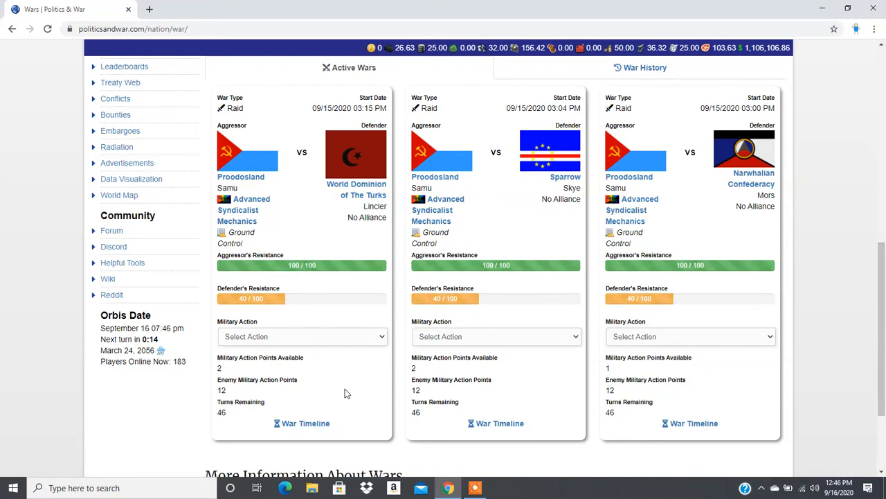
mouse_move(278, 323)
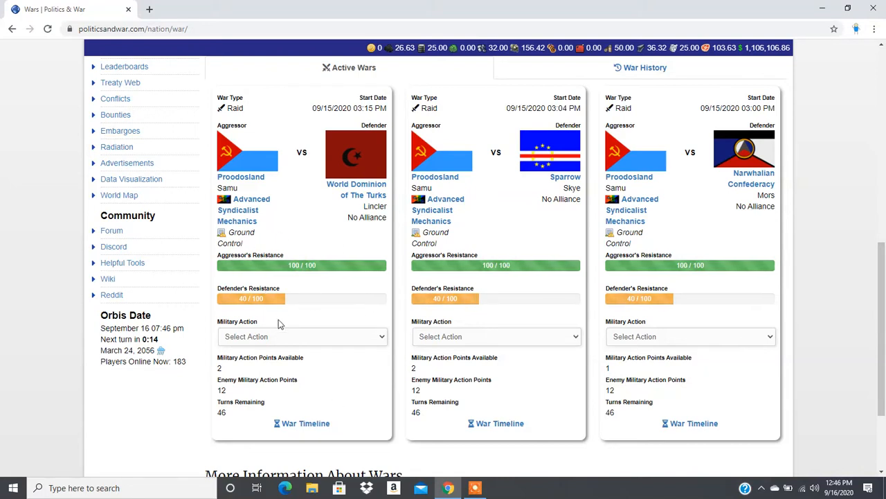
mouse_move(757, 356)
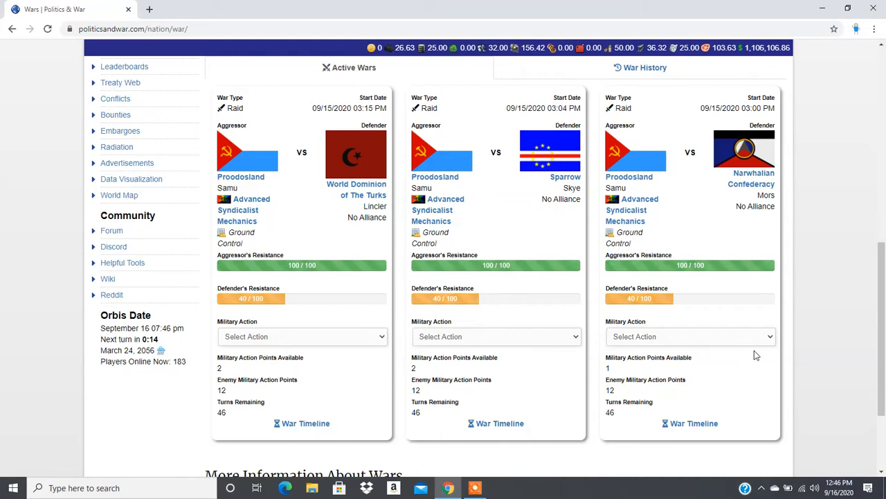
mouse_move(512, 352)
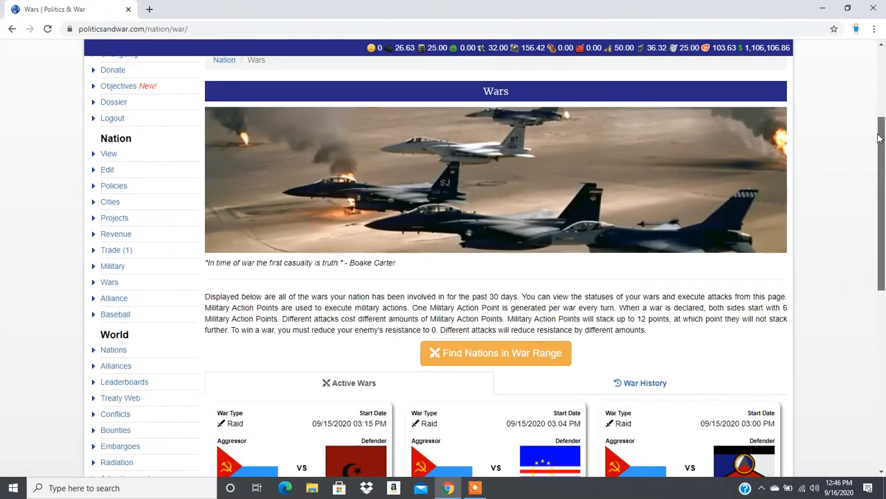
Search nations in war range, hiding those without open war slots.
left_click(496, 352)
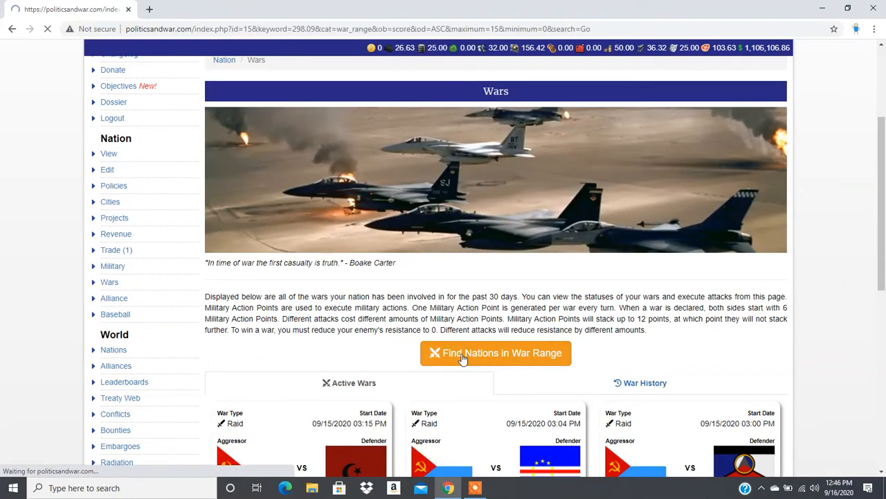
left_click(496, 353)
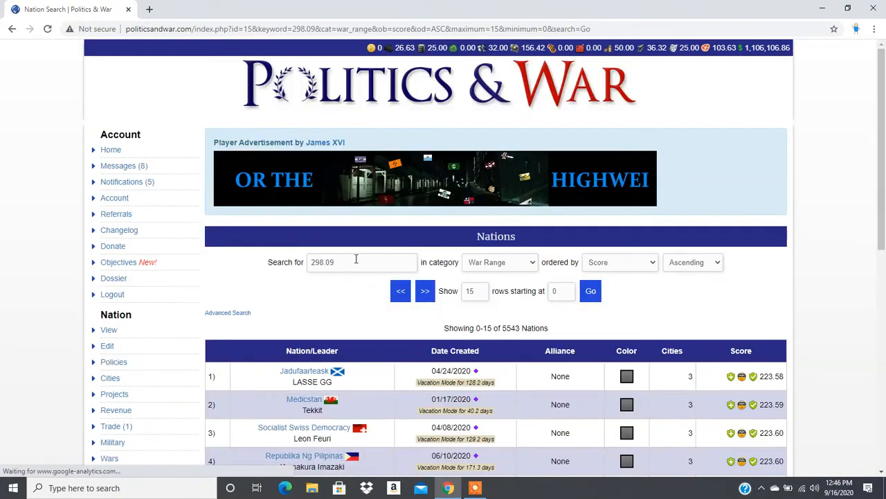
left_click(228, 312)
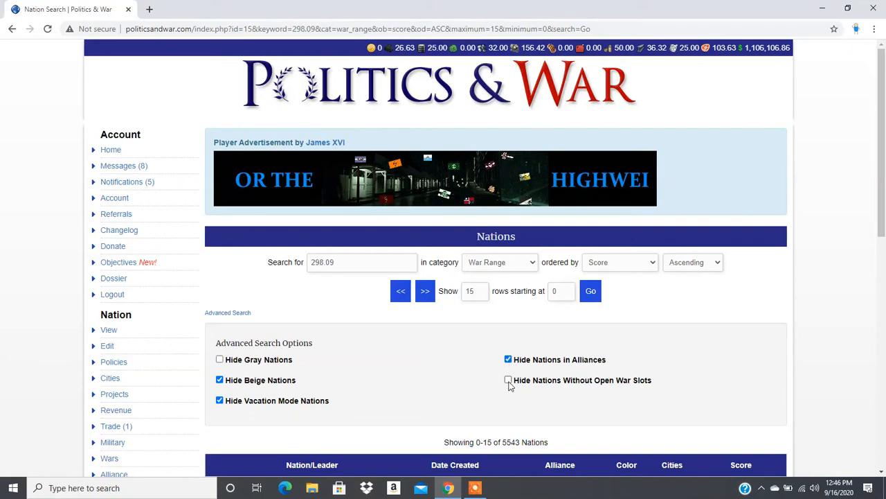
left_click(508, 379)
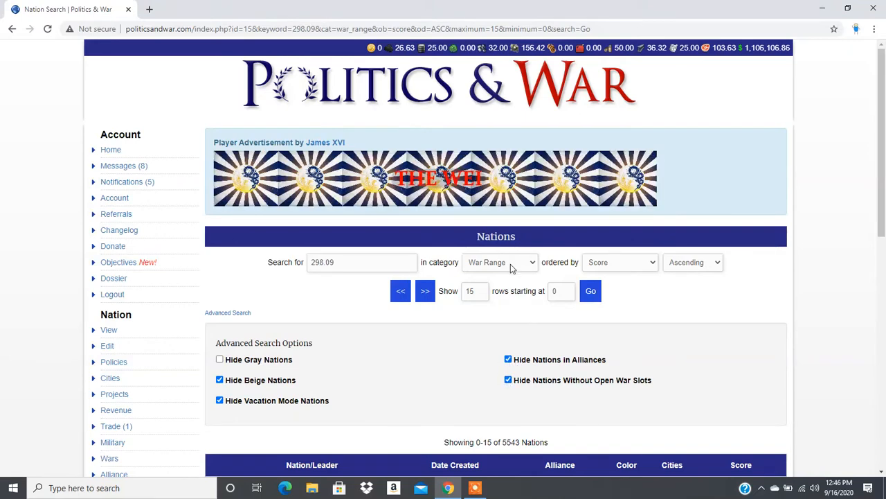
Order results by number of cities, descending, and run the search.
left_click(620, 262)
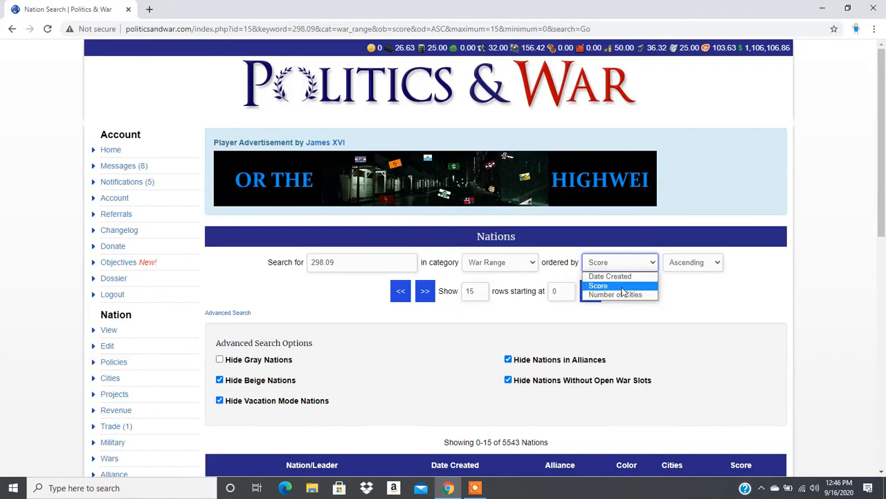
left_click(615, 295)
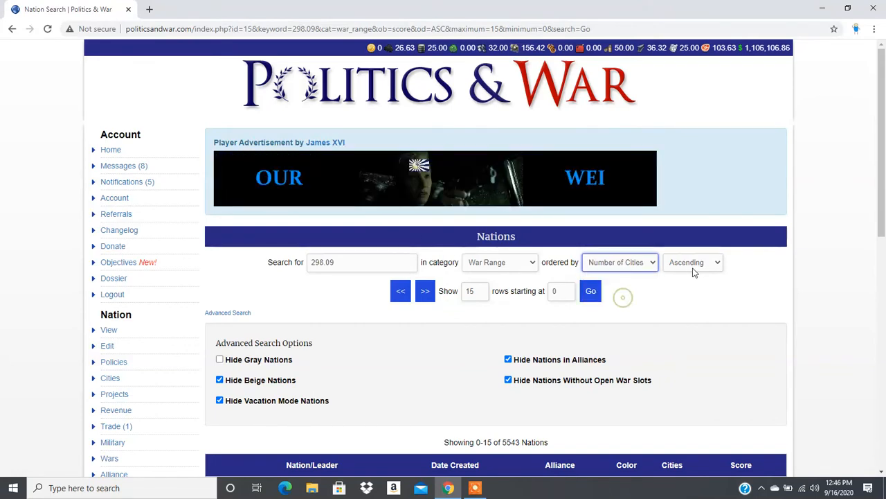
left_click(693, 262)
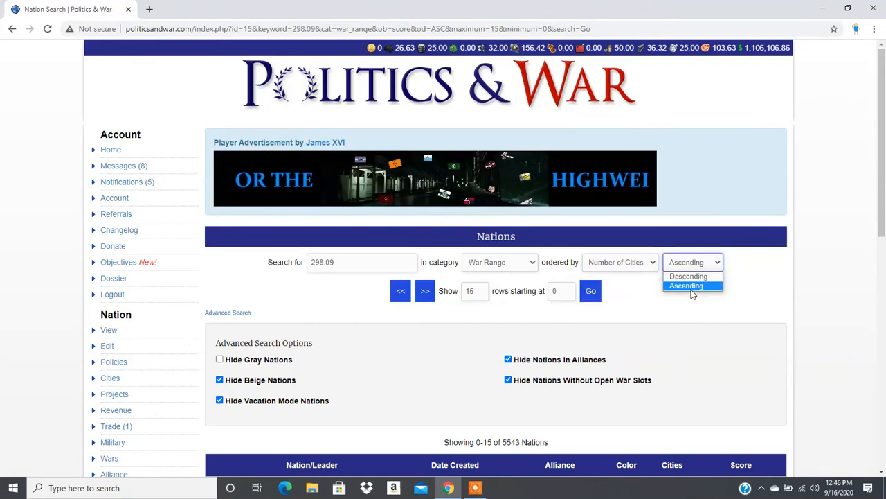
left_click(688, 276)
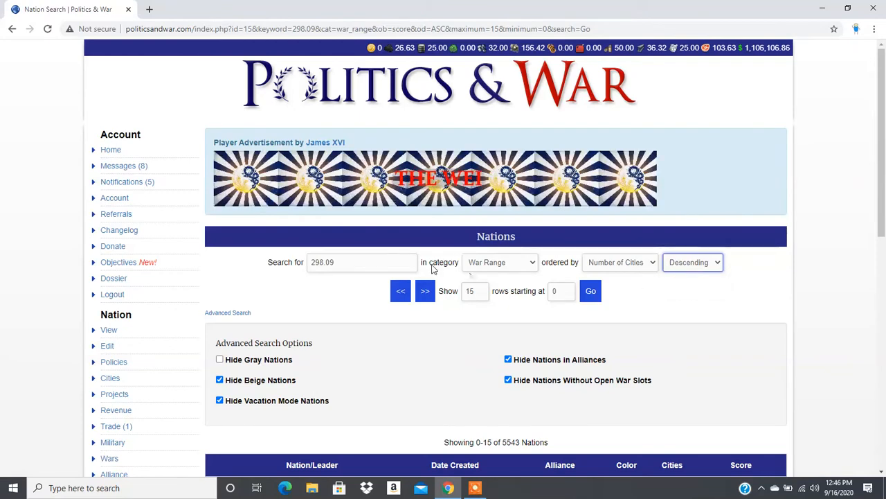
left_click(590, 290)
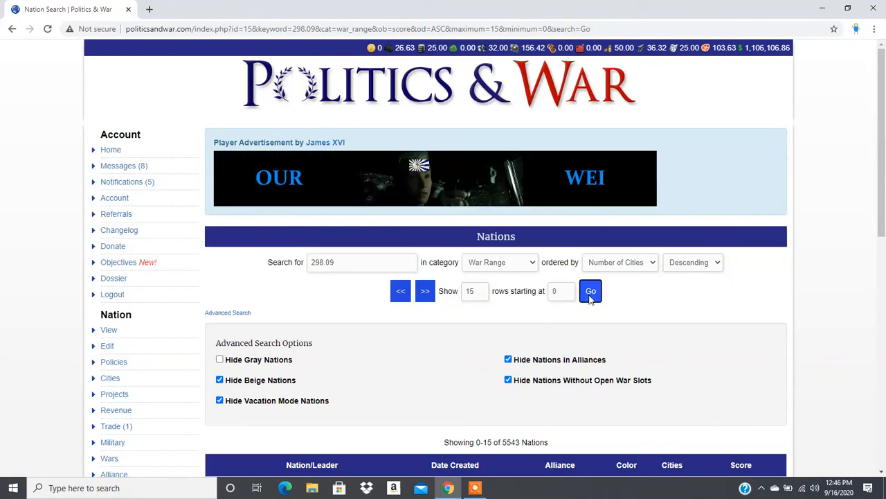
left_click(590, 290)
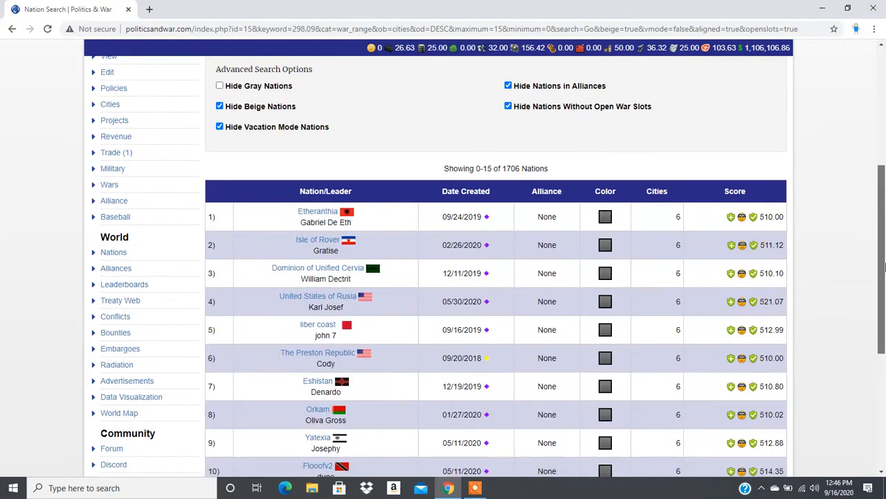
scroll("down", 3)
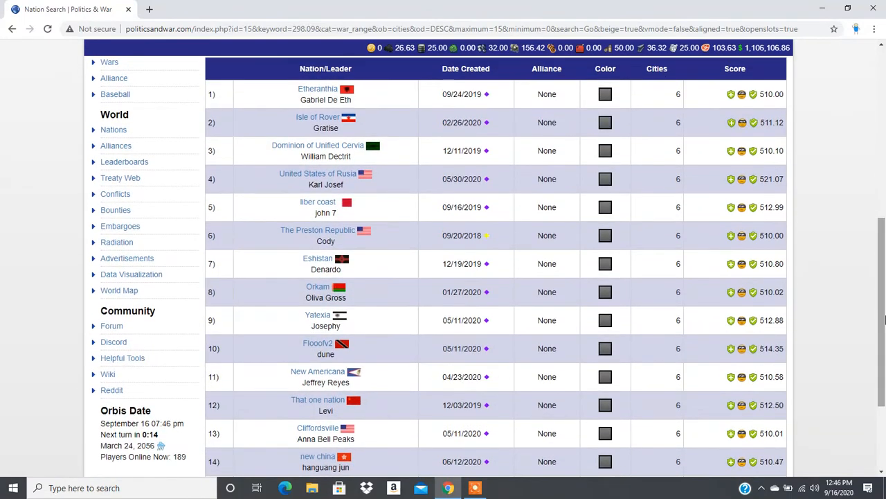
mouse_move(318, 89)
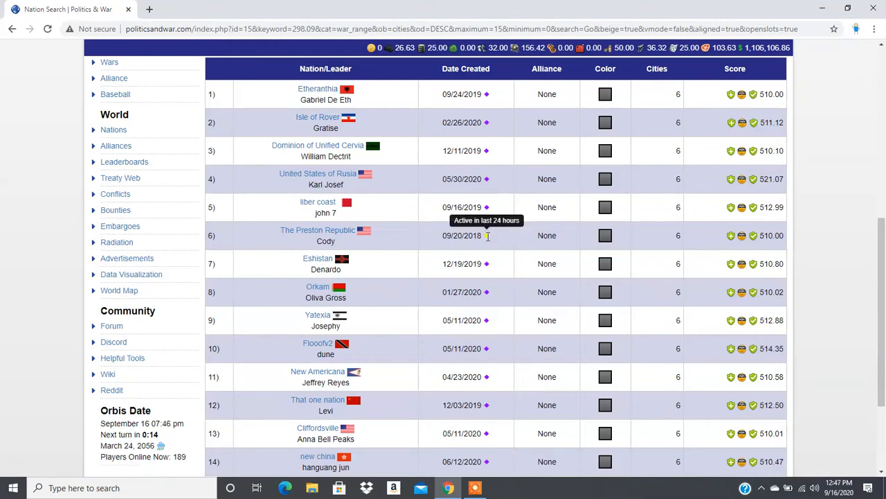
mouse_move(594, 247)
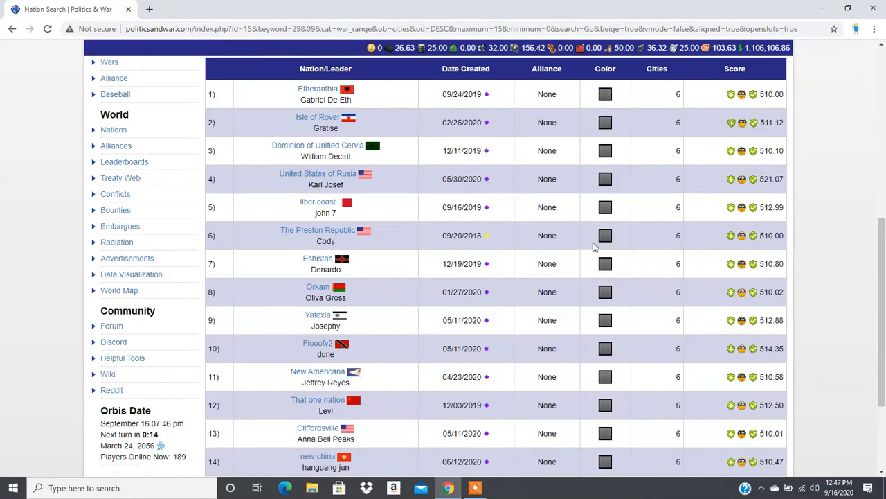
mouse_move(725, 224)
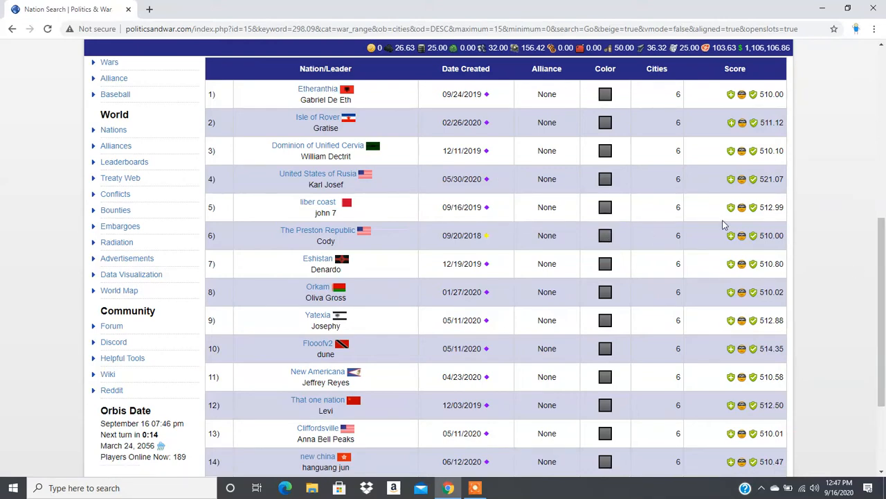
mouse_move(318, 89)
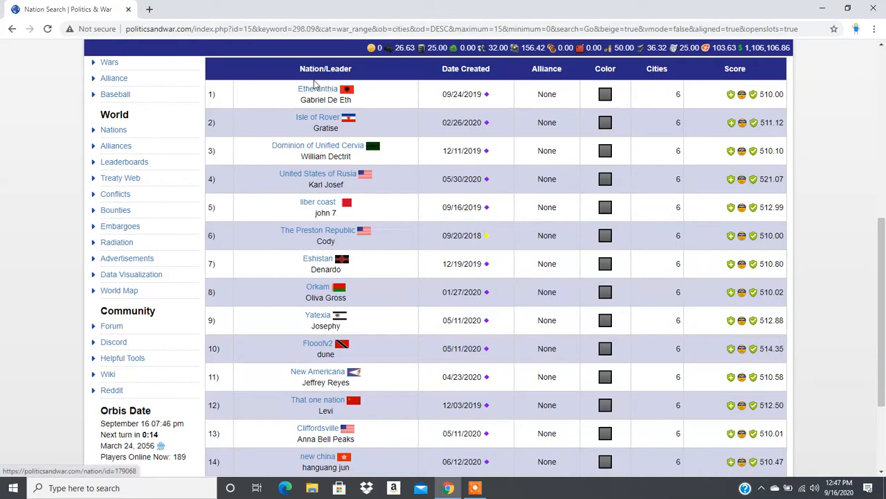
left_click(318, 89)
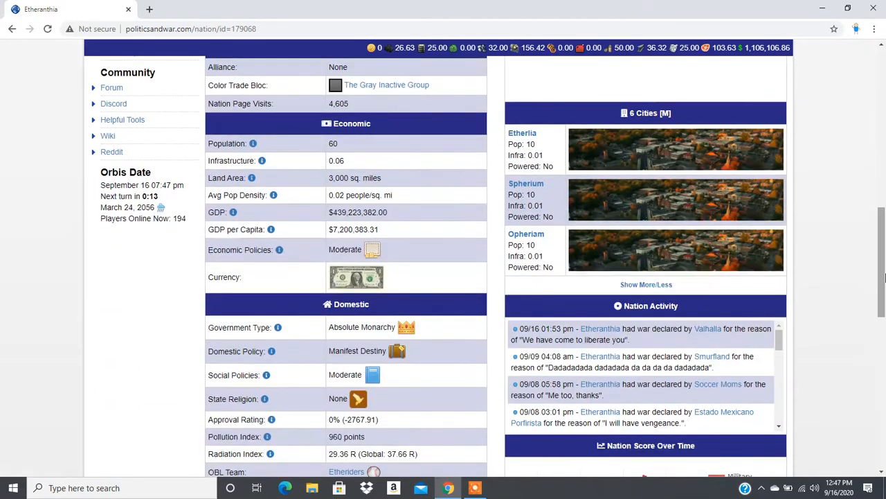
left_click(11, 29)
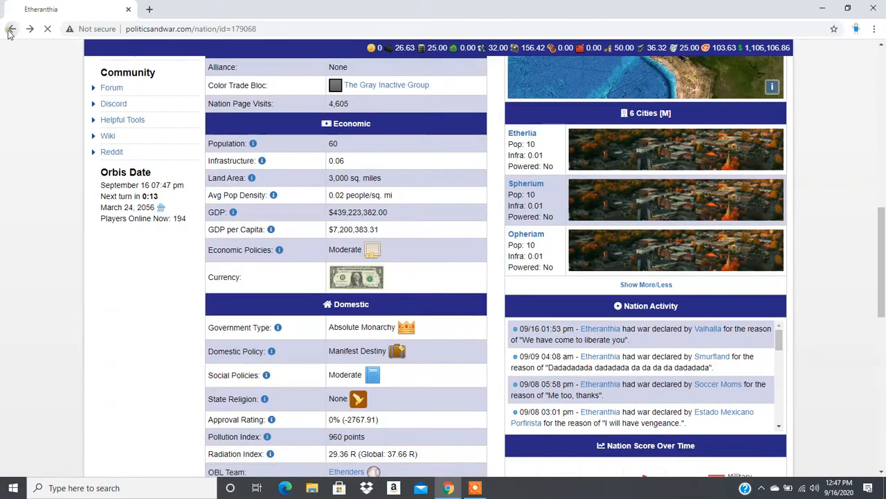
left_click(11, 29)
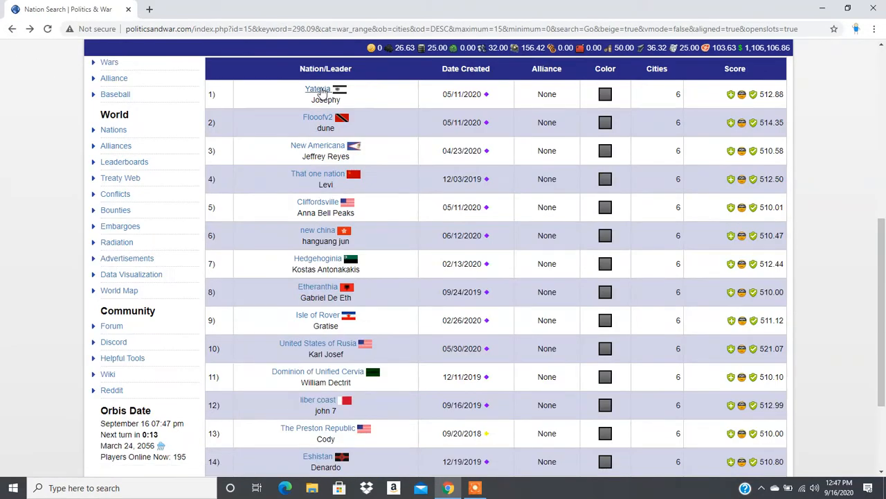
left_click(318, 88)
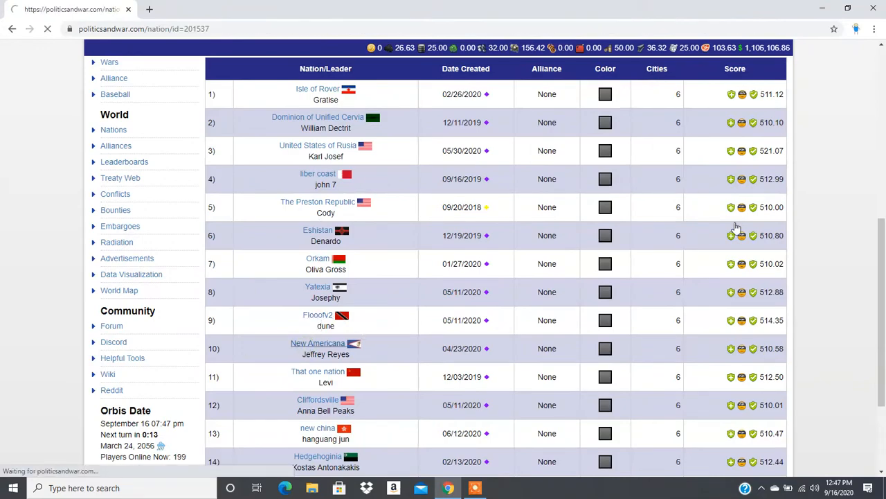
left_click(318, 342)
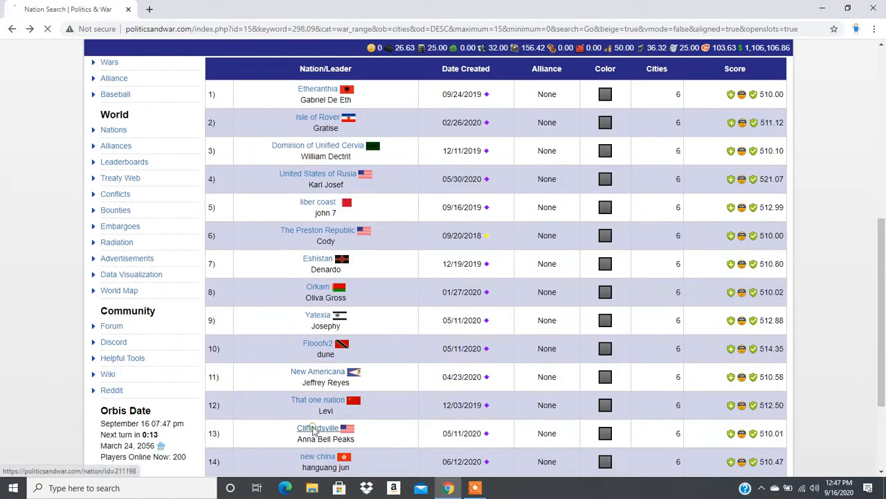
left_click(318, 427)
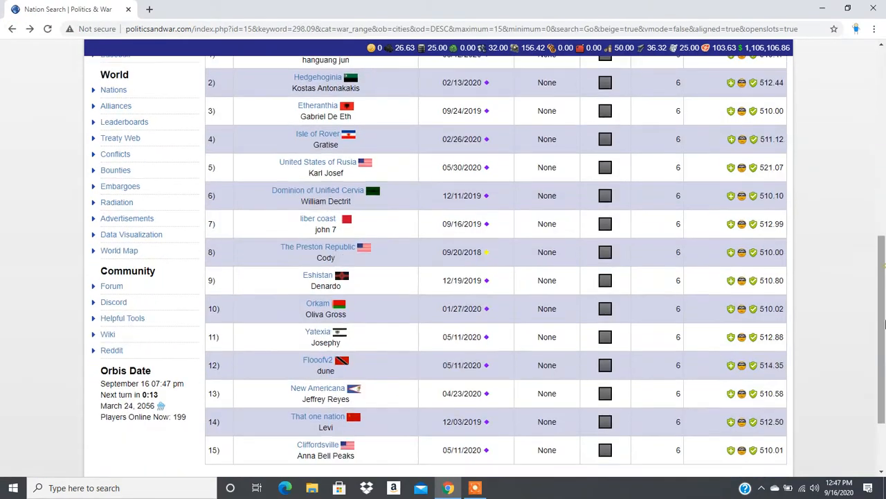
scroll("down", 3)
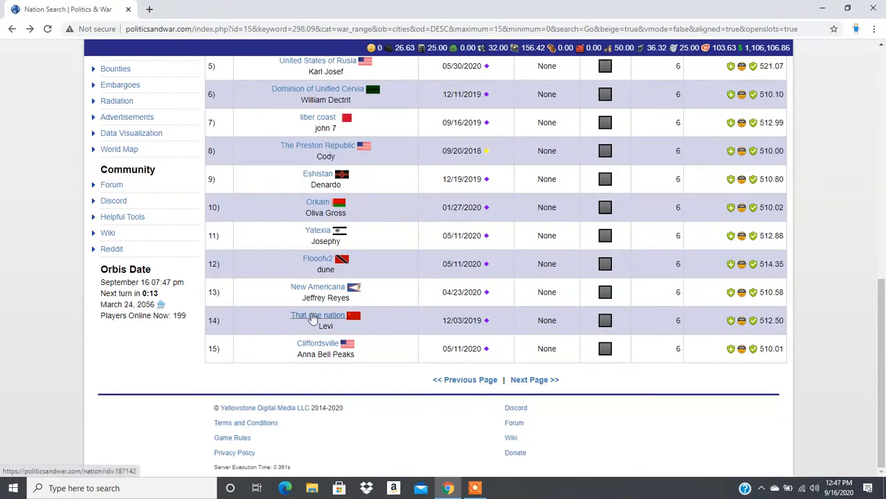
left_click(318, 315)
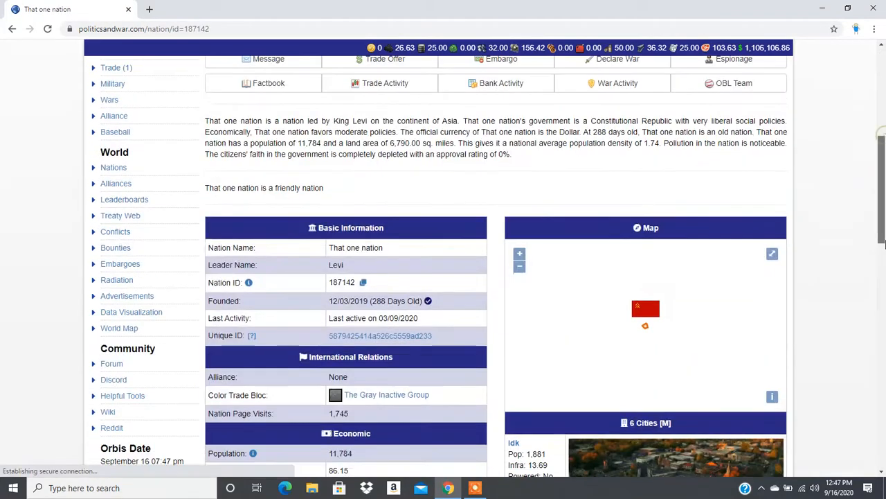
scroll("down", 3)
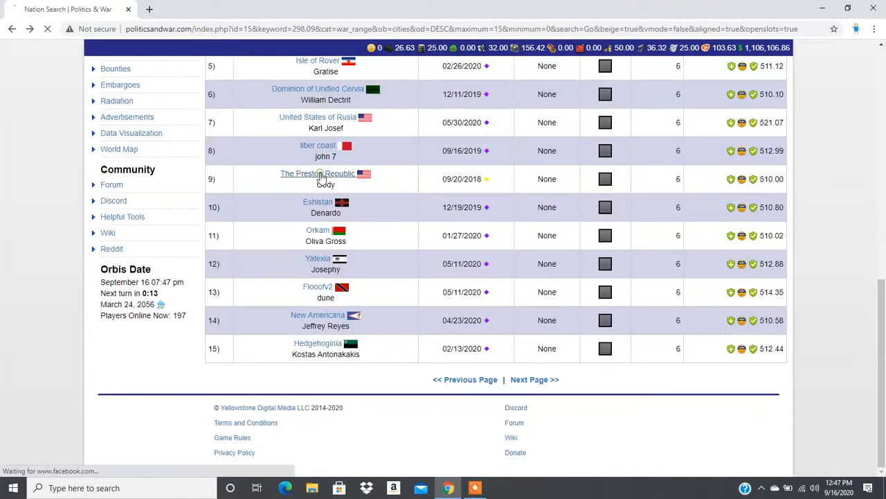
left_click(318, 173)
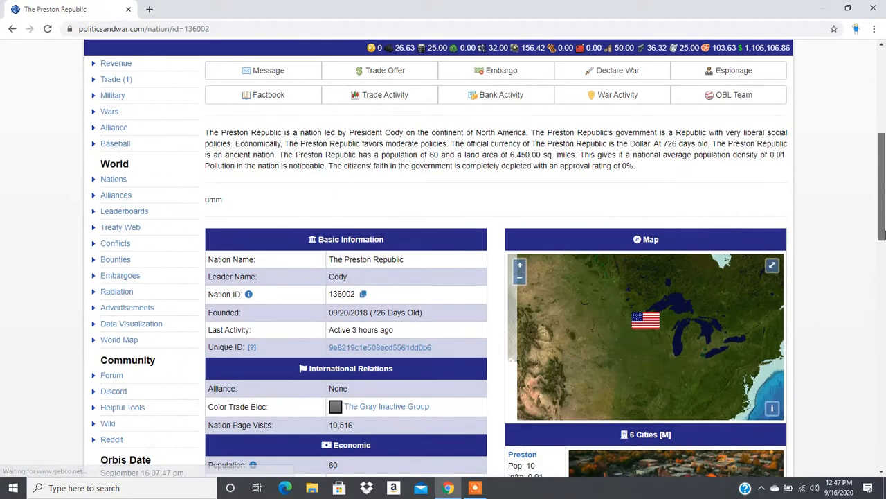
scroll("down", 3)
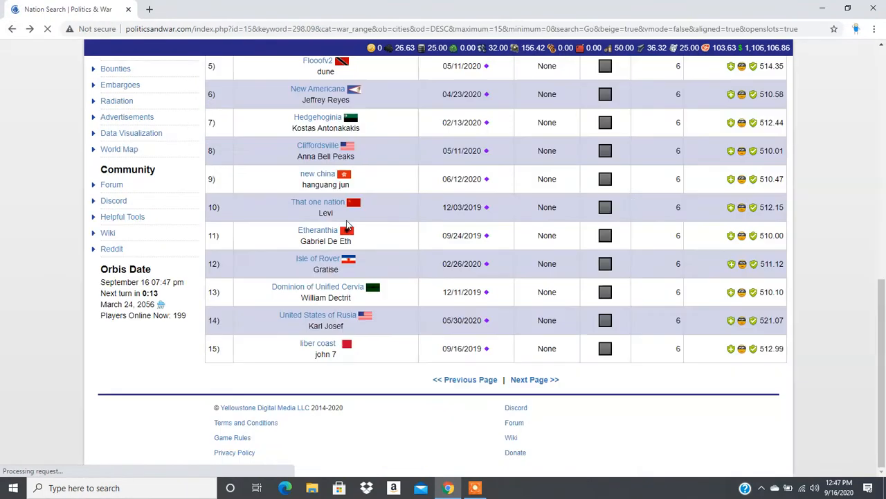
left_click(534, 379)
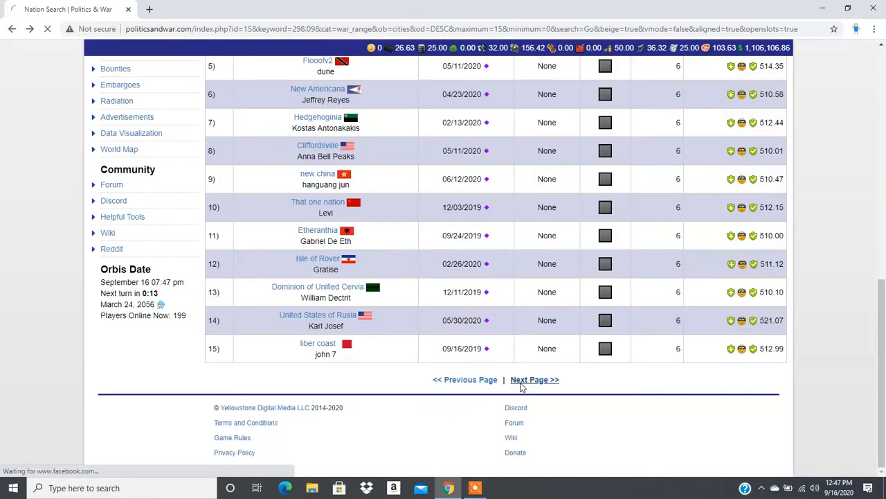
Go to results page two and open the Peoples Republic of Die profile.
left_click(534, 380)
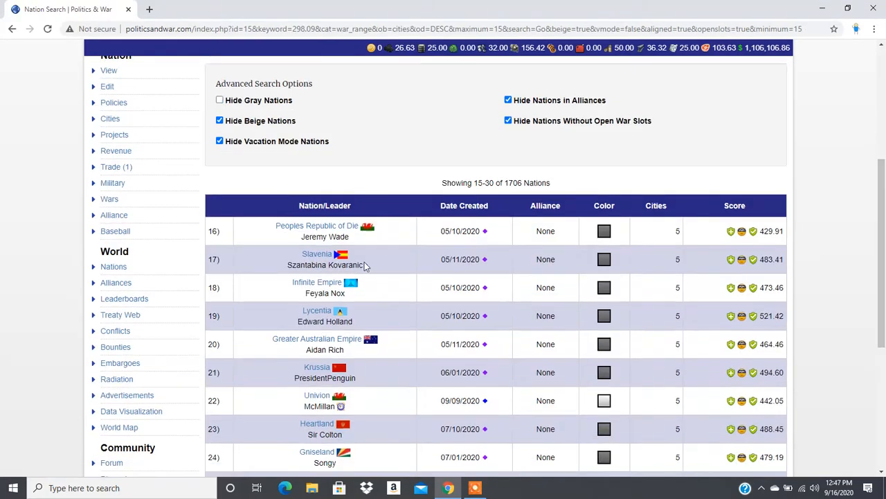
left_click(317, 226)
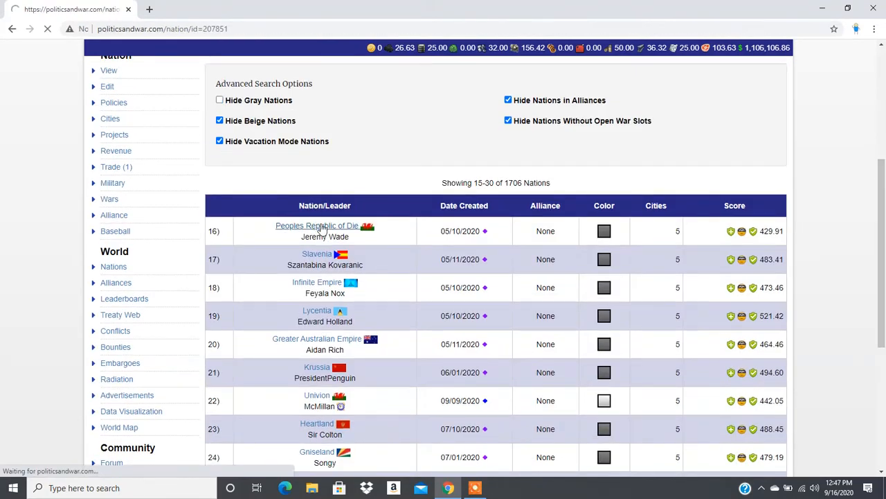
left_click(317, 225)
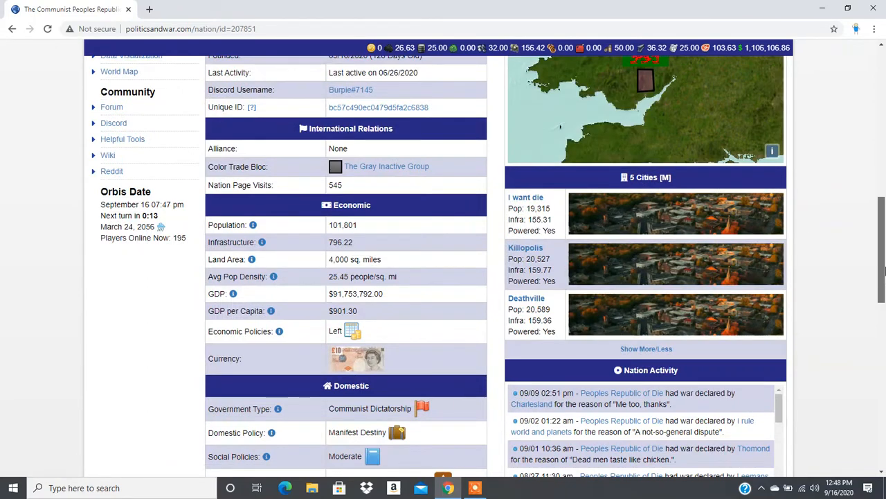
mouse_move(317, 307)
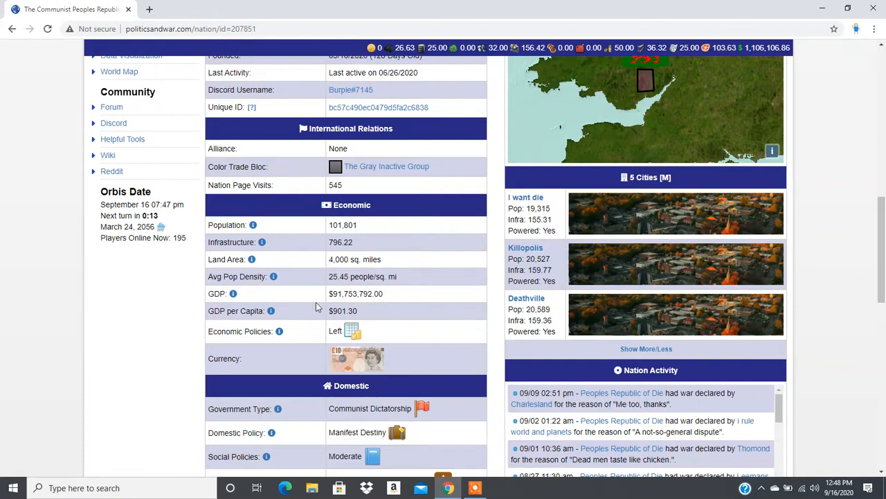
mouse_move(366, 309)
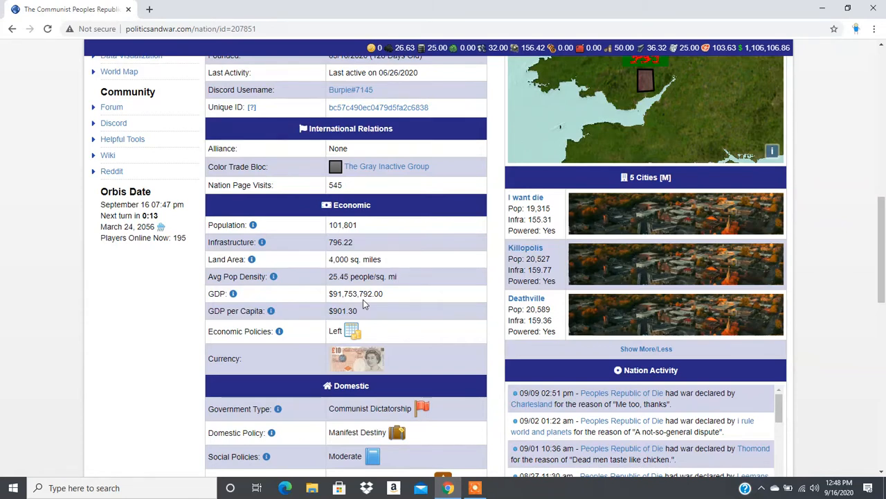
mouse_move(530, 309)
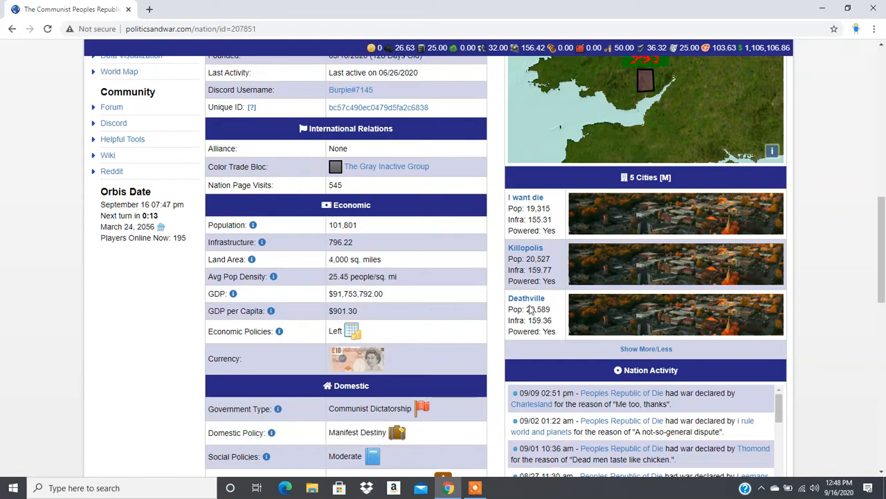
mouse_move(537, 205)
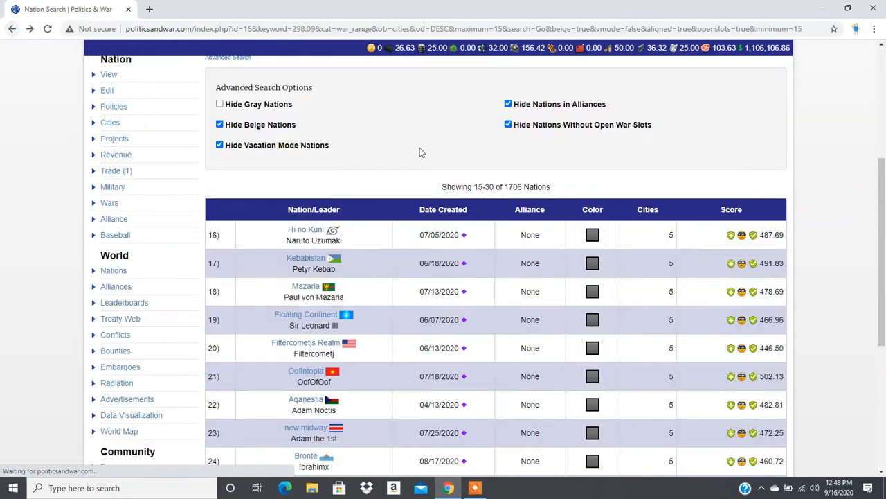
mouse_move(305, 229)
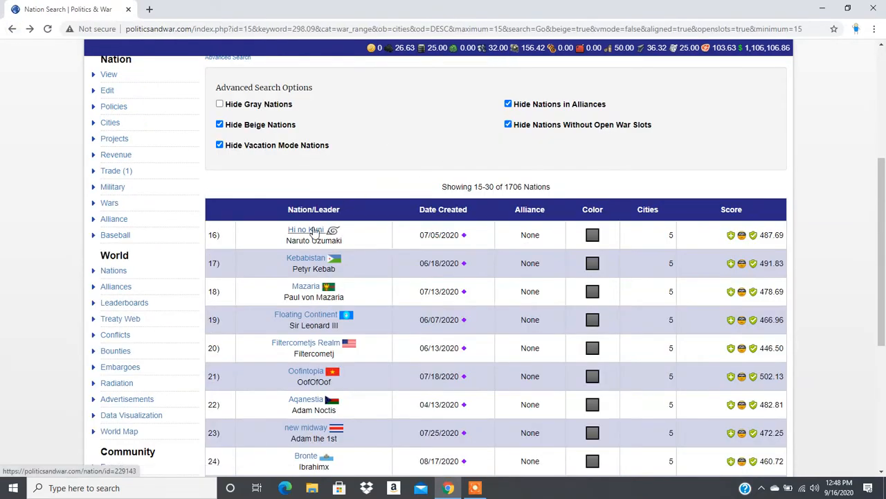
left_click(305, 229)
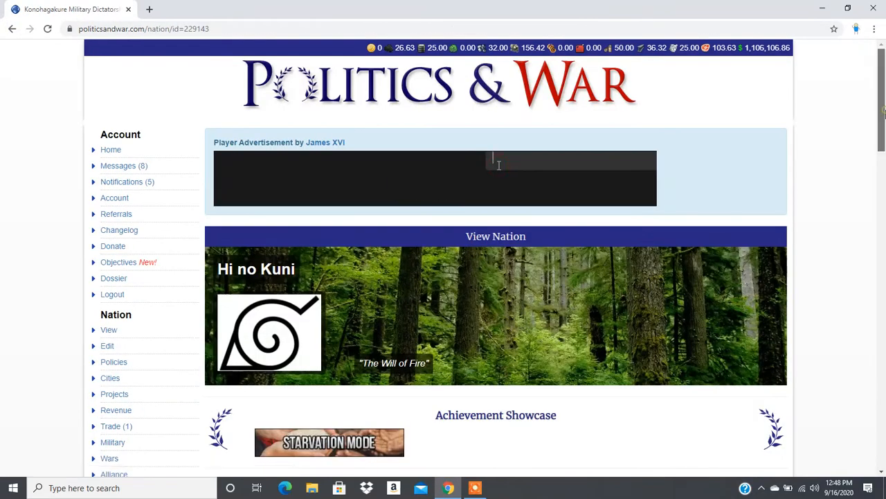
scroll("down", 3)
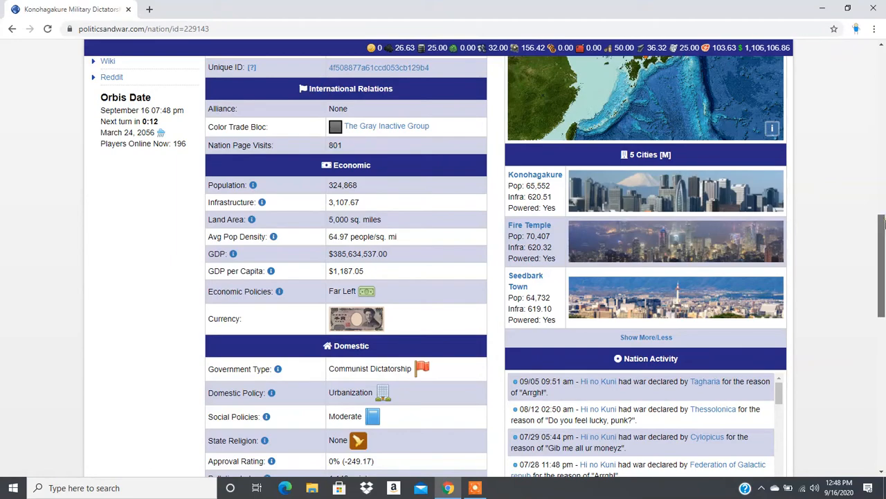
scroll("down", 3)
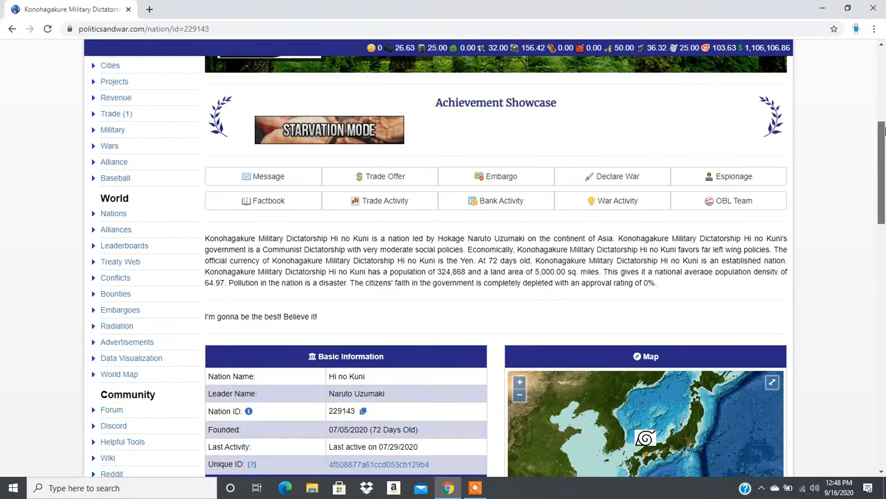
left_click(612, 176)
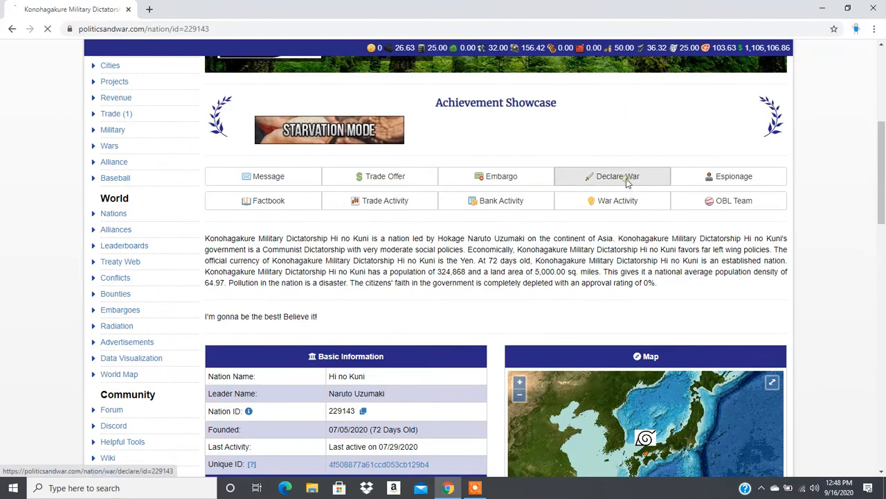
left_click(612, 176)
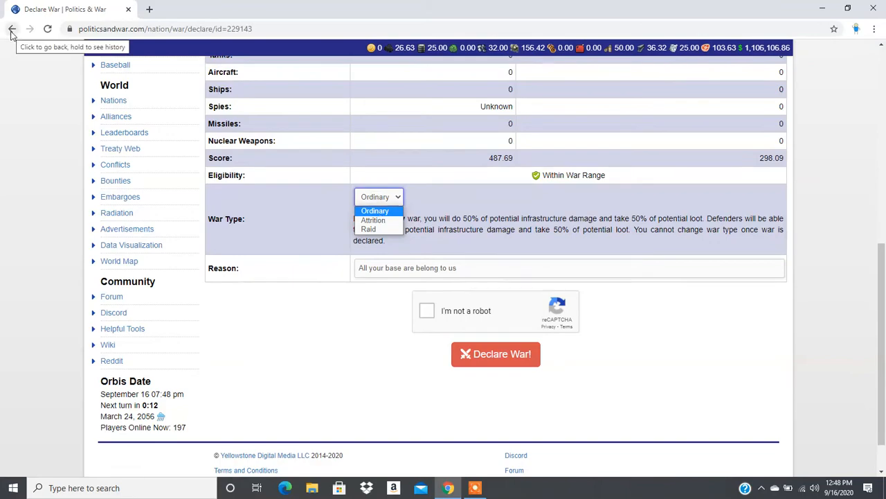
left_click(12, 28)
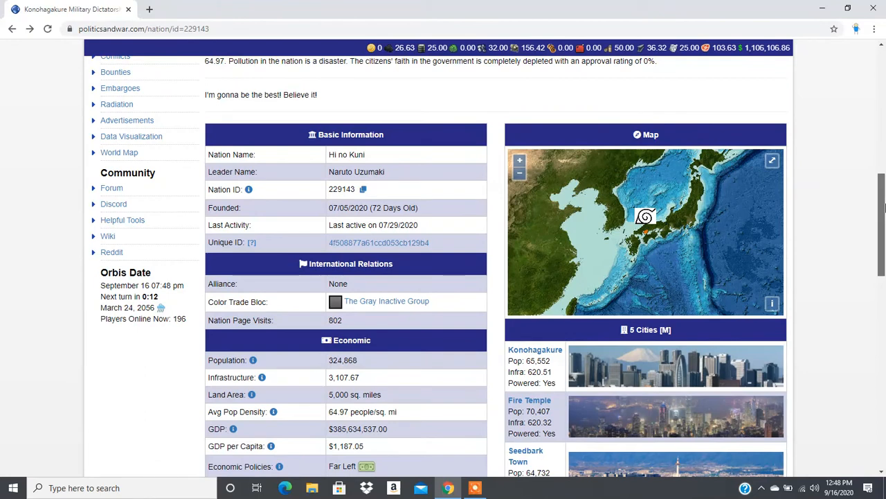
scroll("down", 3)
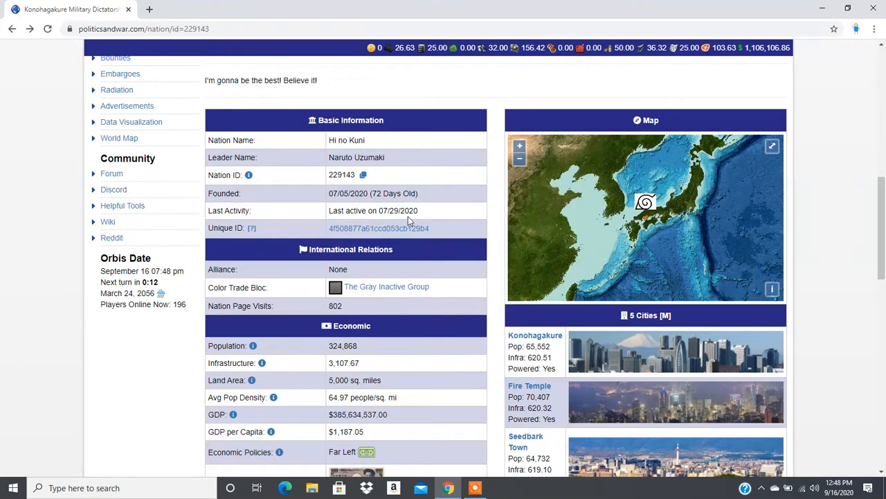
mouse_move(829, 195)
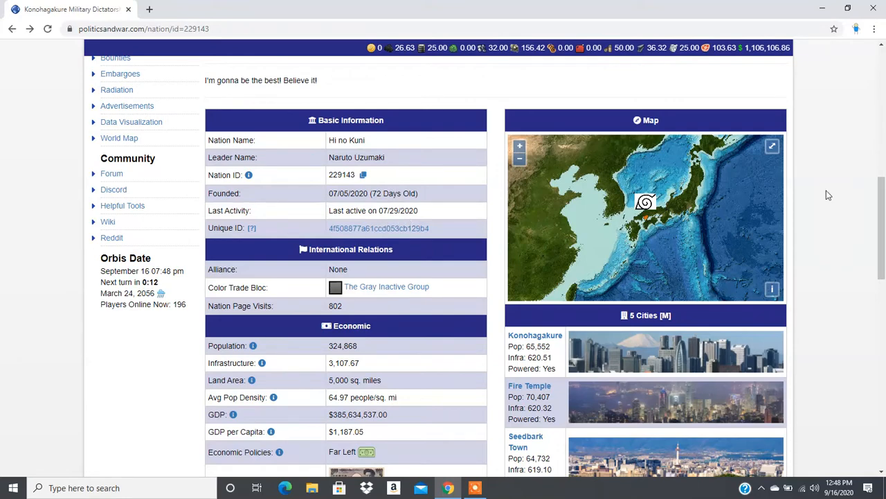
Declare a Raid war on Hi no Kuni with the reason 'Money'.
scroll("up", 3)
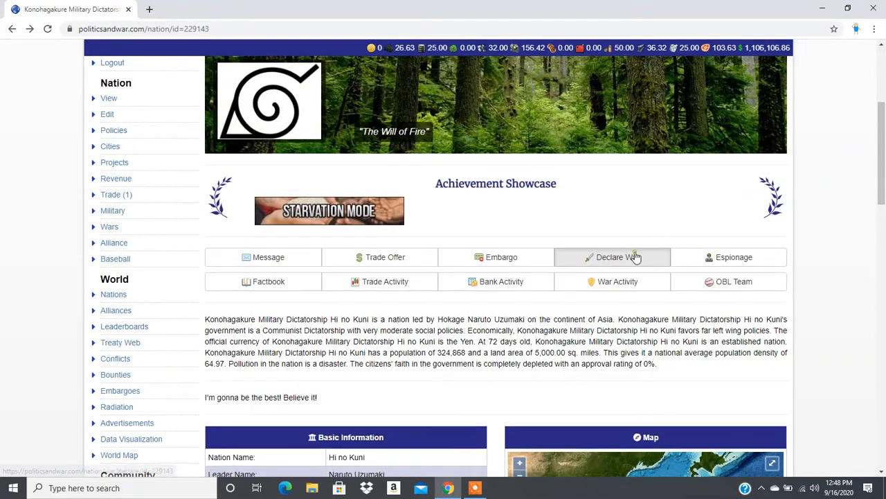
left_click(612, 256)
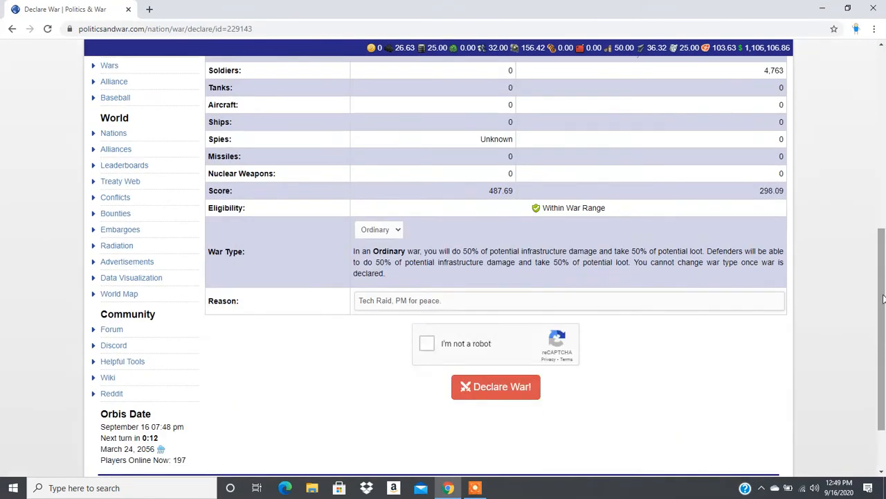
left_click(379, 229)
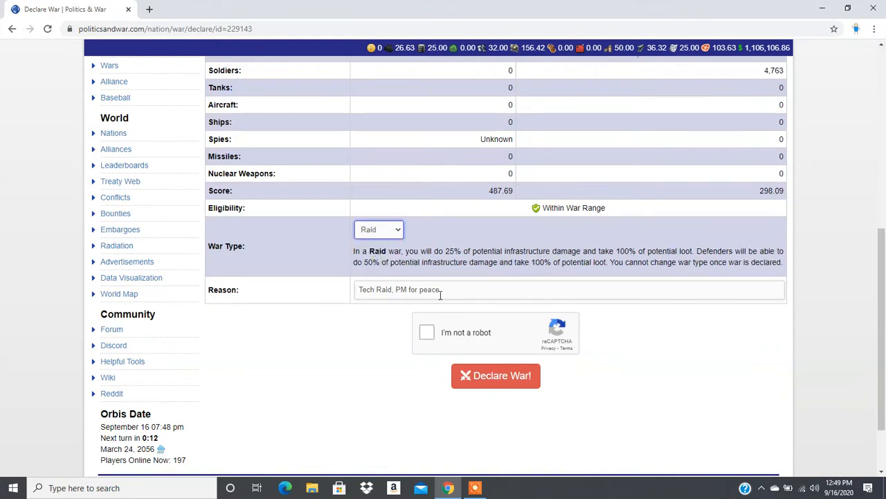
left_click(568, 290)
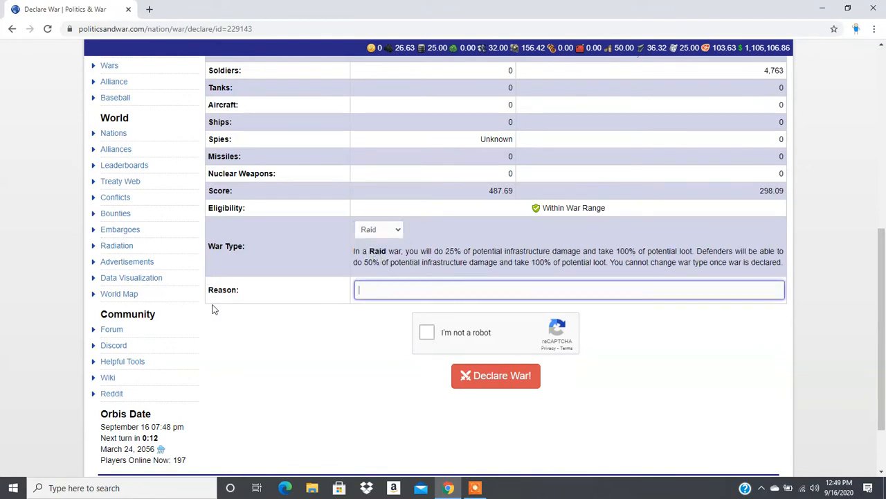
type("Money")
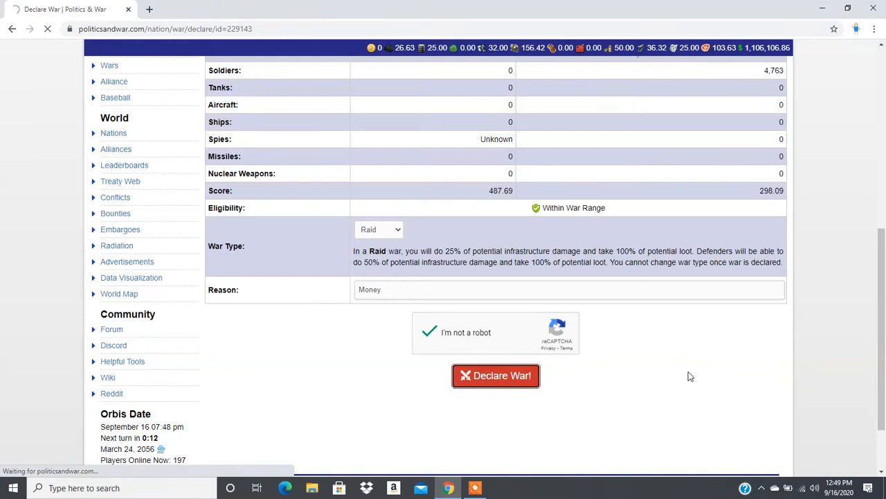
left_click(495, 375)
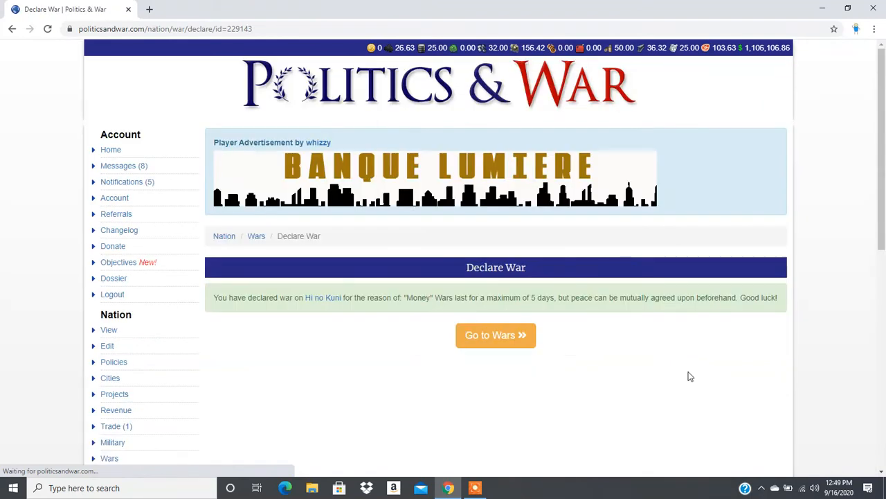
Win a first immense-triumph ground attack on Hi no Kuni, then return to the wars overview.
left_click(496, 335)
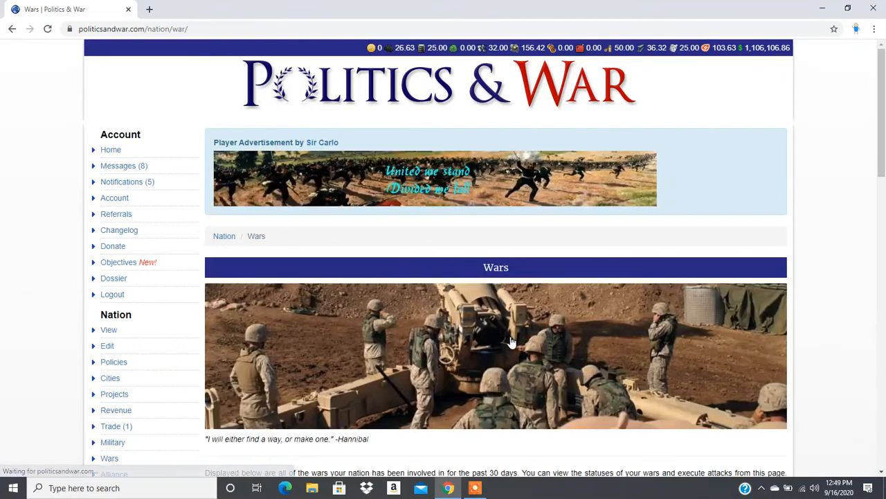
scroll("down", 3)
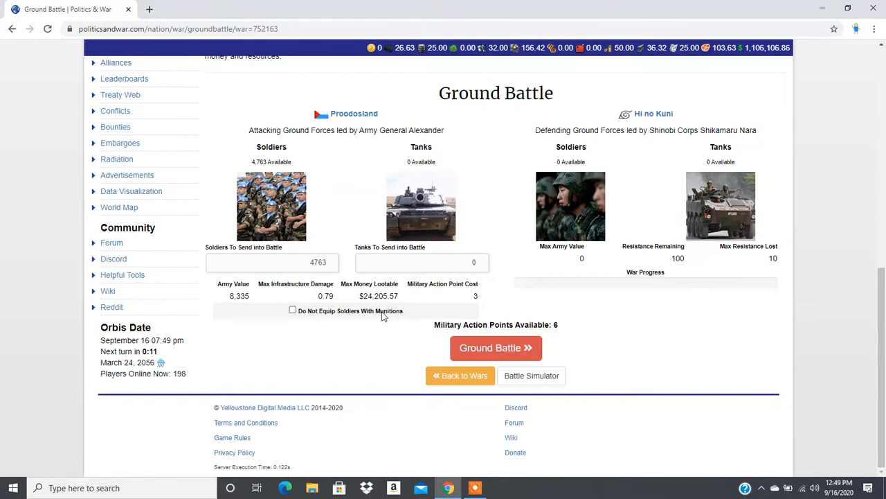
left_click(496, 348)
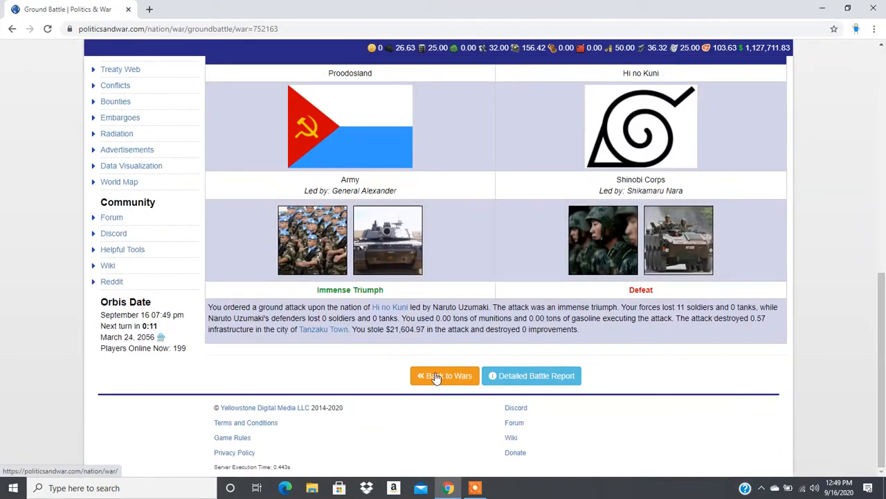
left_click(445, 375)
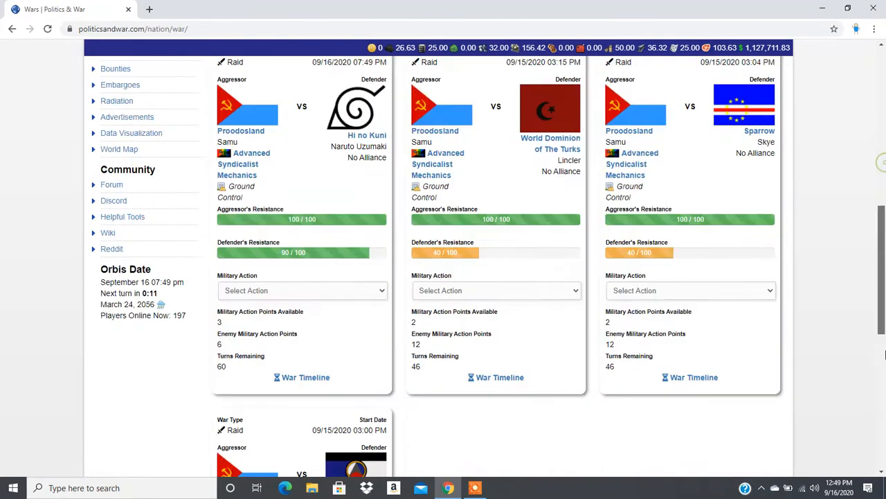
Win a second ground battle against Hi no Kuni, bringing the loot to about $40,000.
left_click(302, 290)
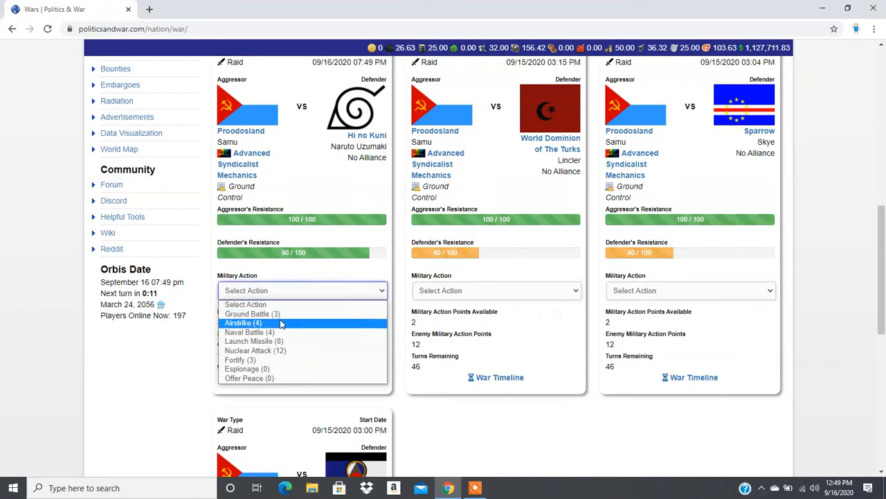
left_click(252, 314)
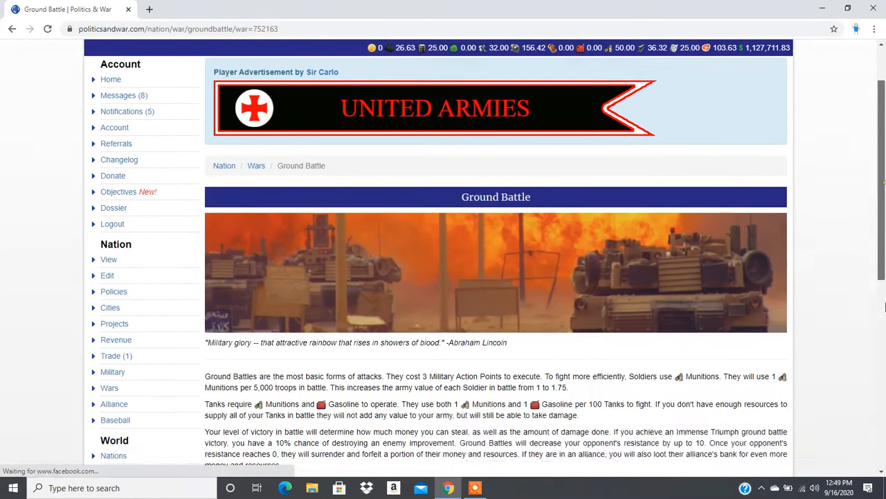
scroll("down", 3)
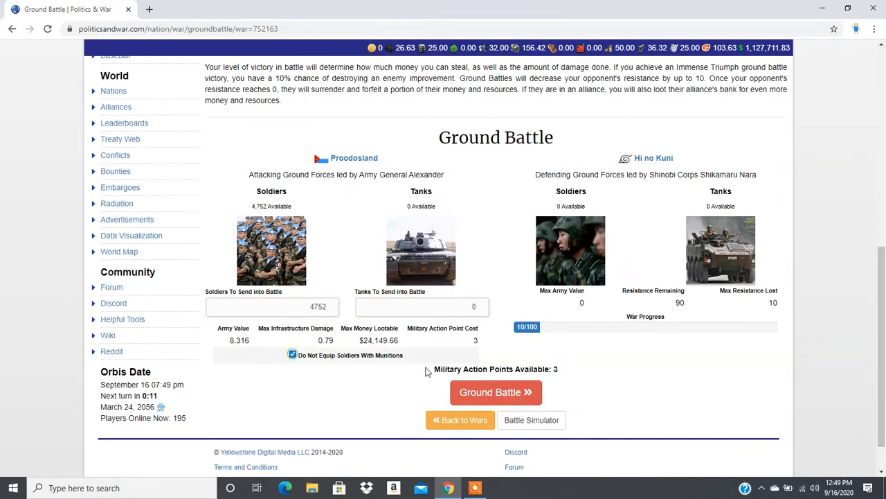
left_click(495, 392)
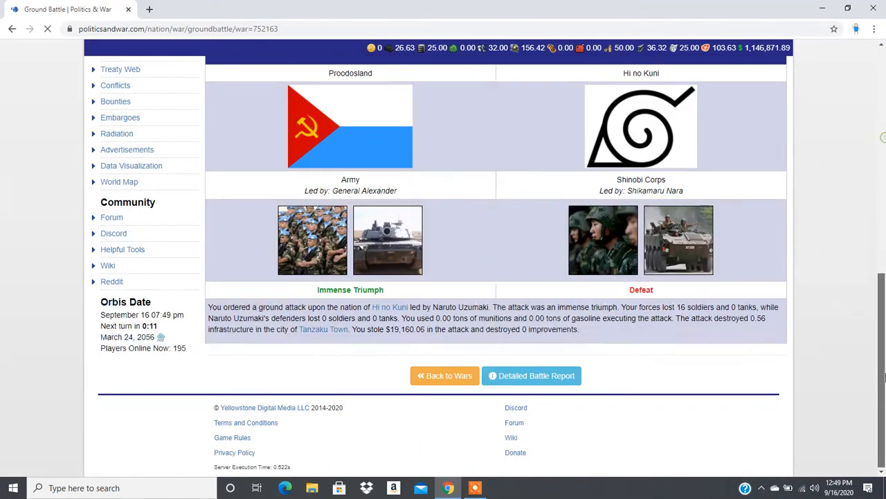
left_click(444, 375)
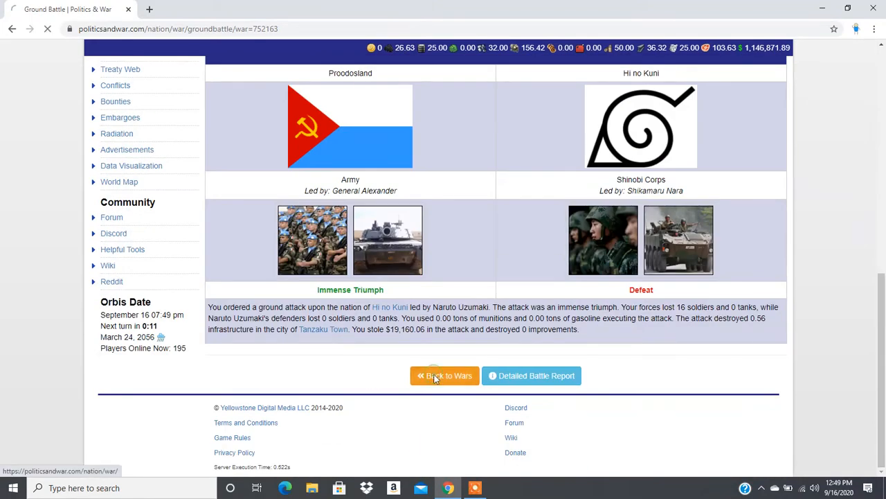
left_click(444, 375)
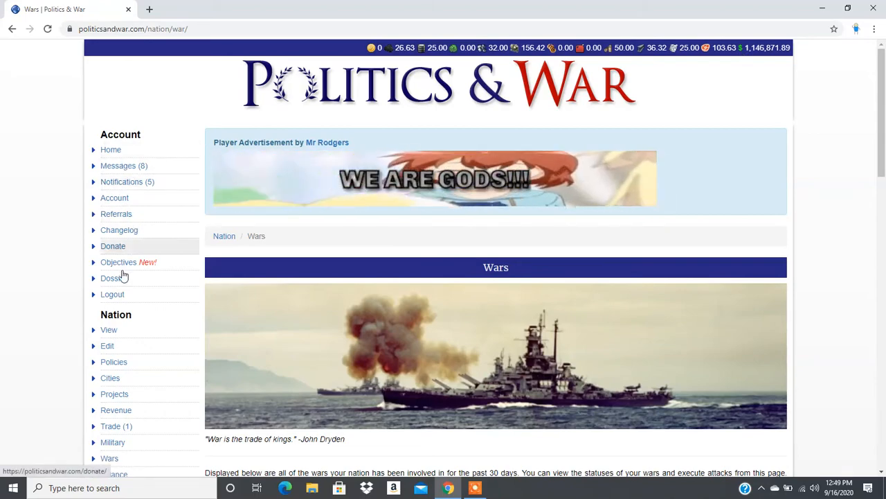
Reach the nation's cities list (New Sanders, Franklin, Rooseveltopolis) by way of the objectives page.
left_click(118, 262)
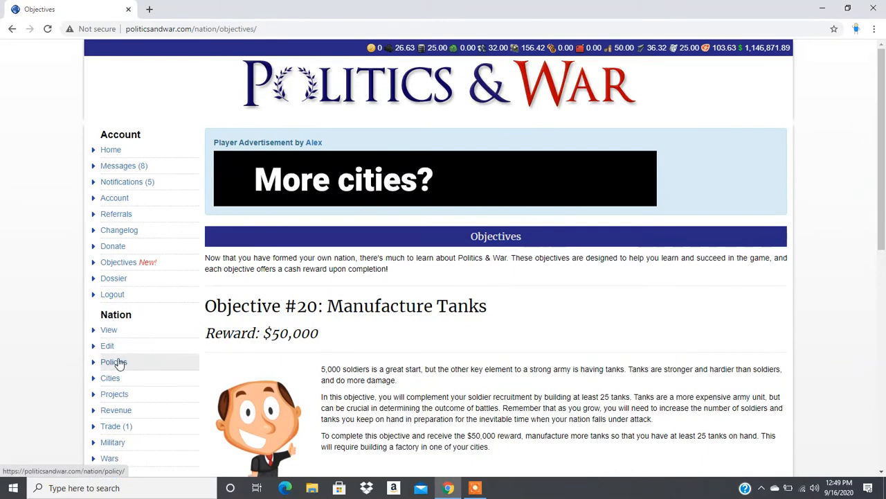
left_click(109, 377)
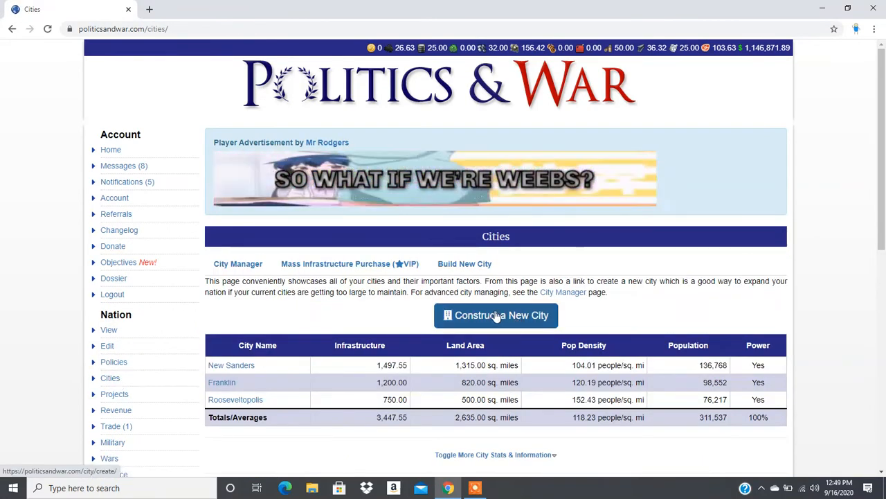
Begin constructing a new city named Marxberg, costing $925,000.
left_click(496, 316)
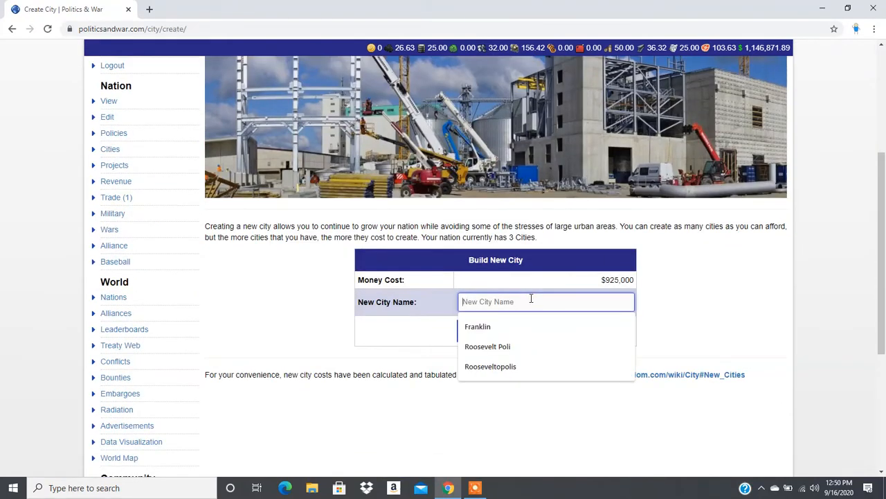
type("Marxberg")
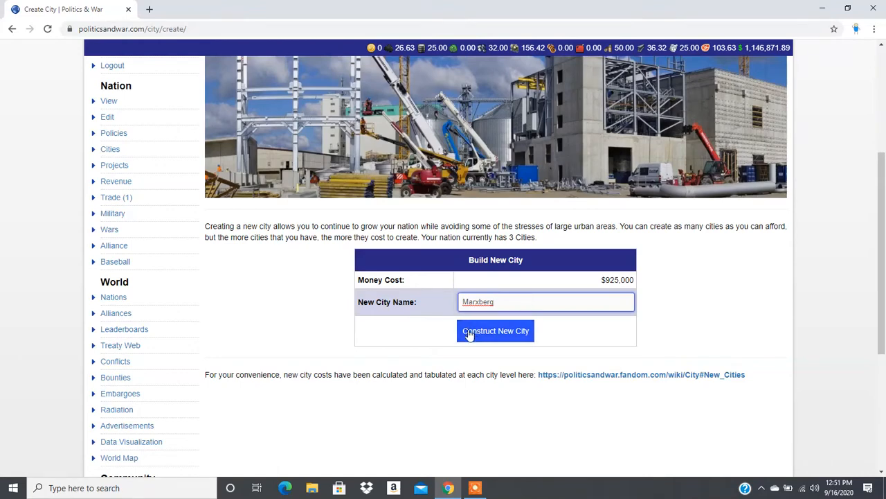
left_click(495, 330)
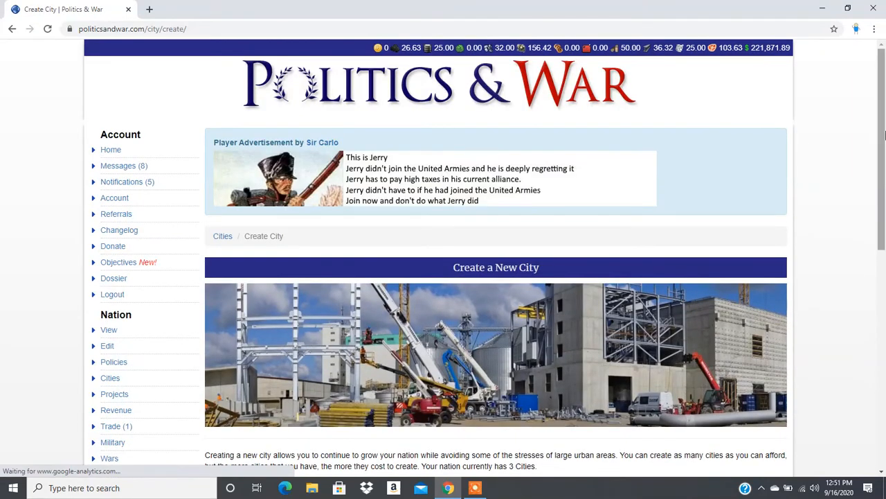
scroll("down", 3)
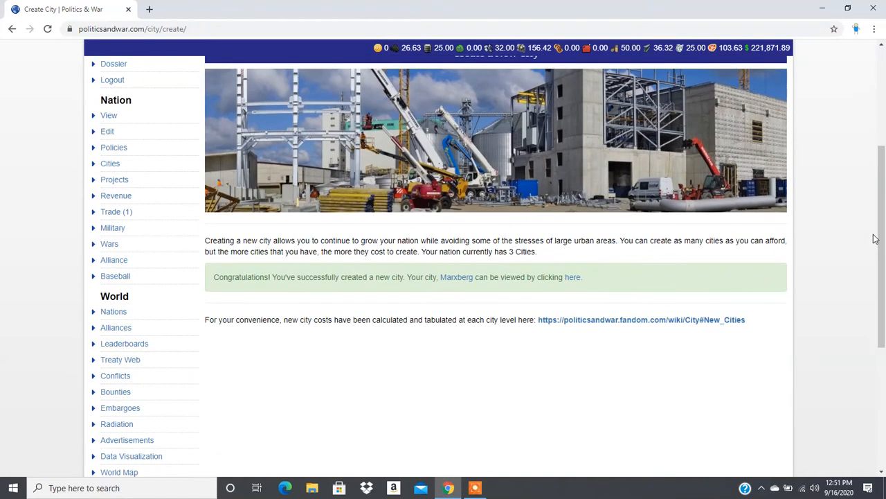
left_click(475, 488)
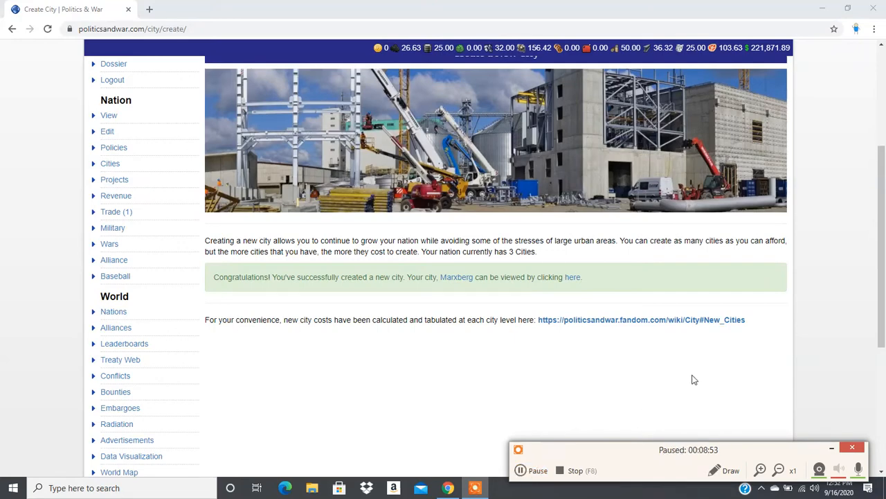
left_click(832, 448)
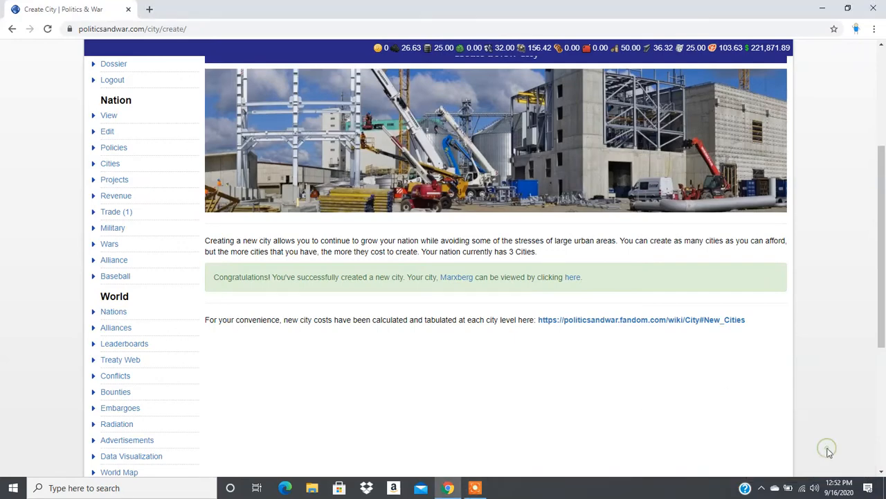
mouse_move(551, 396)
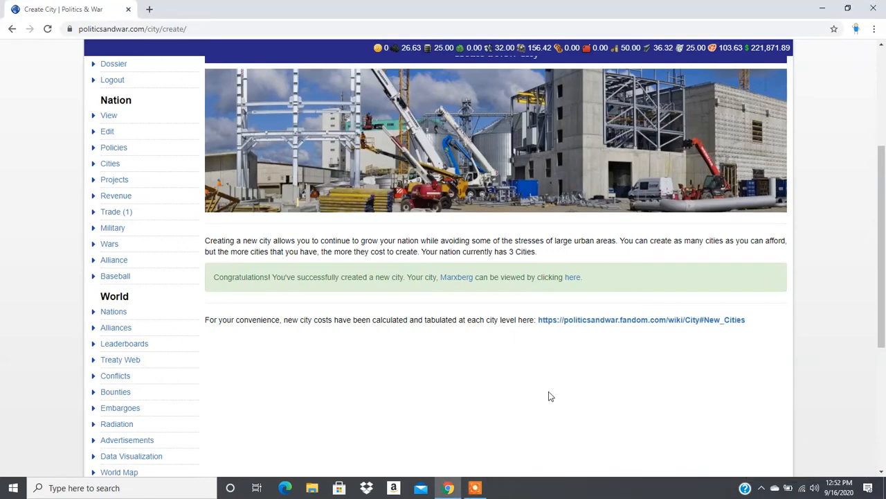
mouse_move(465, 295)
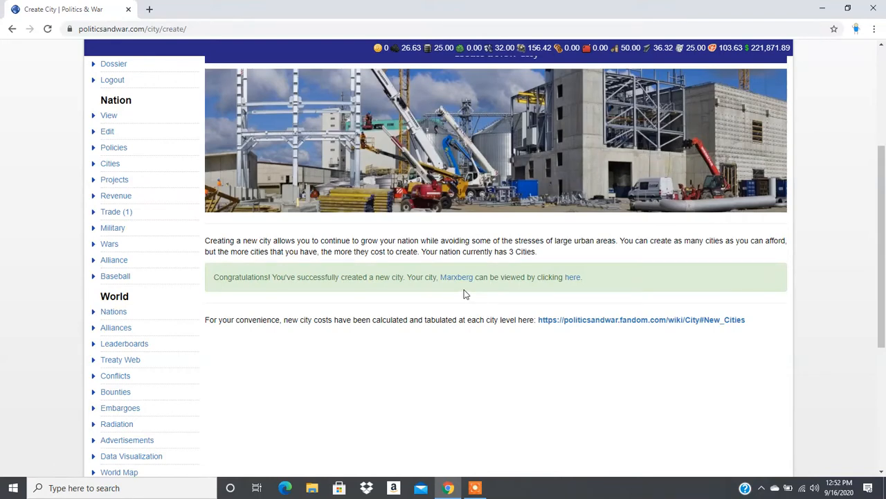
mouse_move(504, 288)
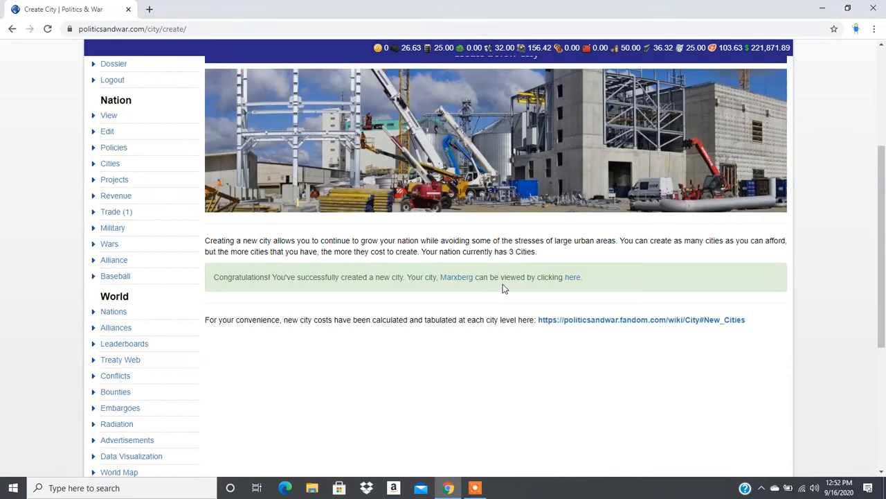
mouse_move(372, 292)
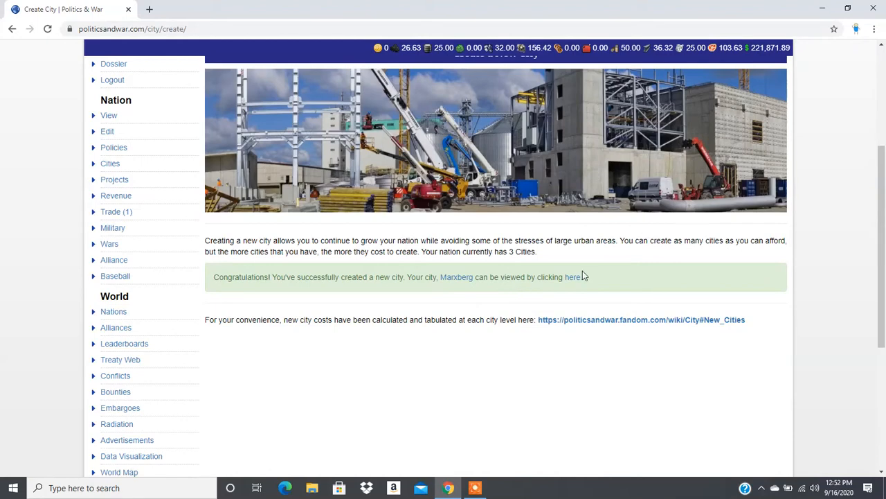
View Marxberg's page: 10 infrastructure, 250 square miles, 1,000 people, no improvements.
left_click(572, 276)
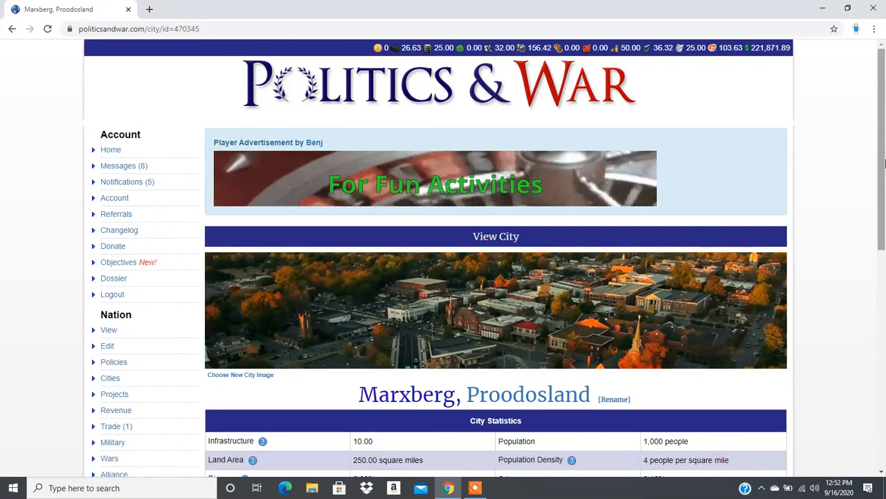
scroll("down", 3)
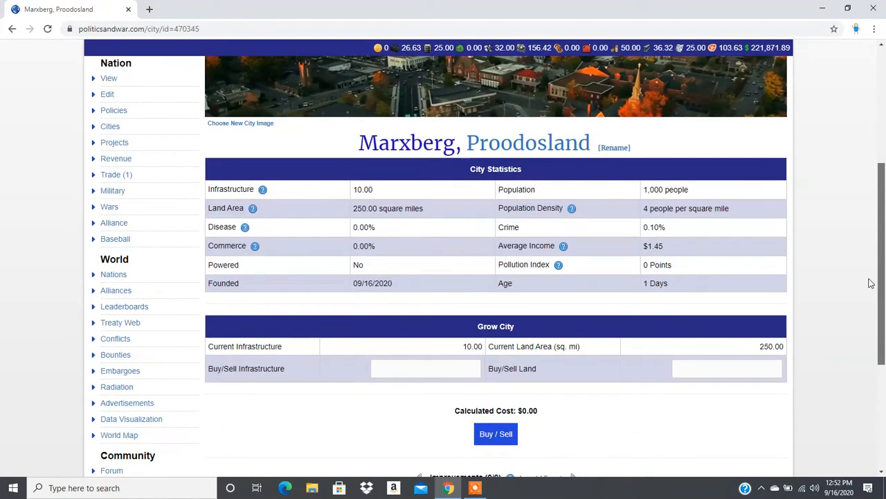
scroll("down", 3)
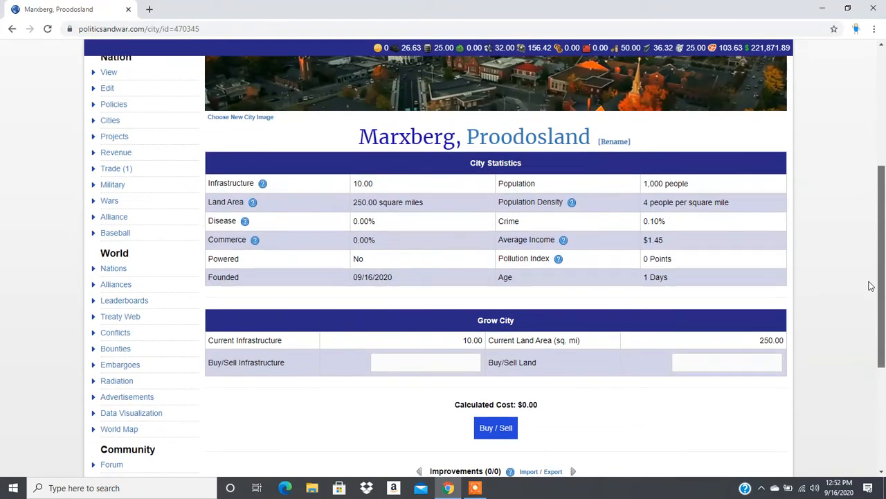
scroll("down", 3)
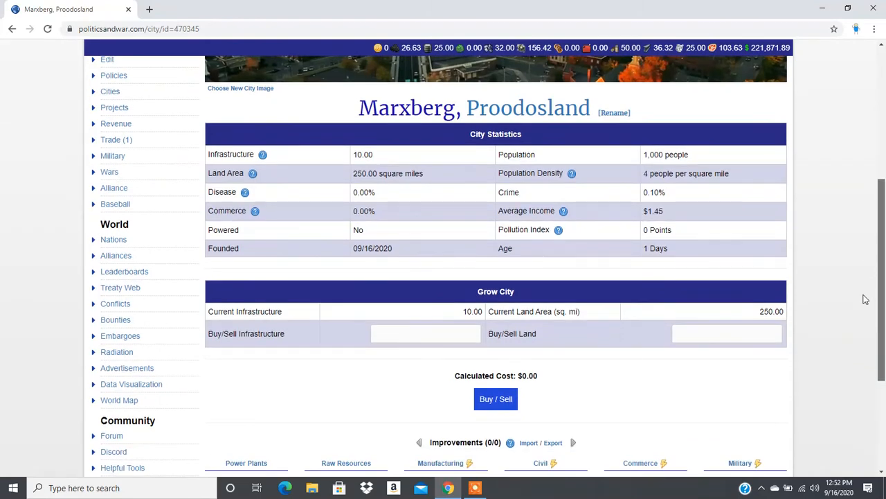
scroll("down", 3)
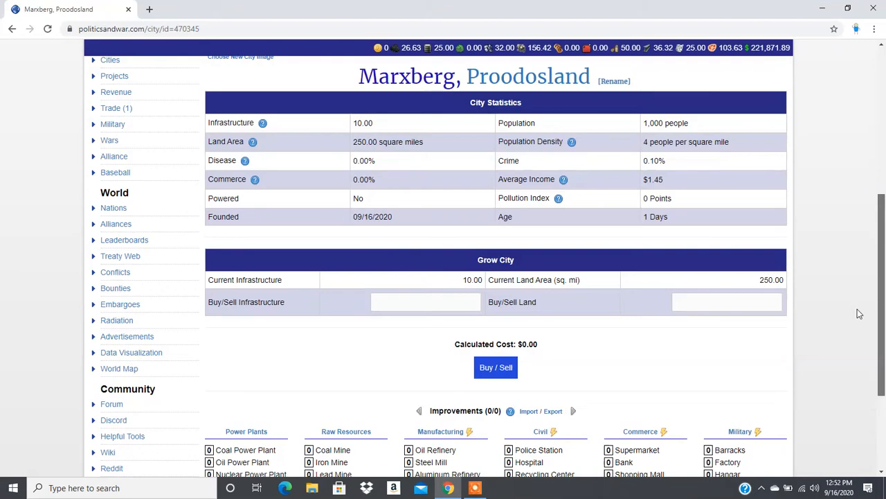
scroll("down", 3)
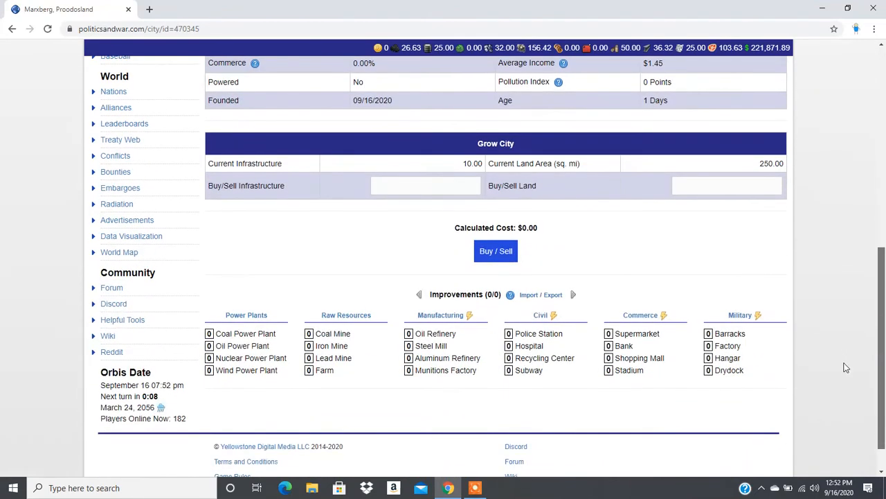
scroll("down", 3)
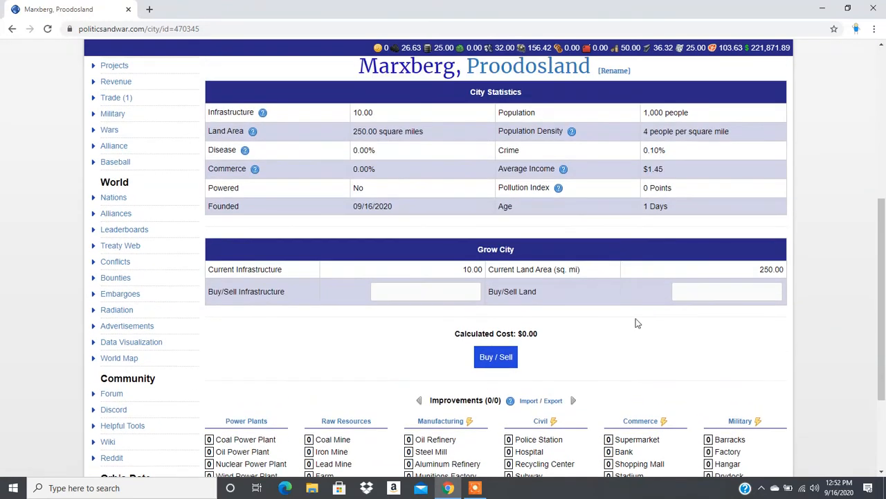
Buy 390 infrastructure for Marxberg for $162,583.95, raising it to 400.
left_click(425, 291)
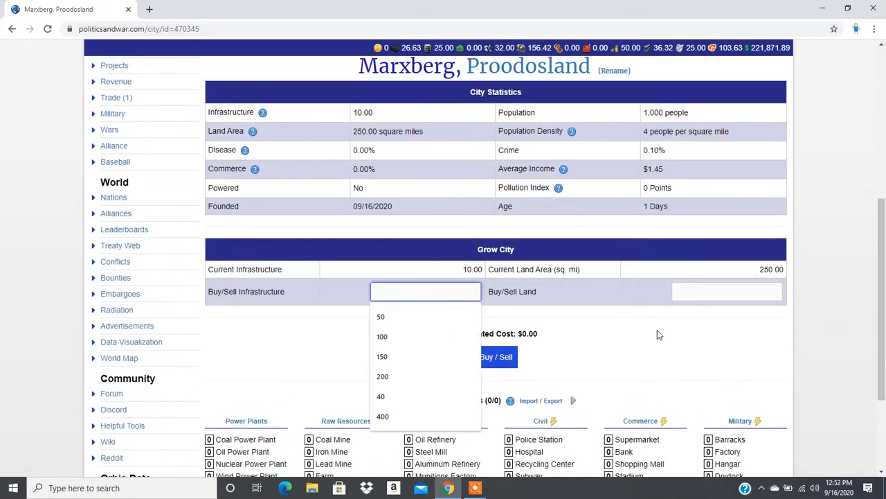
type("500")
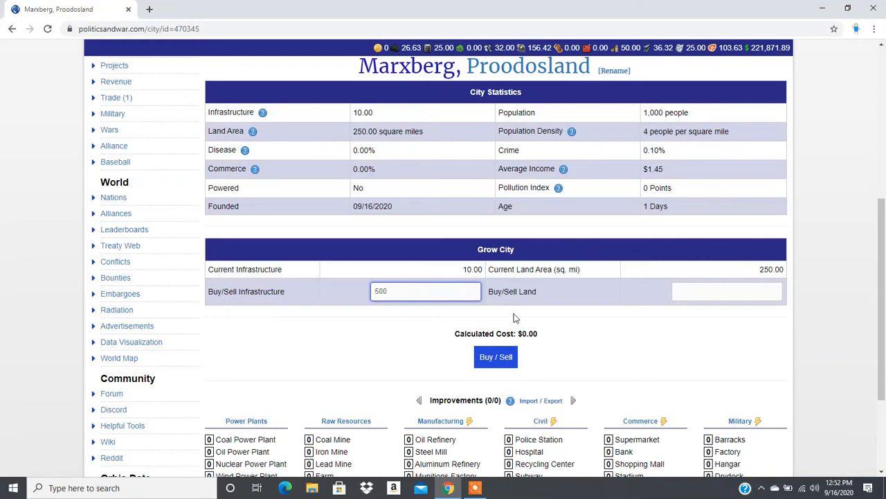
left_click(425, 291)
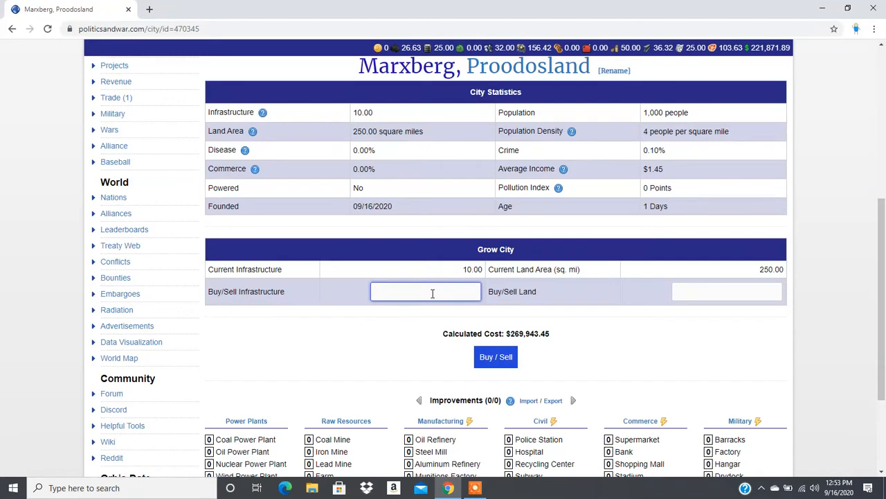
type("400")
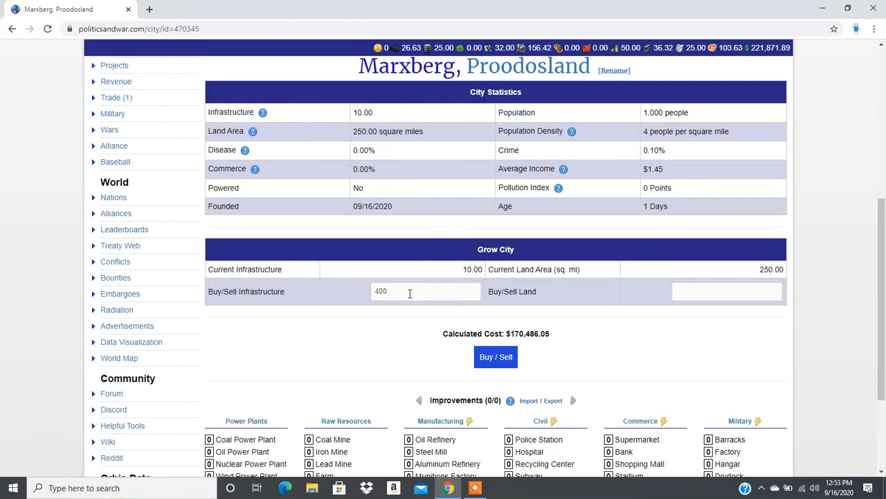
type("3")
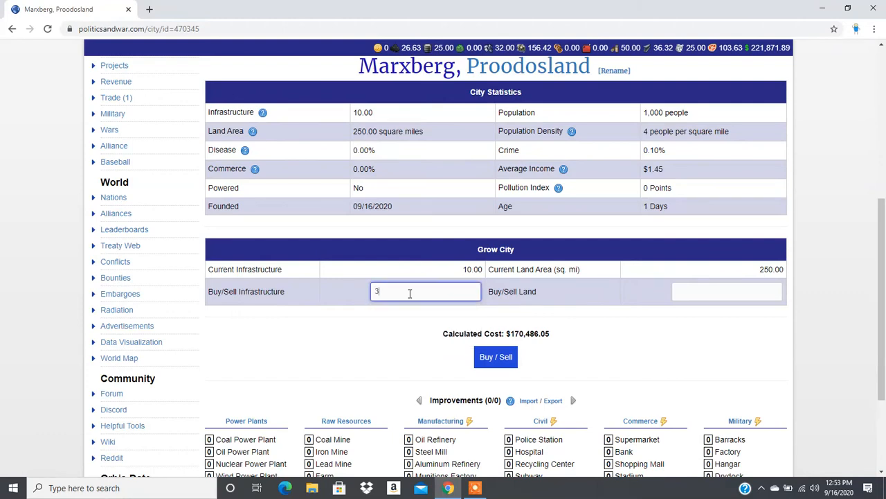
type("90")
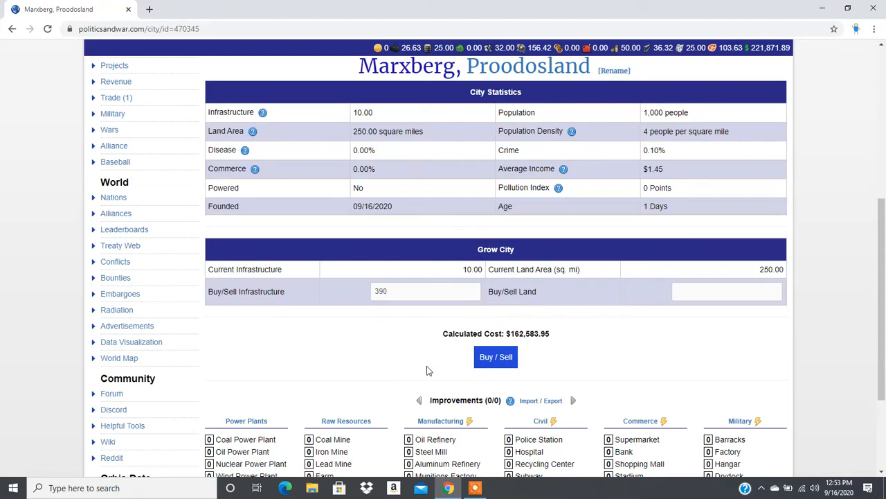
left_click(496, 356)
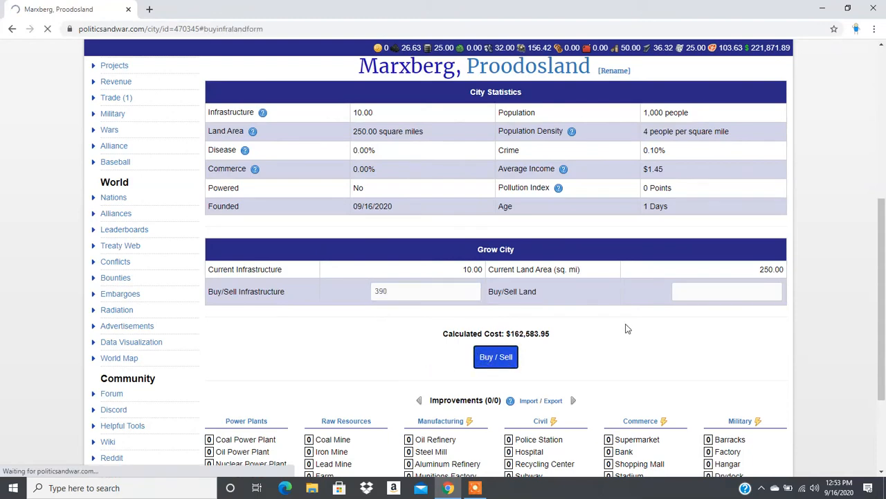
left_click(496, 356)
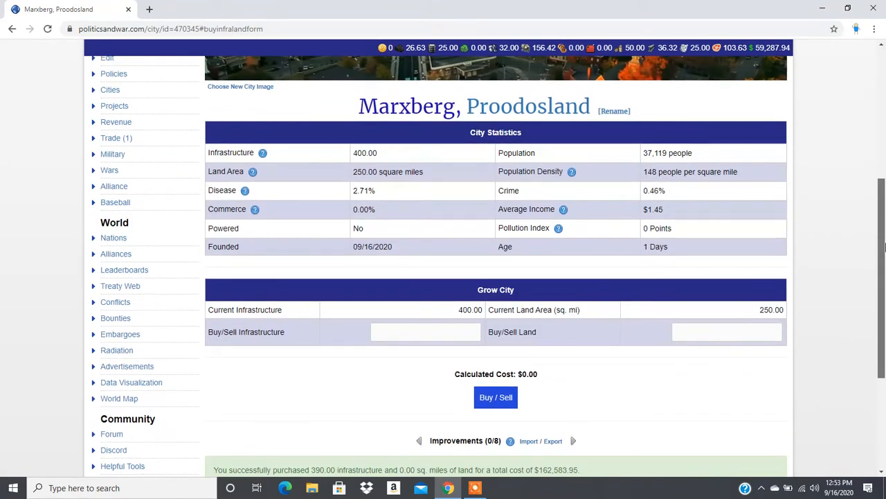
Build three supermarkets in Marxberg under Commerce at $5,000 each.
scroll("down", 3)
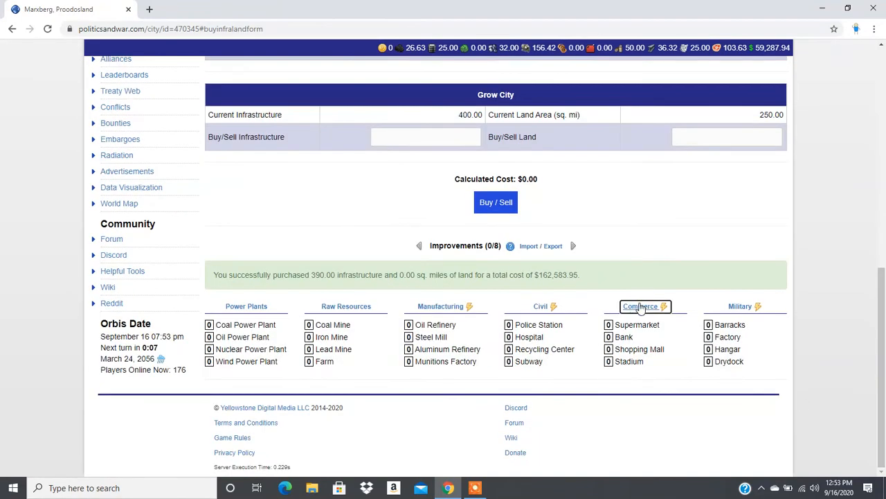
left_click(641, 307)
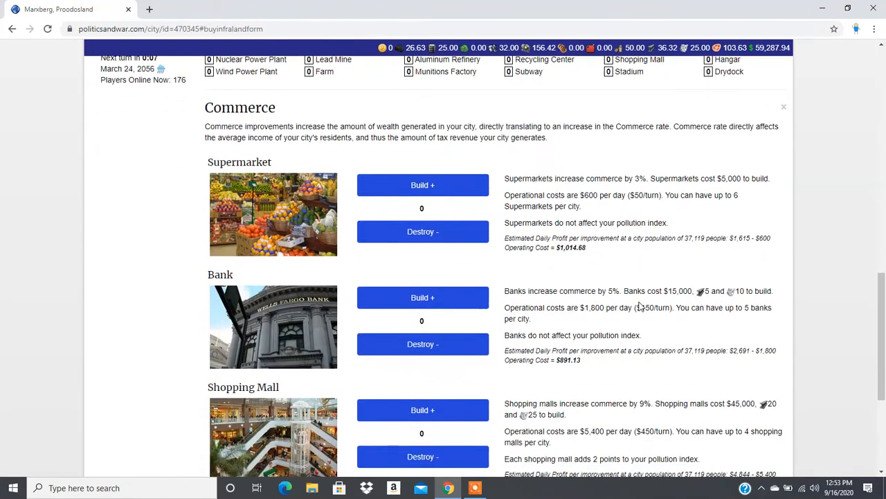
left_click(422, 185)
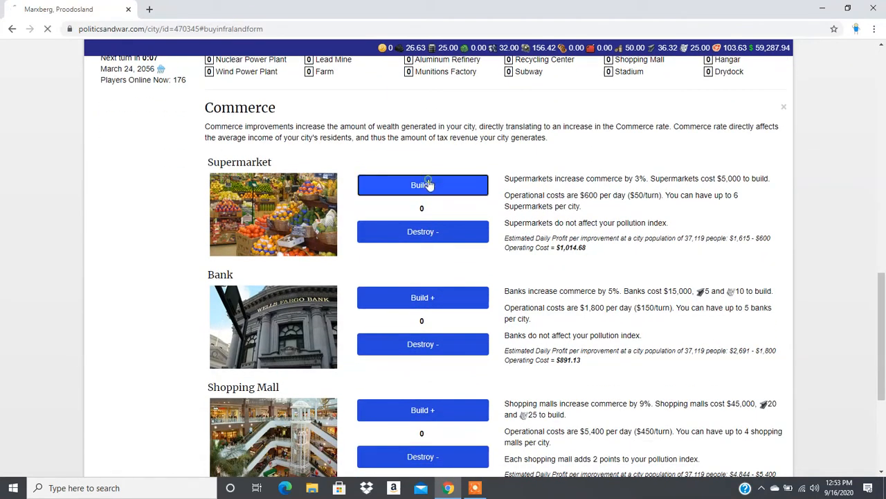
left_click(422, 185)
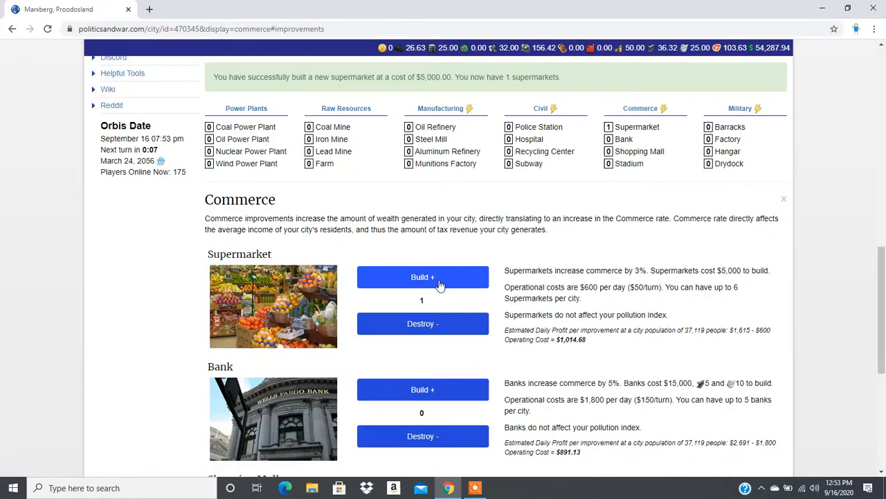
scroll("down", 3)
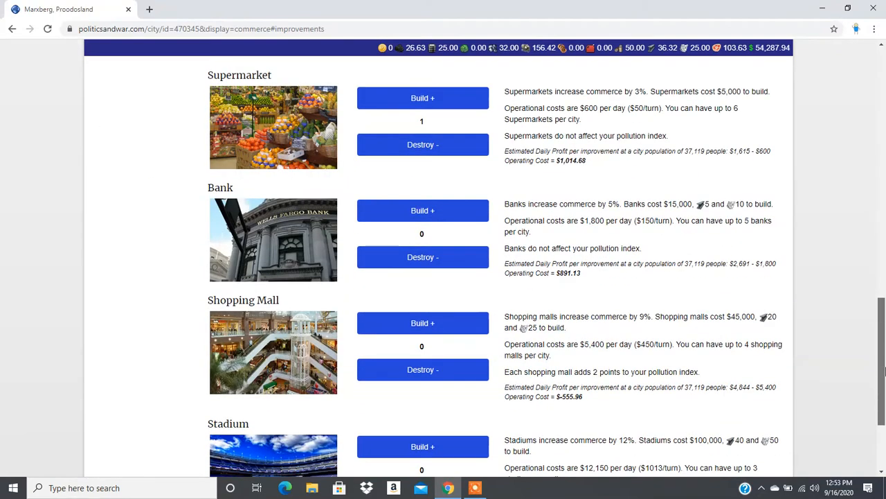
scroll("down", 3)
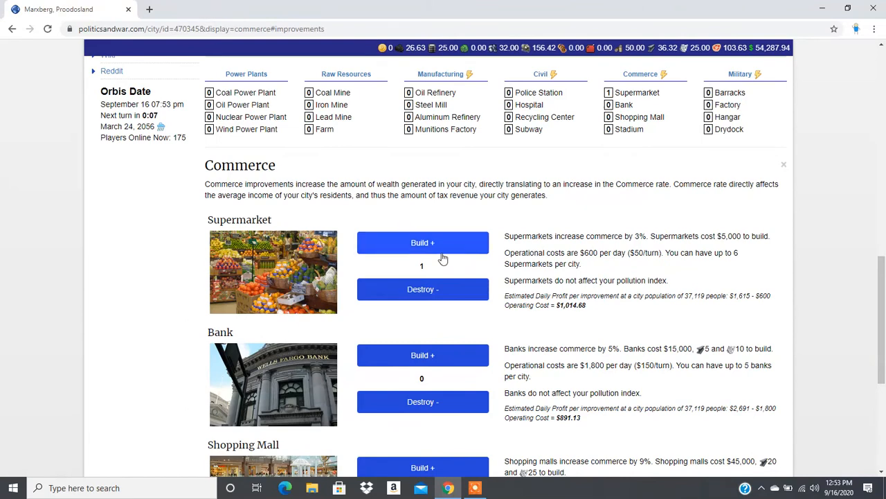
left_click(423, 242)
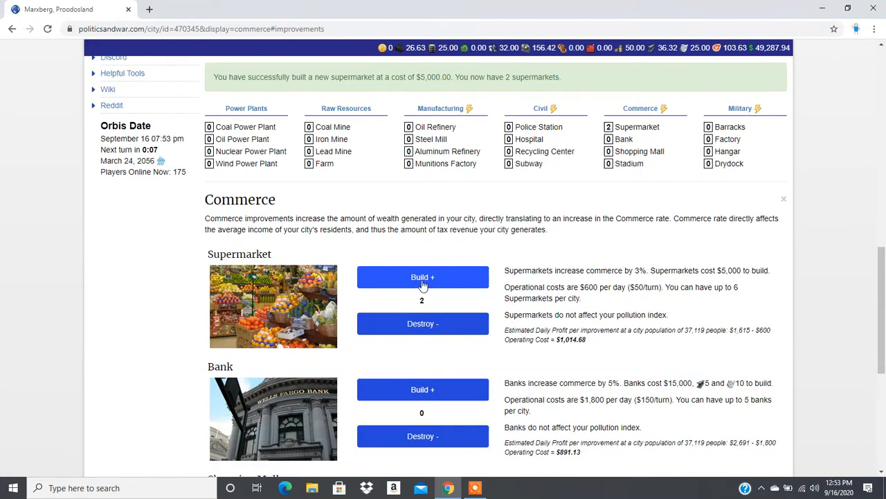
left_click(423, 276)
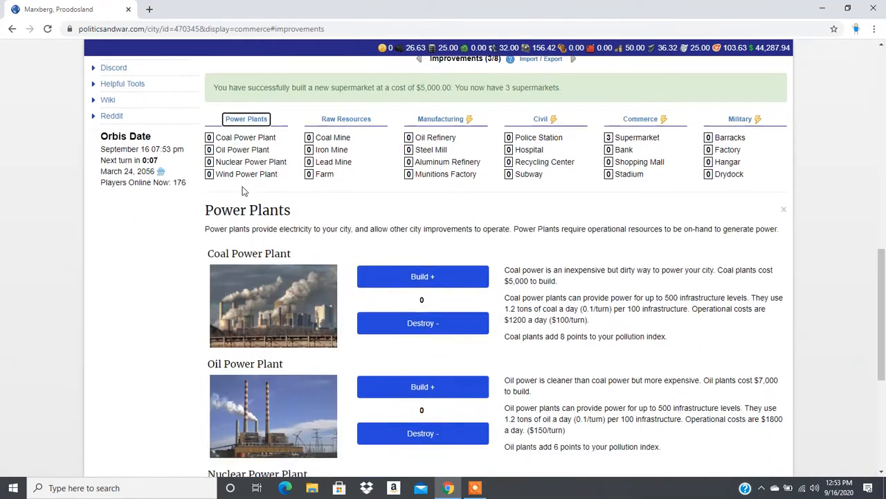
Build a wind power plant in Marxberg for $30,000 and 25 steel.
scroll("down", 3)
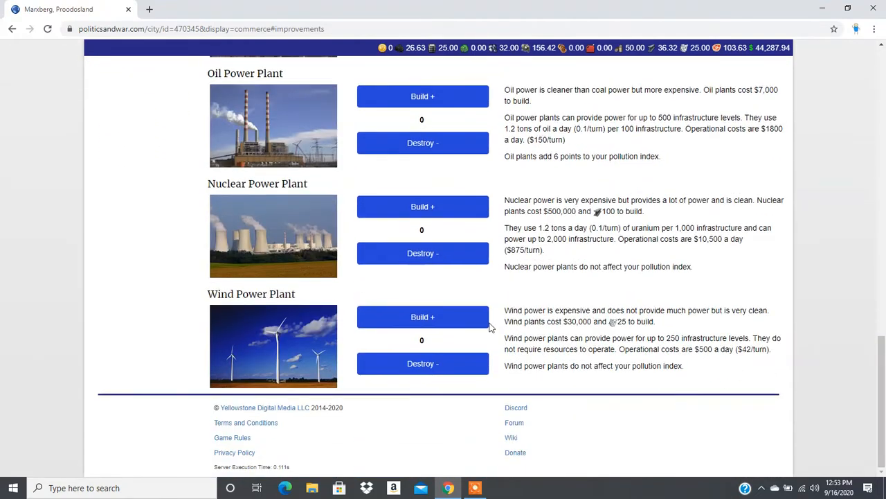
left_click(422, 317)
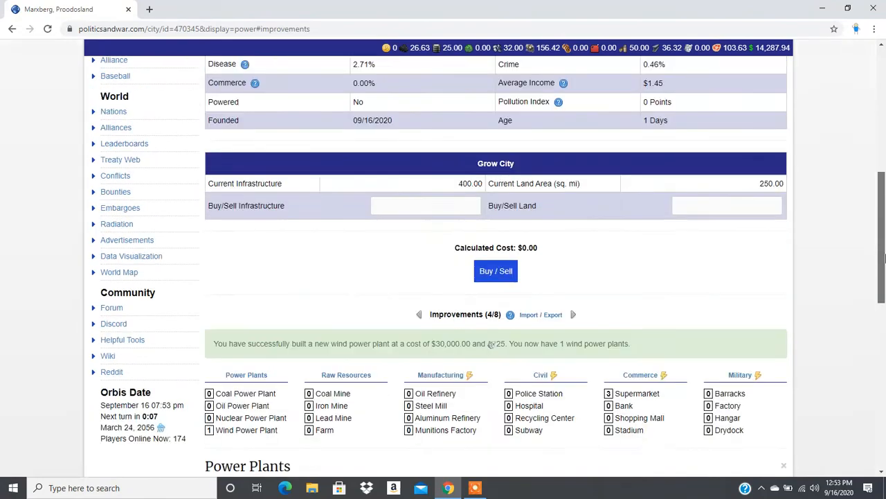
scroll("down", 3)
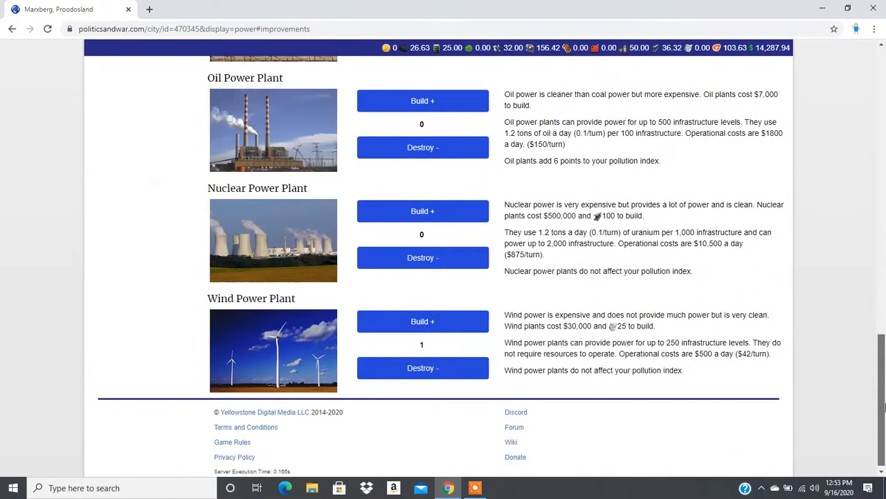
left_click(422, 321)
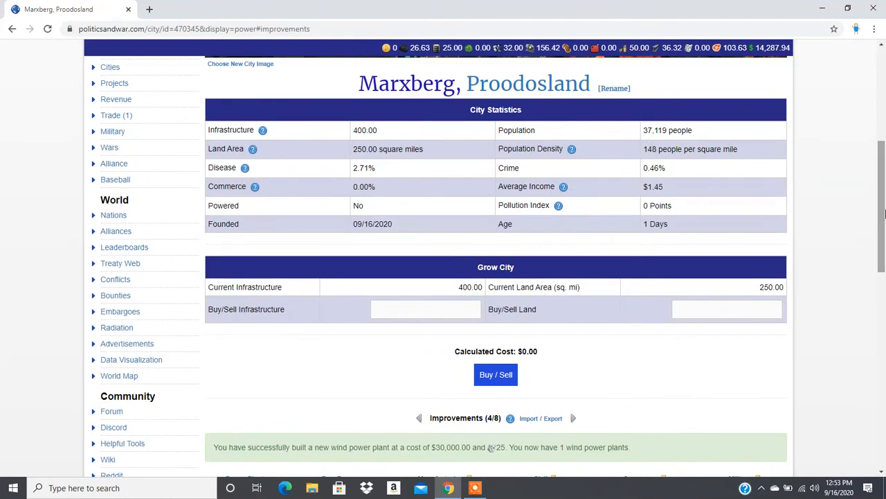
mouse_move(644, 385)
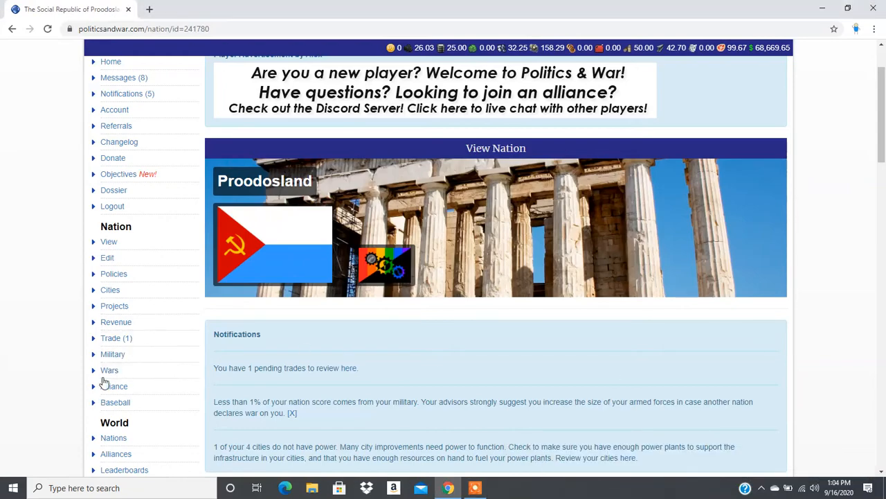
Win a ground attack on World Dominion of The Turks, stealing about $20,600.
left_click(109, 369)
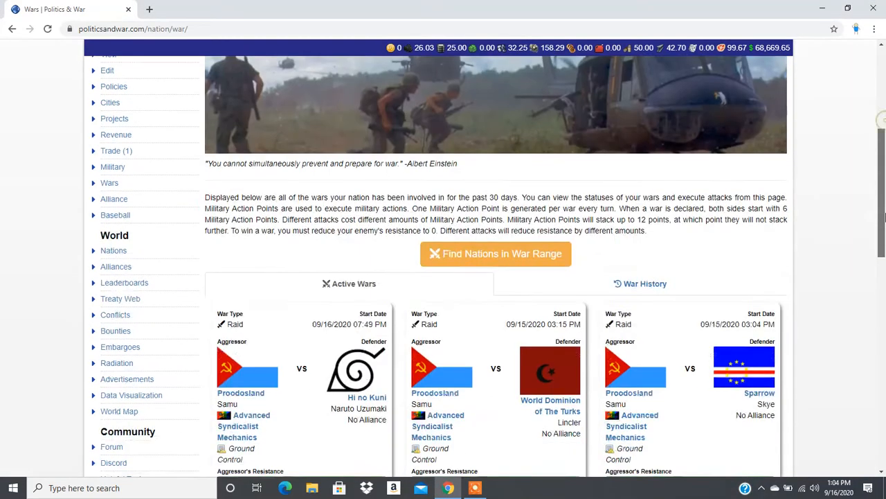
scroll("down", 3)
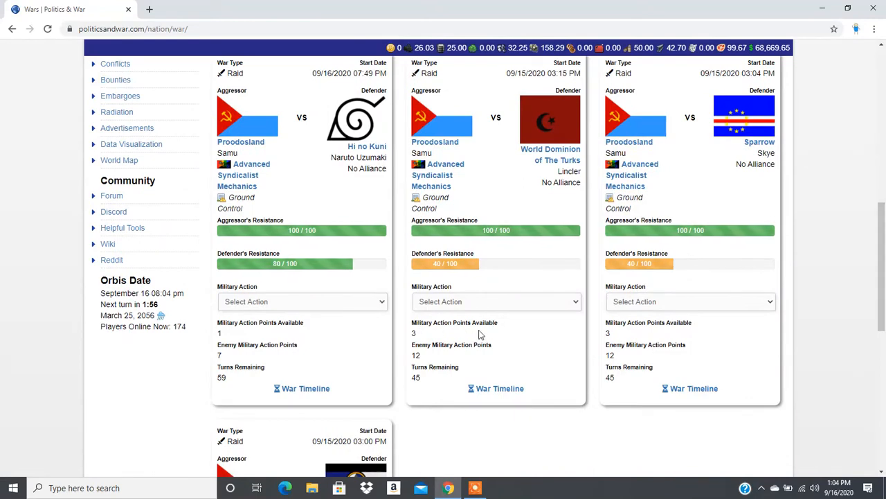
scroll("down", 3)
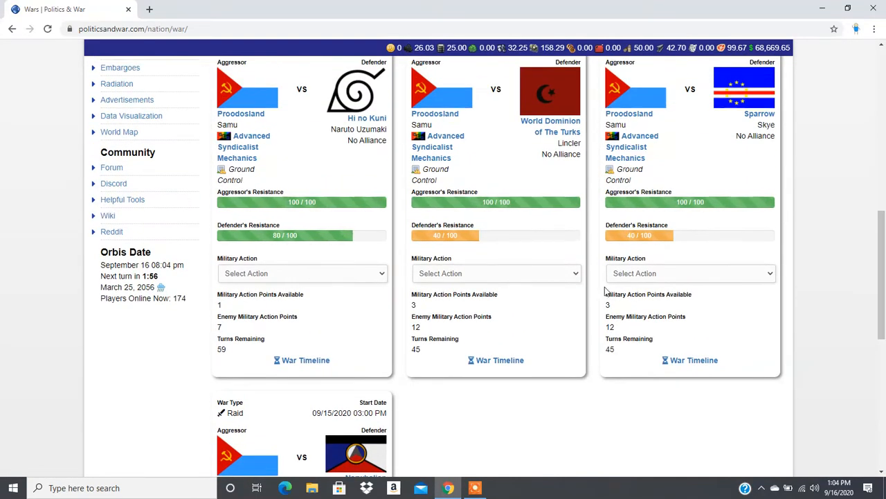
left_click(495, 272)
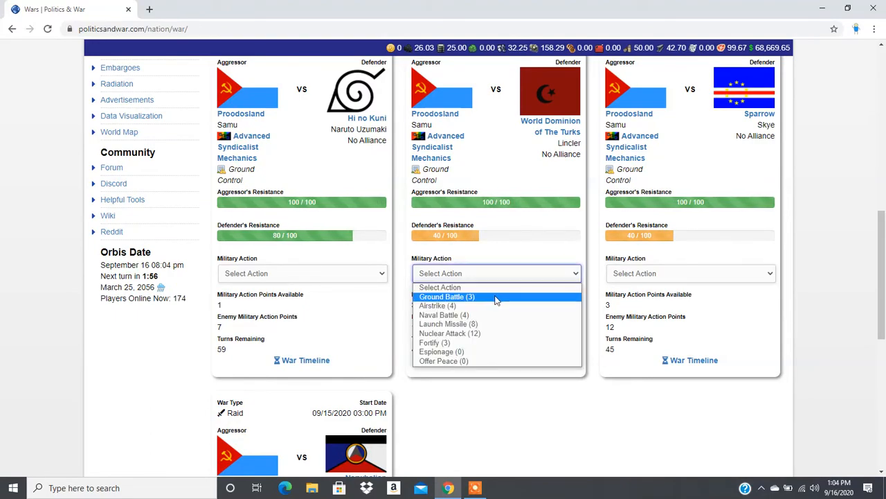
left_click(447, 296)
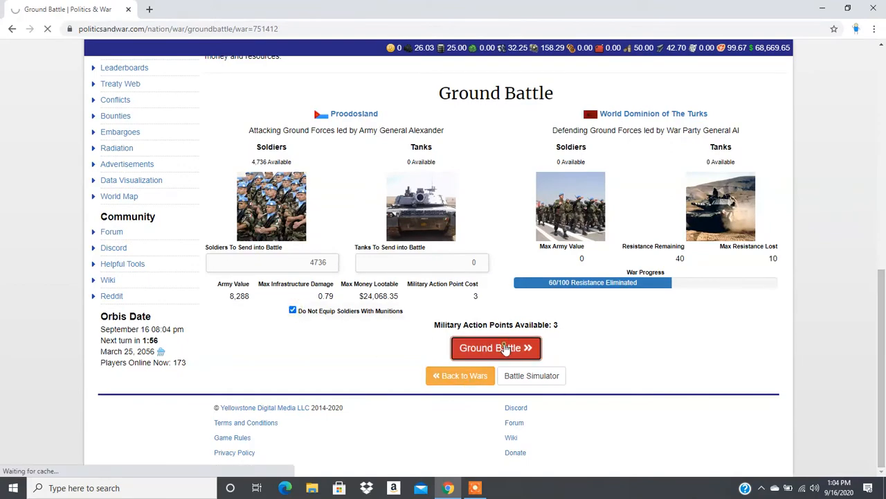
left_click(496, 348)
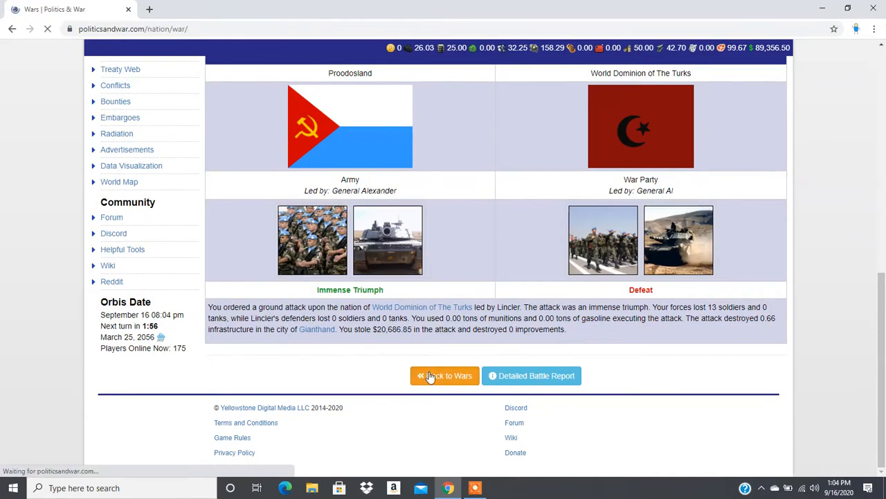
left_click(444, 375)
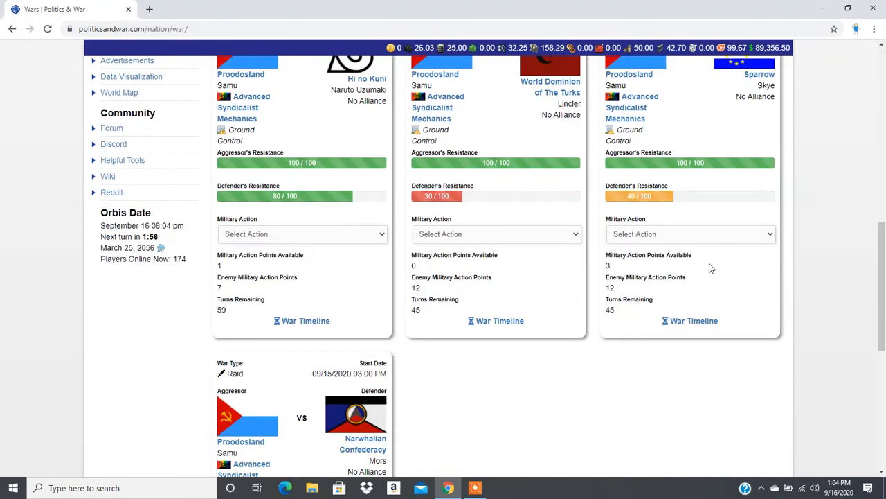
Win a ground attack on Sparrow, stealing about $20,600, and return to the wars page.
left_click(690, 234)
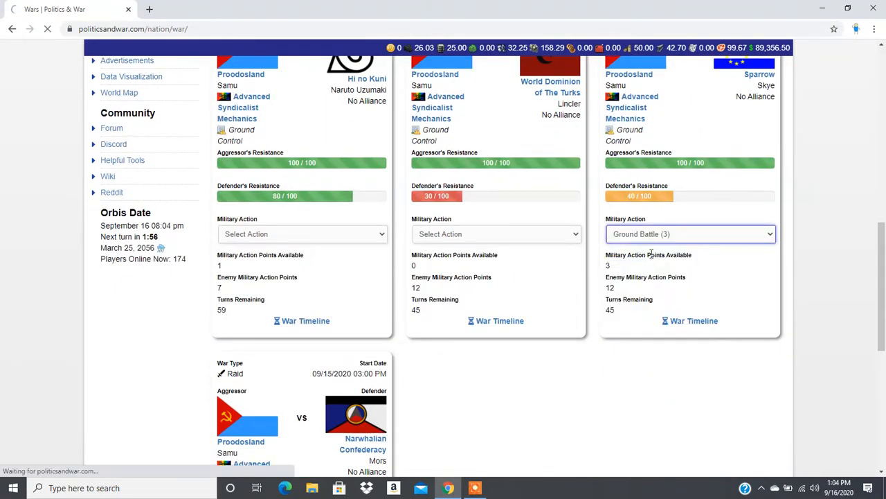
left_click(689, 234)
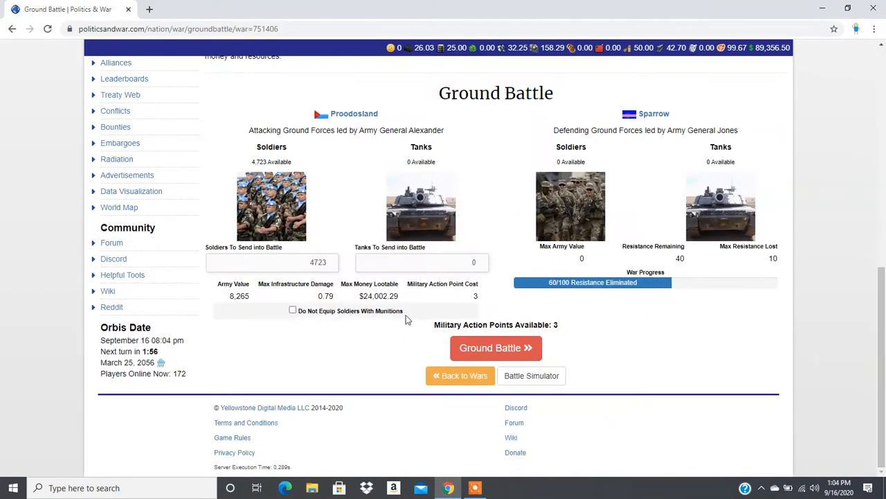
left_click(496, 348)
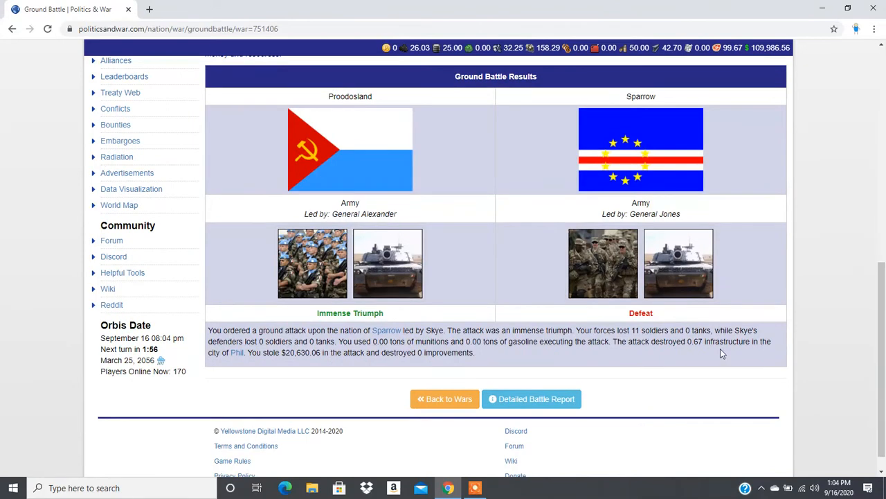
mouse_move(684, 358)
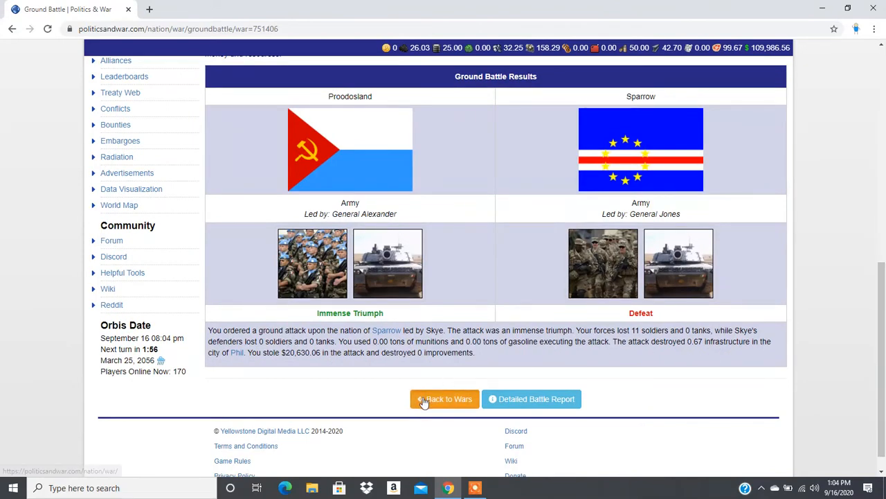
left_click(444, 398)
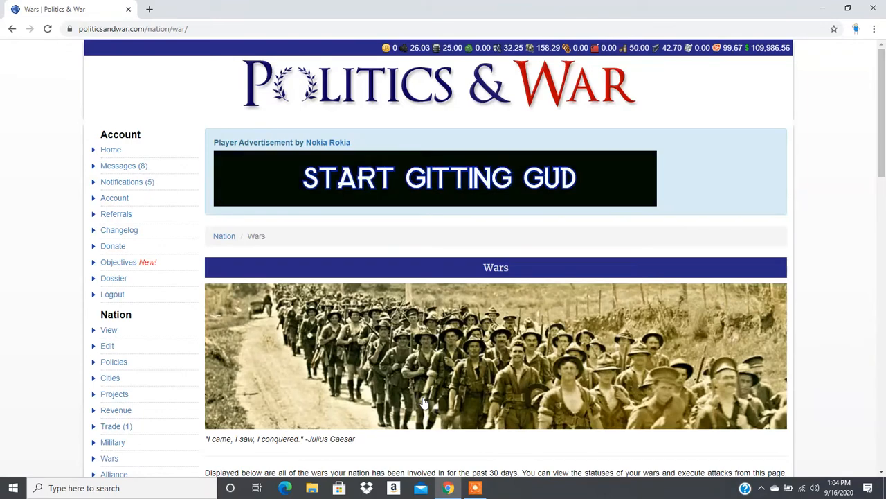
scroll("down", 3)
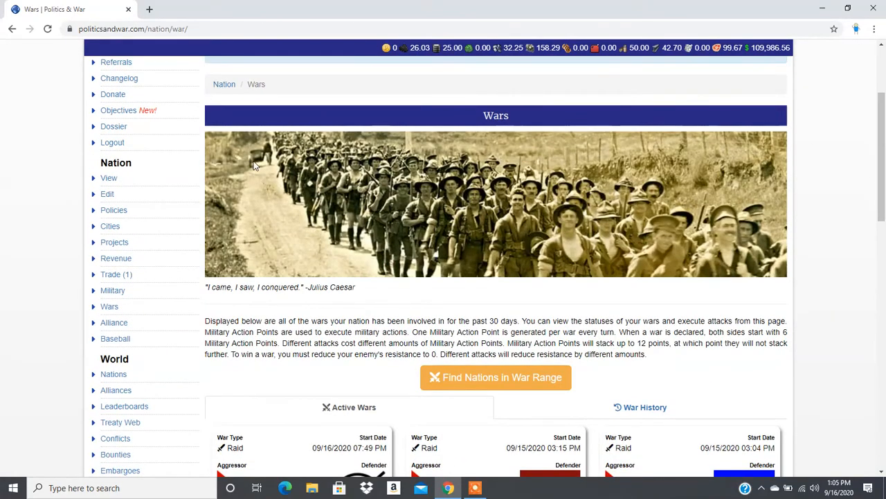
mouse_move(283, 180)
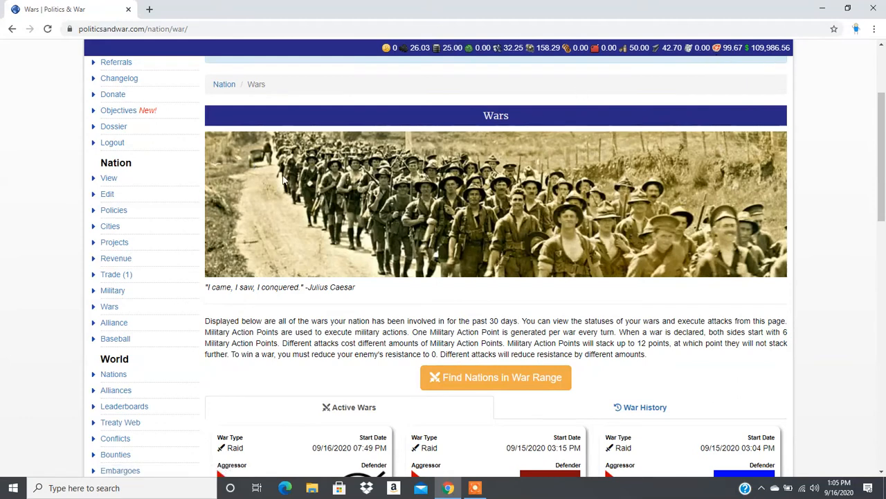
mouse_move(116, 274)
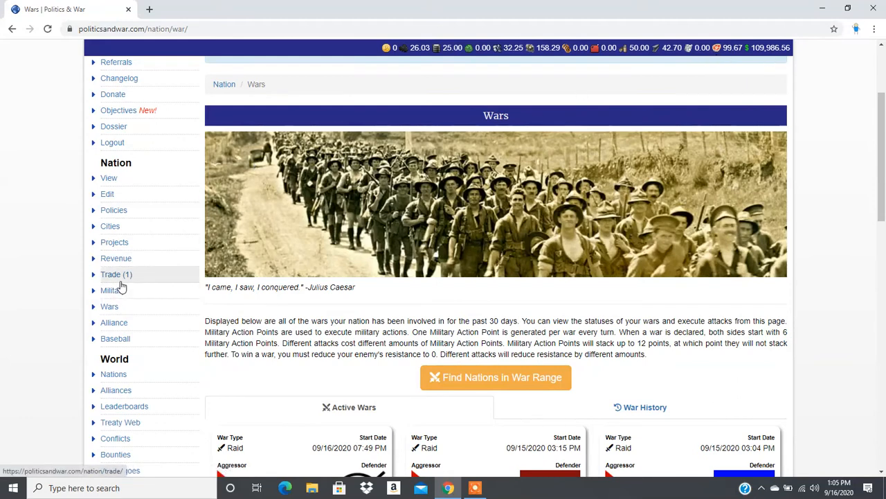
Reach the trade market page after a brief detour to the nation overview.
left_click(116, 274)
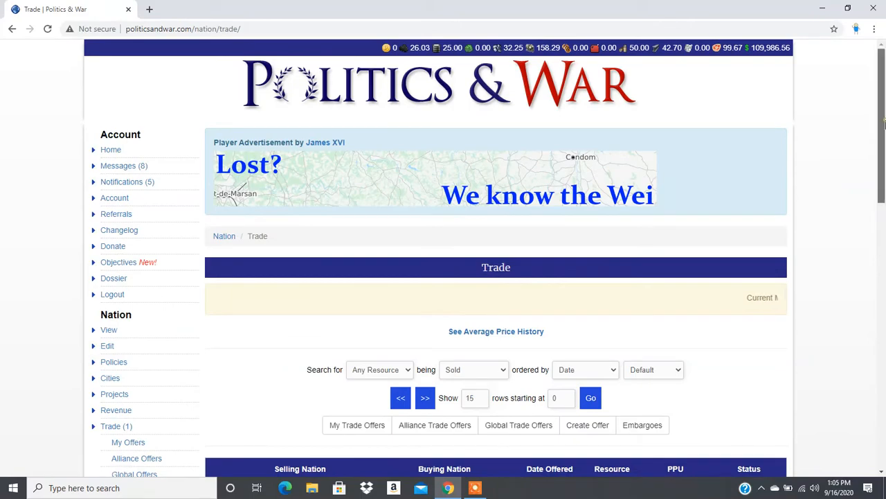
scroll("down", 3)
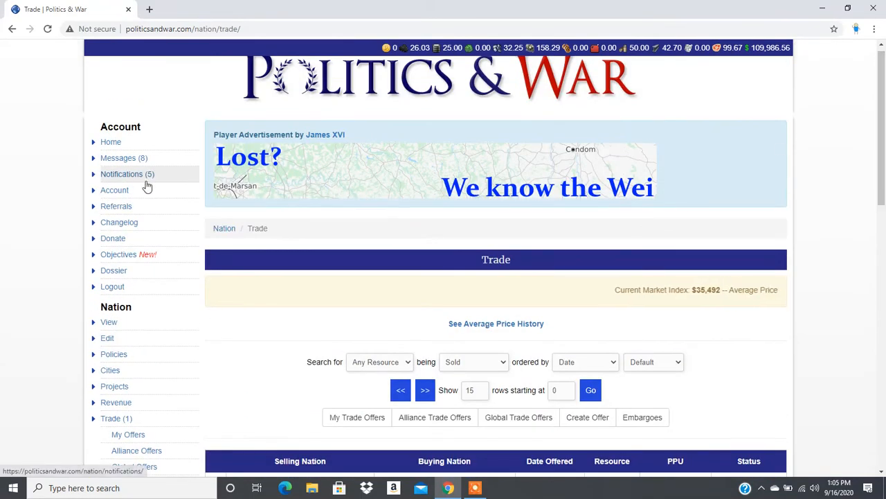
left_click(108, 322)
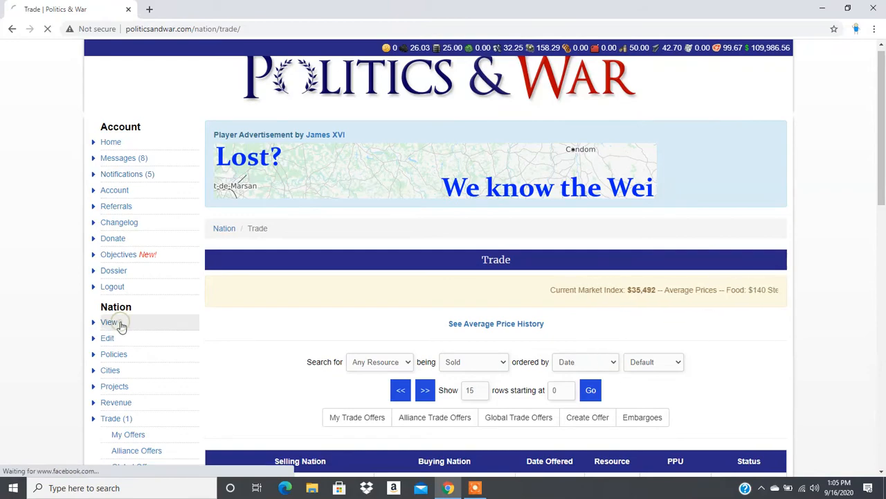
left_click(108, 321)
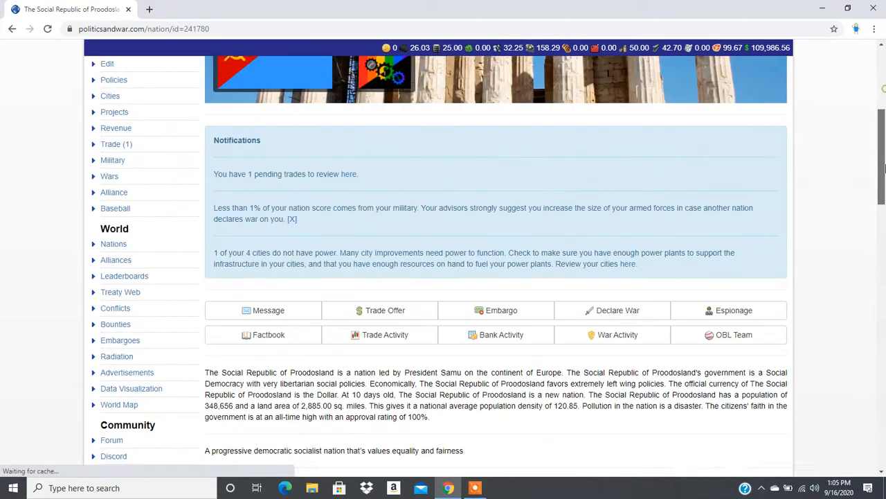
left_click(117, 124)
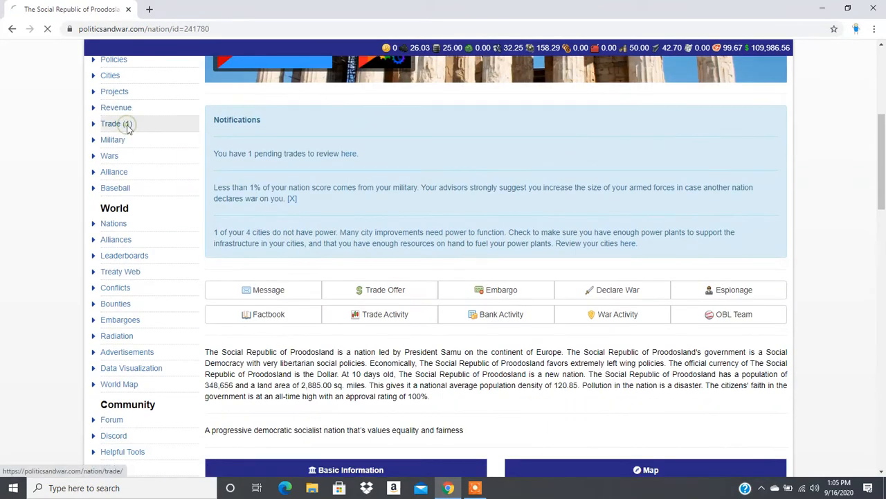
left_click(111, 123)
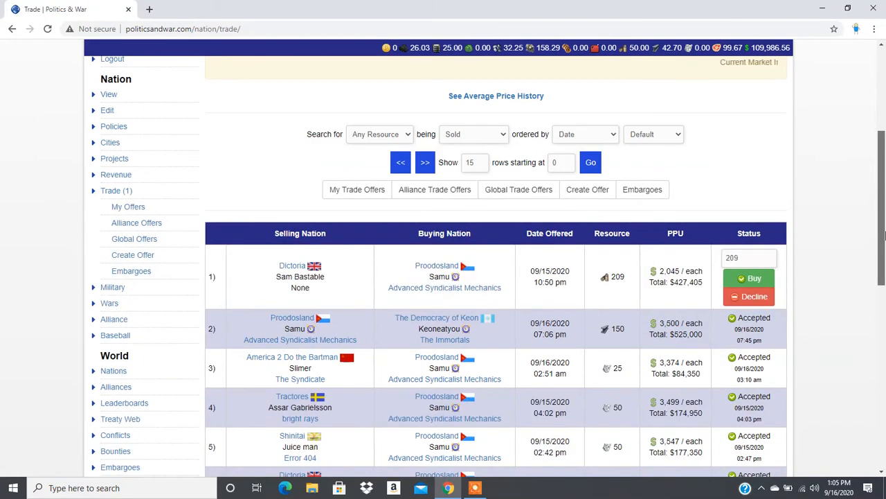
left_click(746, 258)
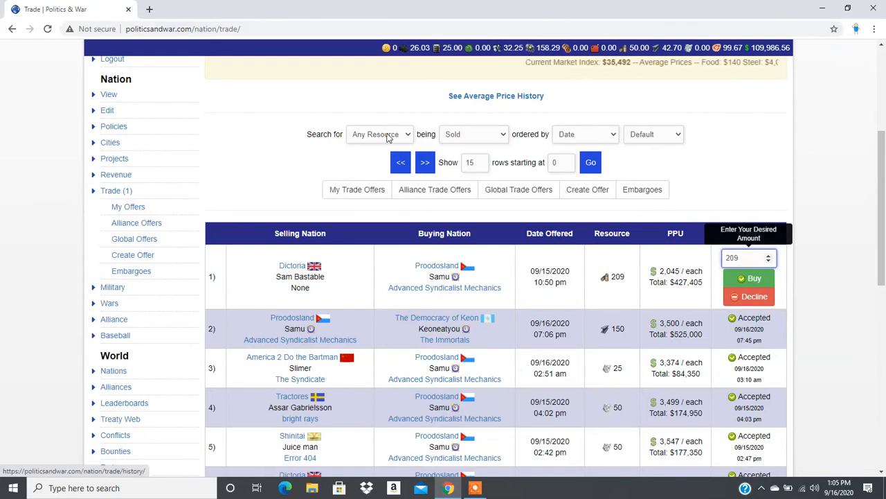
Search for iron sell offers ordered by price per unit, ascending.
left_click(379, 134)
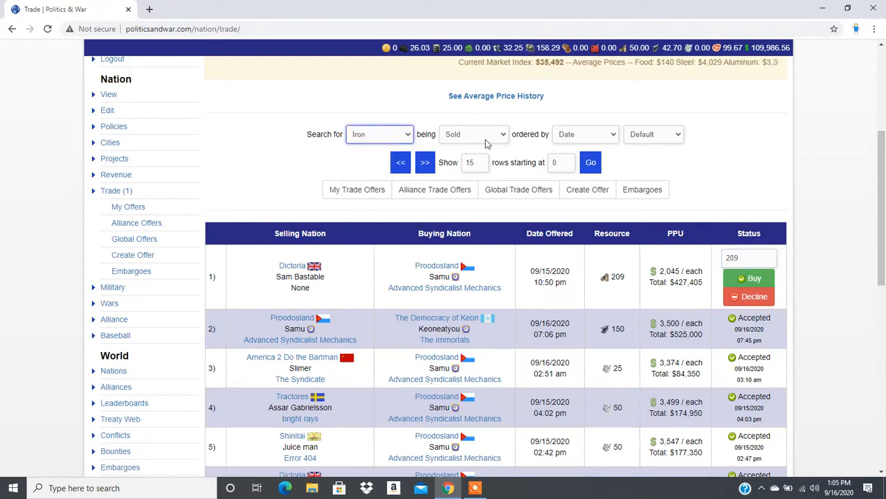
left_click(585, 133)
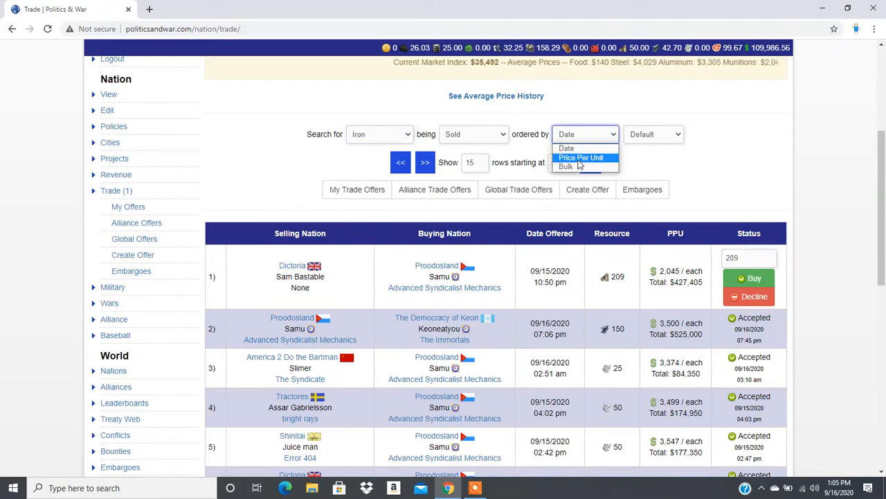
left_click(581, 157)
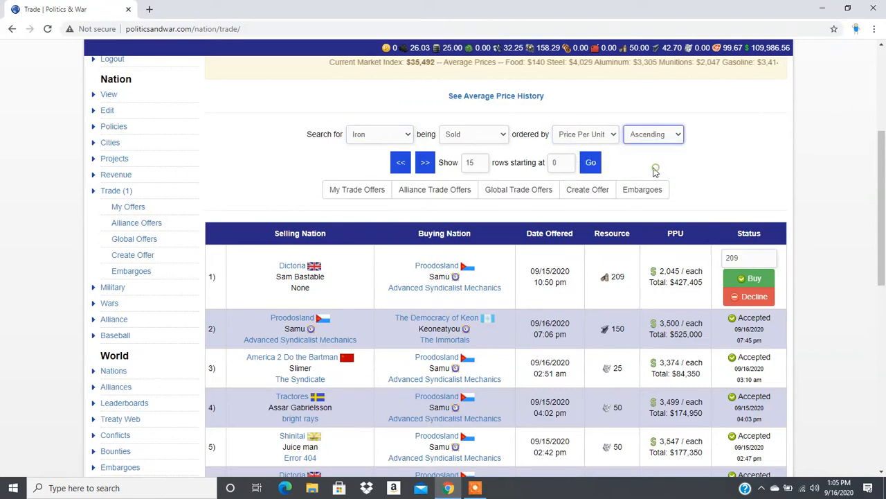
left_click(590, 163)
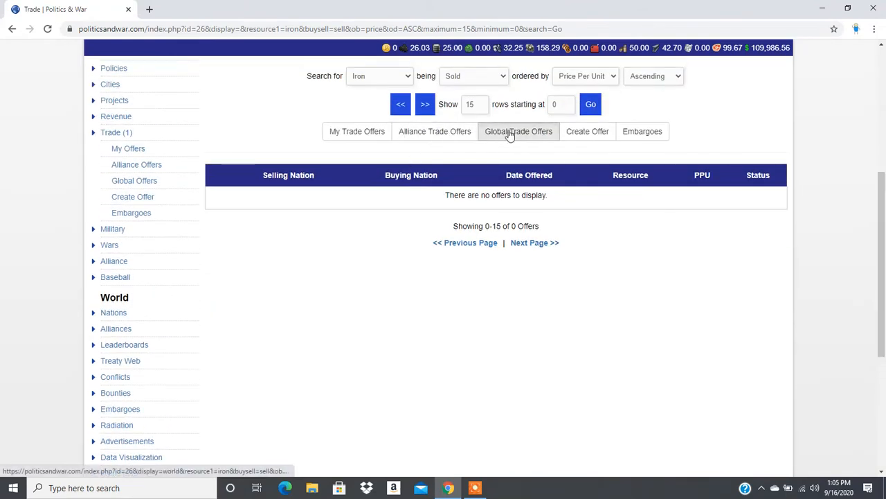
Sell 100 iron to the top iron buyer for $376,500.
left_click(519, 131)
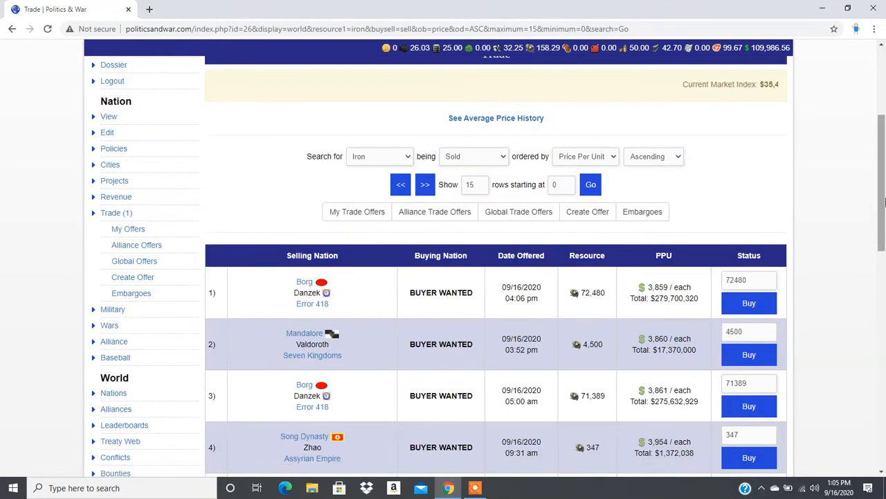
left_click(653, 156)
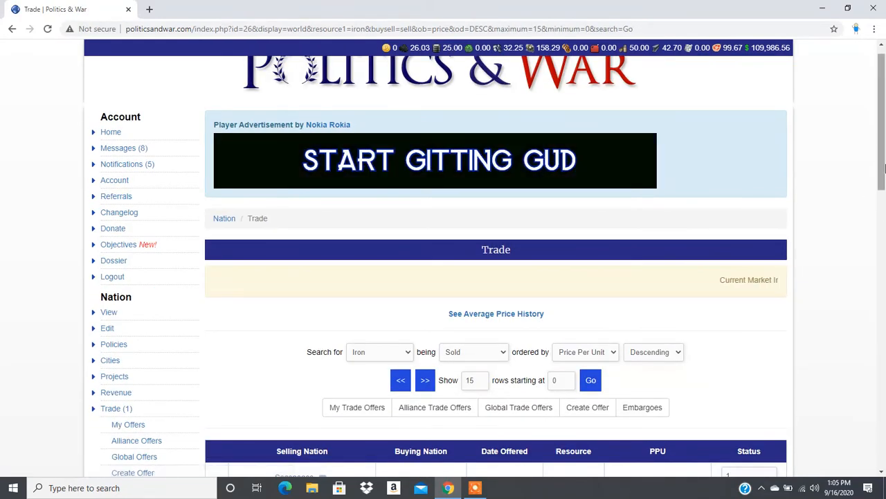
scroll("down", 3)
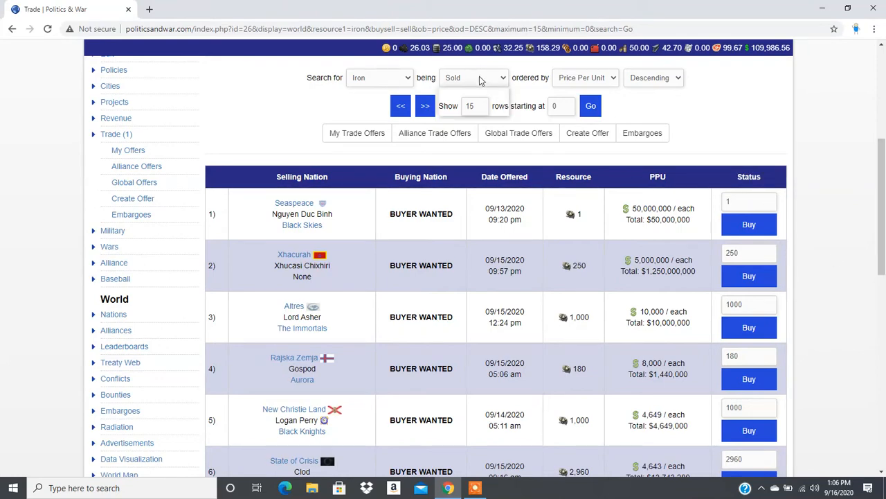
left_click(474, 77)
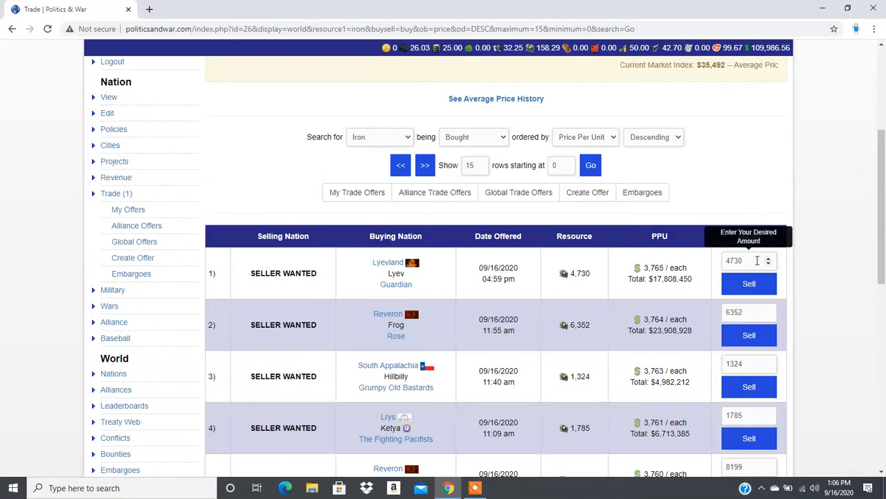
type("4")
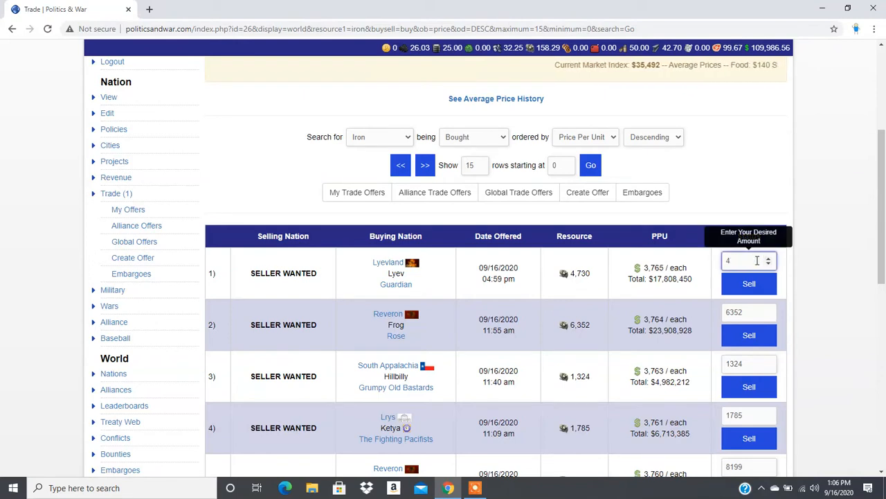
type("100")
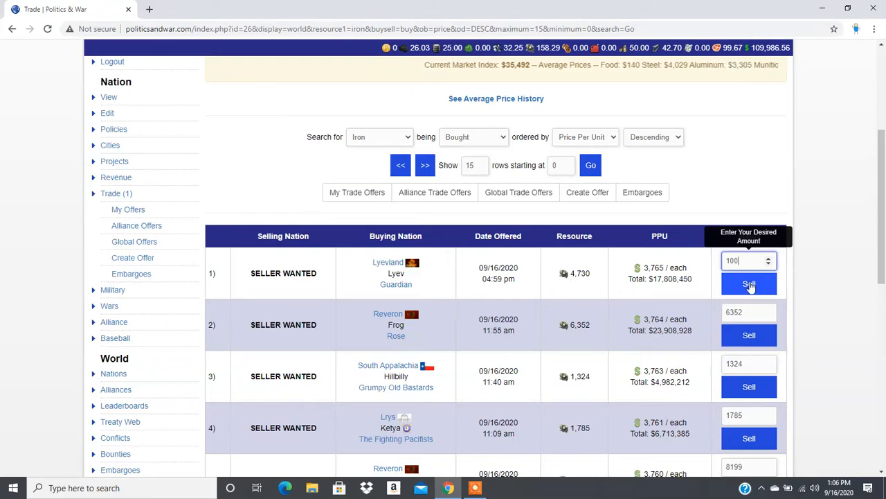
left_click(748, 284)
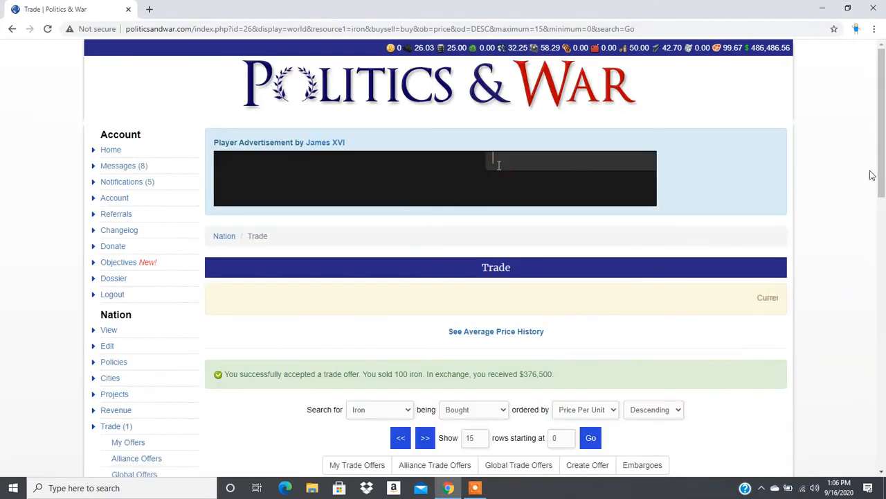
Search aluminum sell offers sorted by price per unit, cheapest first.
scroll("down", 3)
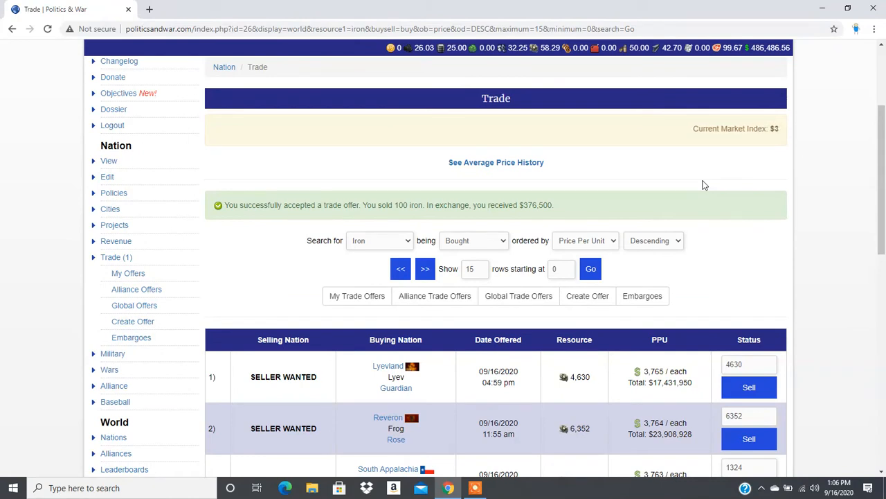
left_click(380, 240)
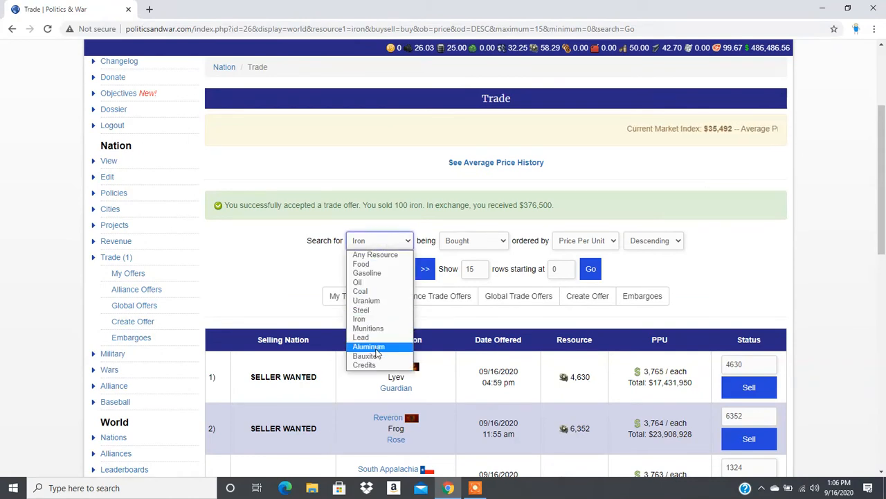
left_click(369, 346)
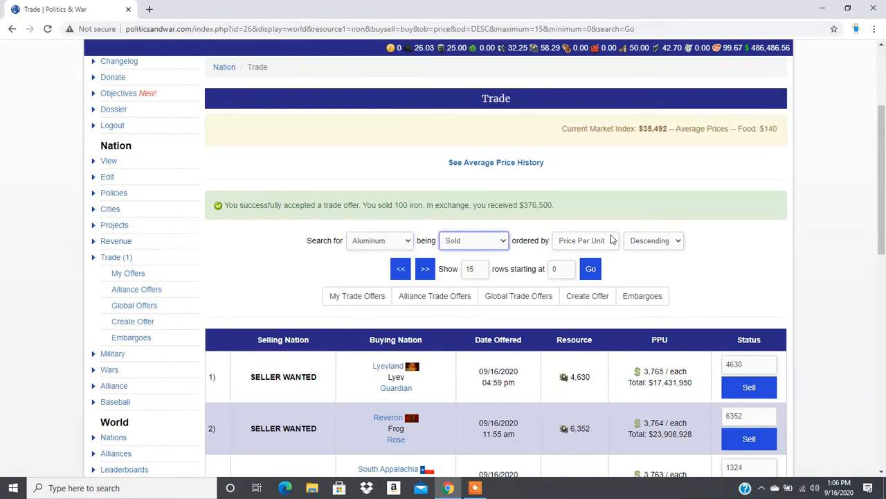
left_click(653, 240)
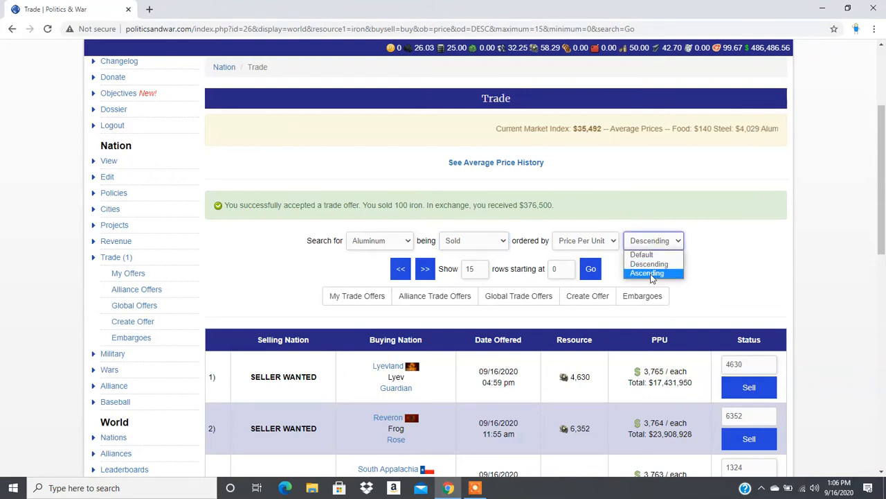
left_click(646, 272)
type("75")
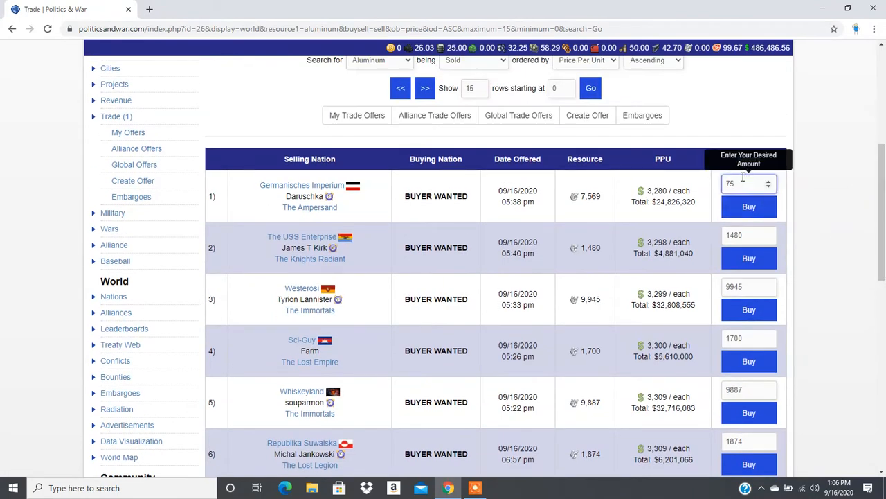
Buy 25 aluminum from the cheapest seller for $82,000, then go to the cities list.
type("25")
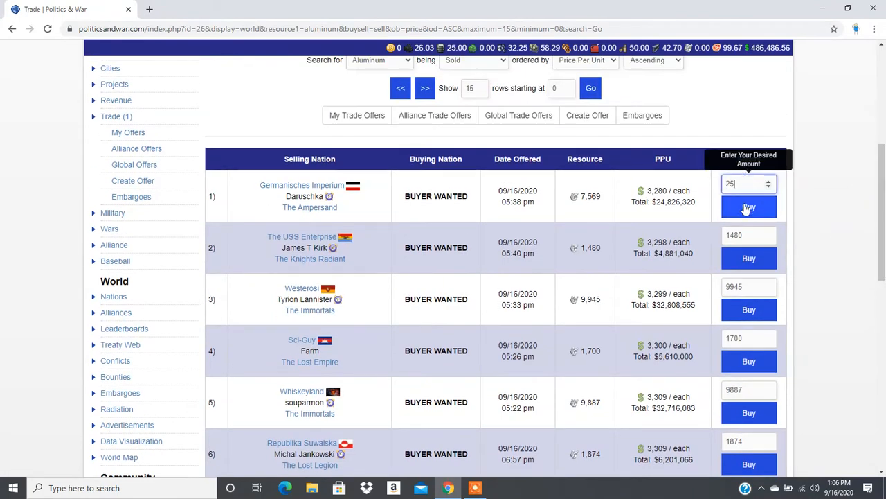
left_click(749, 207)
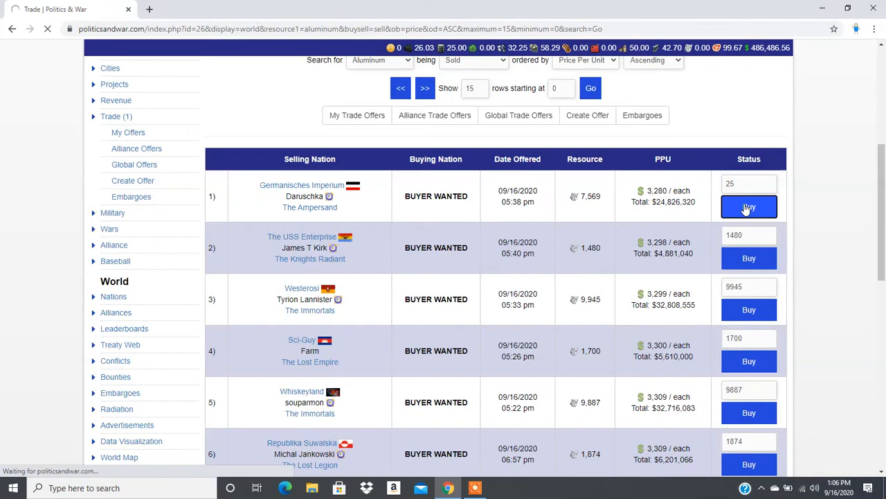
left_click(748, 208)
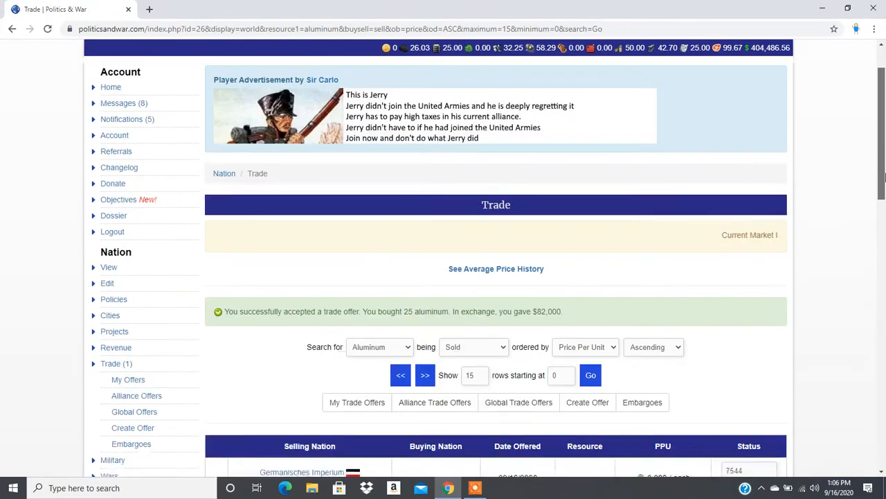
left_click(110, 315)
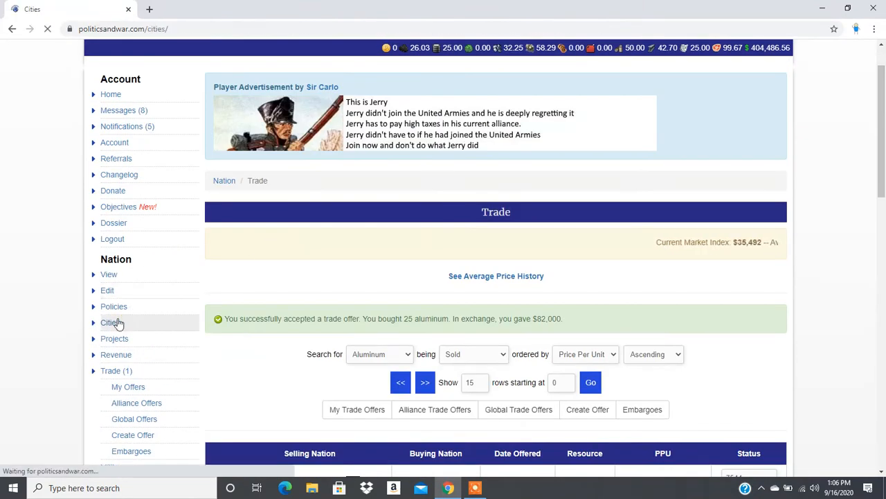
Build a second wind power plant in Marxberg for $30,000 and 25 steel.
left_click(110, 322)
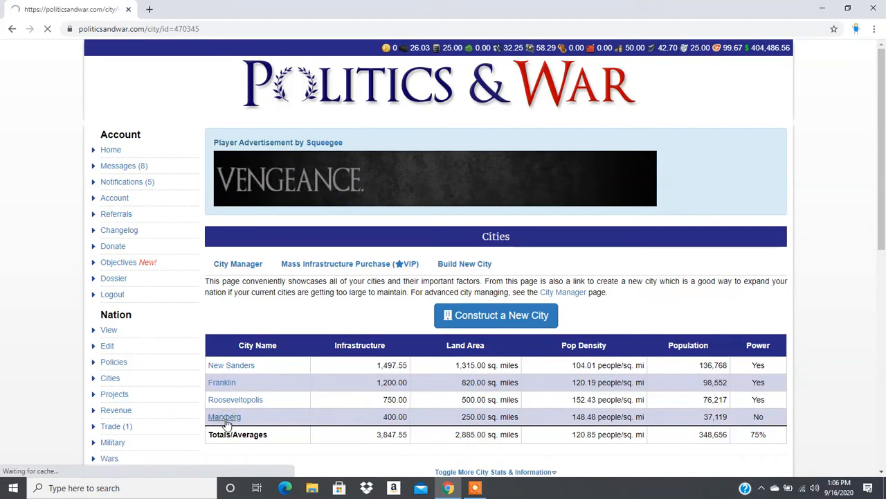
left_click(225, 416)
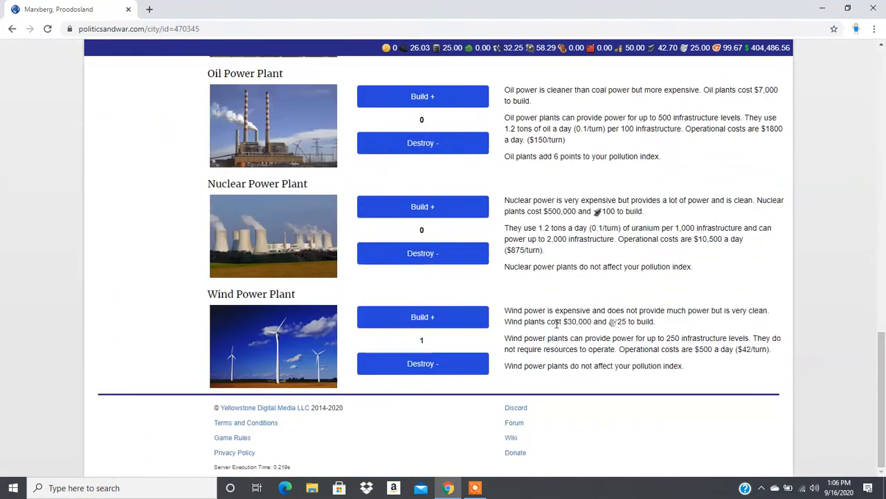
left_click(422, 317)
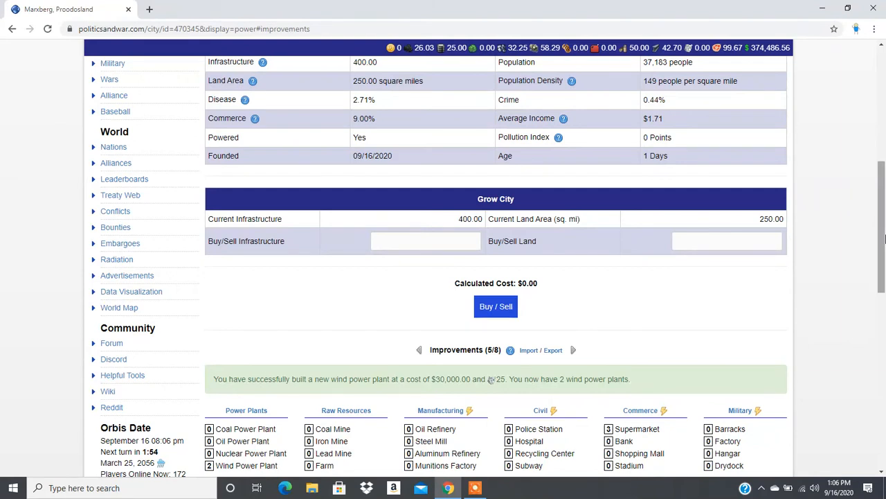
mouse_move(519, 371)
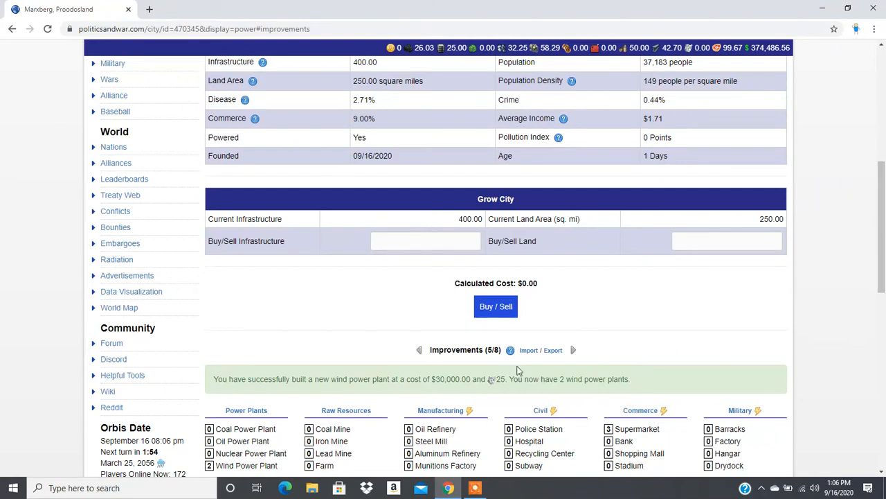
scroll("down", 3)
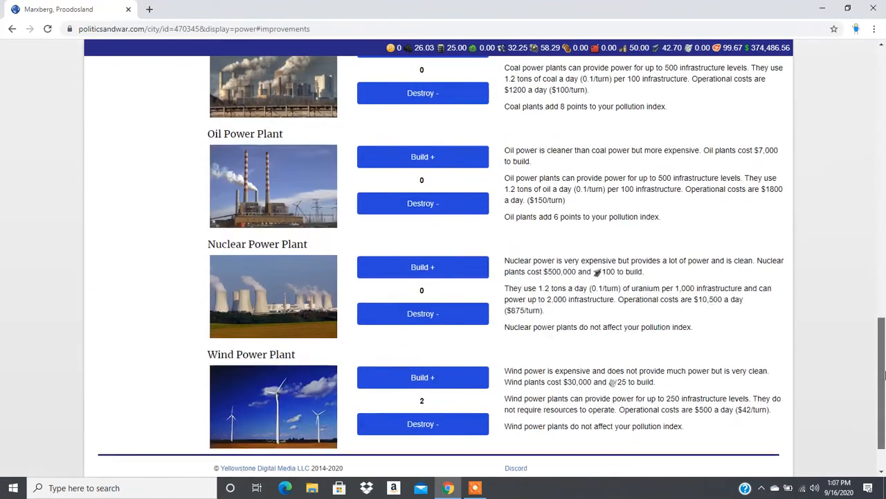
scroll("up", 3)
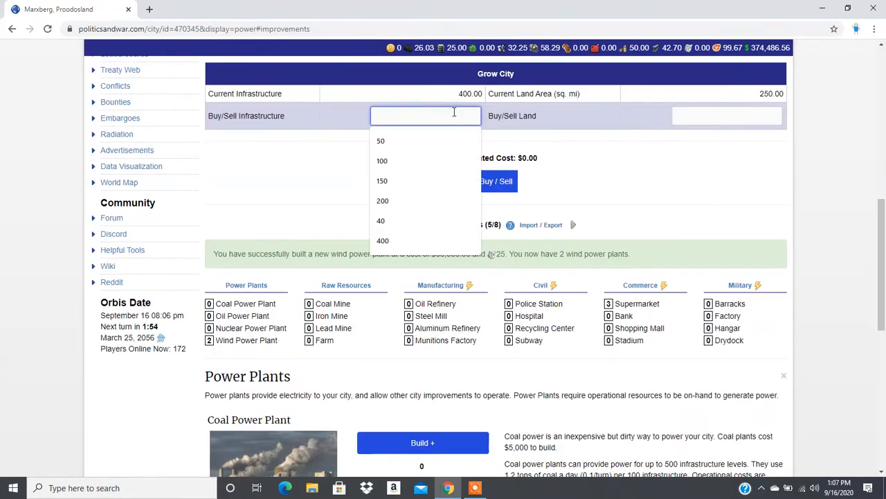
Buy 100 infrastructure for $95,612.75 to reach 500, then browse the commerce improvements.
left_click(382, 161)
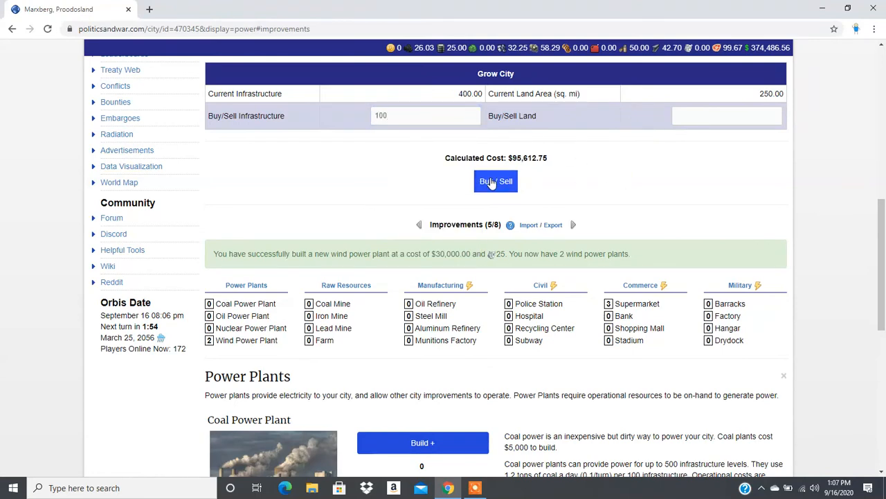
left_click(496, 181)
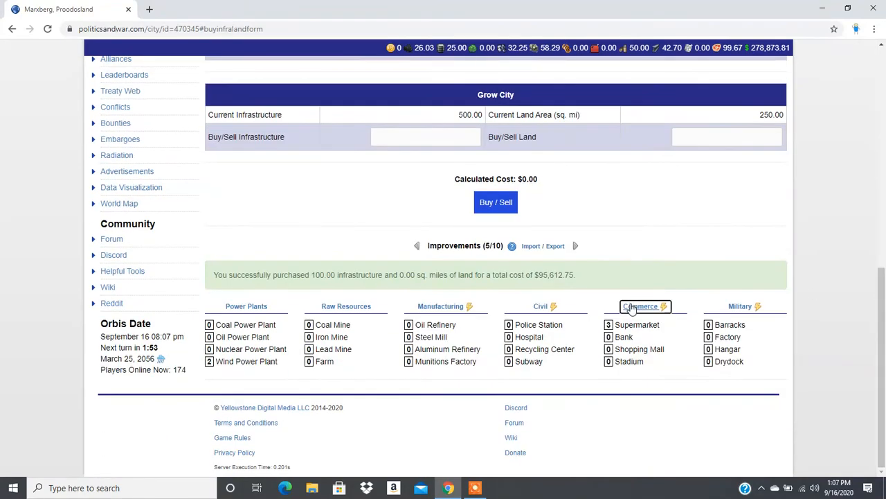
left_click(641, 306)
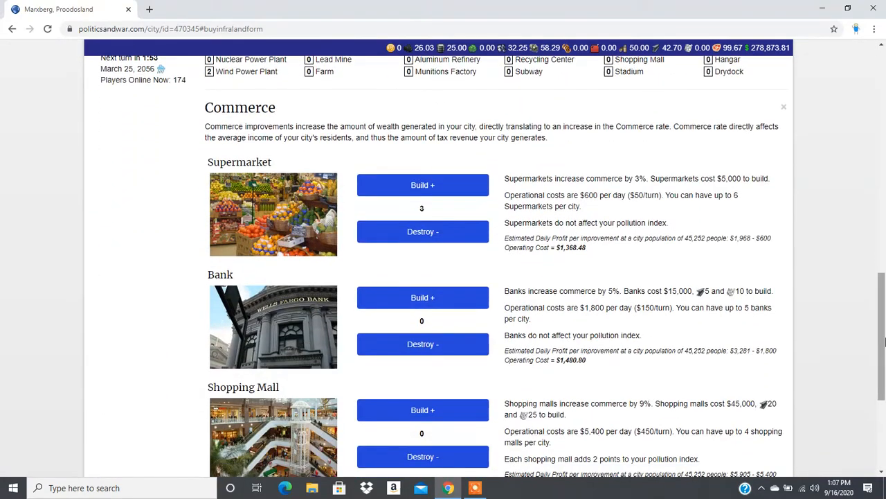
scroll("down", 3)
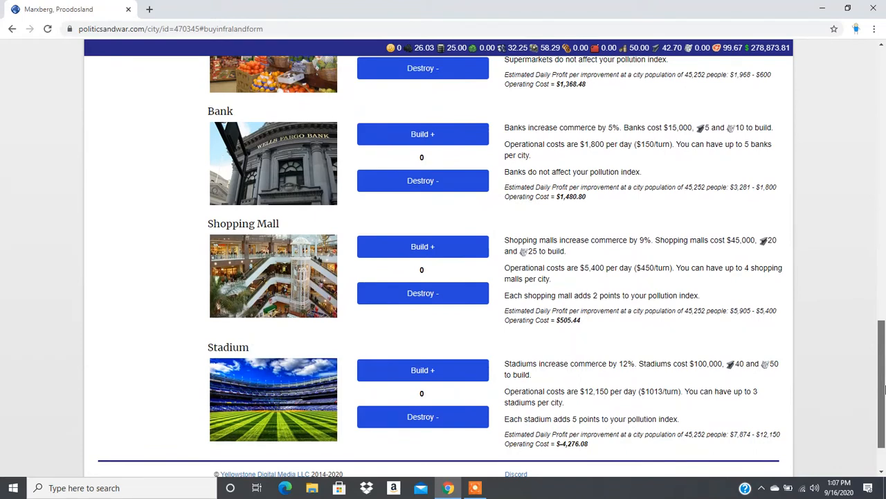
scroll("up", 3)
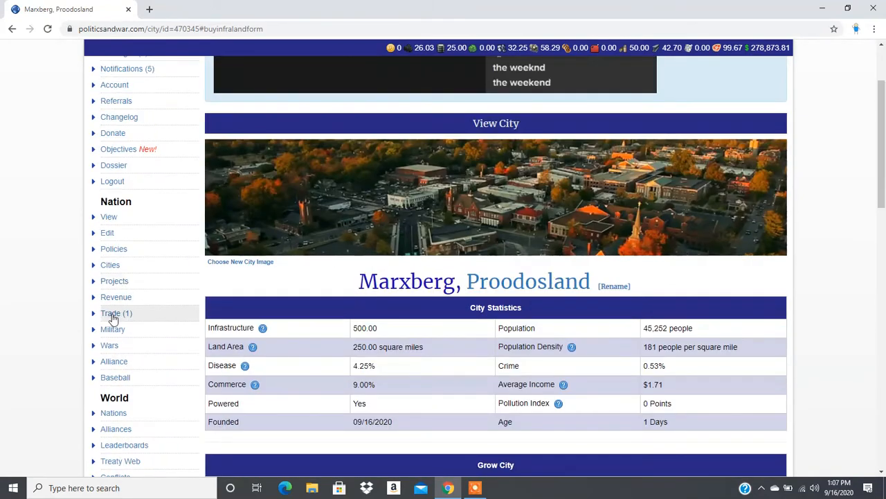
Rerun the aluminum sell-offer search on the trade market, ordered by price ascending.
left_click(111, 314)
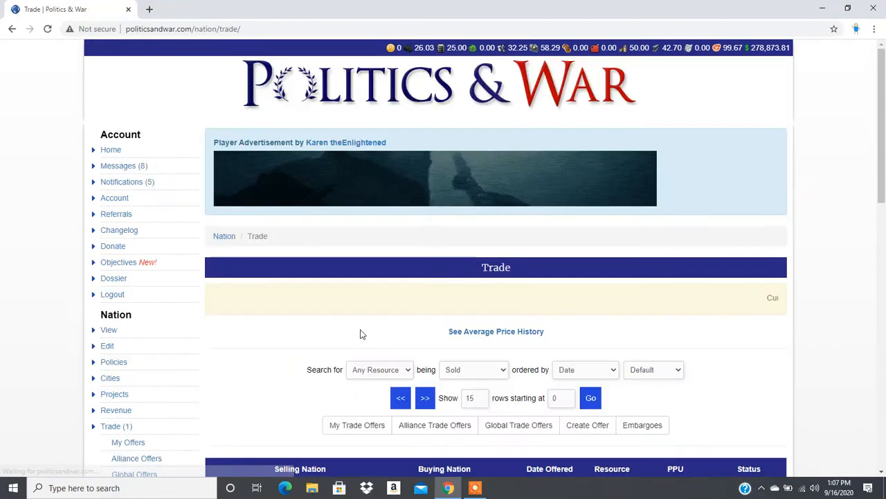
scroll("down", 3)
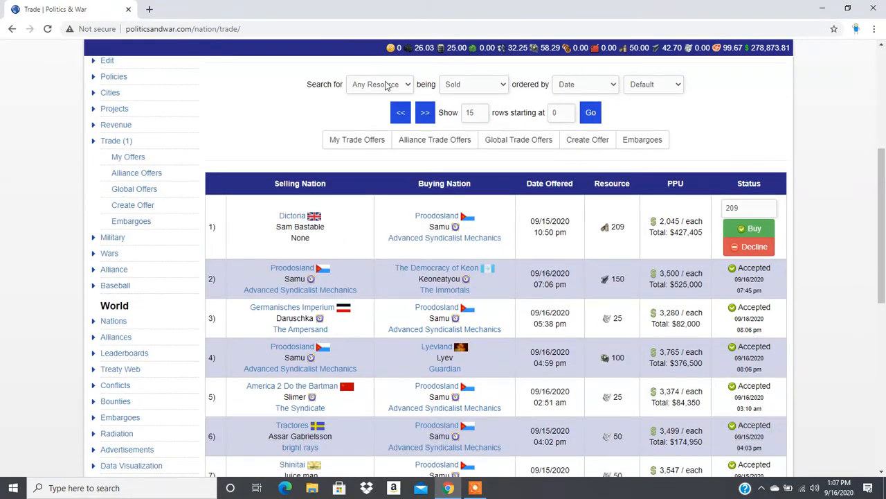
left_click(380, 84)
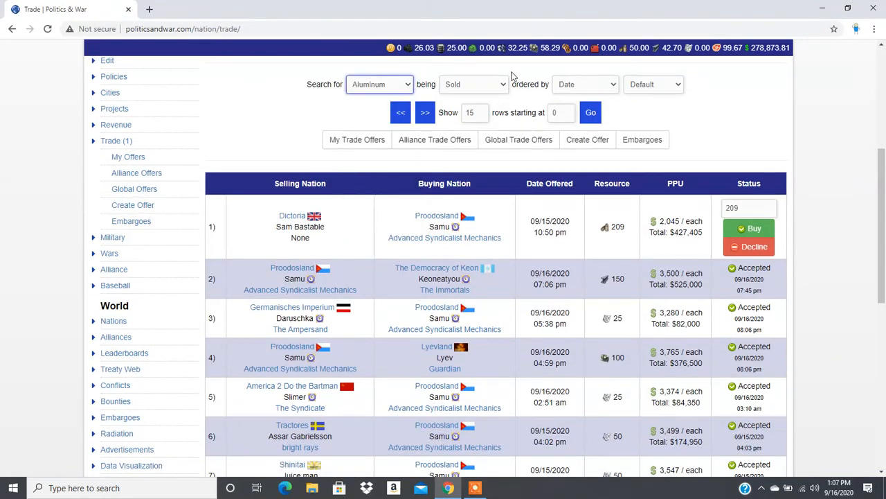
left_click(474, 84)
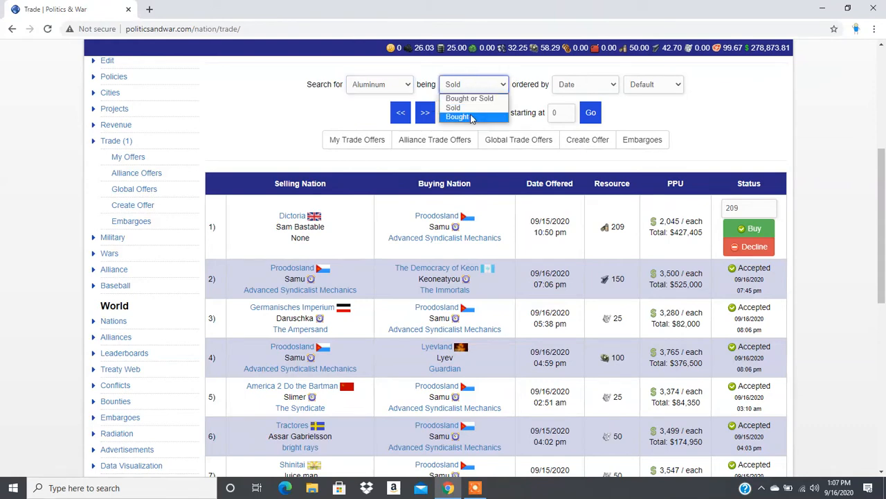
mouse_move(454, 107)
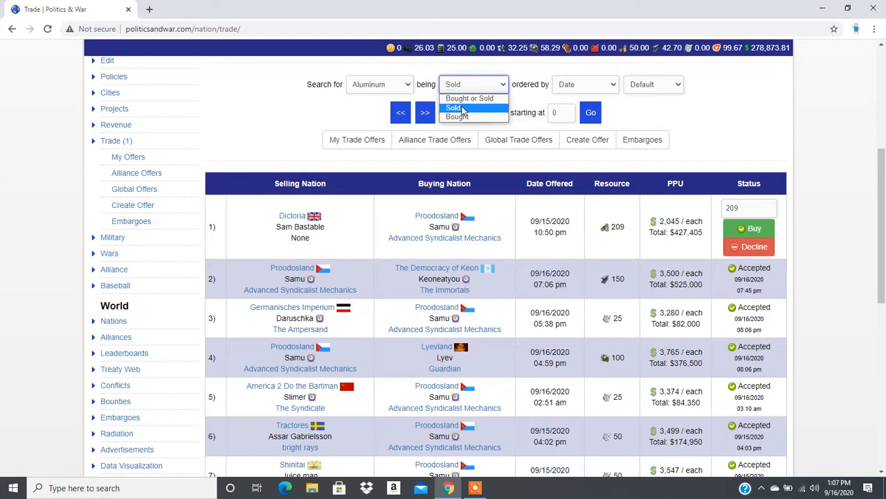
mouse_move(457, 116)
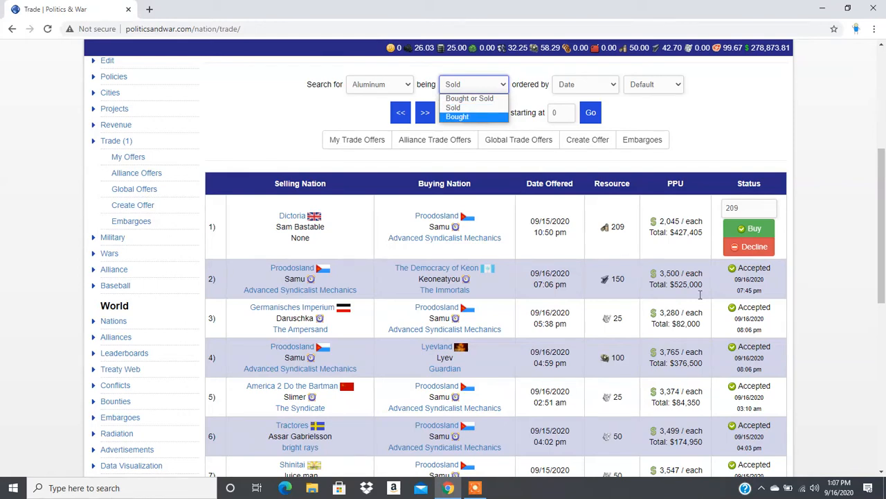
mouse_move(470, 98)
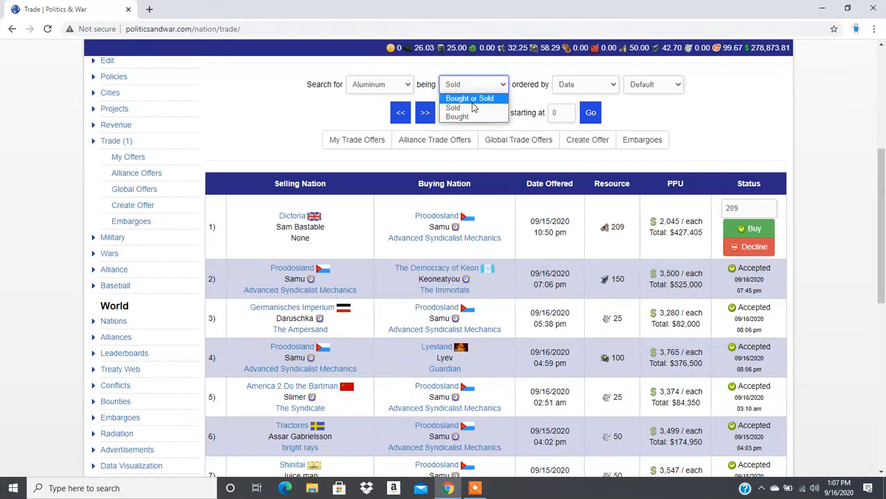
left_click(585, 84)
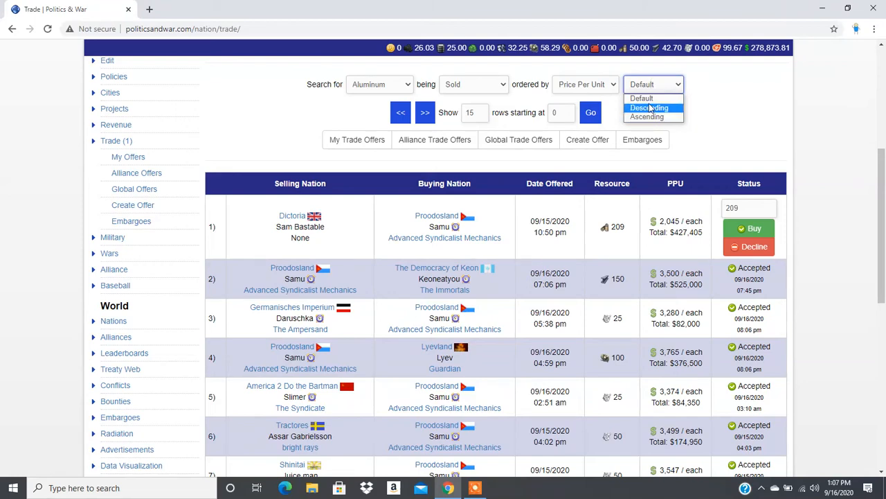
mouse_move(646, 116)
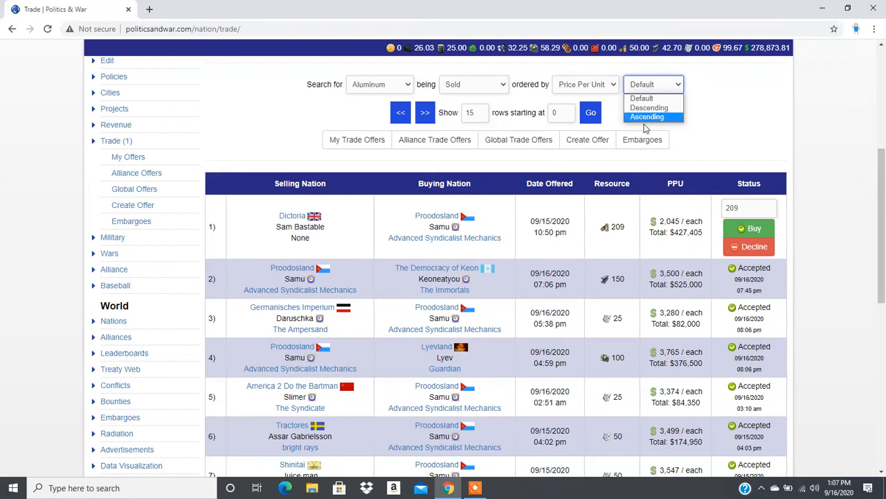
left_click(590, 113)
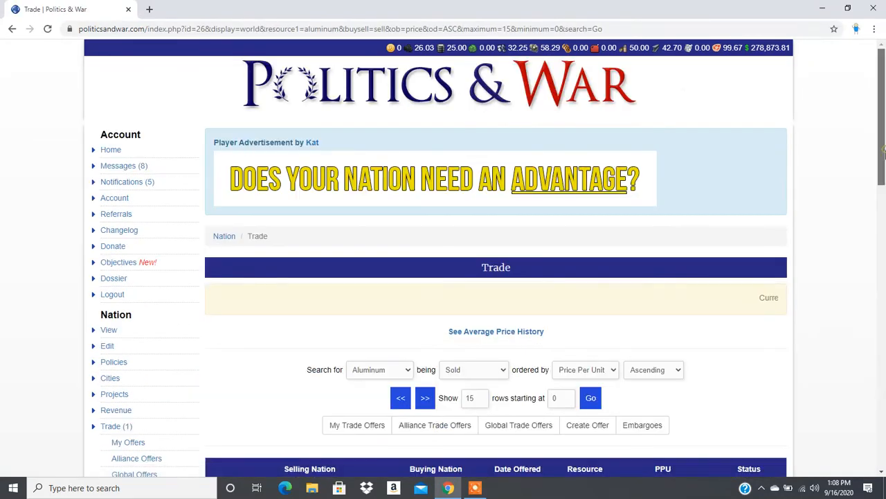
Buy 20 aluminum at $3,280 each from the cheapest offer, retrying after the error.
scroll("down", 3)
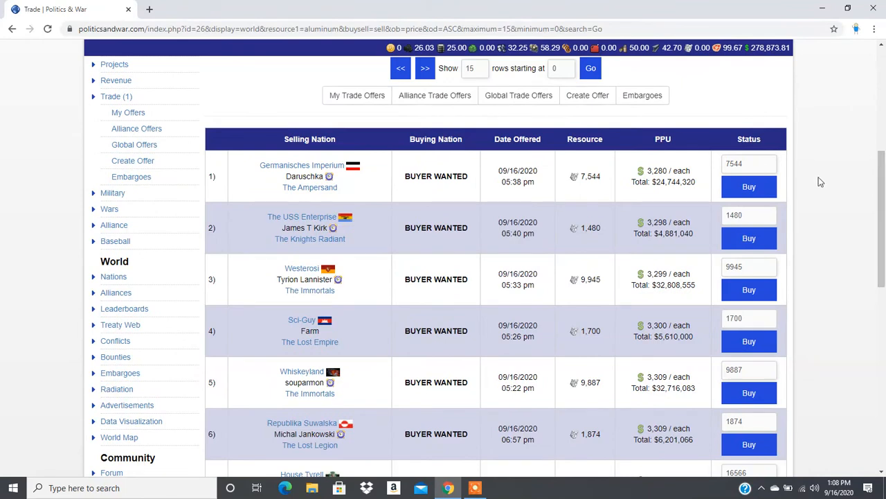
left_click(747, 164)
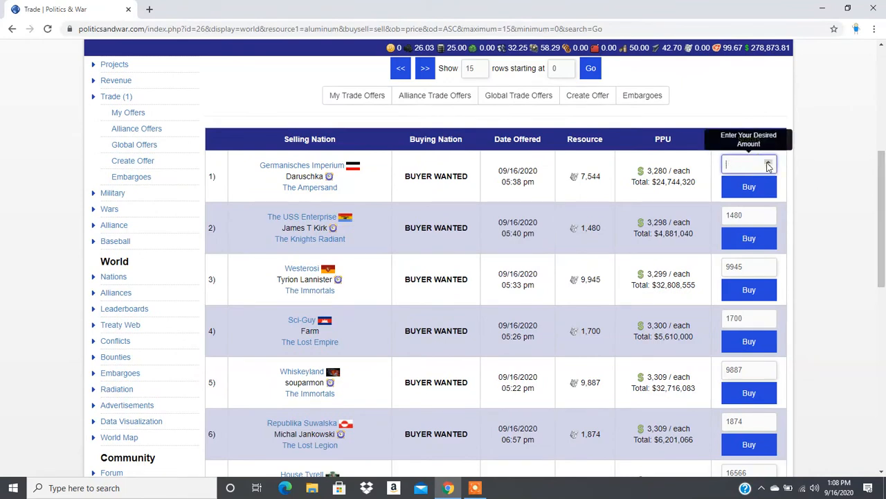
type("10")
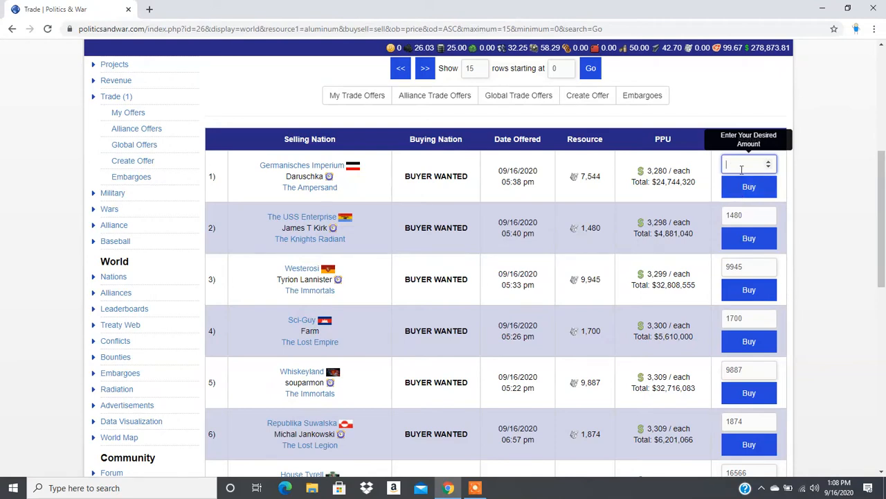
type("20")
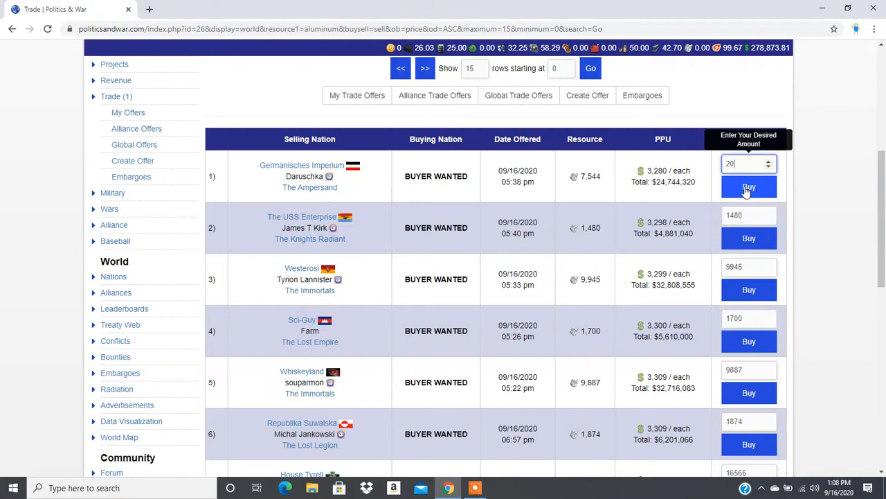
left_click(749, 187)
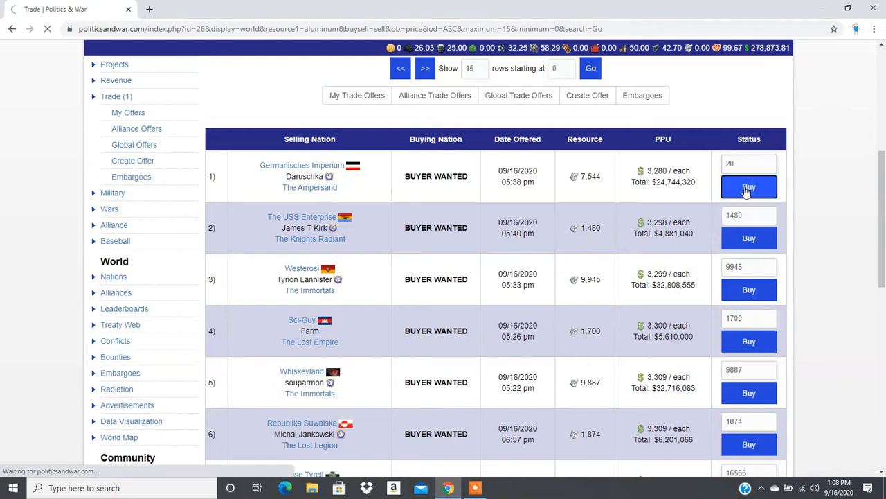
left_click(749, 187)
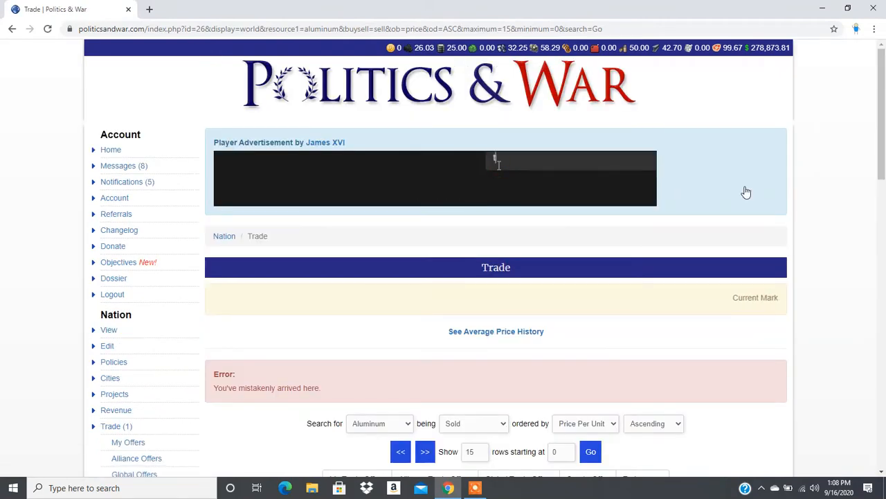
scroll("down", 3)
type("20")
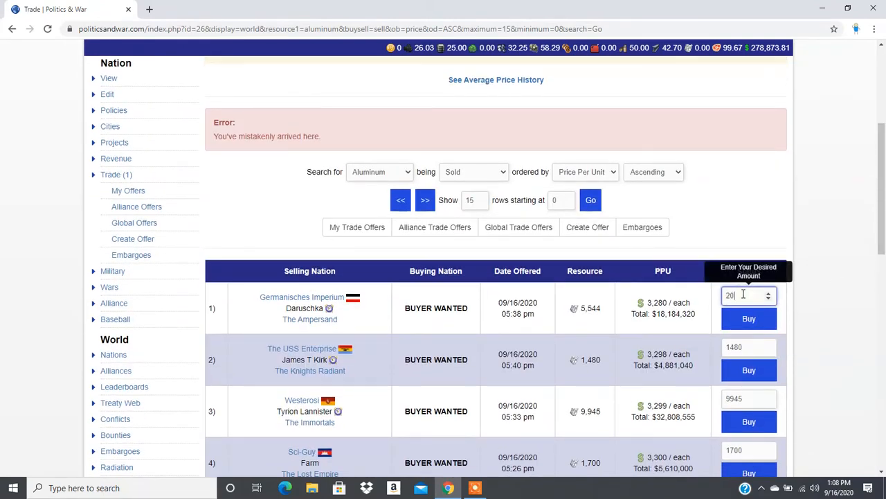
left_click(749, 318)
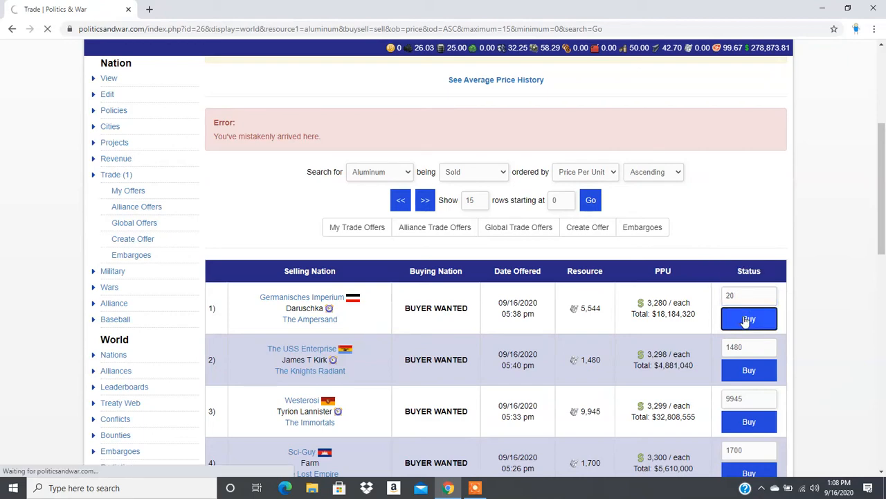
left_click(749, 318)
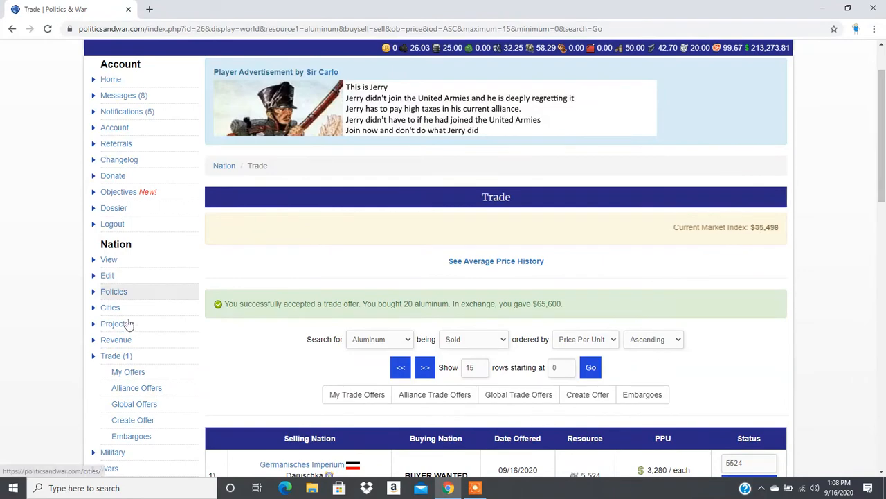
Build two banks in Marxberg from its commerce improvements.
left_click(111, 307)
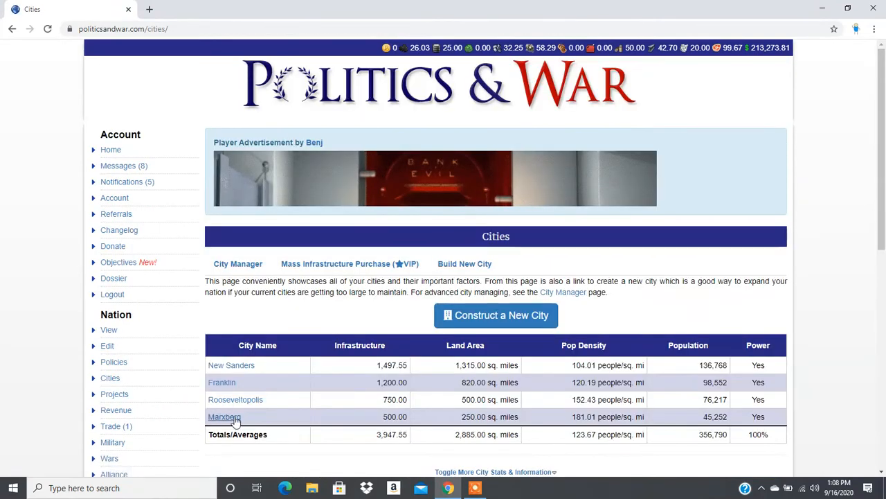
left_click(225, 416)
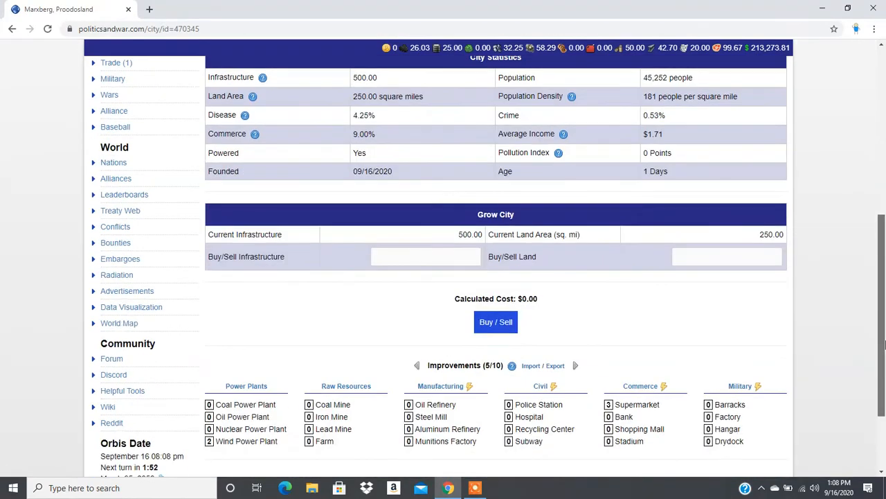
left_click(640, 386)
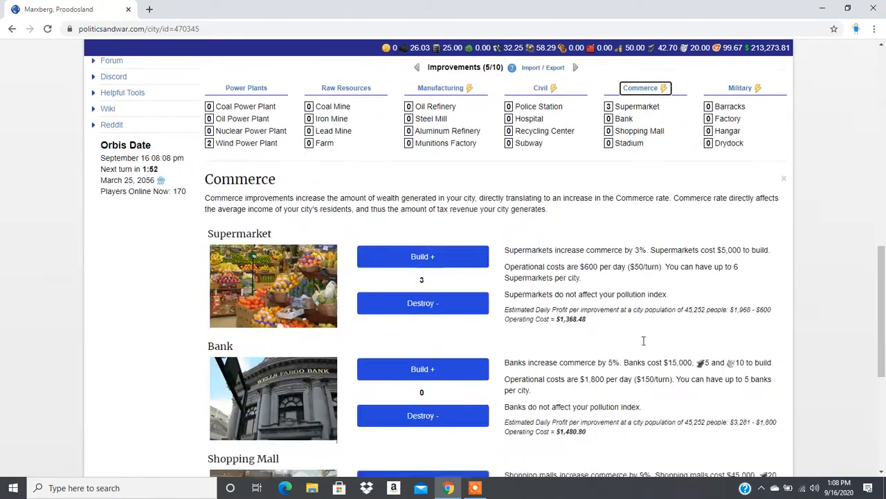
scroll("down", 3)
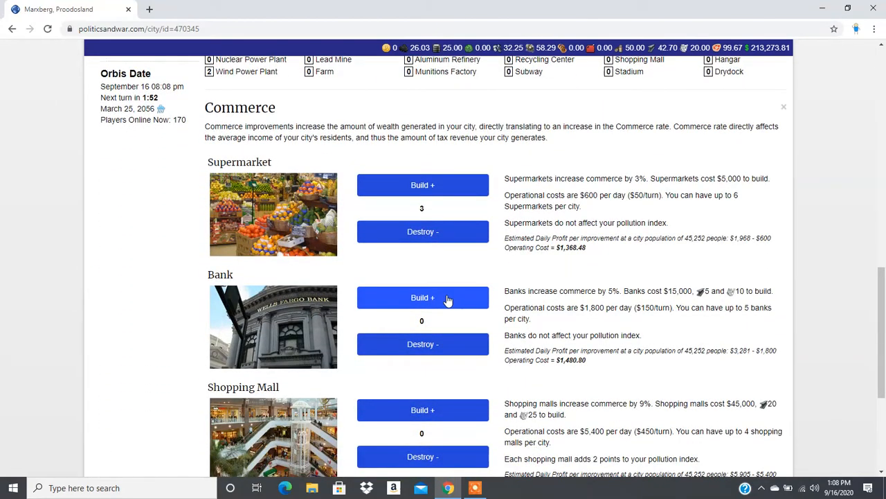
left_click(422, 297)
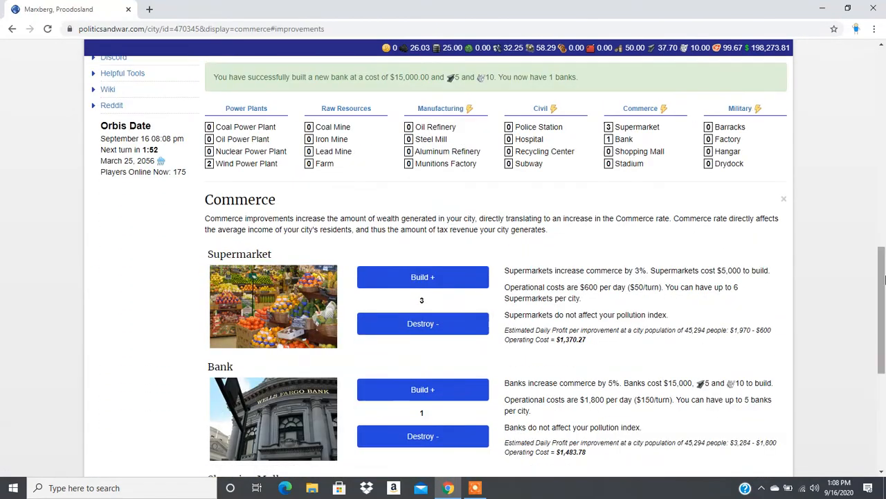
scroll("down", 3)
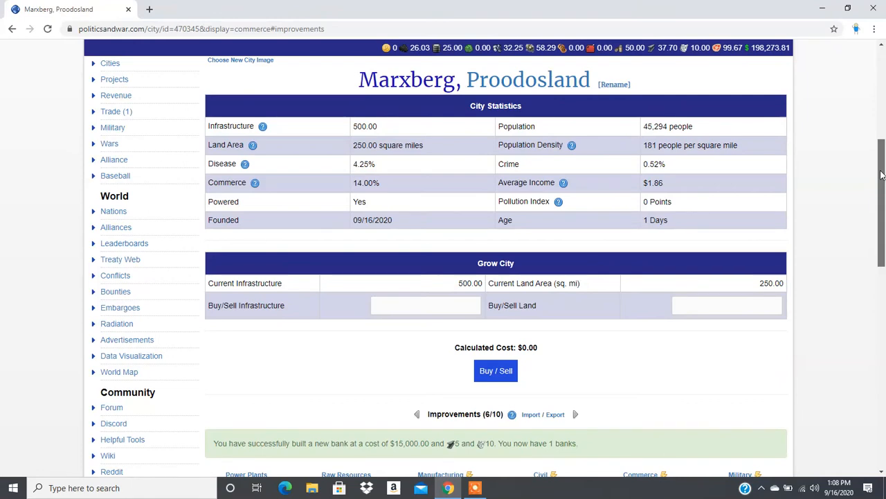
scroll("down", 3)
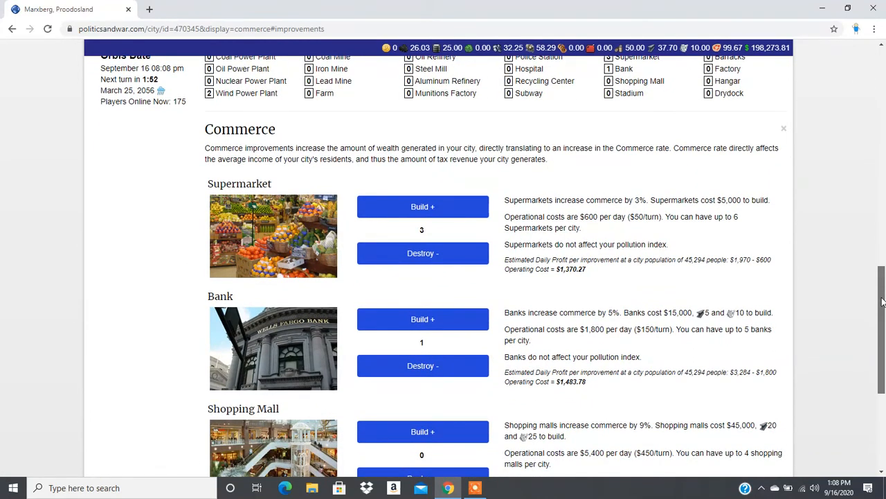
scroll("down", 3)
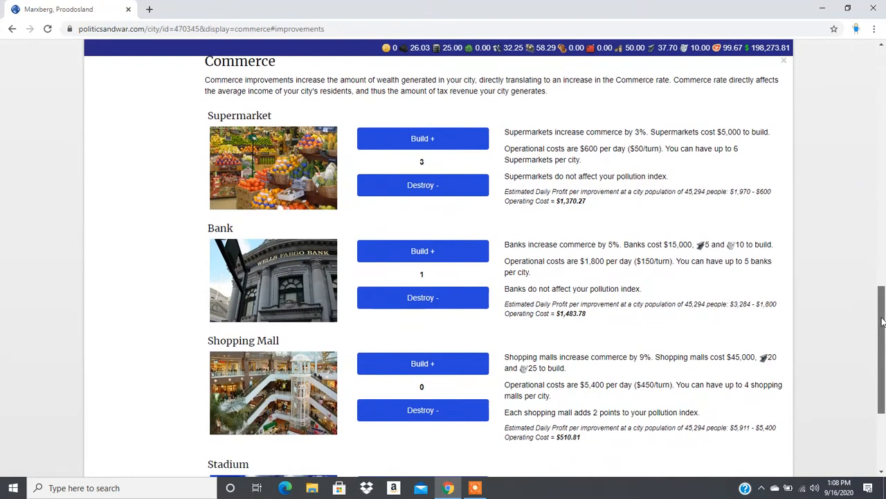
scroll("down", 3)
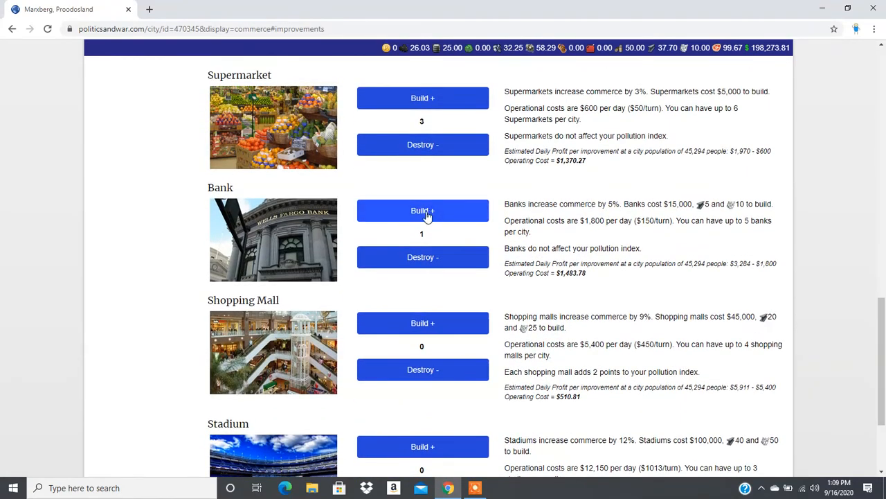
left_click(423, 211)
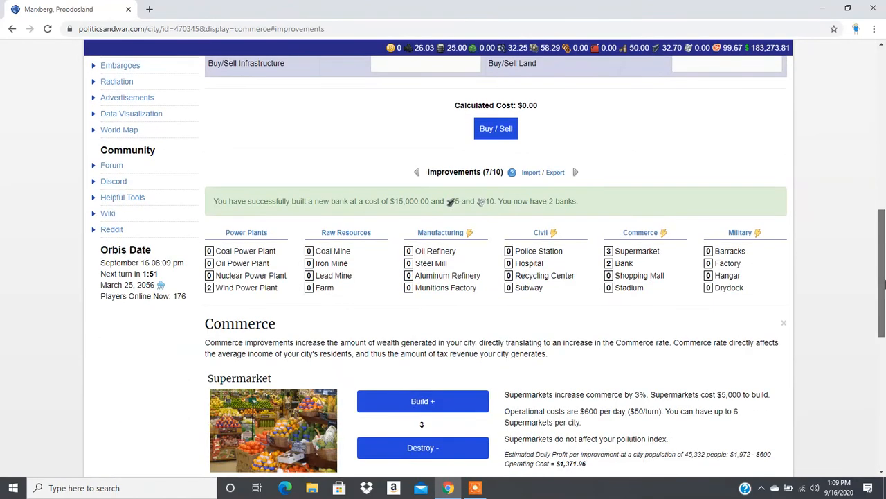
Build more supermarkets in Marxberg, bringing it to four supermarkets.
scroll("down", 3)
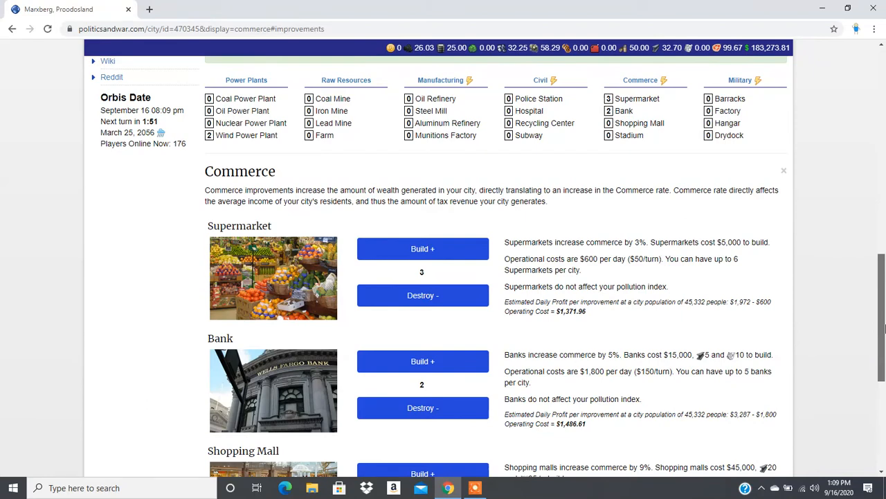
mouse_move(491, 244)
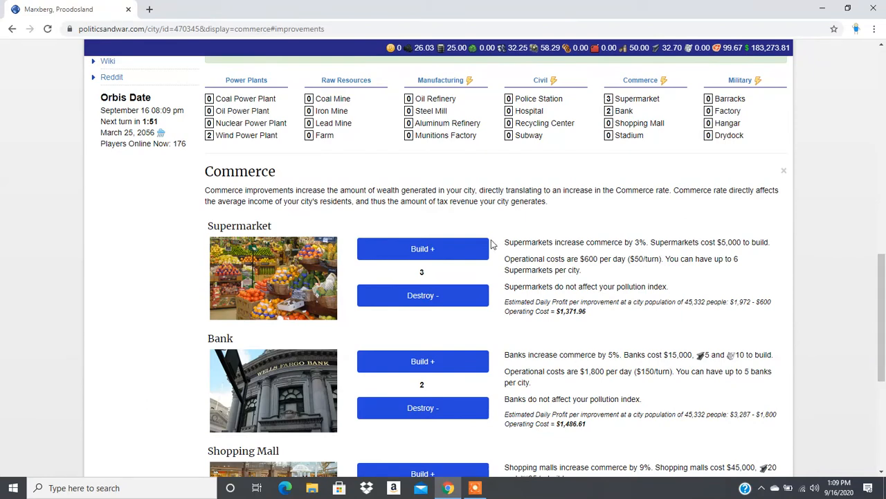
mouse_move(851, 331)
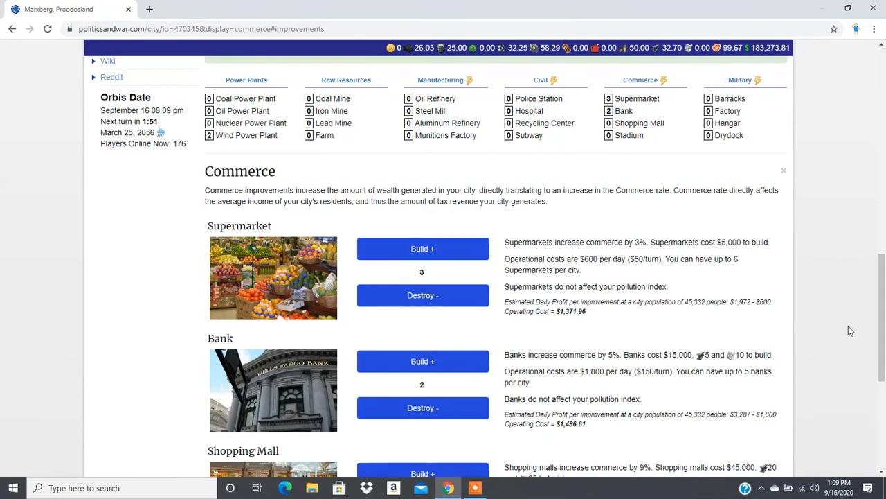
left_click(422, 361)
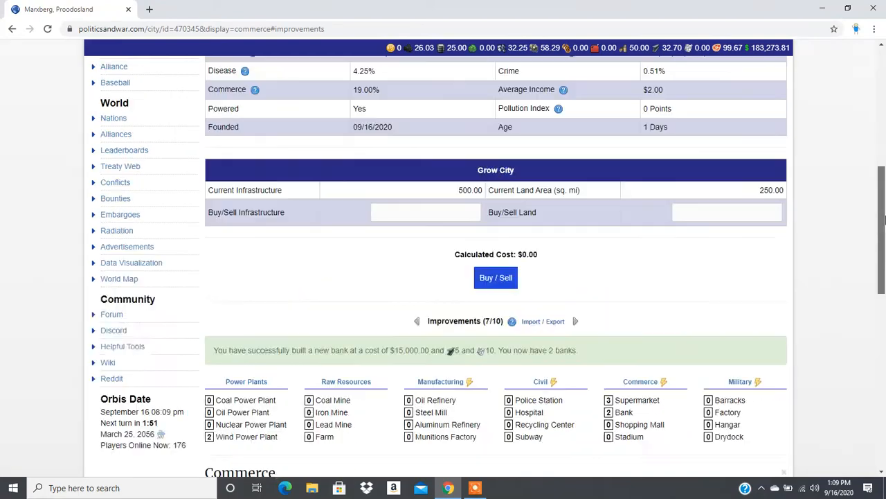
scroll("down", 3)
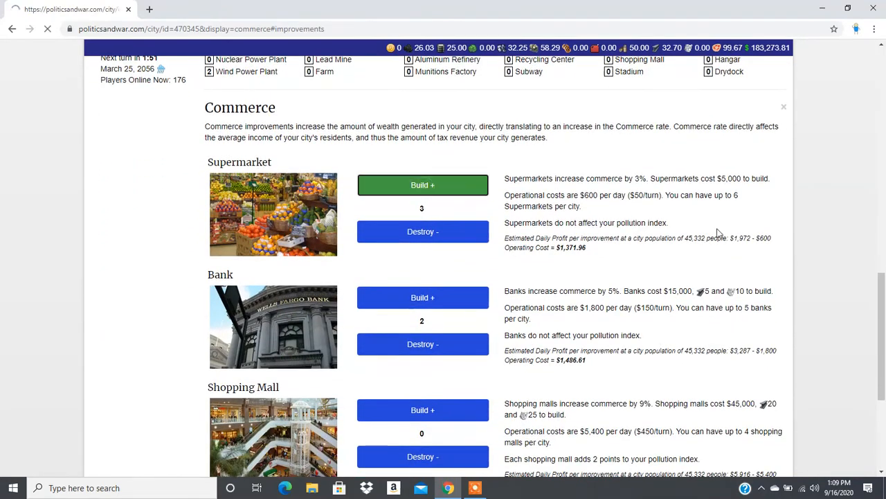
left_click(423, 184)
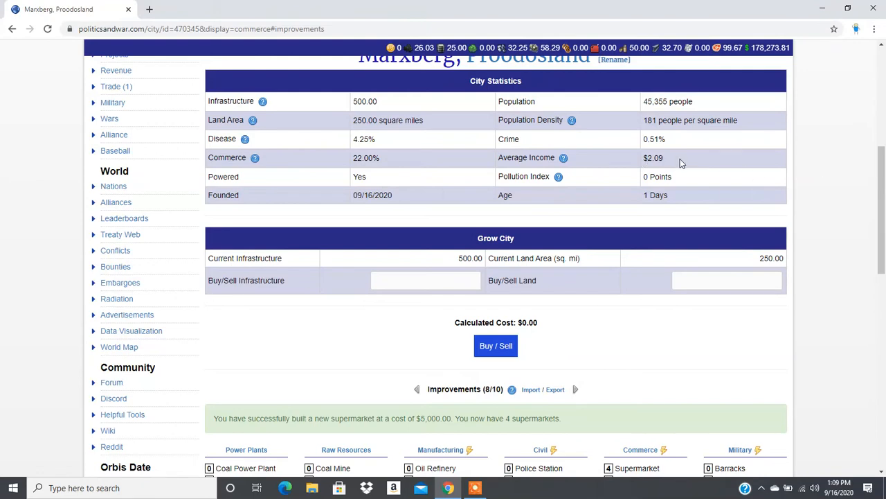
scroll("down", 3)
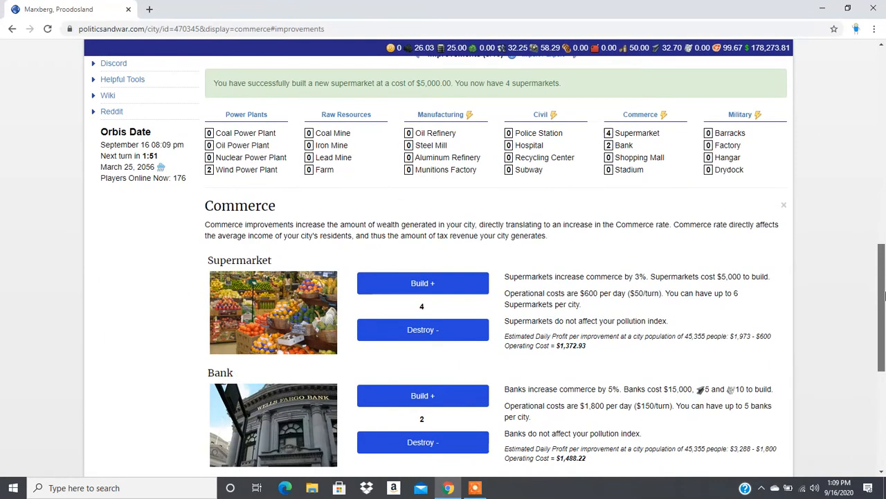
scroll("down", 3)
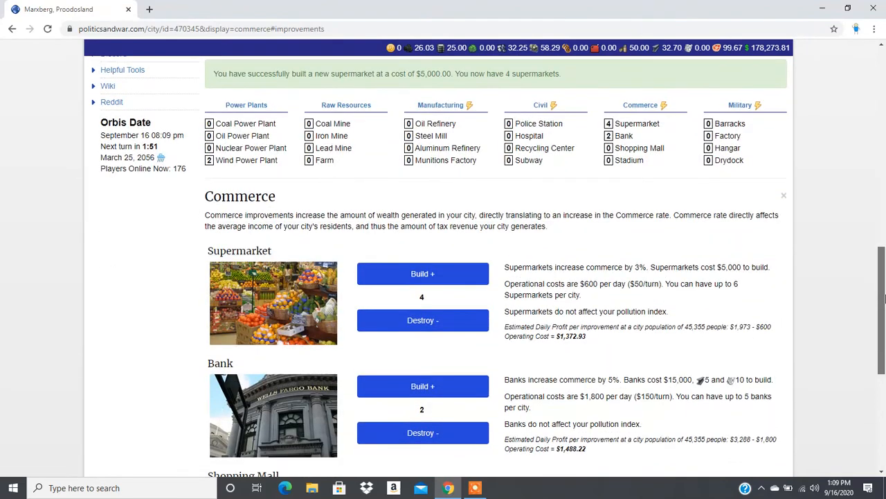
scroll("down", 3)
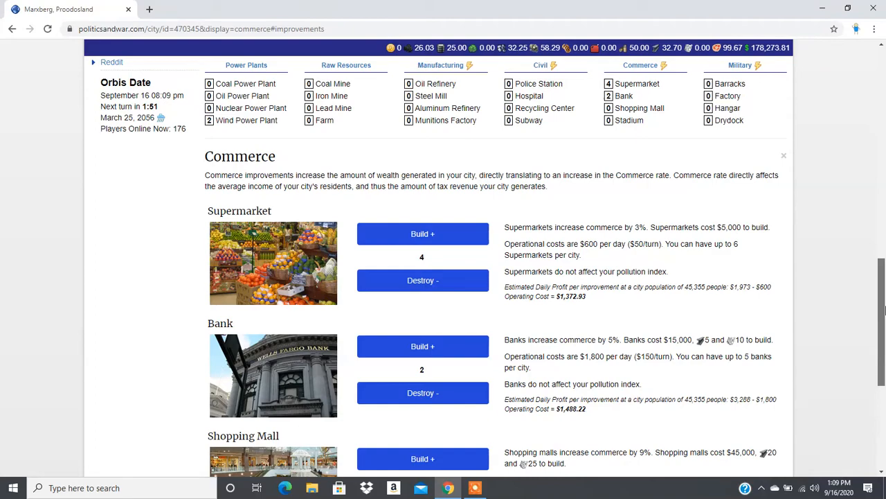
scroll("down", 3)
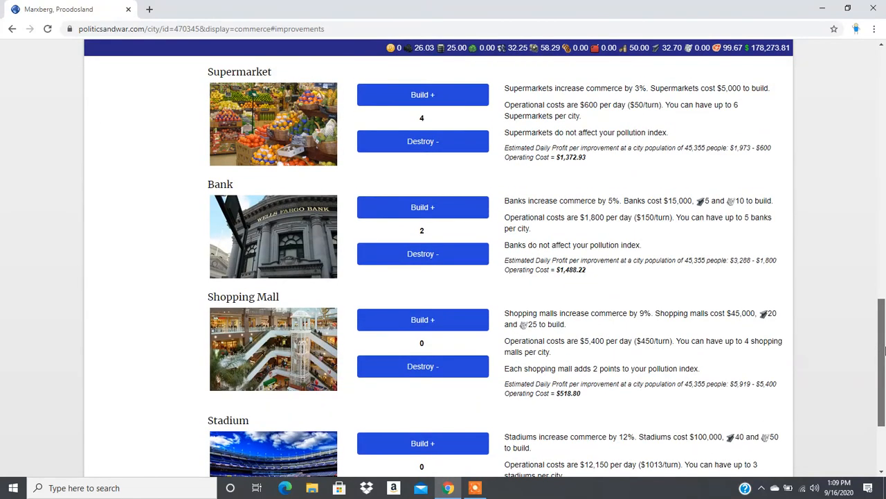
left_click(423, 95)
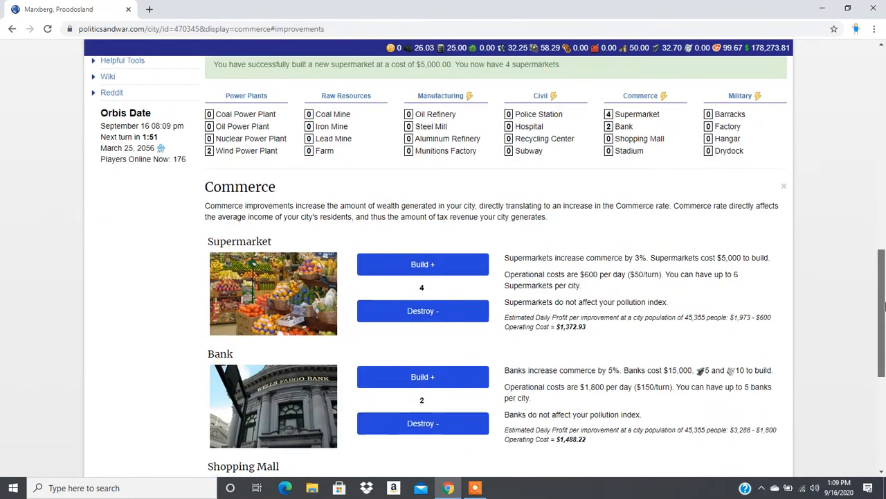
scroll("down", 3)
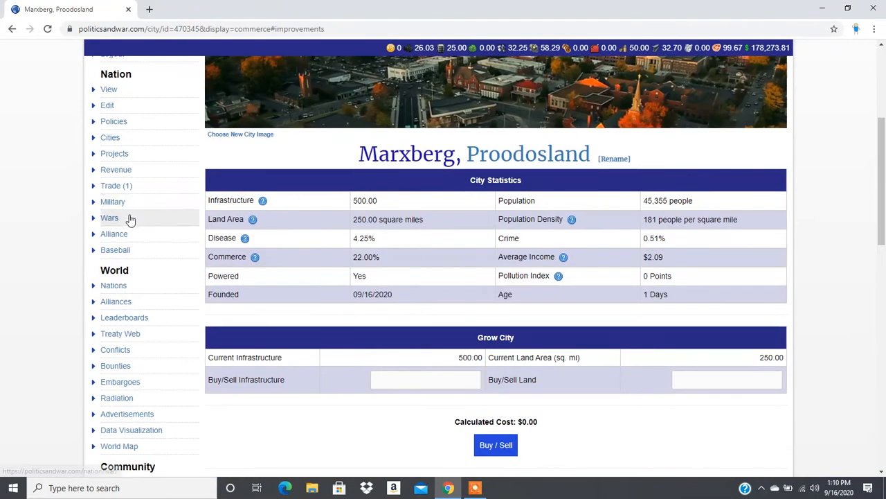
mouse_move(113, 285)
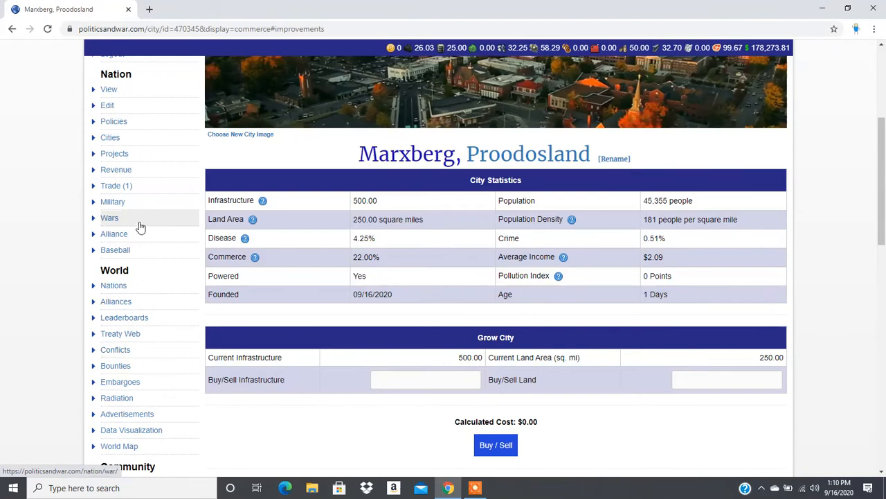
Search the trade market for aluminum sell offers, cheapest first.
left_click(117, 185)
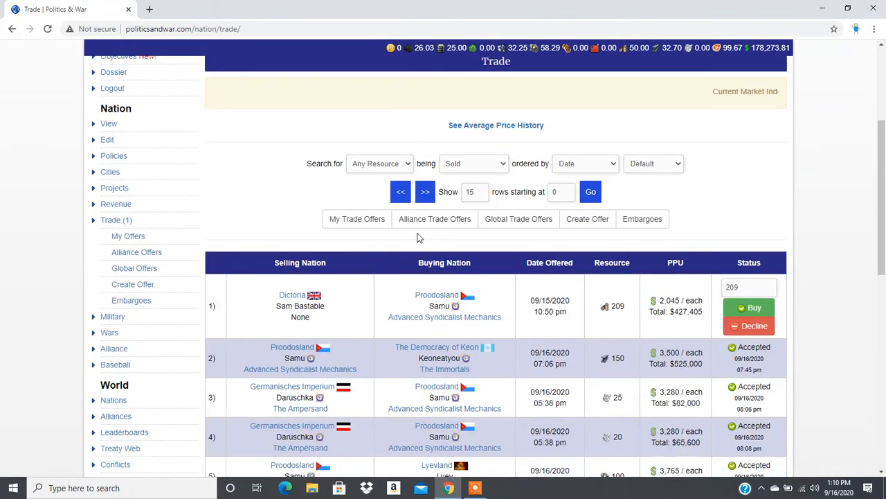
left_click(380, 164)
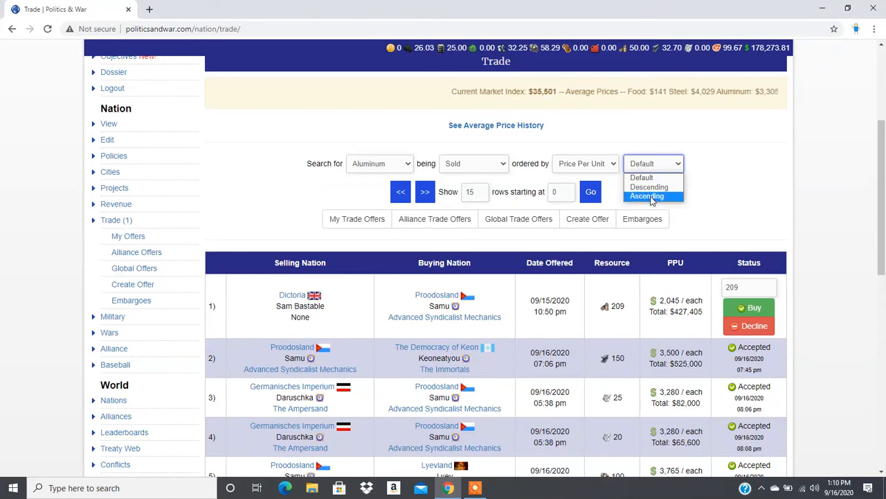
left_click(647, 196)
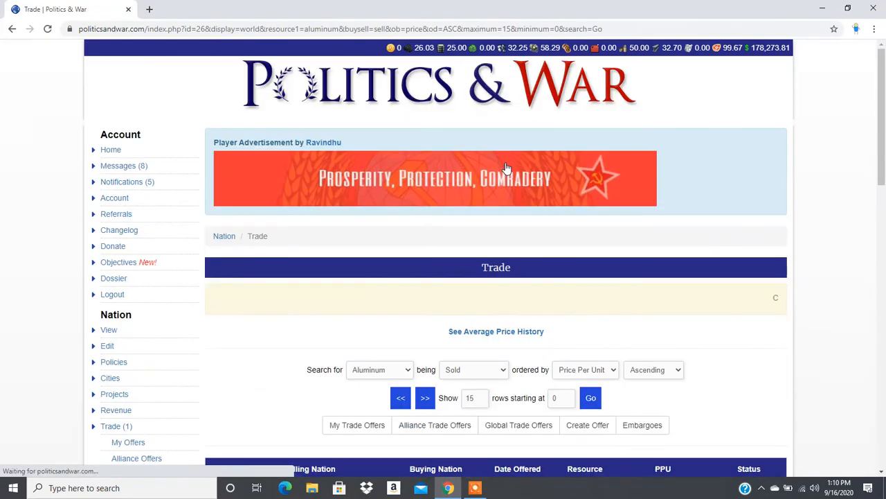
scroll("down", 3)
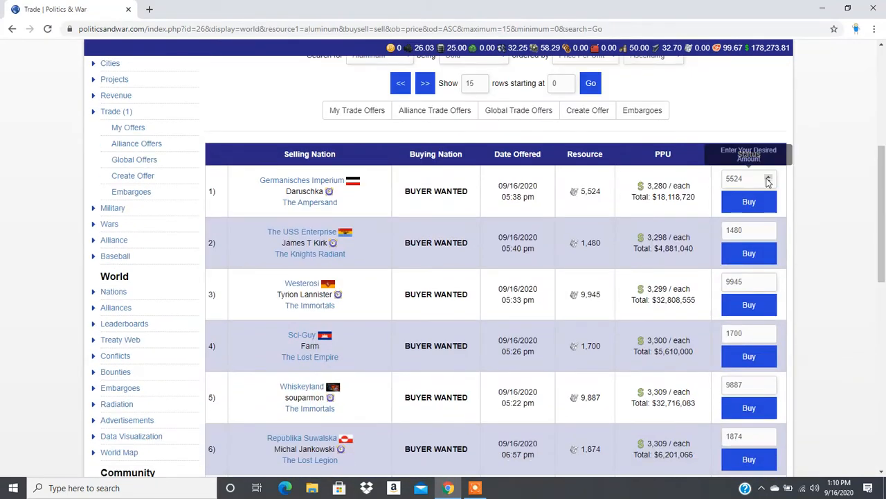
Buy two lots of 10 aluminum from the cheapest seller at $32,800 each.
left_click(765, 180)
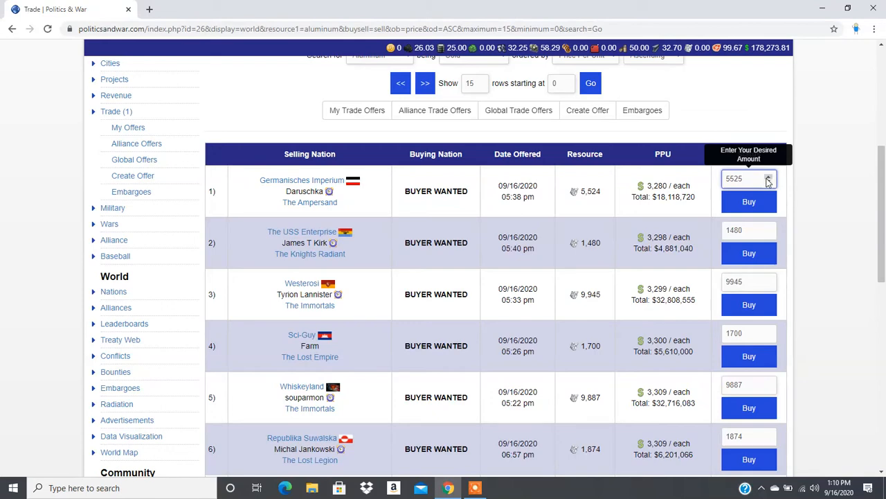
left_click(748, 179)
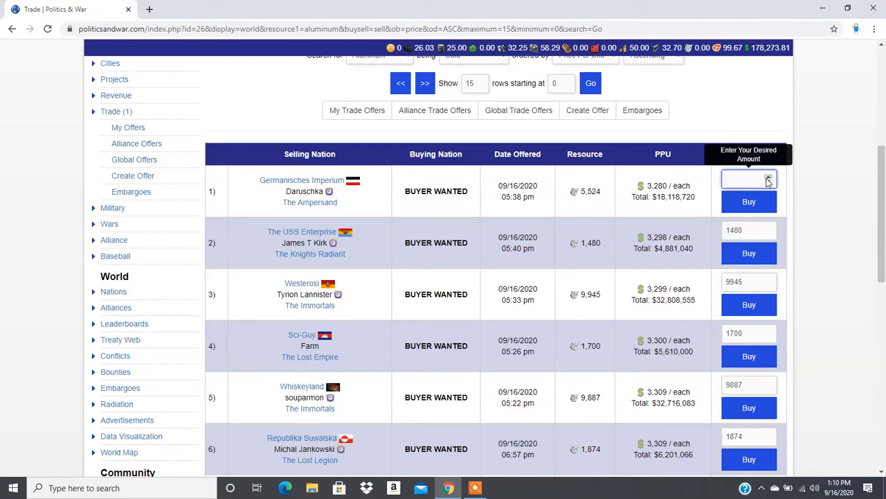
left_click(749, 179)
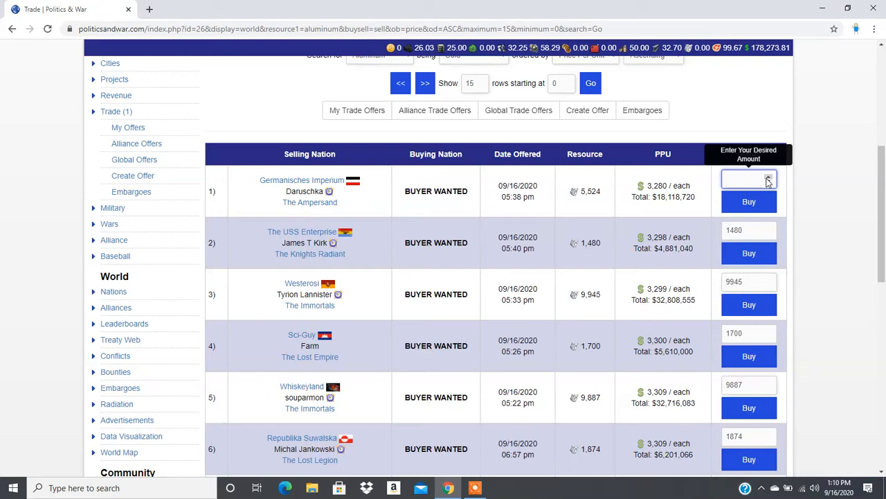
type("10")
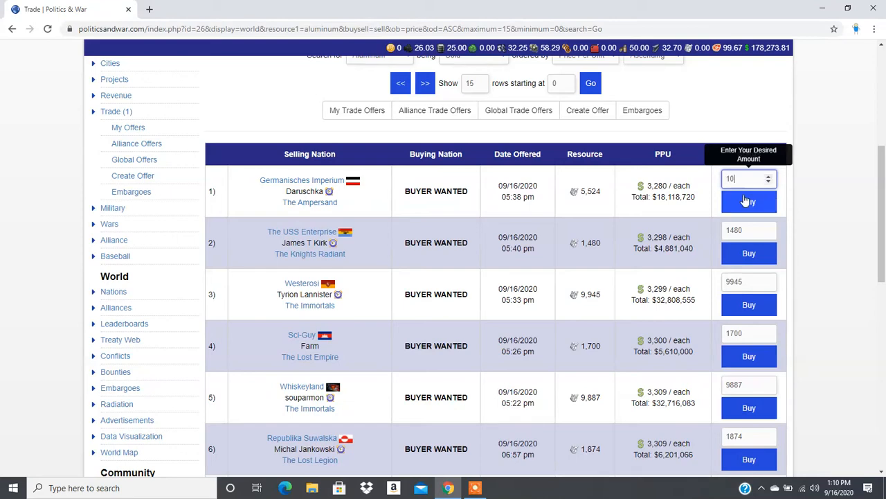
left_click(749, 202)
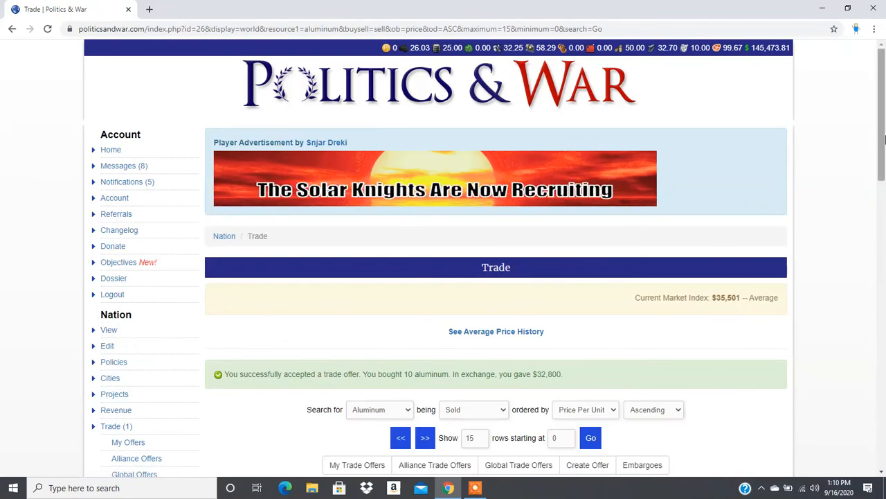
scroll("down", 3)
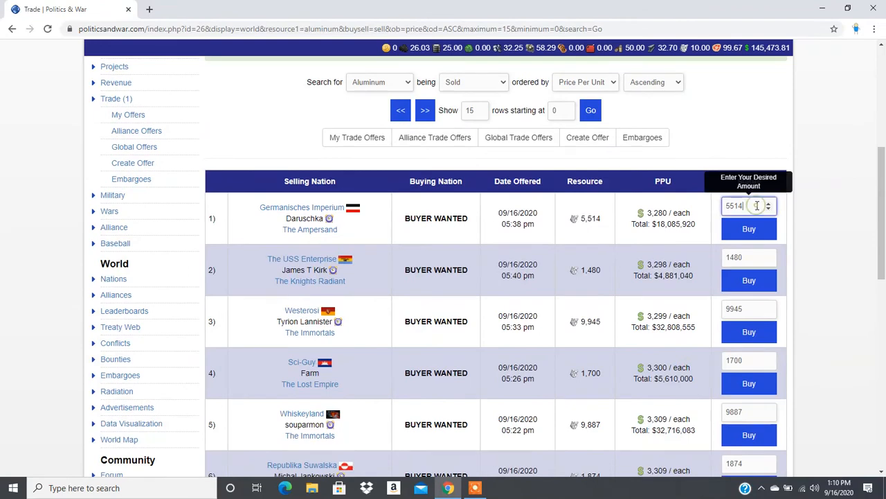
type("10")
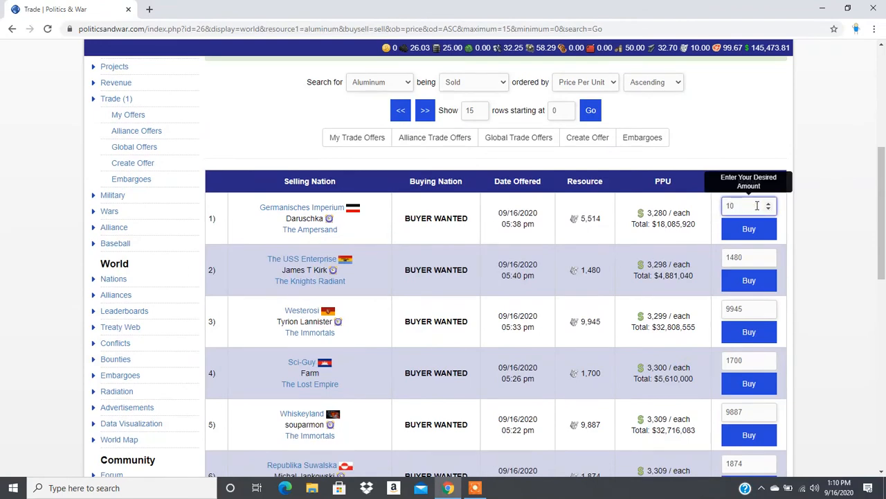
left_click(748, 228)
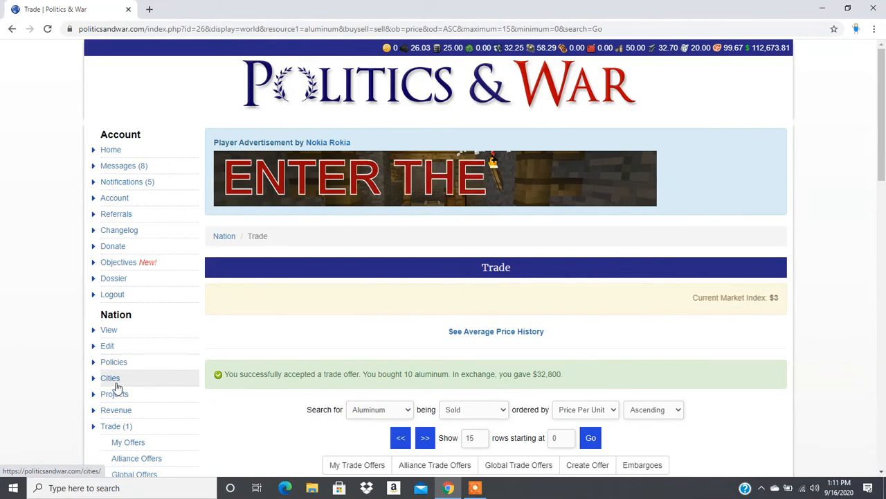
Build a third and fourth bank in Marxberg, filling all 10 improvement slots.
left_click(110, 378)
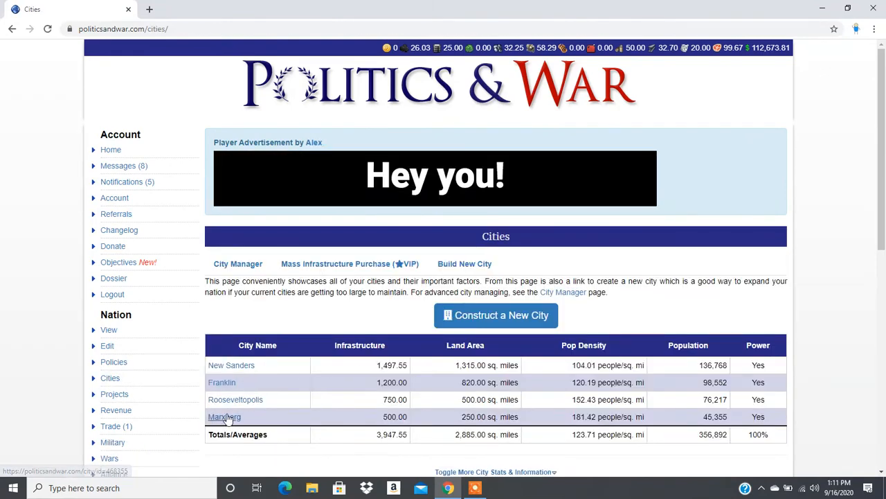
left_click(224, 416)
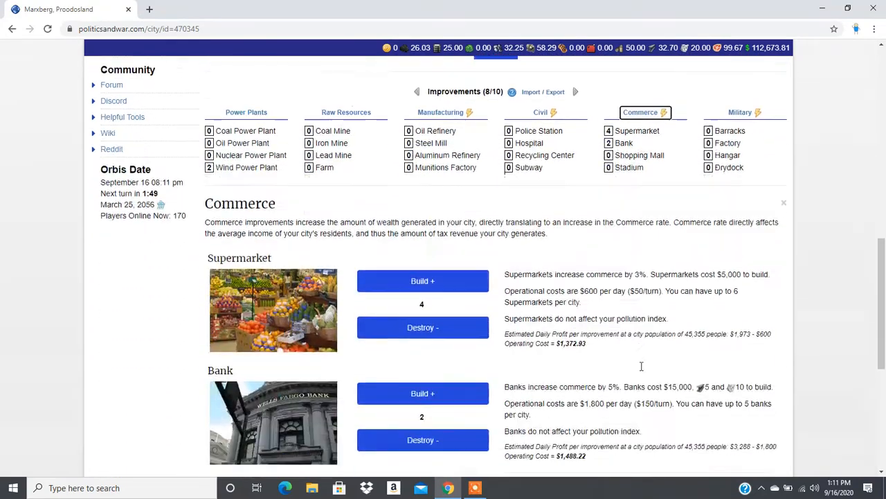
left_click(422, 393)
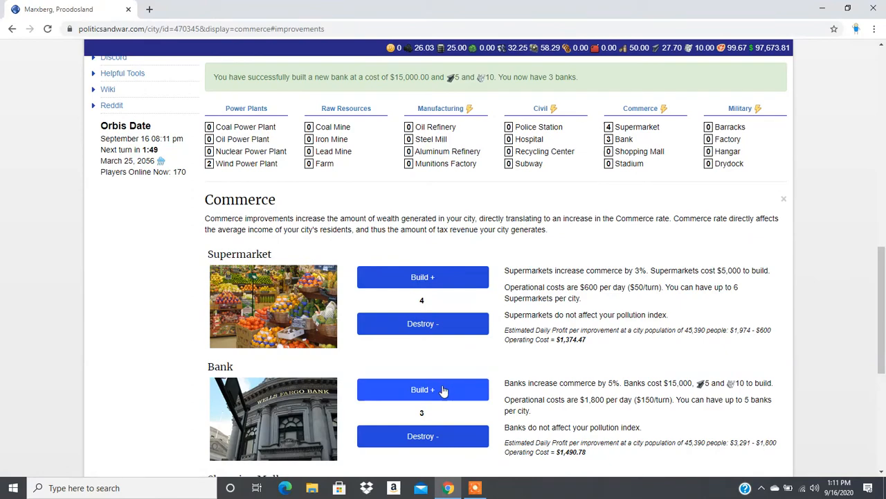
left_click(422, 389)
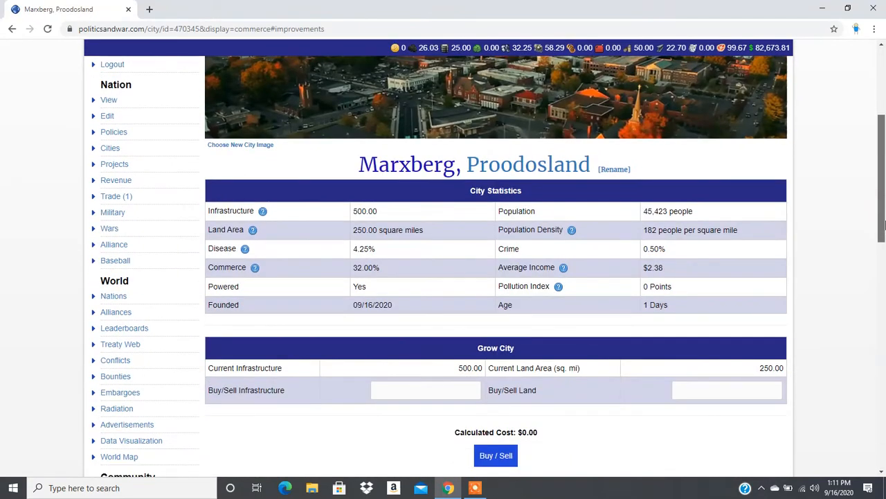
scroll("down", 3)
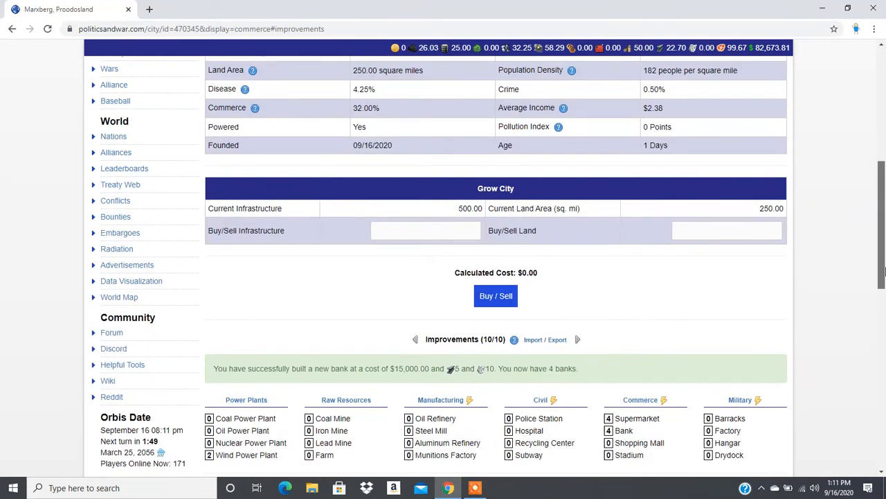
scroll("down", 3)
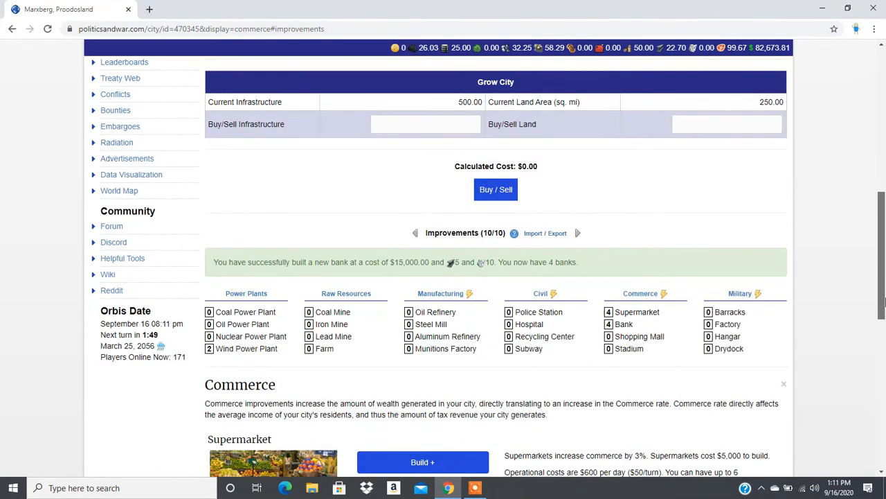
scroll("up", 3)
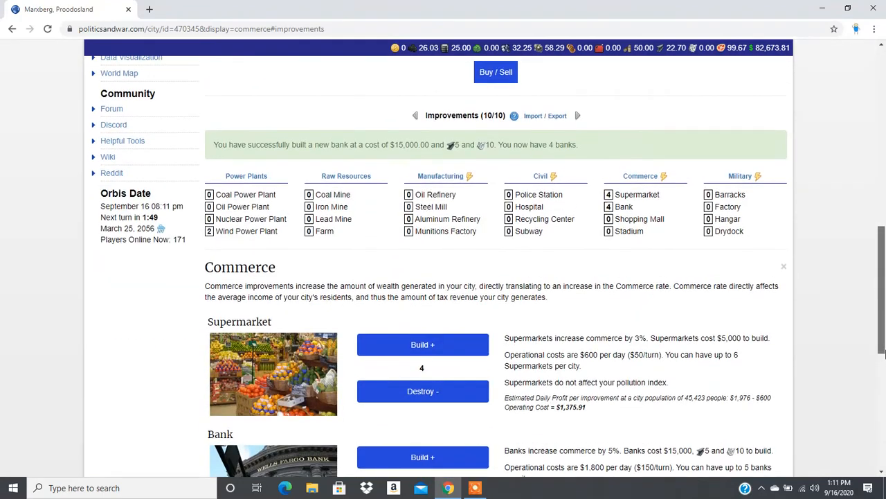
scroll("down", 3)
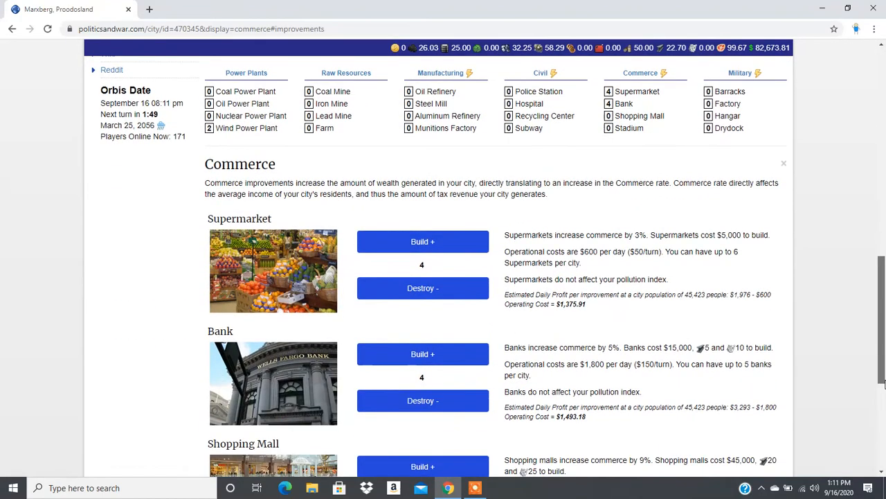
left_click(422, 354)
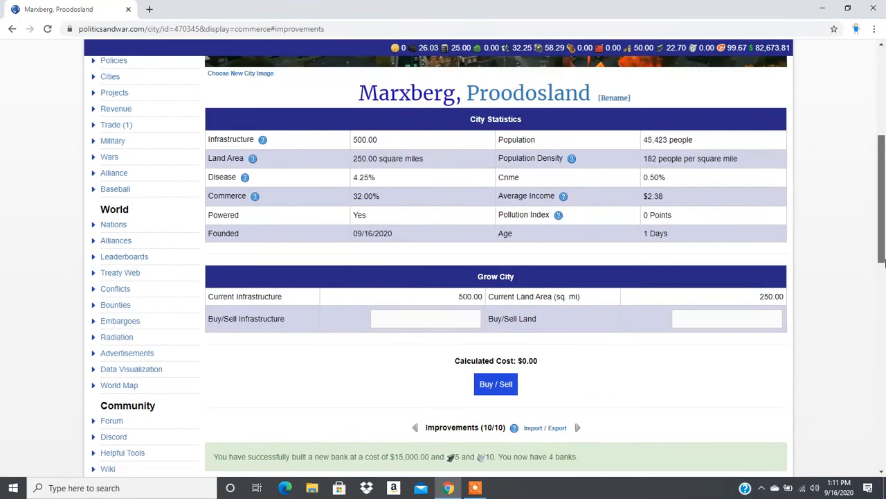
mouse_move(113, 224)
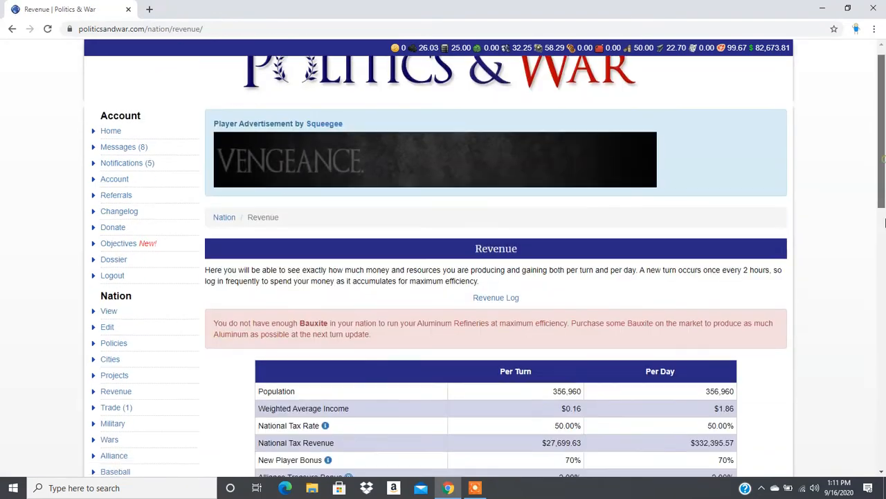
Scroll through the revenue page showing $64,990.16 gross income and $7,754.88 expenses per turn.
scroll("down", 3)
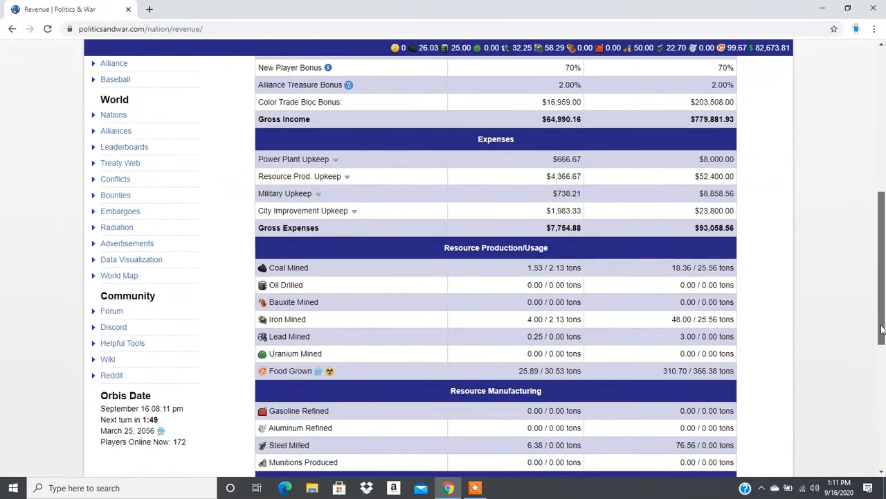
scroll("down", 3)
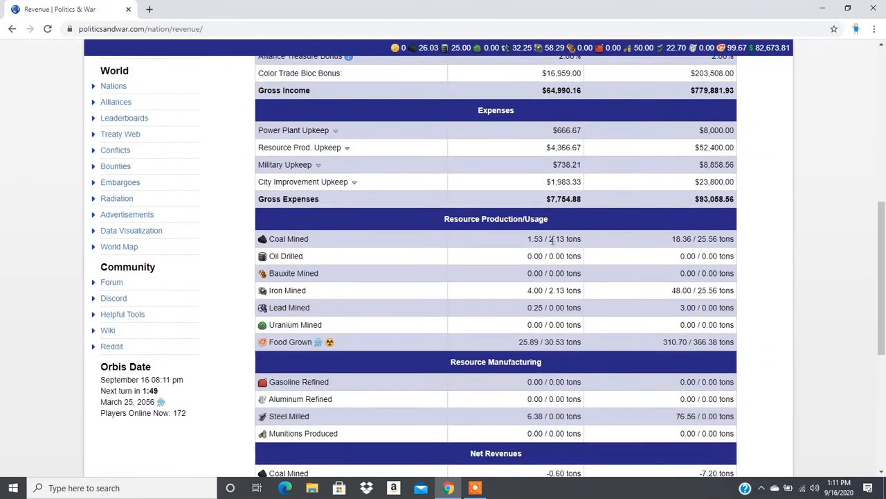
mouse_move(675, 262)
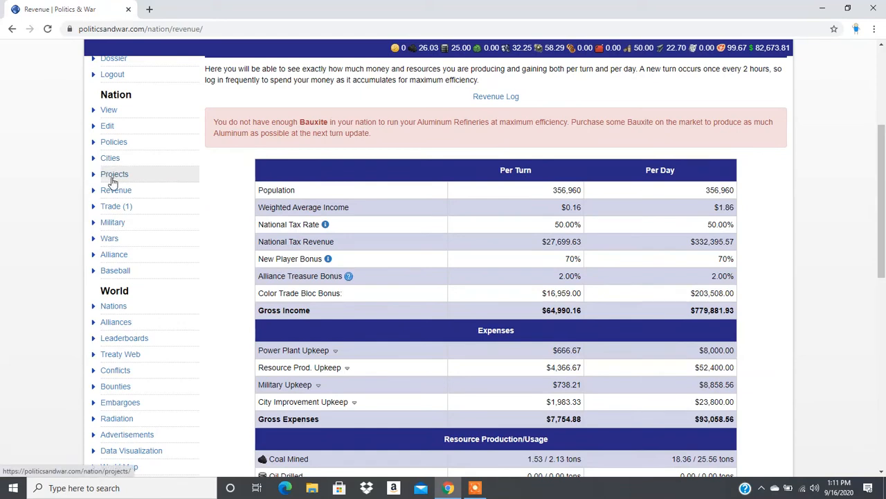
mouse_move(111, 158)
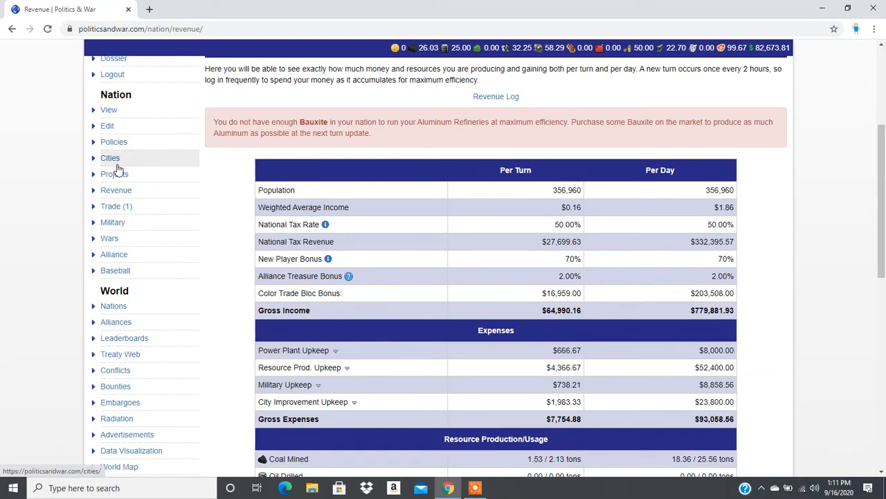
mouse_move(140, 162)
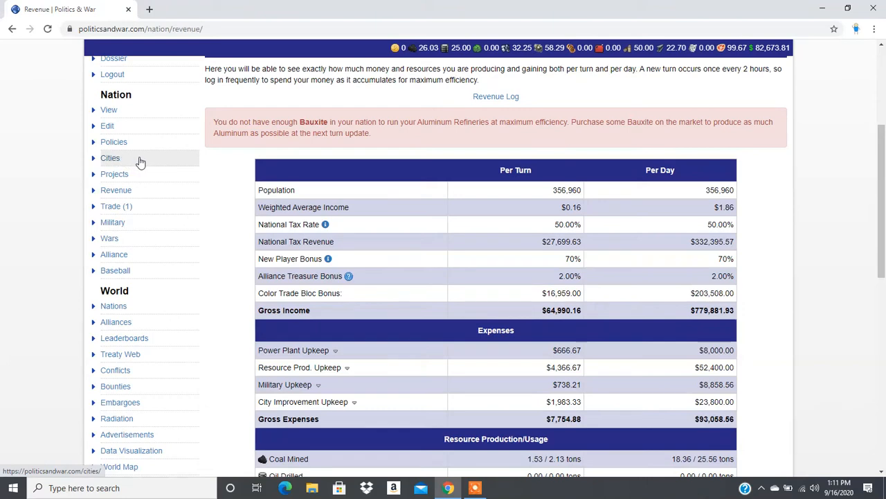
Return to the cities list showing four cities totalling 356,960 people.
left_click(110, 158)
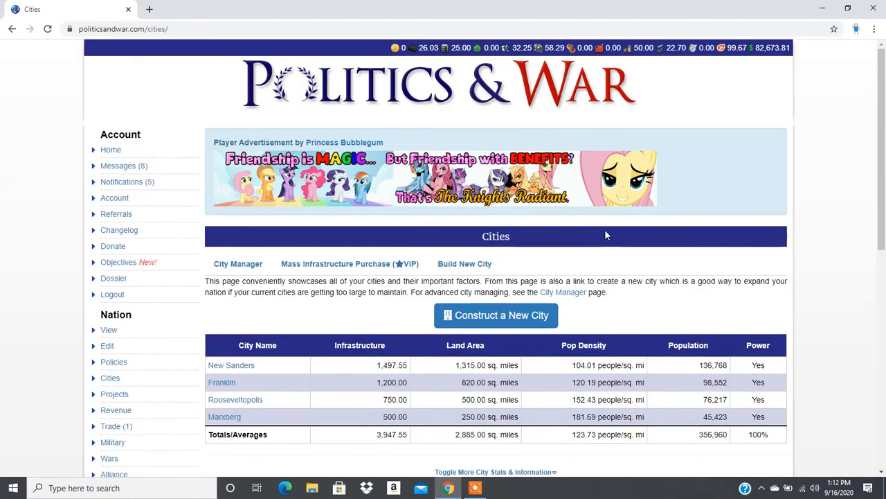
mouse_move(301, 386)
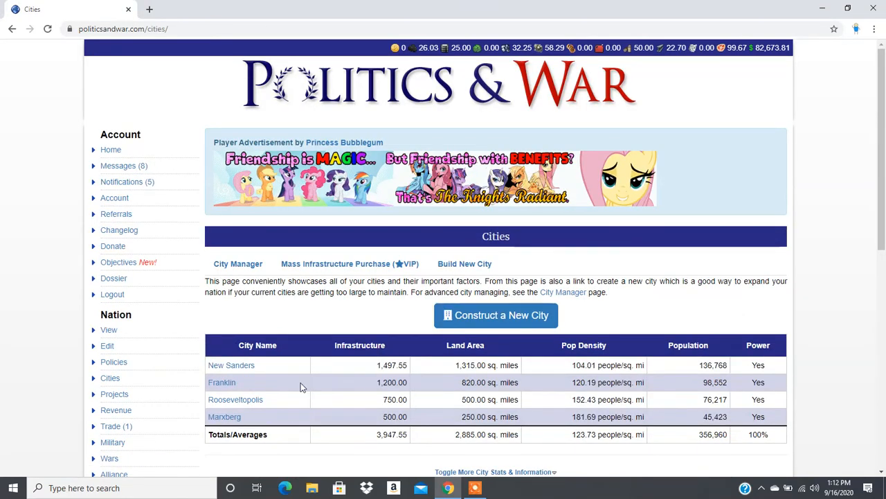
mouse_move(291, 407)
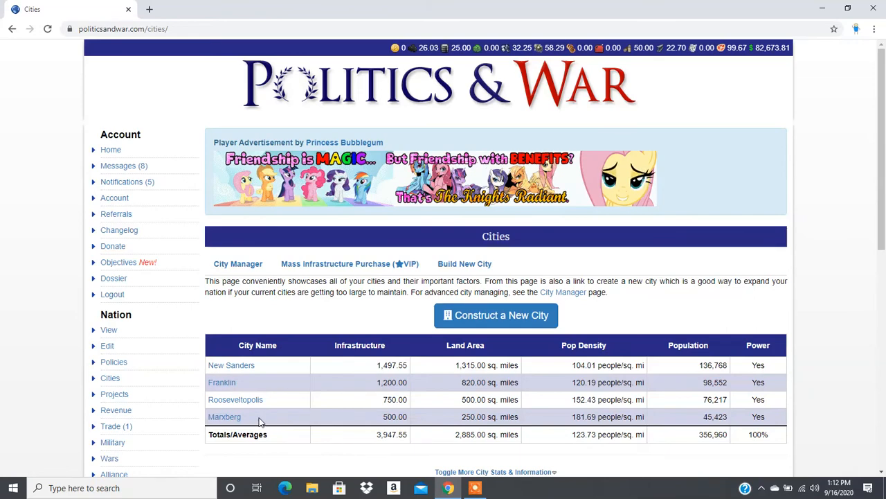
mouse_move(772, 382)
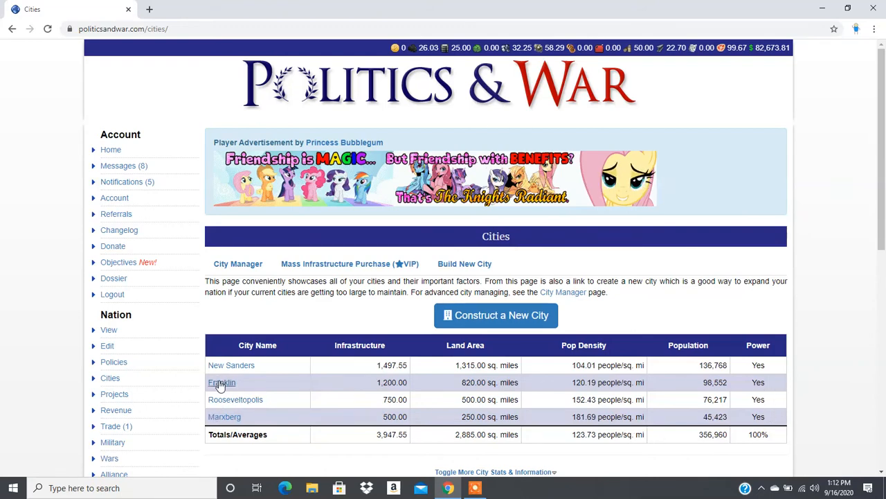
Review Franklin's Raw Resources and Manufacturing improvement details on its city page.
left_click(222, 382)
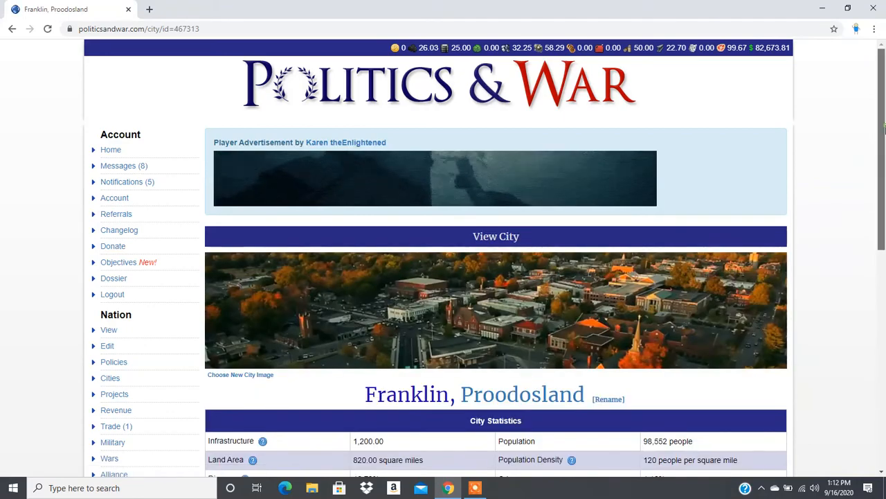
scroll("down", 3)
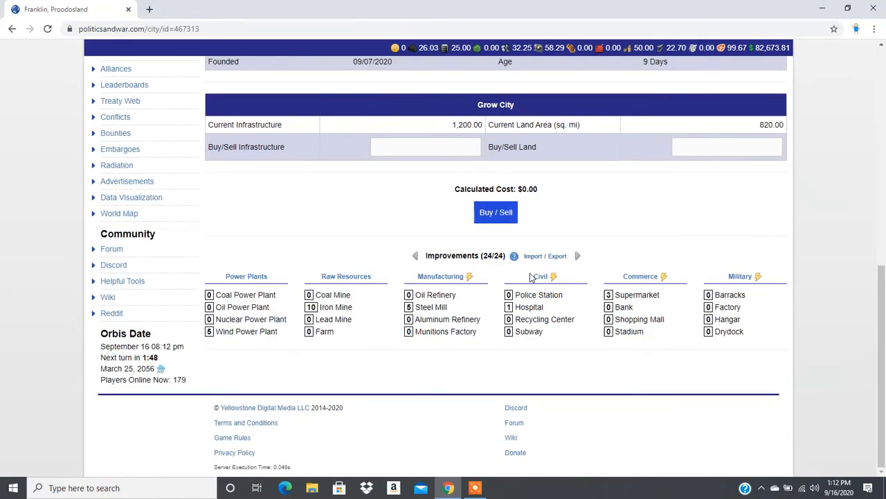
left_click(346, 275)
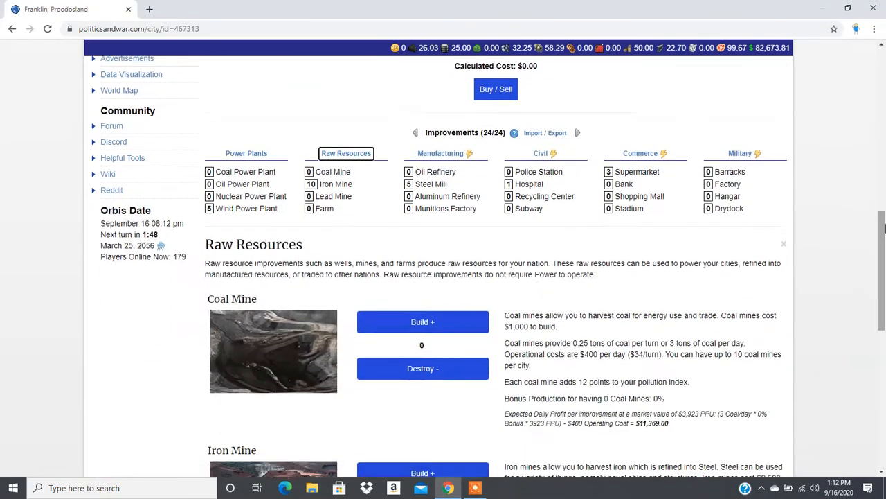
scroll("down", 3)
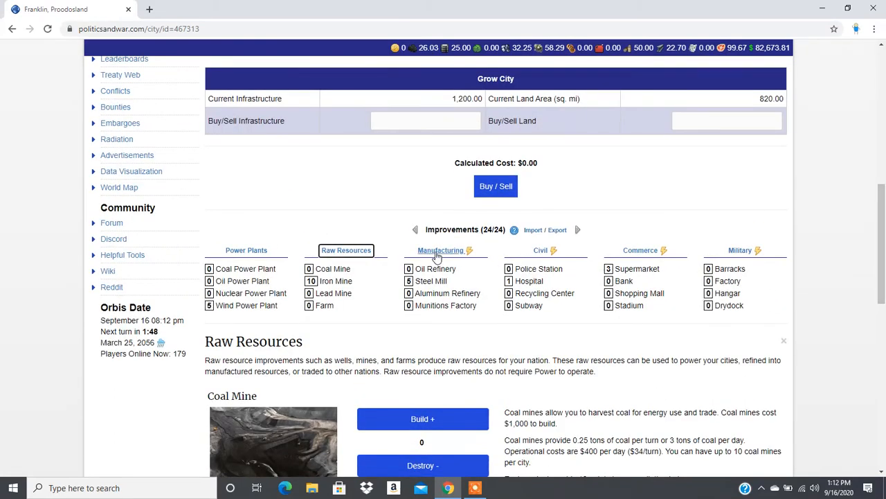
left_click(441, 250)
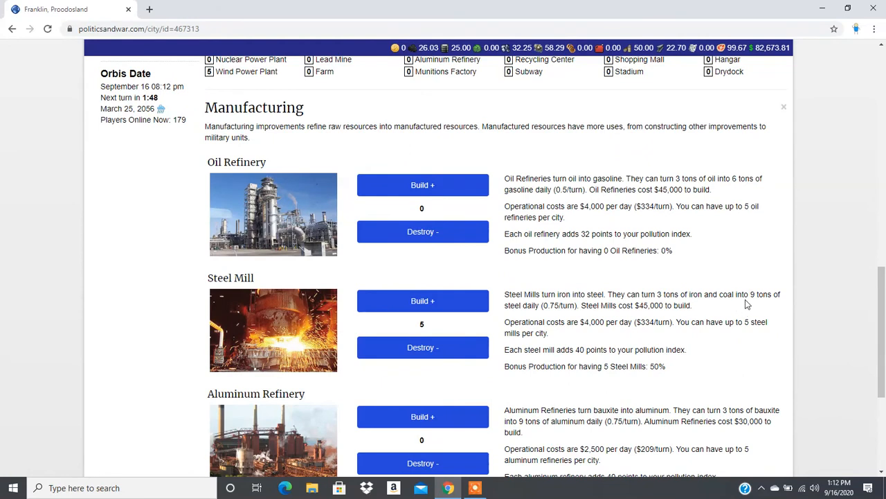
mouse_move(665, 305)
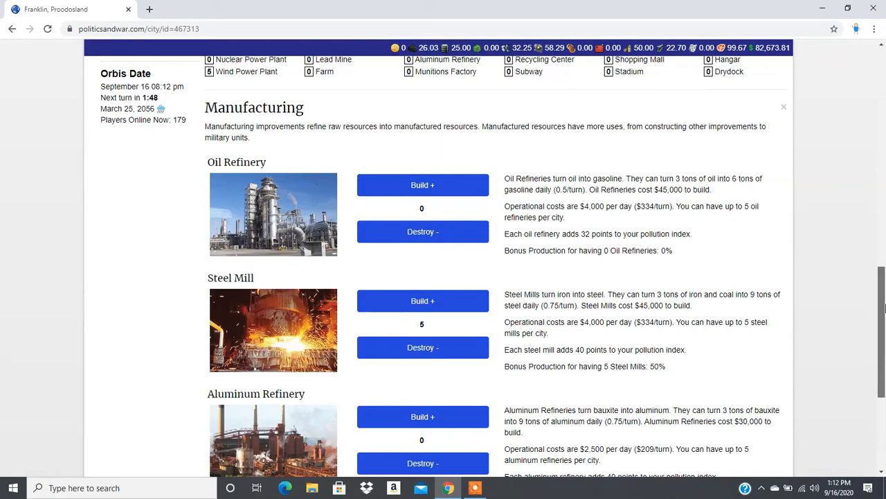
scroll("down", 3)
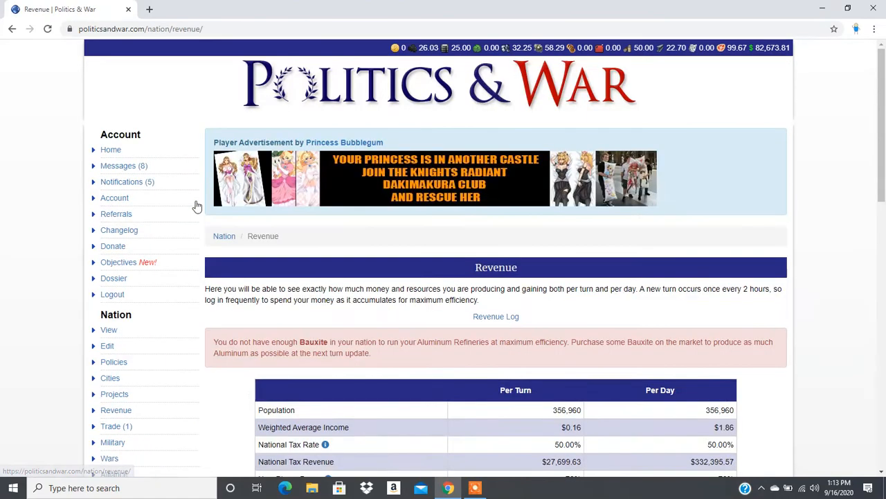
Scroll the Resource Production and Net Revenues tables, then open the Advanced Syndicalist Mechanics alliance page.
scroll("down", 3)
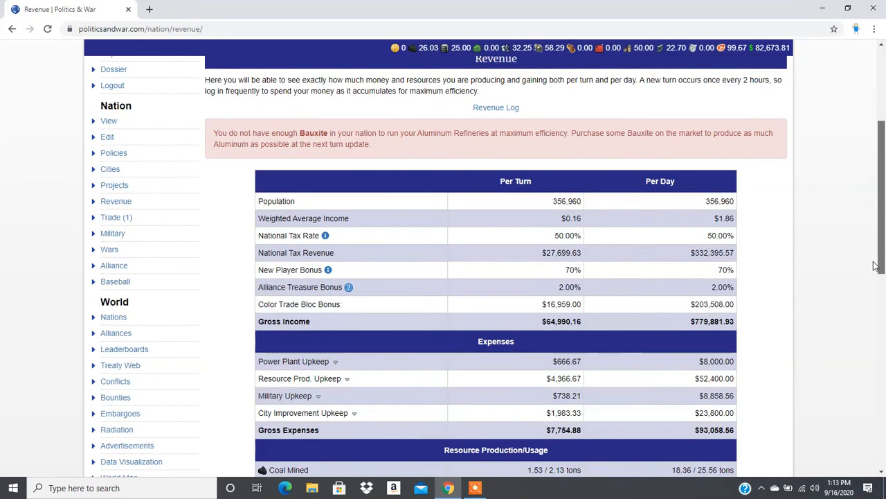
scroll("down", 3)
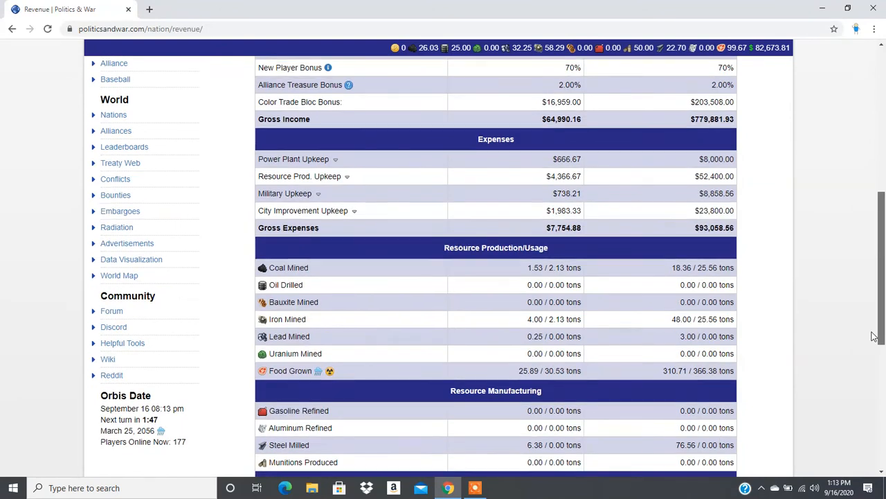
scroll("down", 3)
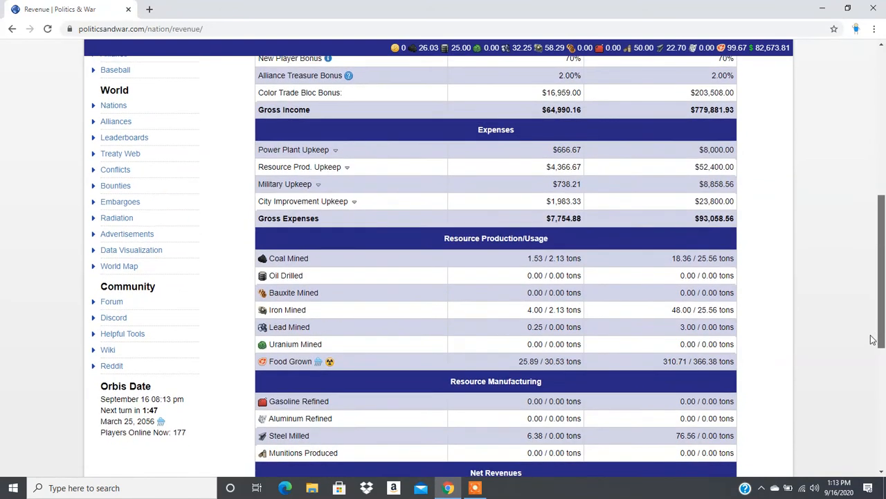
scroll("down", 3)
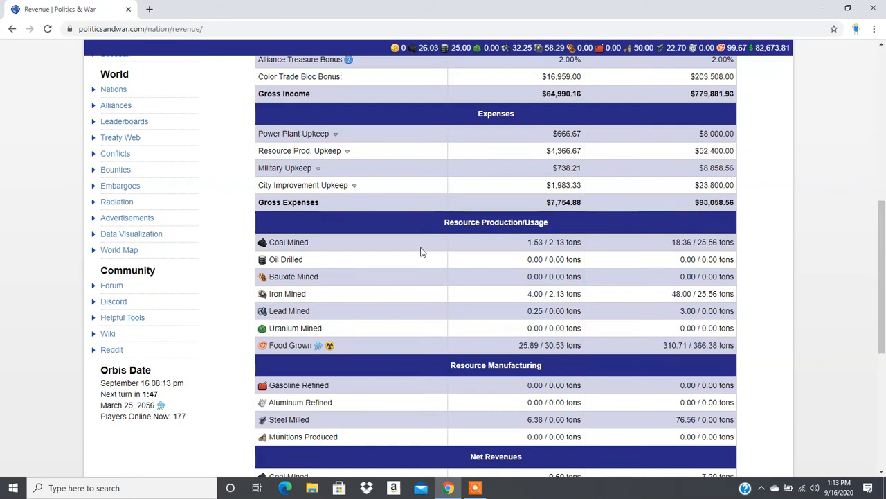
mouse_move(503, 243)
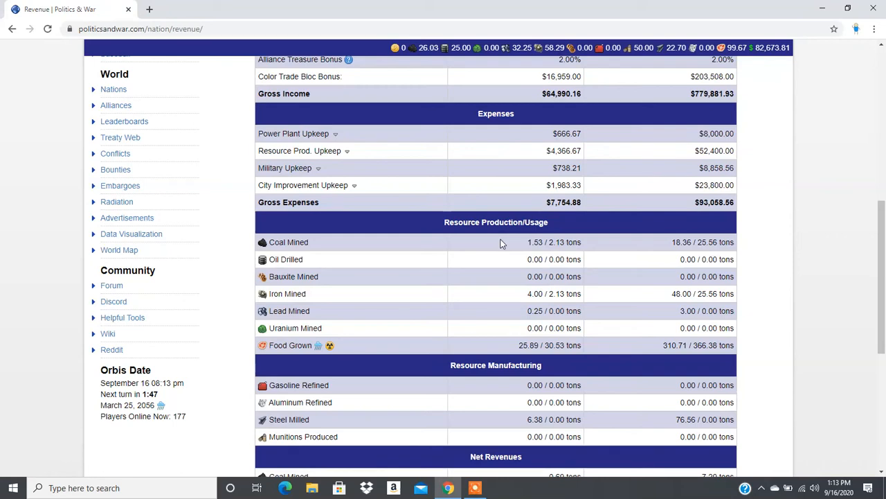
mouse_move(577, 305)
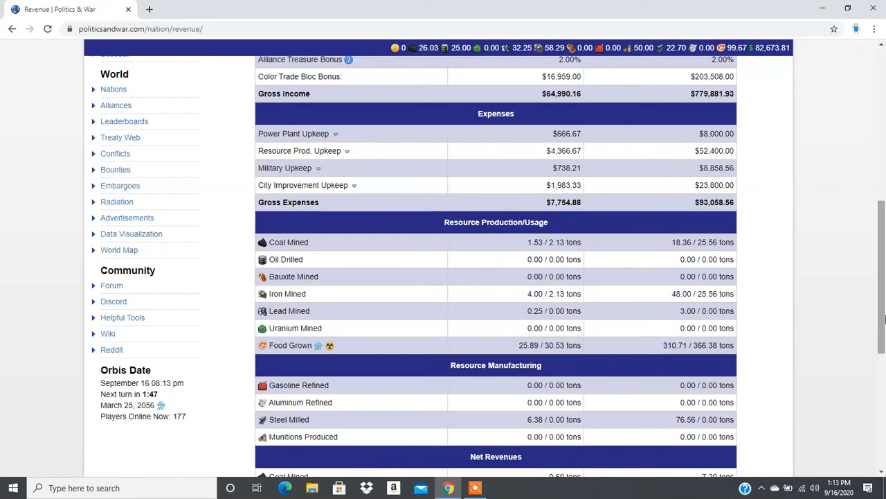
scroll("down", 3)
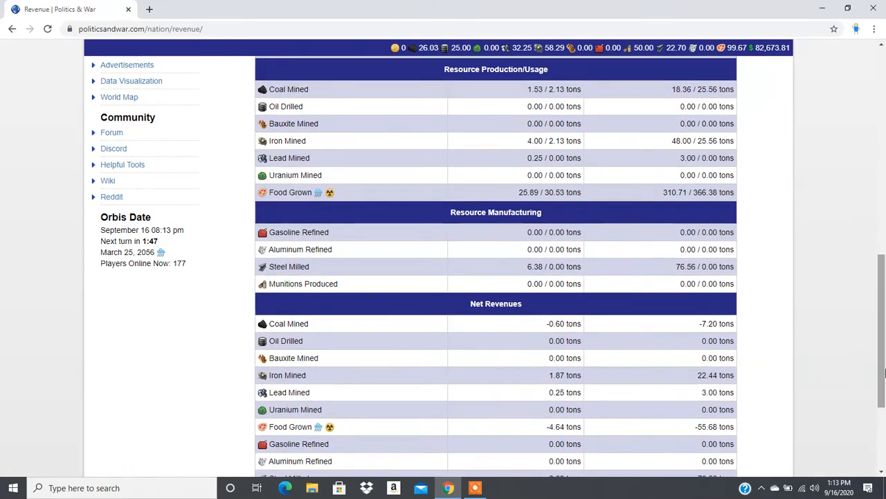
mouse_move(561, 203)
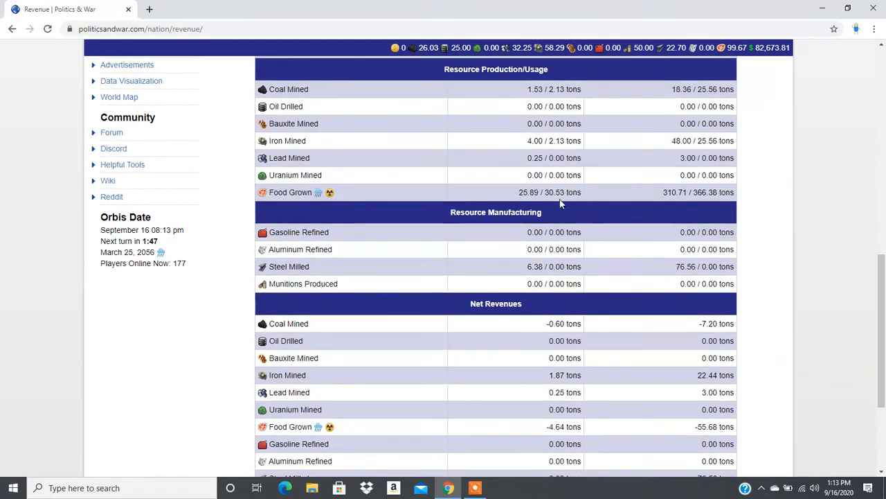
mouse_move(723, 48)
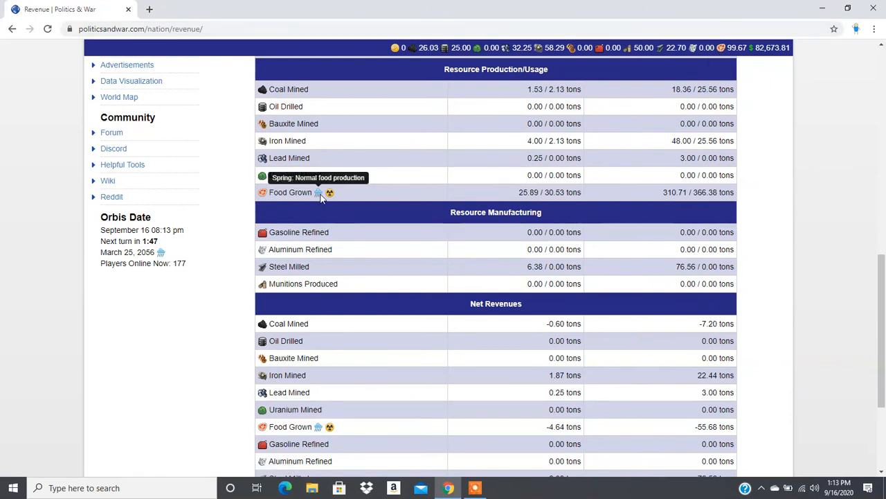
mouse_move(330, 192)
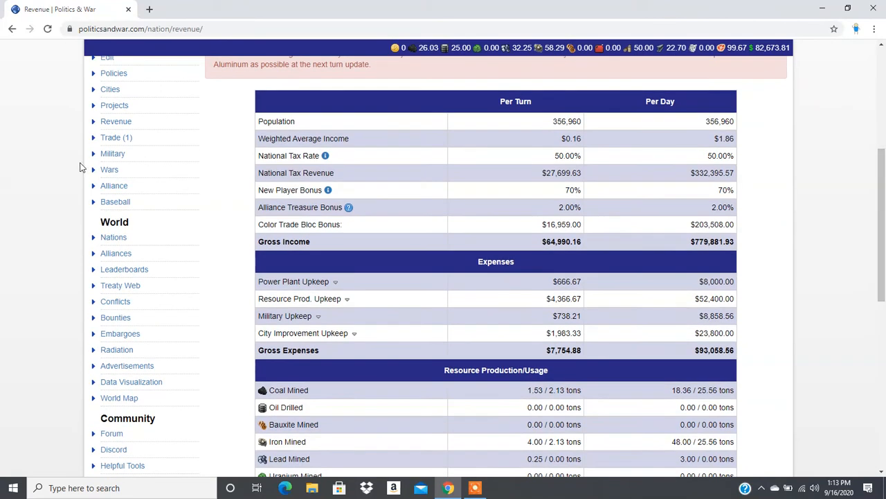
left_click(114, 186)
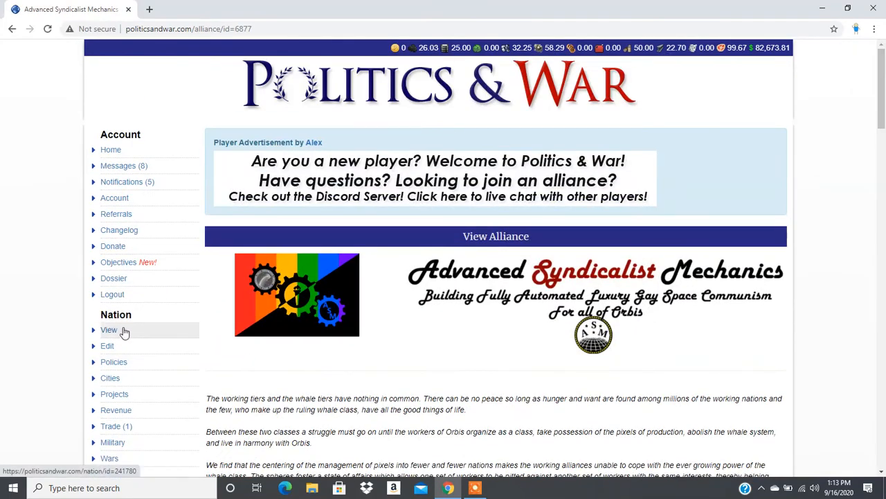
left_click(108, 330)
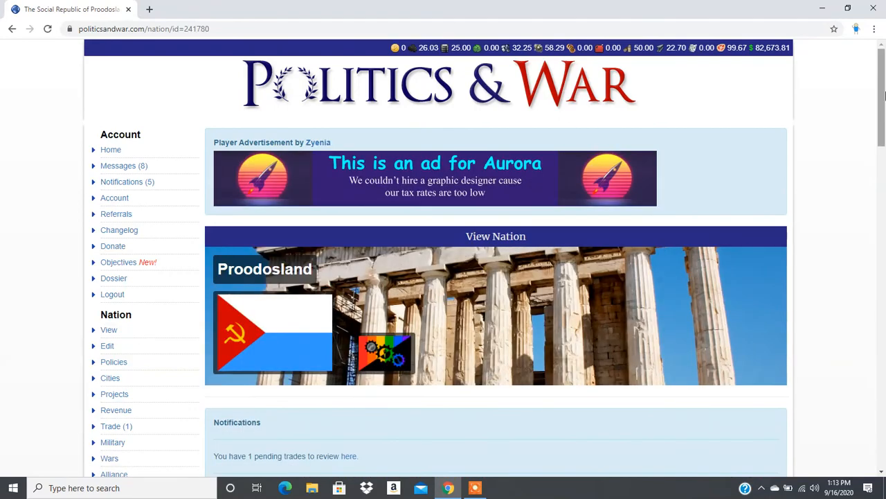
scroll("down", 3)
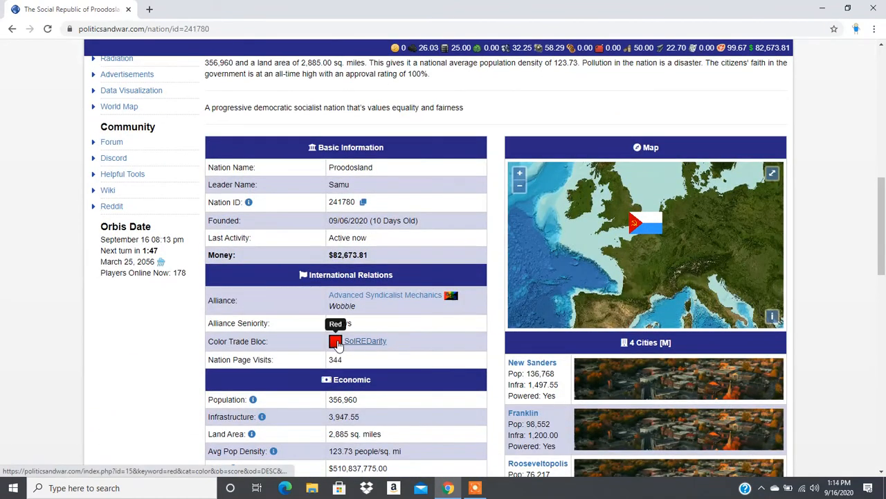
left_click(365, 341)
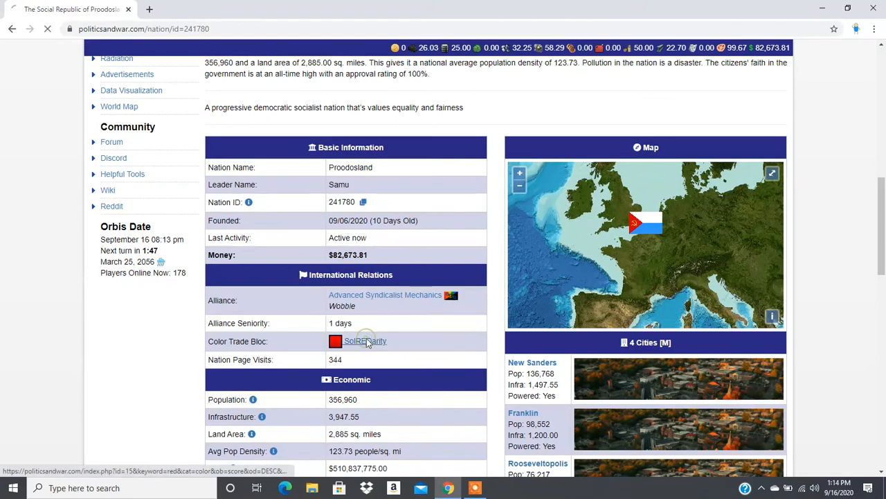
left_click(365, 341)
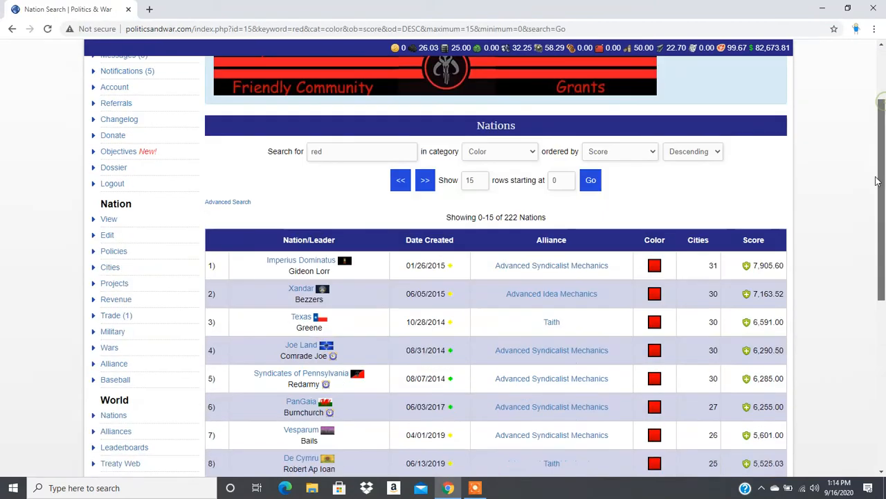
scroll("down", 3)
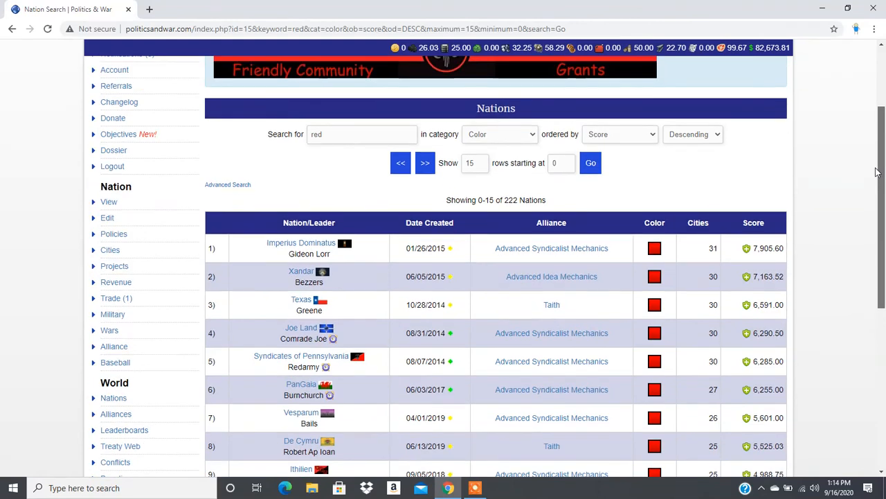
scroll("down", 3)
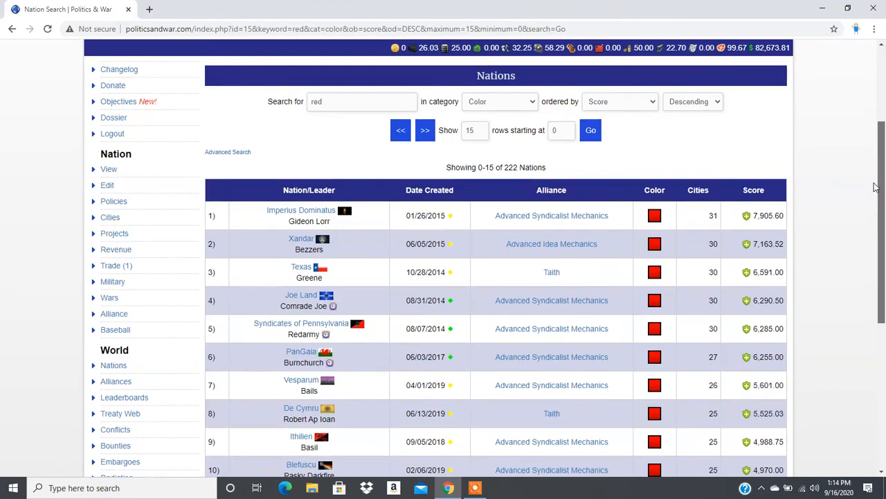
scroll("down", 3)
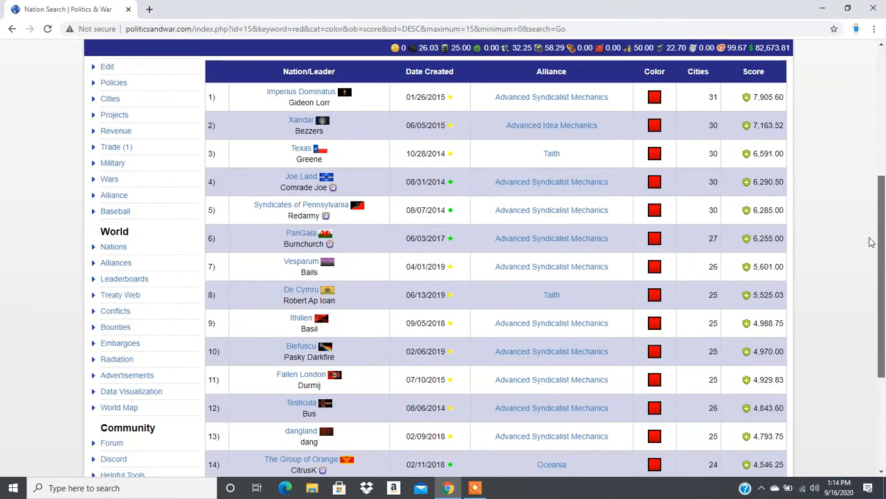
scroll("down", 3)
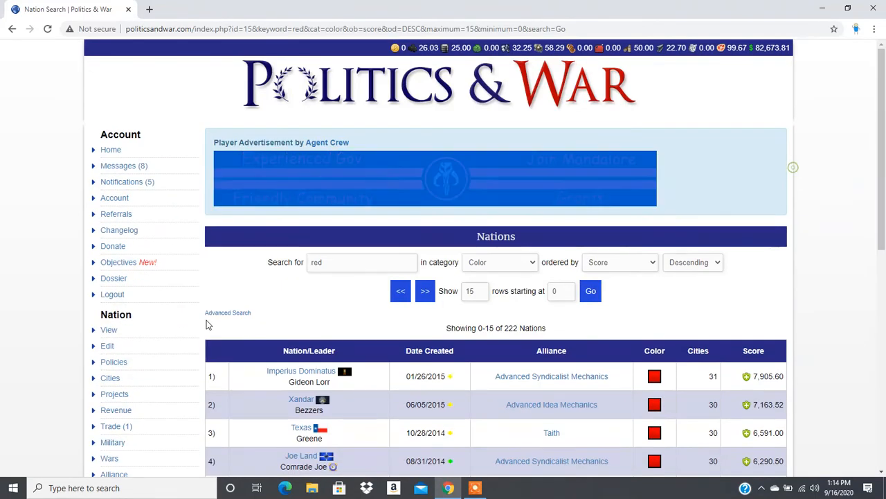
mouse_move(115, 426)
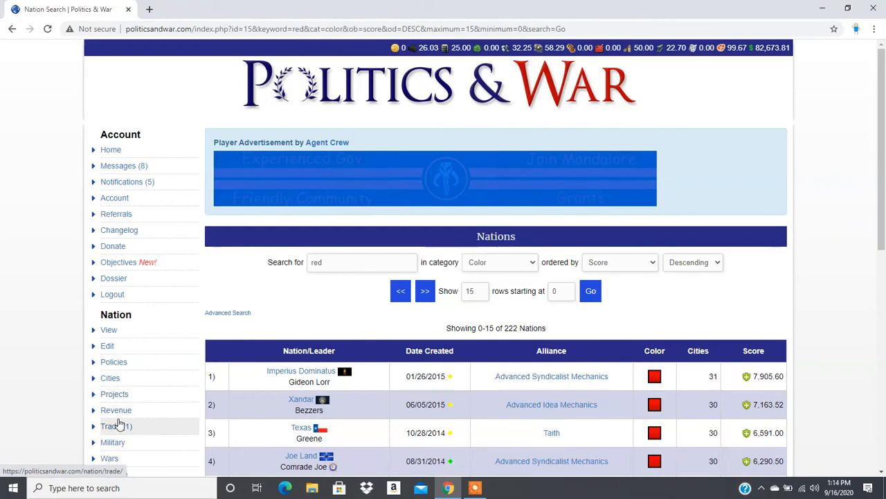
Scroll through the revenue page's per-turn and per-day income and expense tables.
left_click(116, 409)
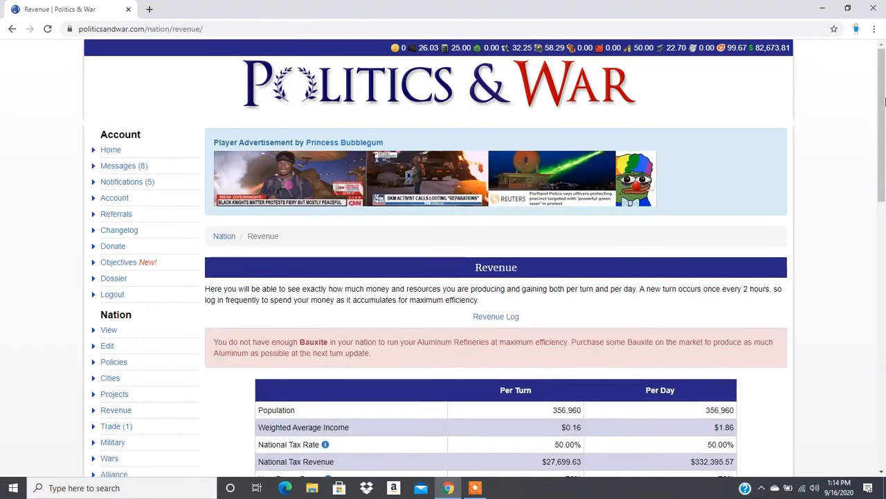
scroll("down", 3)
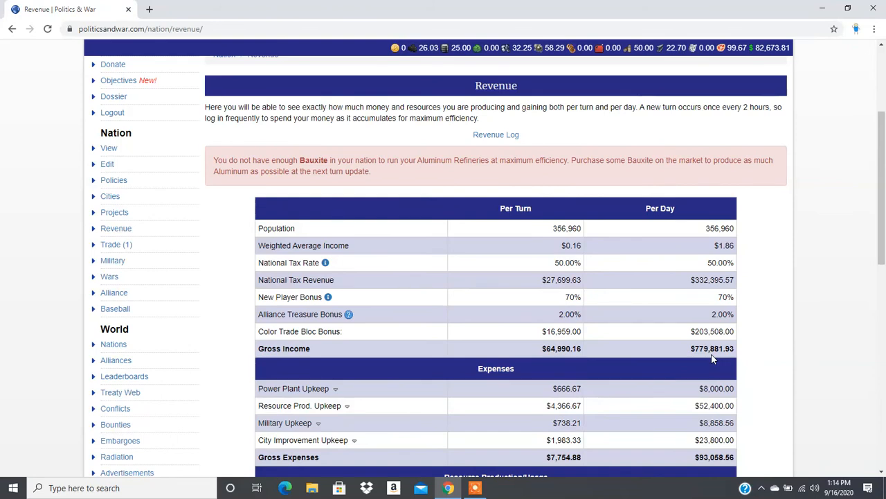
scroll("down", 3)
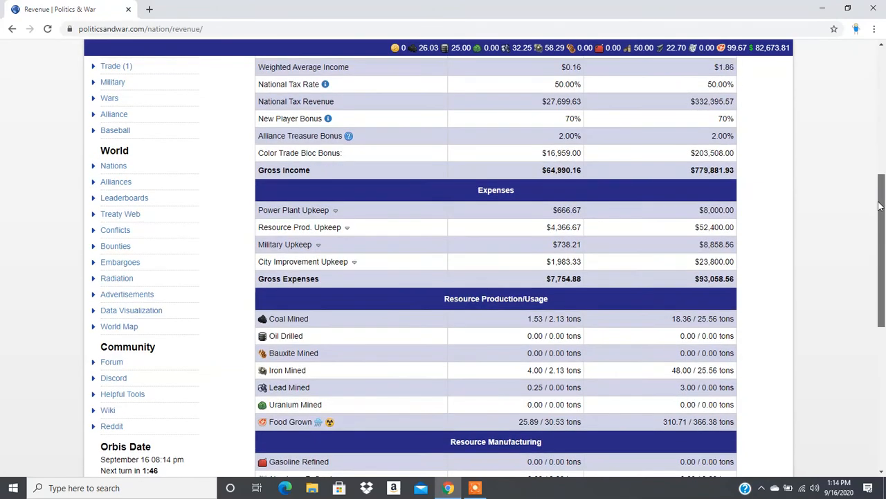
scroll("down", 3)
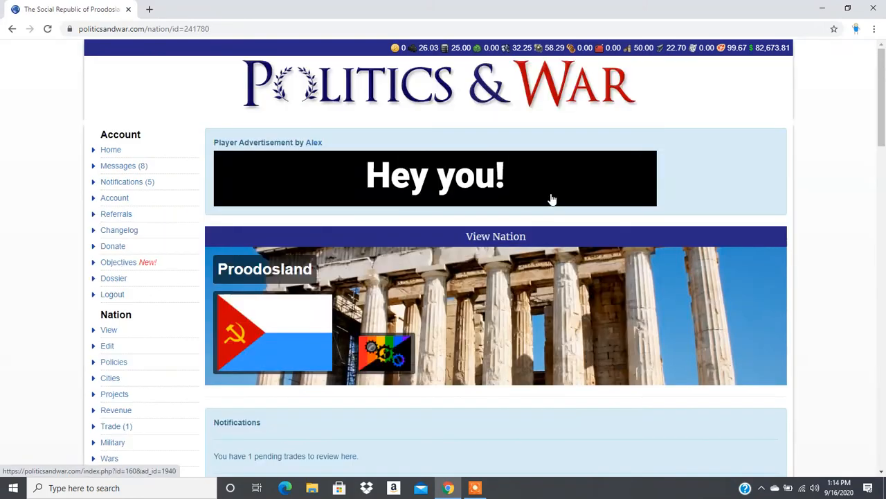
scroll("down", 3)
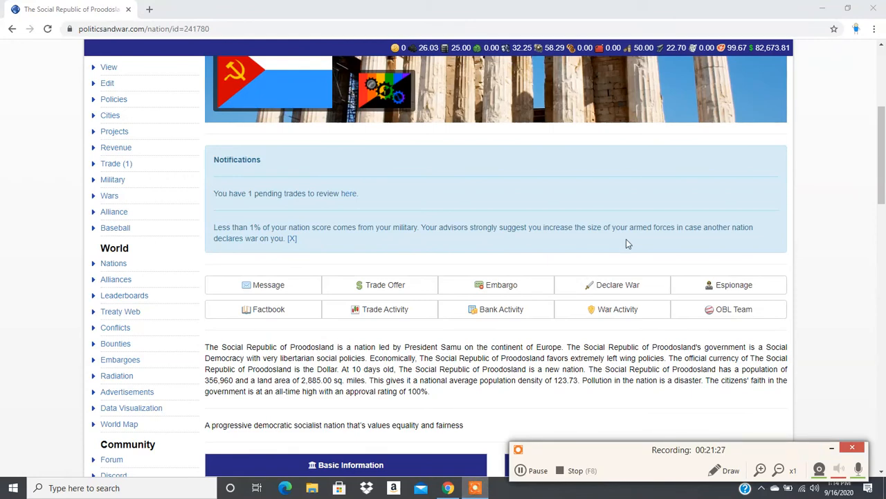
mouse_move(491, 242)
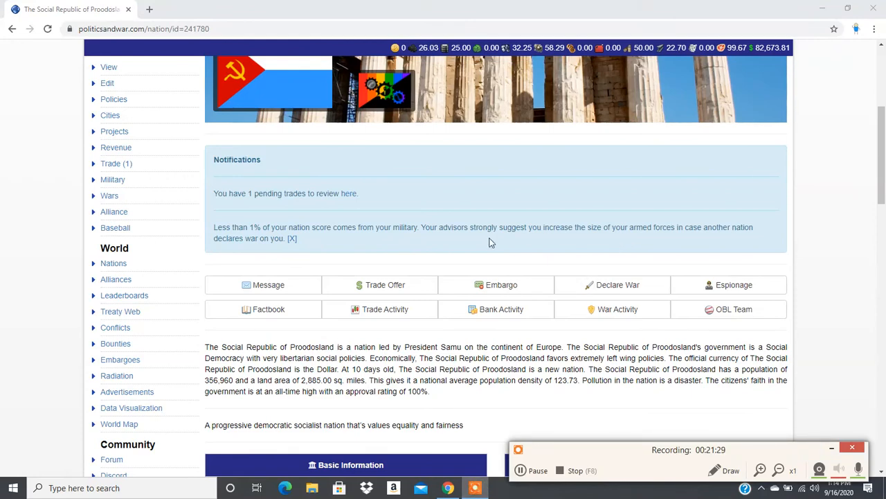
mouse_move(110, 115)
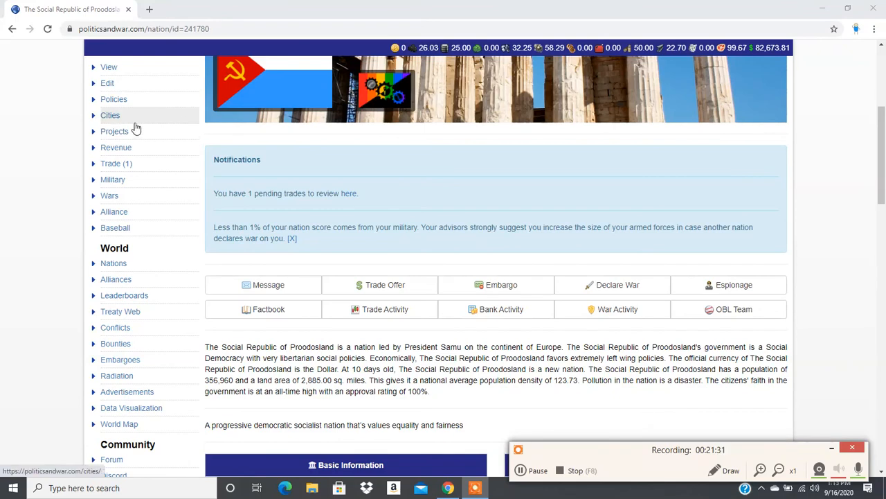
Look over the table of the nation's four cities.
left_click(110, 115)
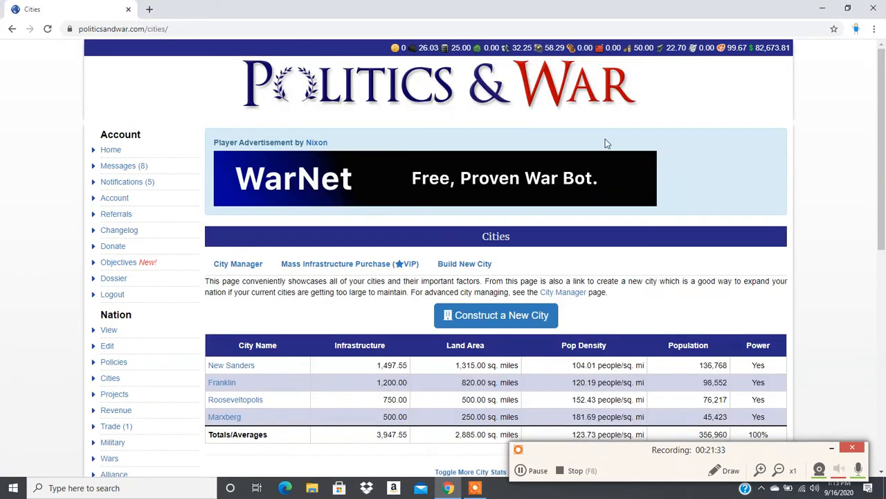
scroll("down", 3)
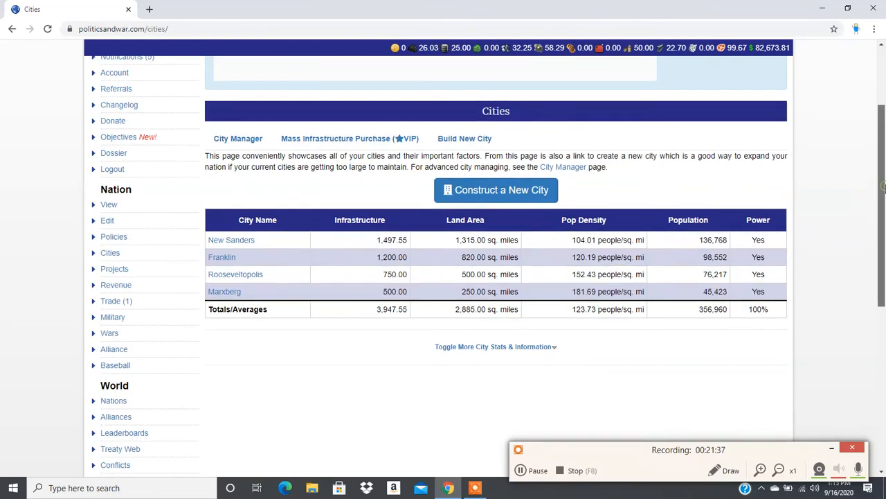
scroll("down", 3)
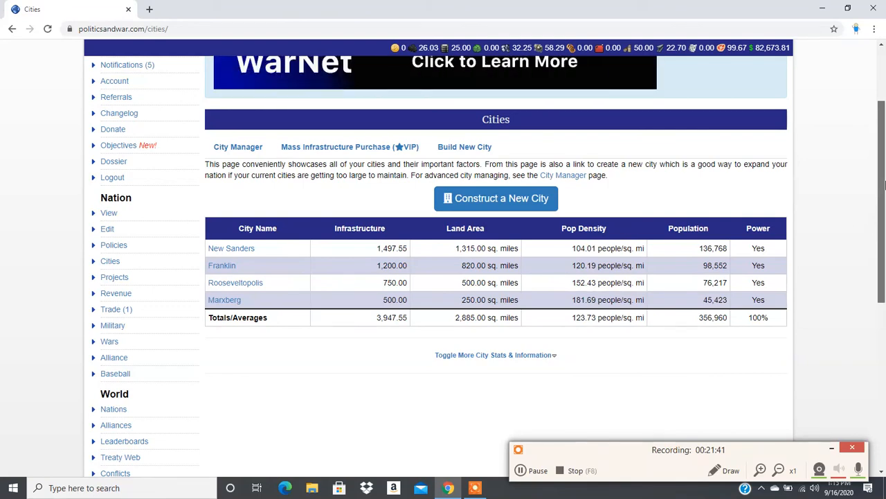
scroll("down", 3)
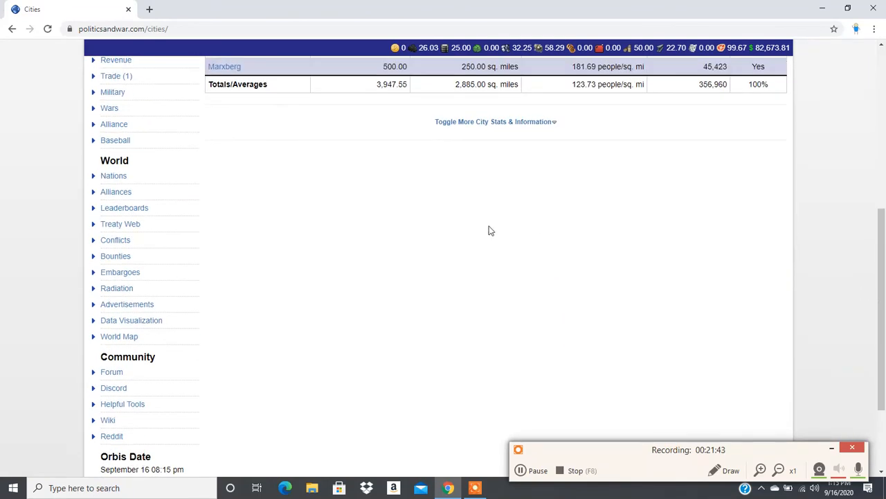
mouse_move(114, 175)
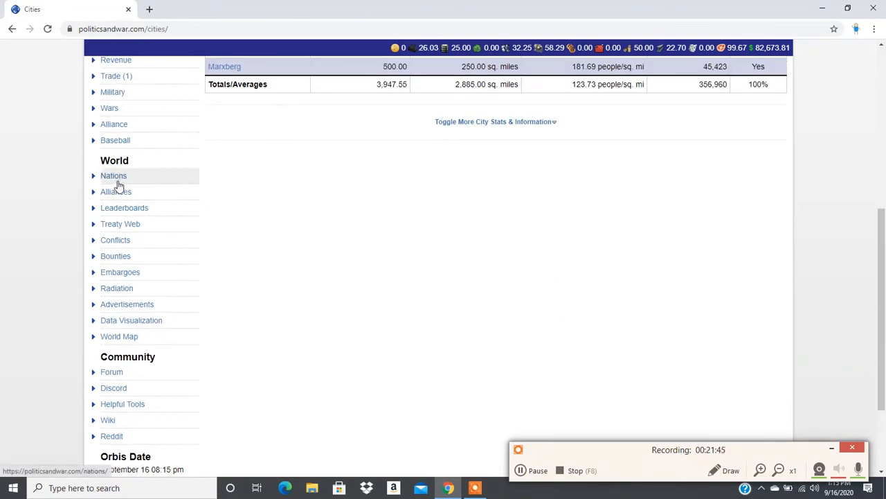
Browse the alliance rankings by score, led by Rose among 332 alliances.
left_click(116, 191)
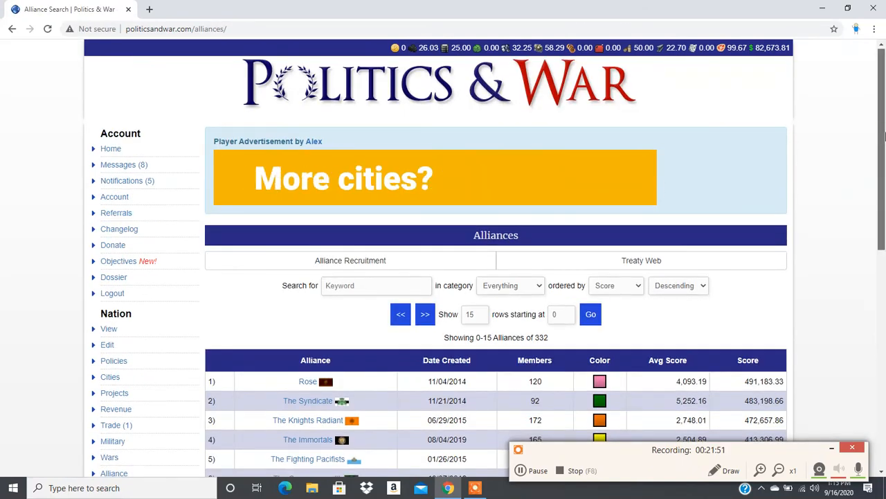
scroll("down", 3)
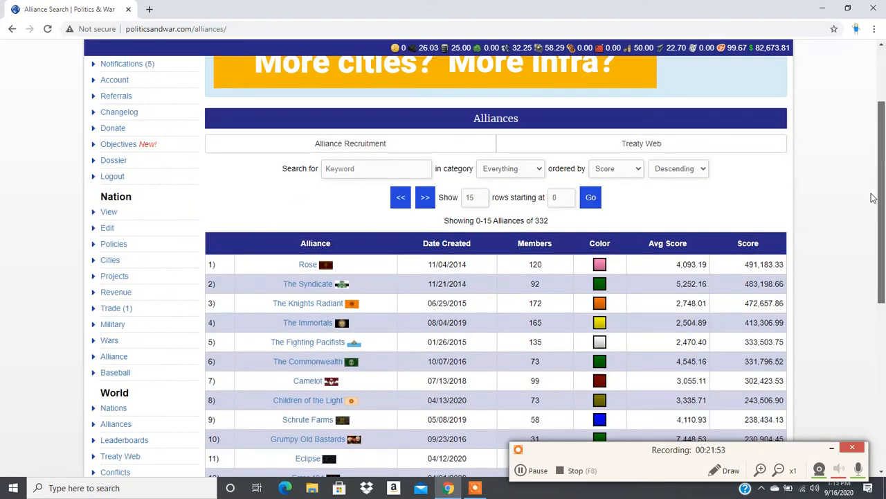
scroll("down", 3)
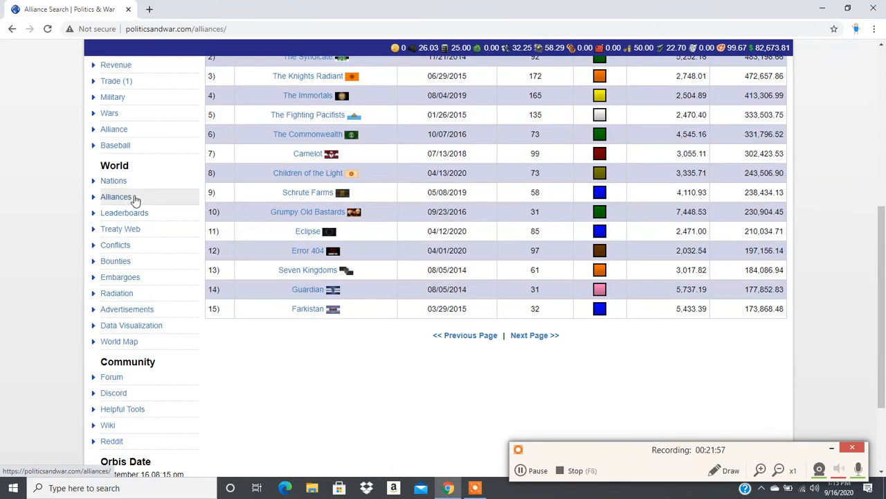
Scroll the Alliance Treaty Web of the top 50 alliances and its treaty-type legend.
left_click(119, 228)
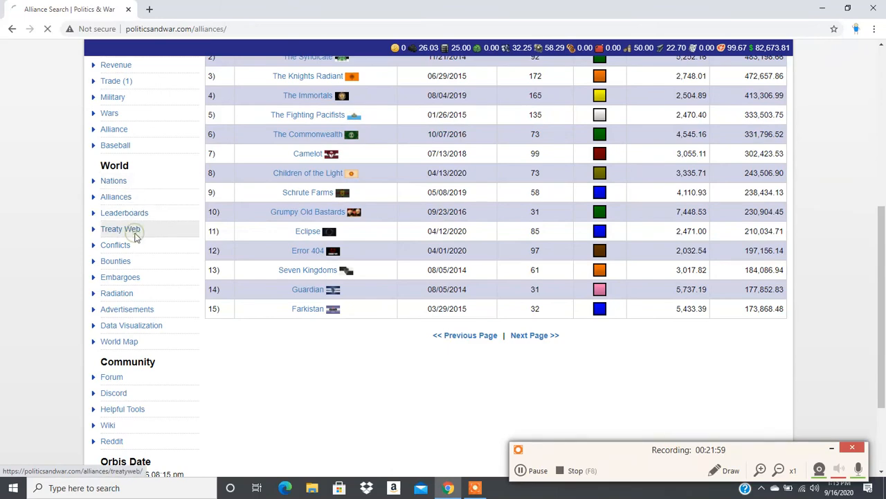
left_click(120, 228)
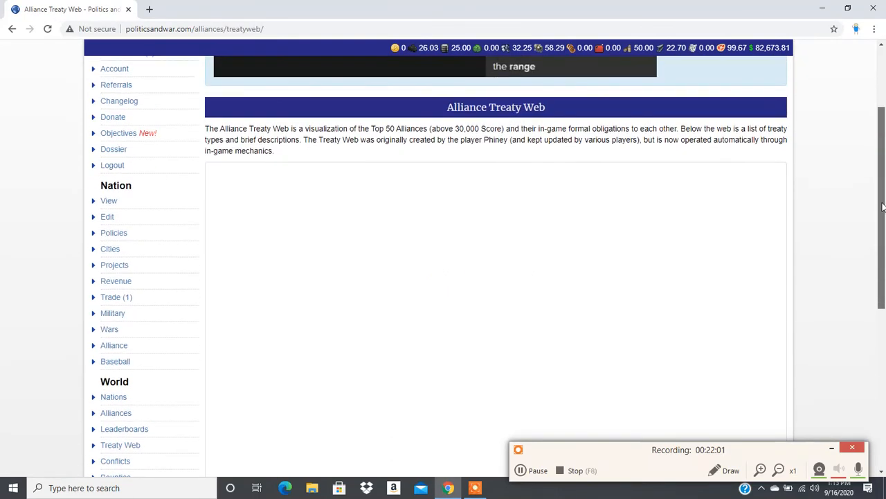
scroll("down", 3)
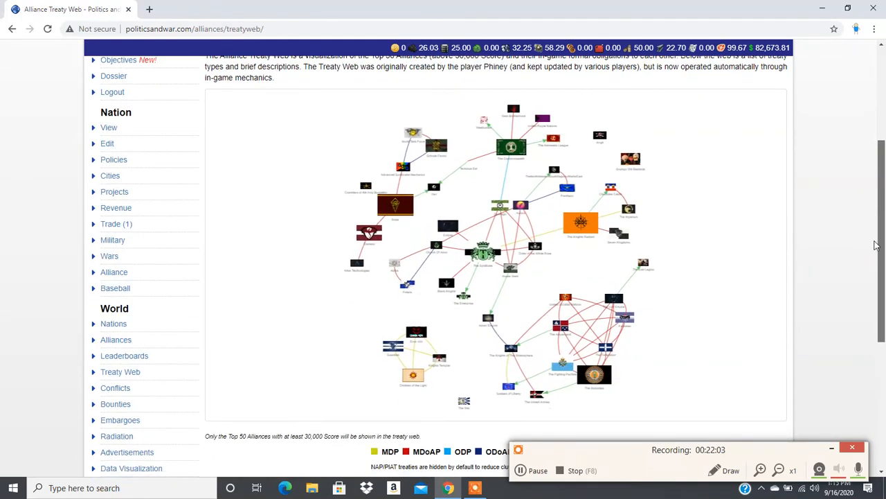
scroll("down", 3)
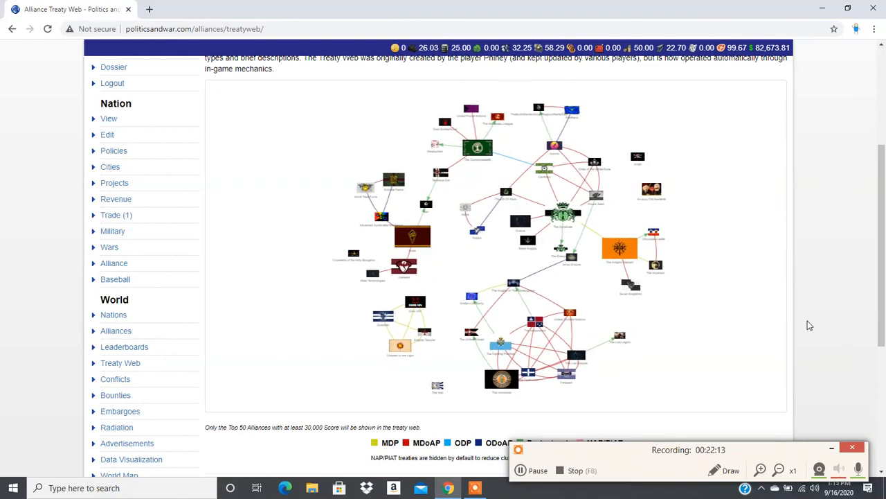
scroll("down", 3)
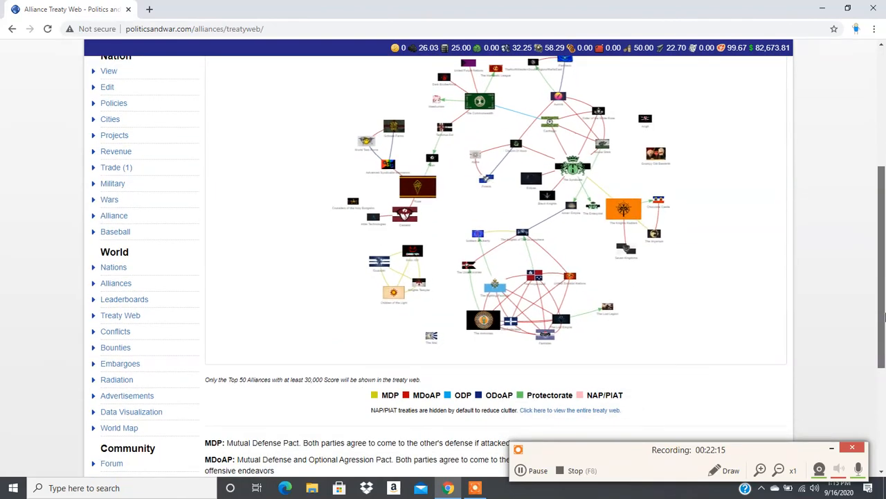
scroll("down", 3)
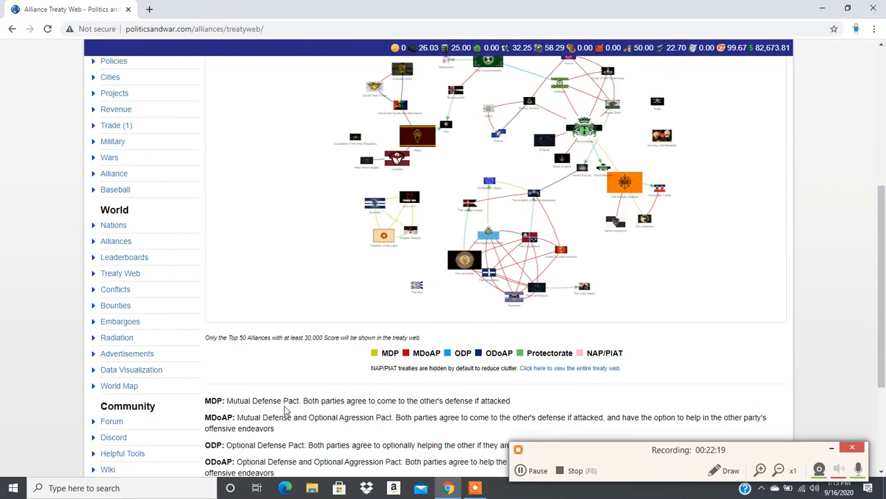
scroll("down", 3)
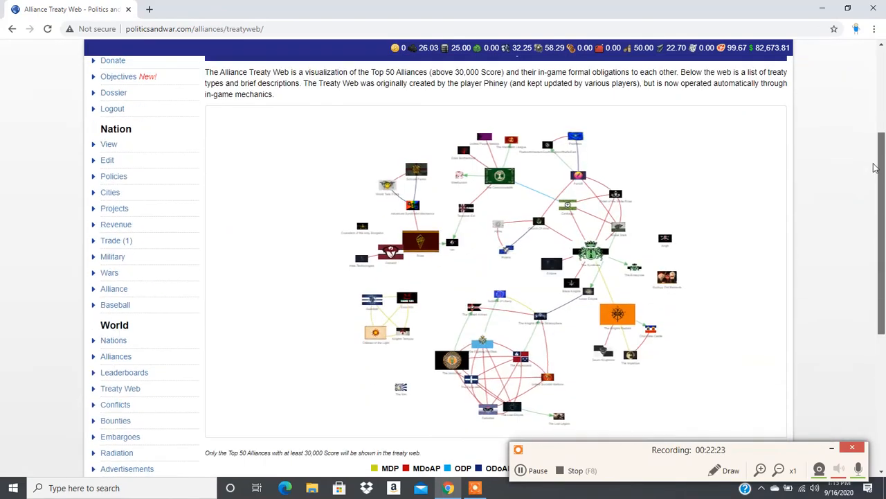
scroll("down", 3)
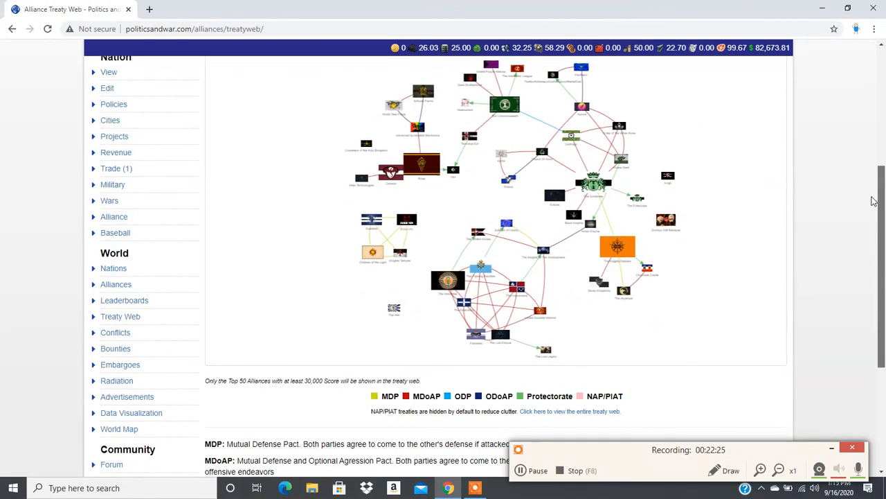